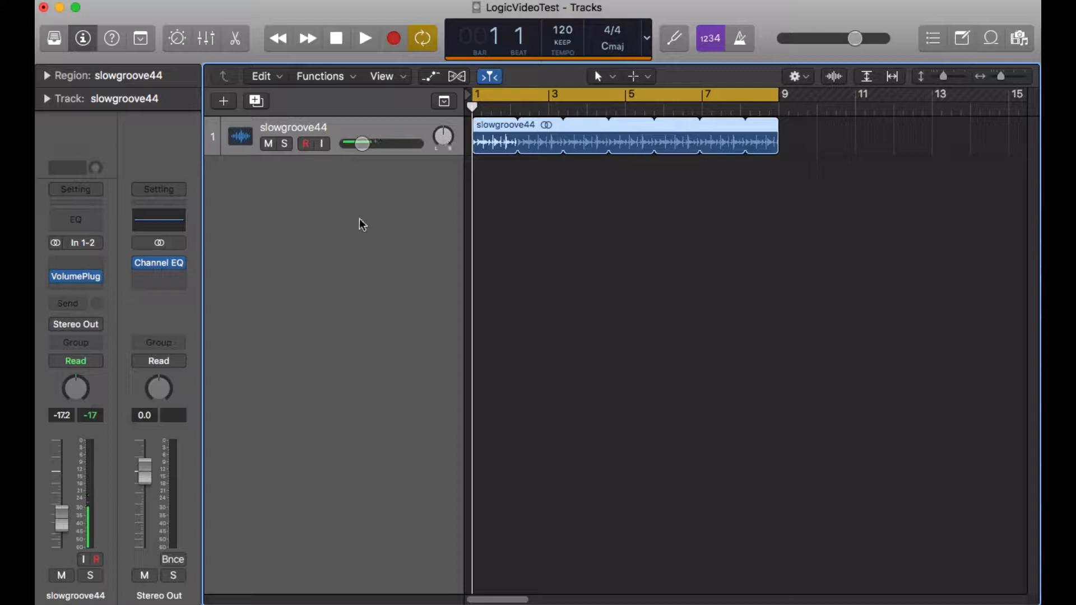
{"action": "mouse_move", "coordinate": [395, 186]}
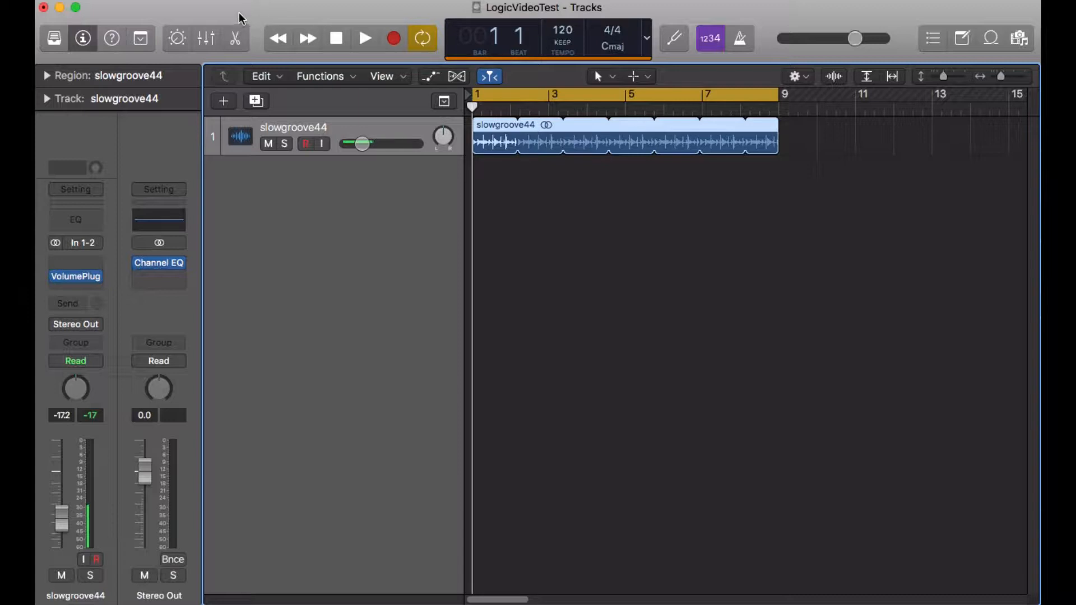
{"action": "mouse_move", "coordinate": [168, 27]}
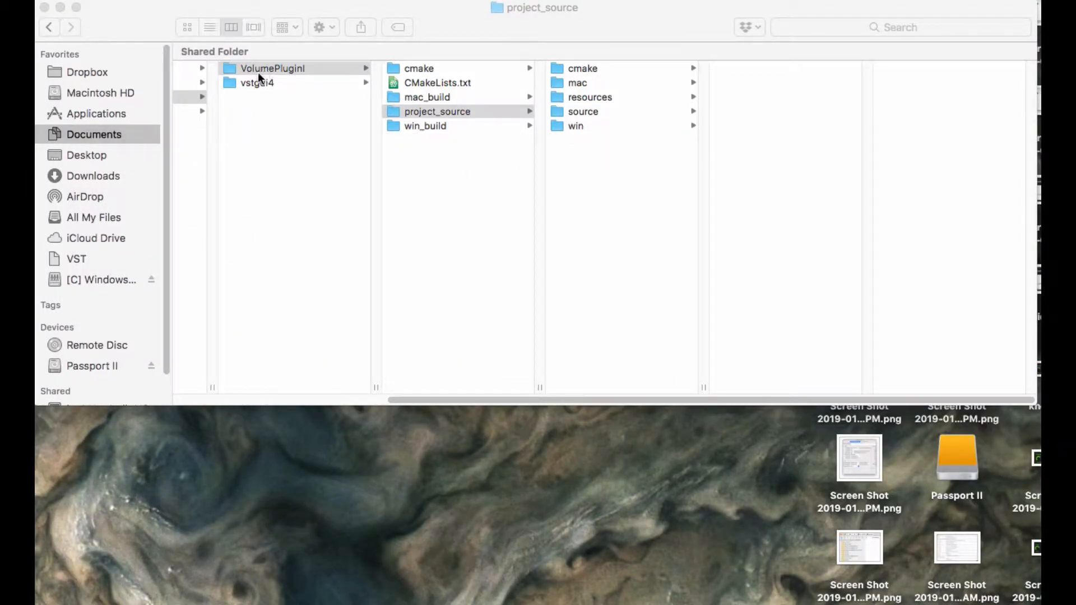
- Browse the volume plugin project into project_source > source > PluginKernel
{"action": "left_click", "coordinate": [272, 67]}
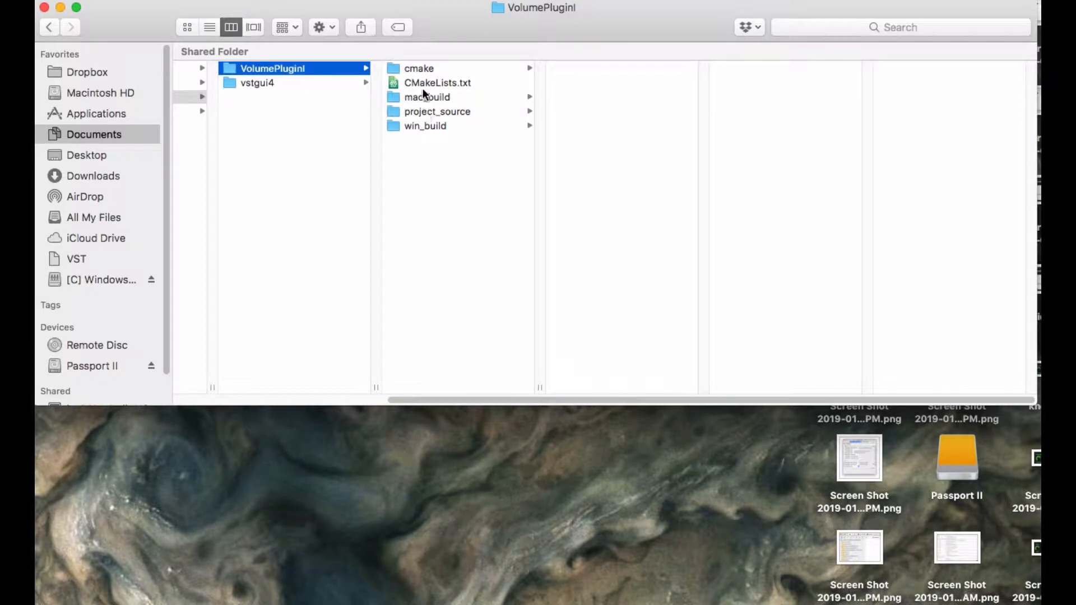
{"action": "left_click", "coordinate": [437, 111]}
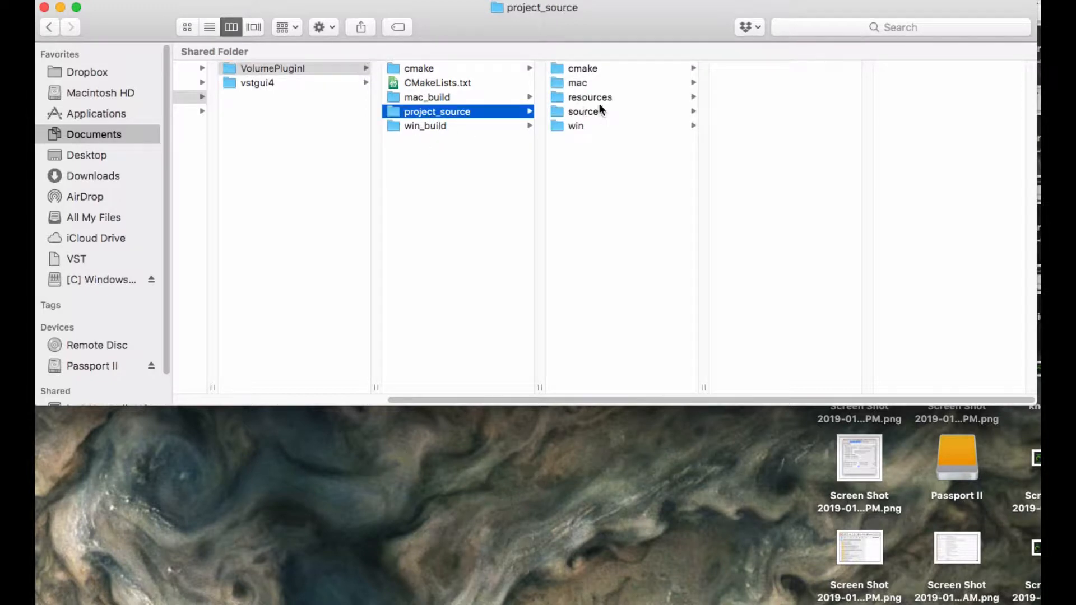
{"action": "left_click", "coordinate": [584, 111]}
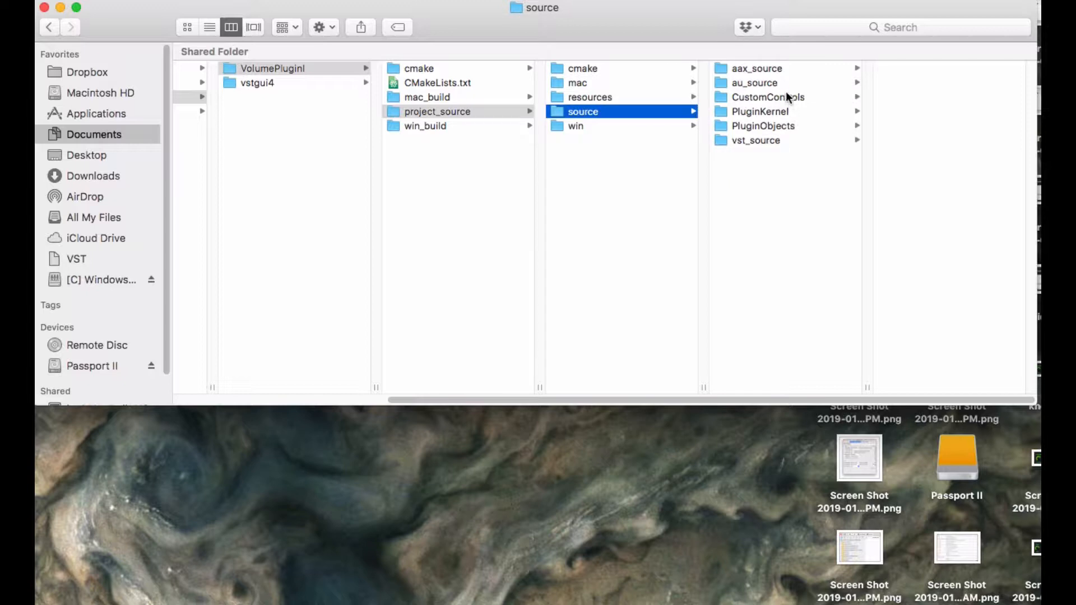
{"action": "left_click", "coordinate": [760, 111]}
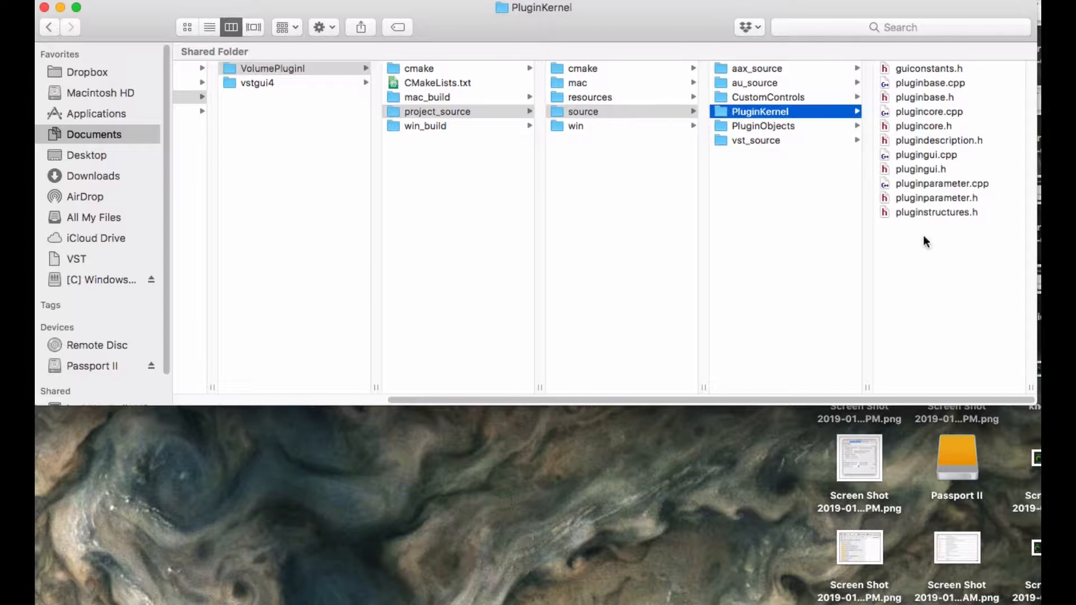
{"action": "mouse_move", "coordinate": [926, 131]}
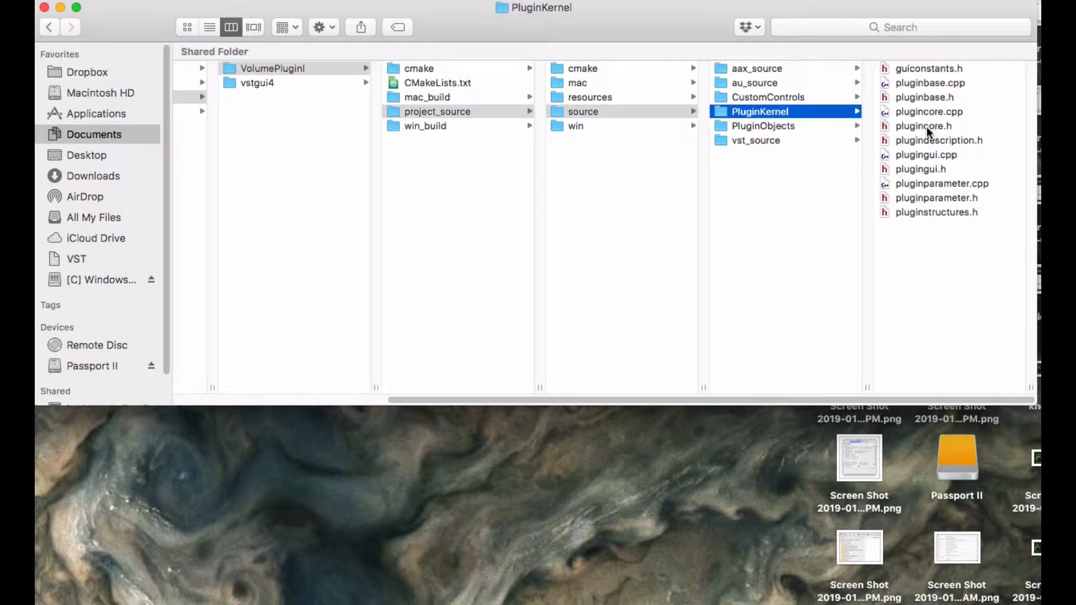
- Select plugincore.h and plugincore.cpp, then open the project_source resources folder
{"action": "left_click", "coordinate": [923, 125]}
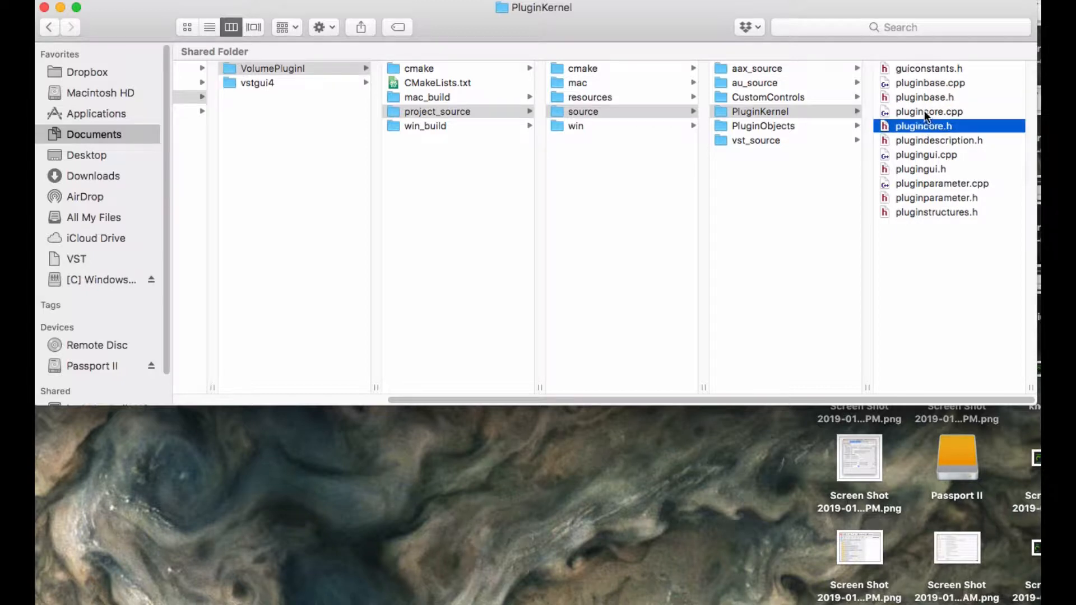
{"action": "left_click", "coordinate": [929, 111]}
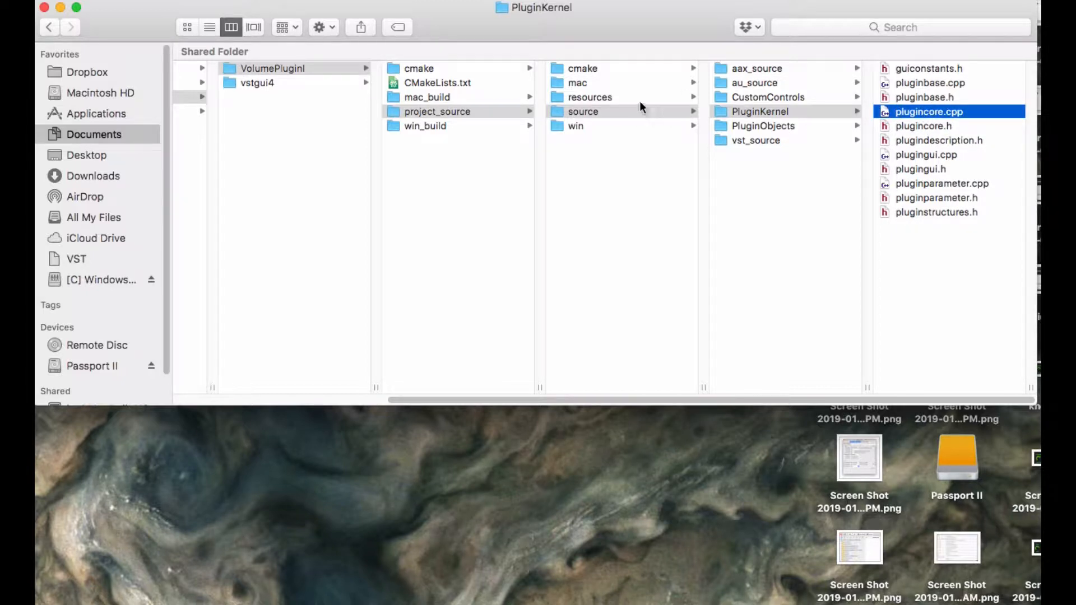
{"action": "left_click", "coordinate": [589, 97]}
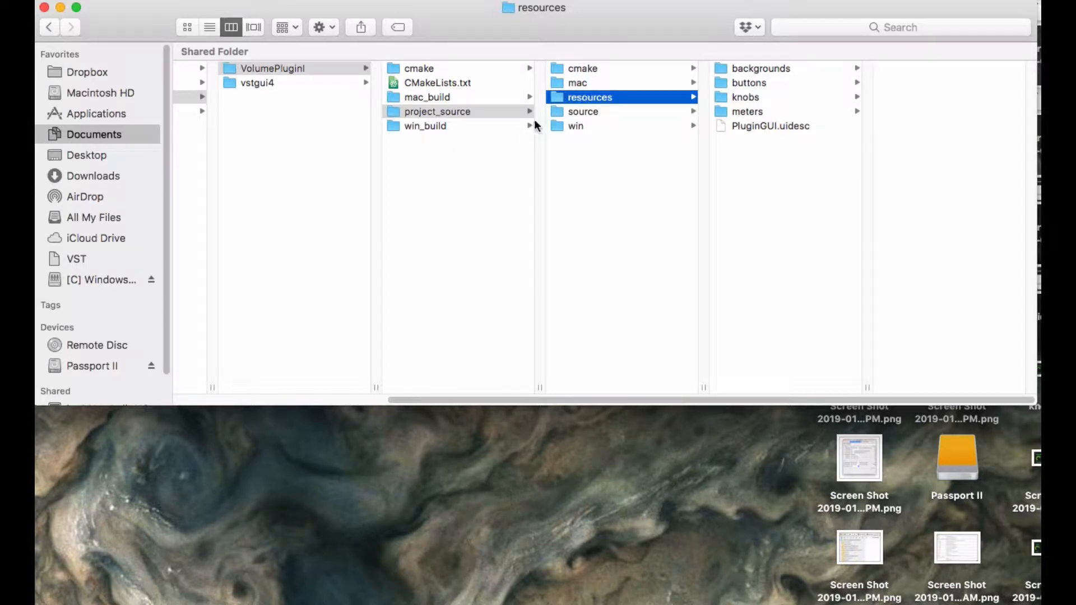
- Browse the backgrounds, buttons and knobs folders and select the single-space rack background
{"action": "left_click", "coordinate": [761, 68]}
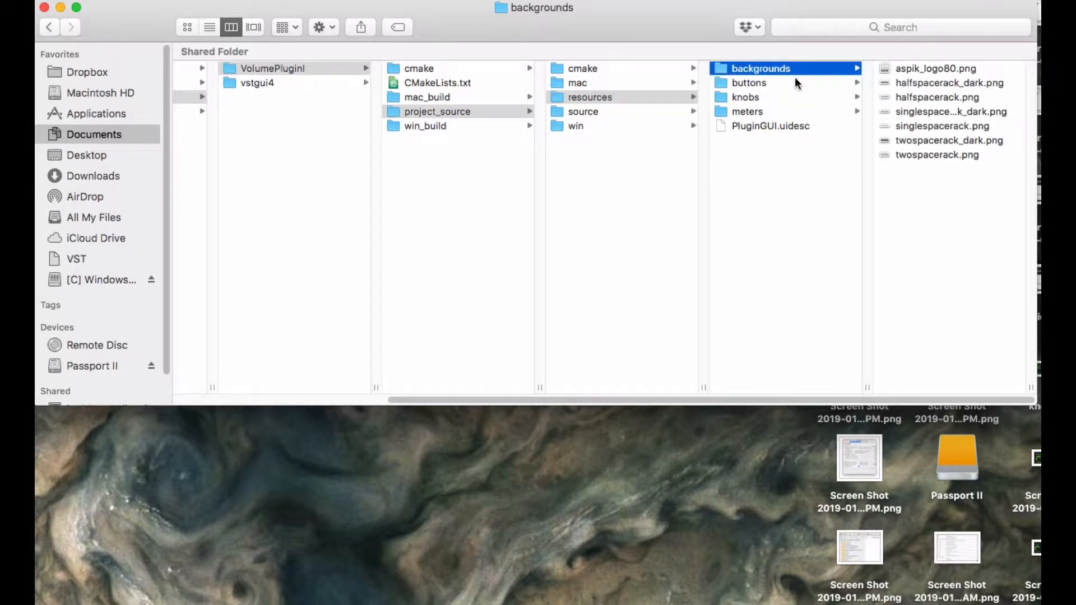
{"action": "left_click", "coordinate": [748, 83]}
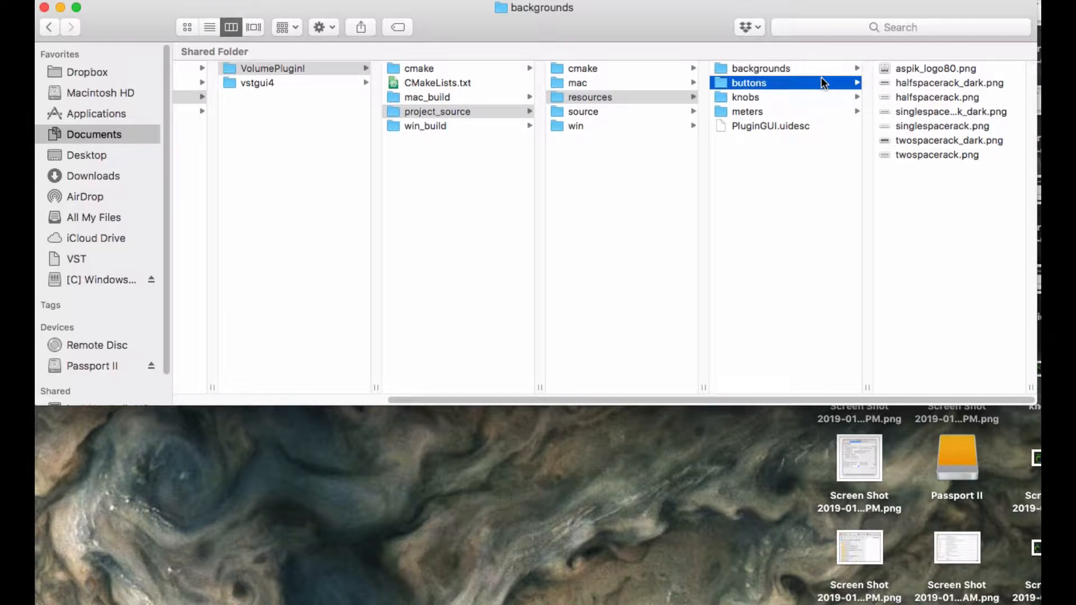
{"action": "left_click", "coordinate": [745, 97]}
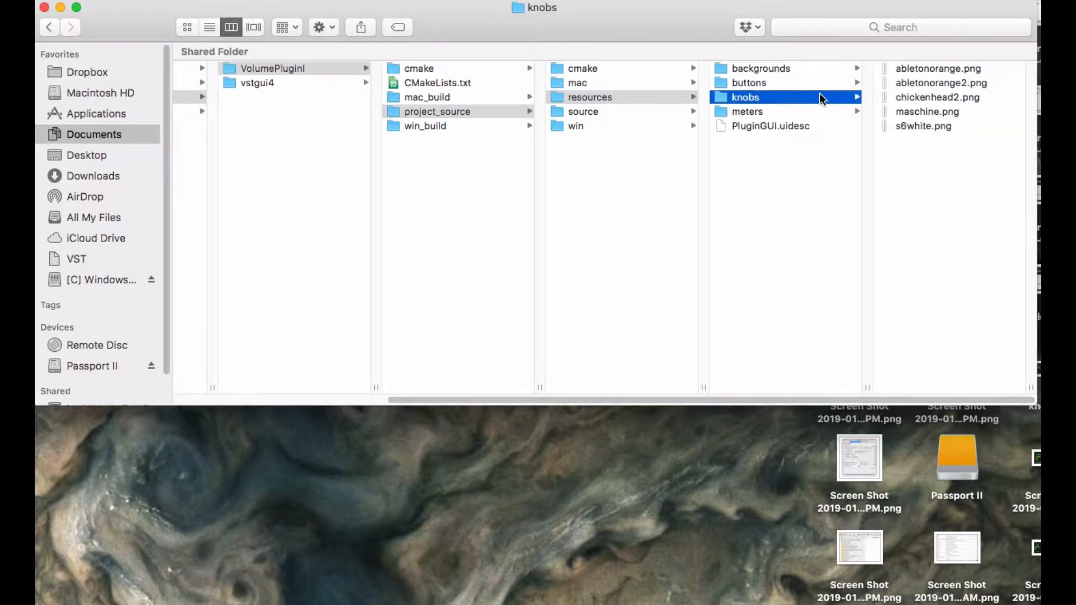
{"action": "left_click", "coordinate": [761, 68]}
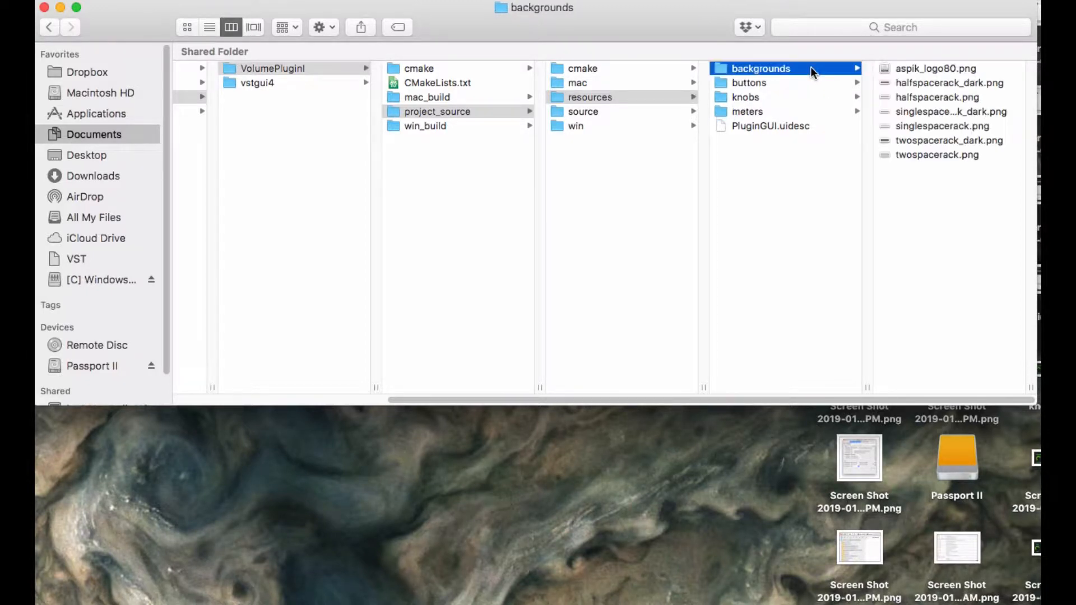
{"action": "mouse_move", "coordinate": [932, 141]}
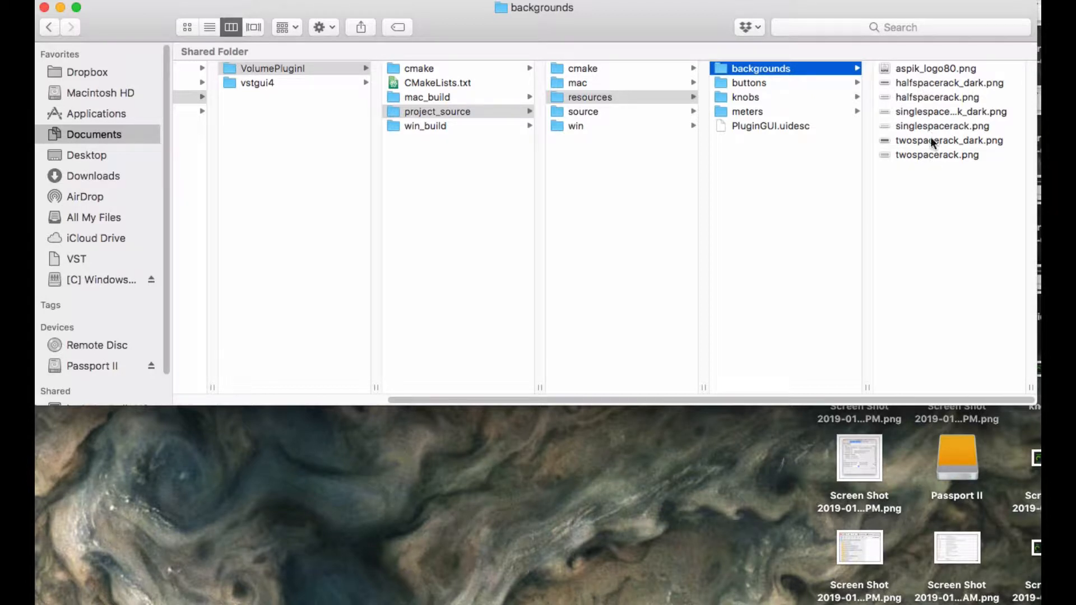
{"action": "left_click", "coordinate": [951, 111]}
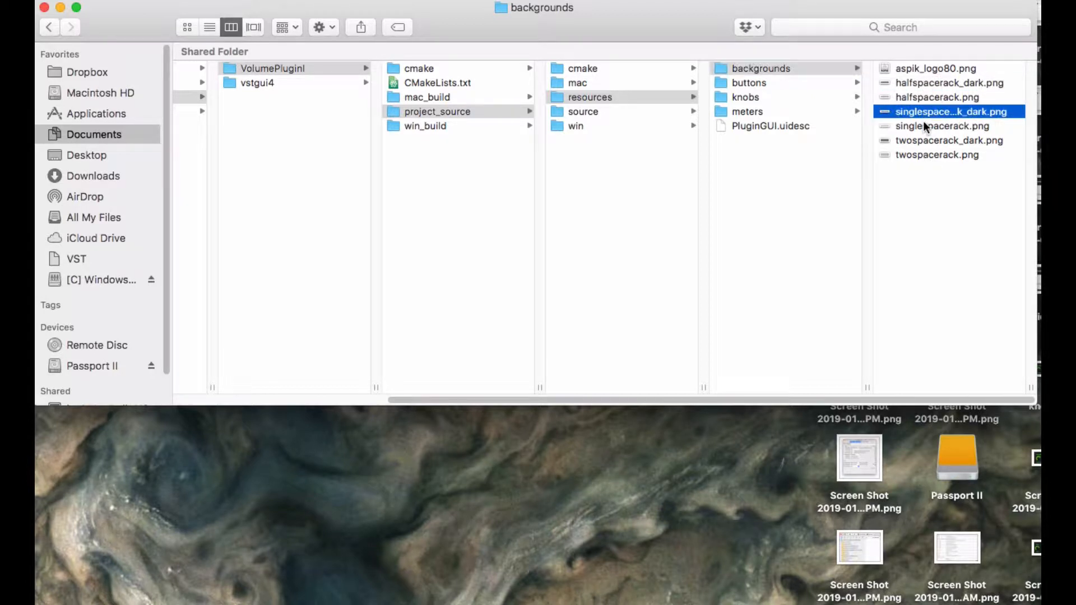
- Select PluginGUI.uidesc, then open the meters folder listing vuoff.png and vuon.png
{"action": "left_click", "coordinate": [748, 82]}
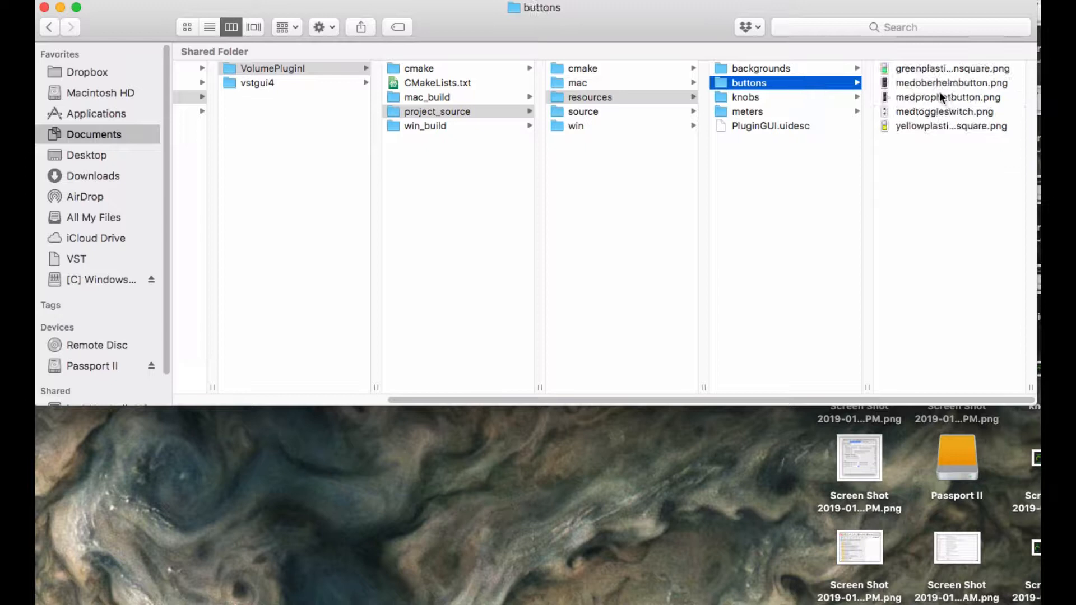
{"action": "left_click", "coordinate": [746, 111]}
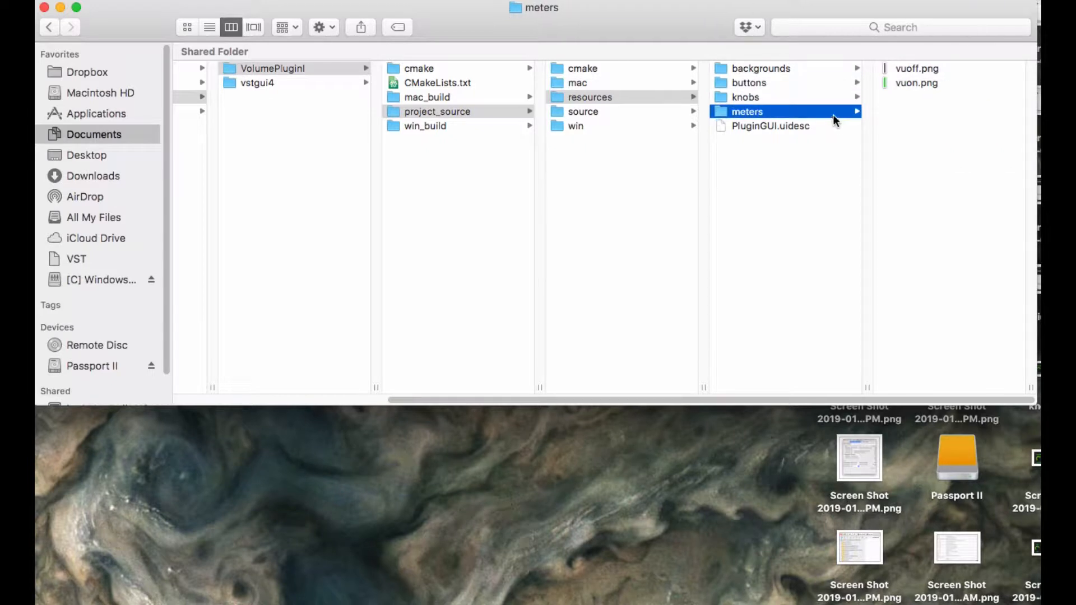
{"action": "mouse_move", "coordinate": [908, 114]}
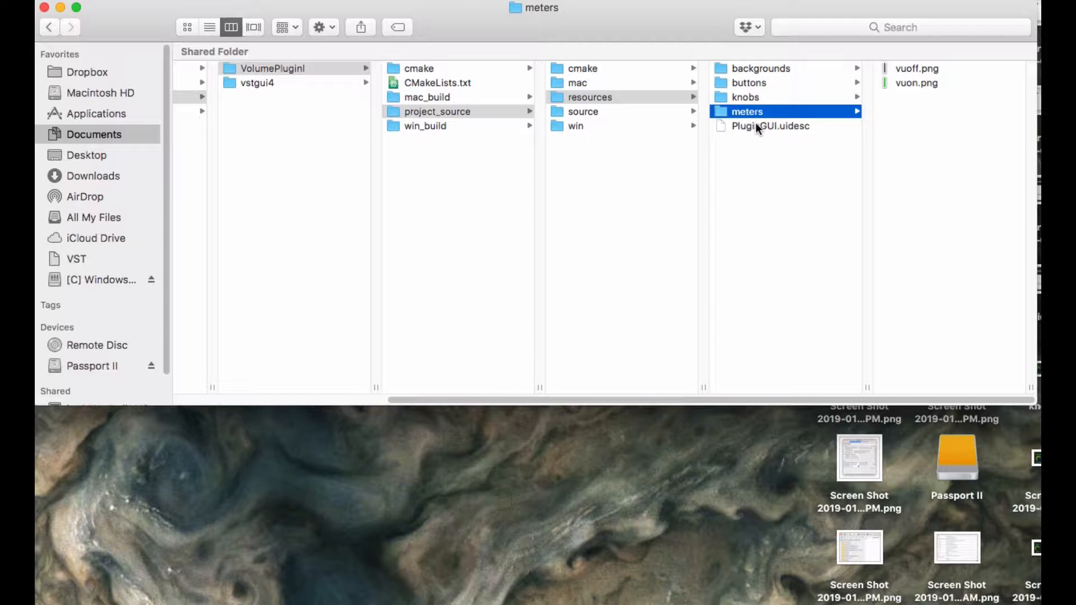
{"action": "left_click", "coordinate": [770, 126]}
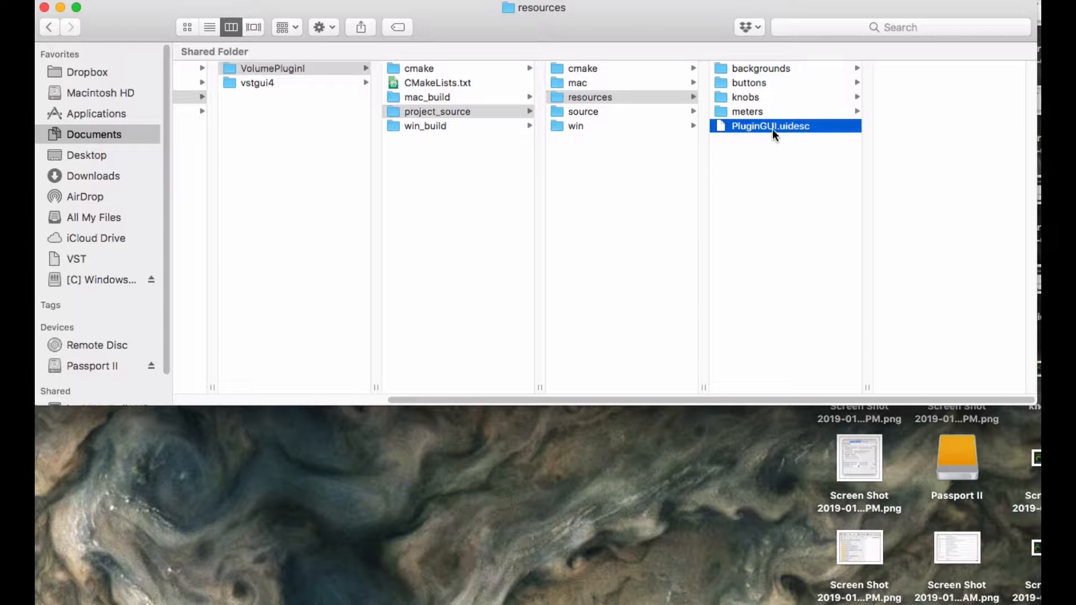
{"action": "mouse_move", "coordinate": [746, 132]}
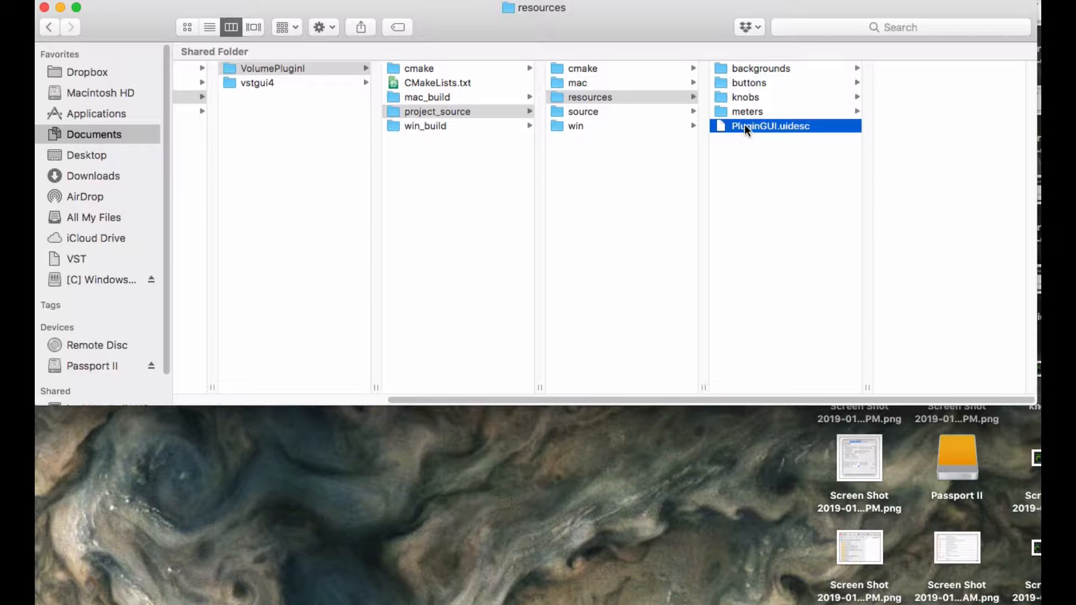
{"action": "mouse_move", "coordinate": [785, 135]}
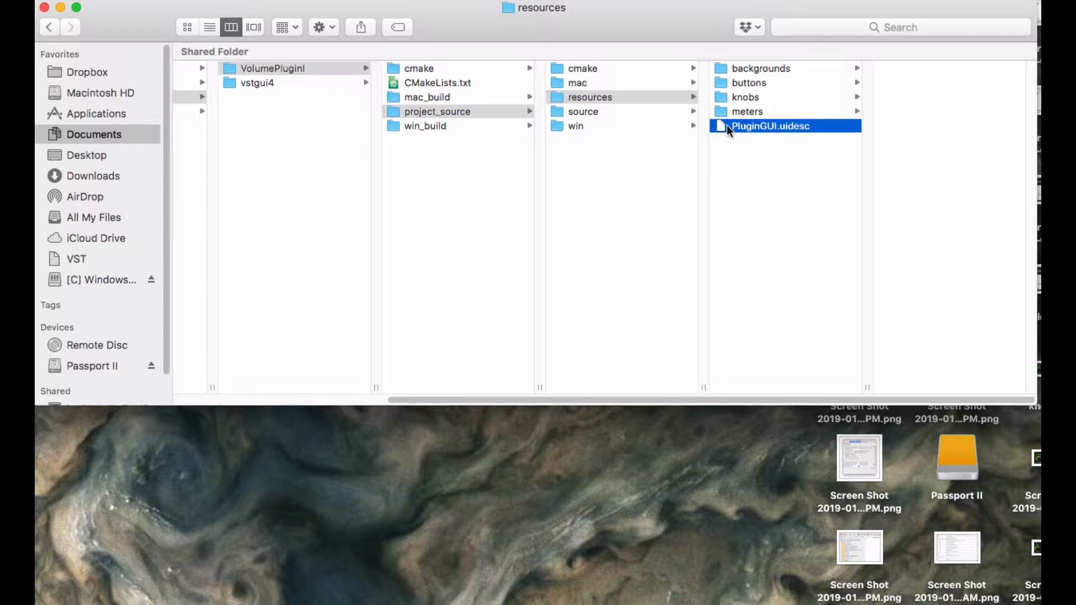
{"action": "mouse_move", "coordinate": [785, 132]}
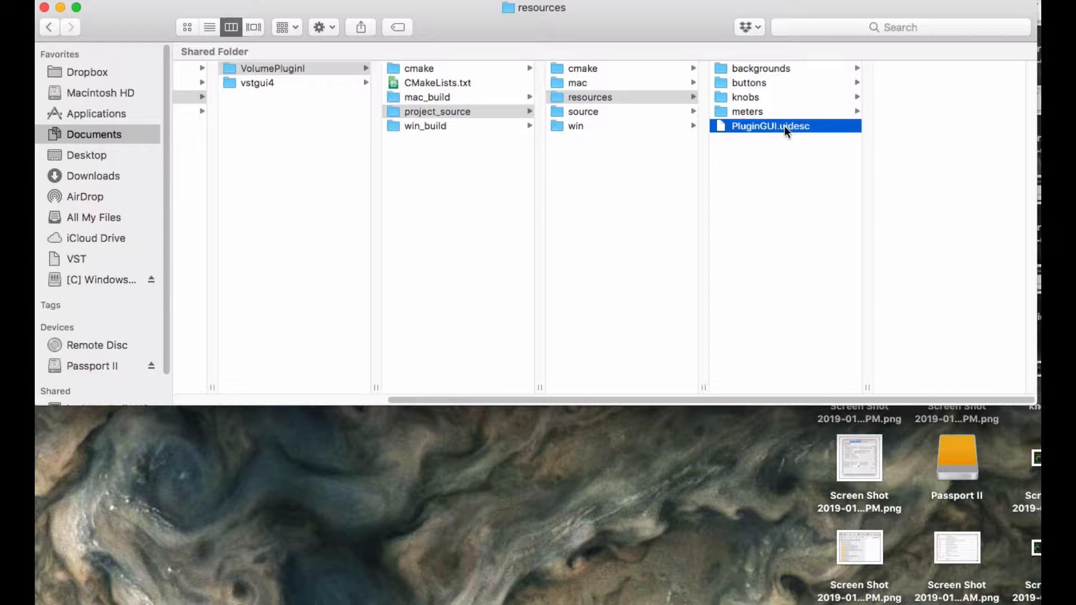
{"action": "mouse_move", "coordinate": [714, 124]}
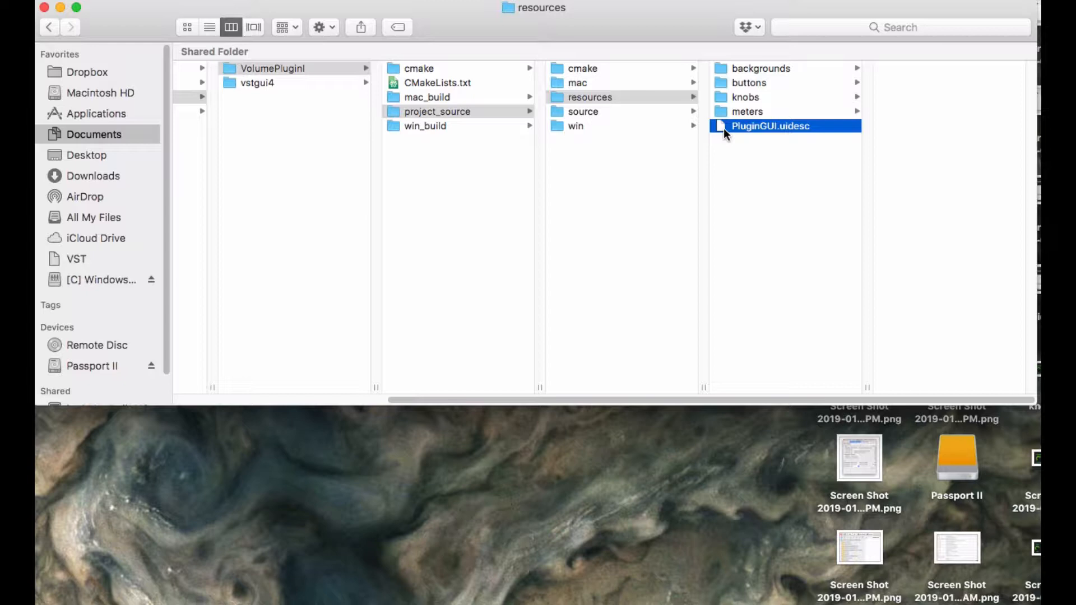
{"action": "mouse_move", "coordinate": [720, 131]}
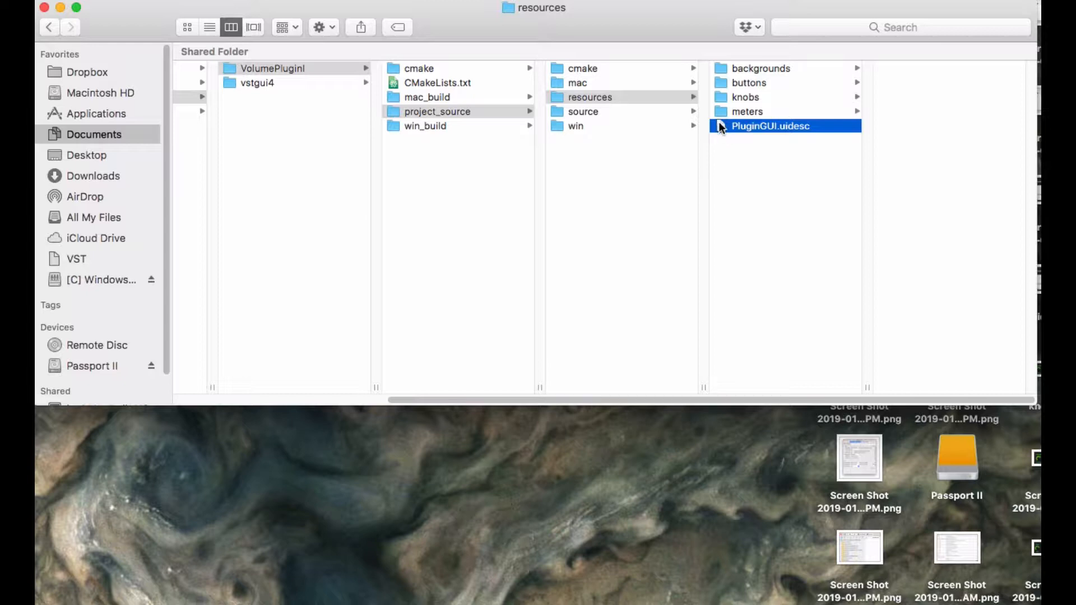
{"action": "mouse_move", "coordinate": [774, 131]}
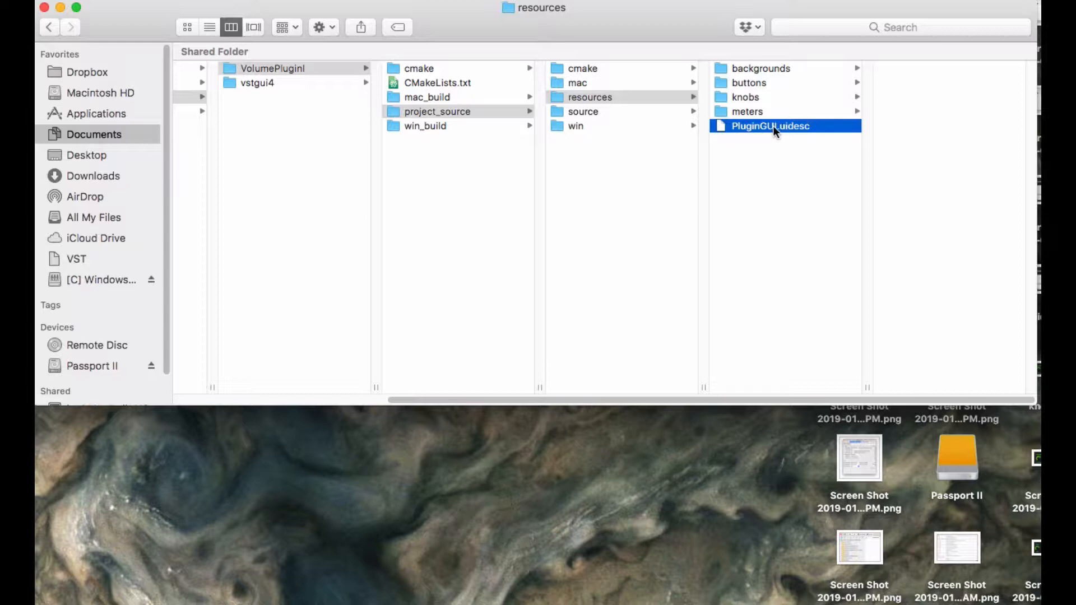
{"action": "mouse_move", "coordinate": [775, 126]}
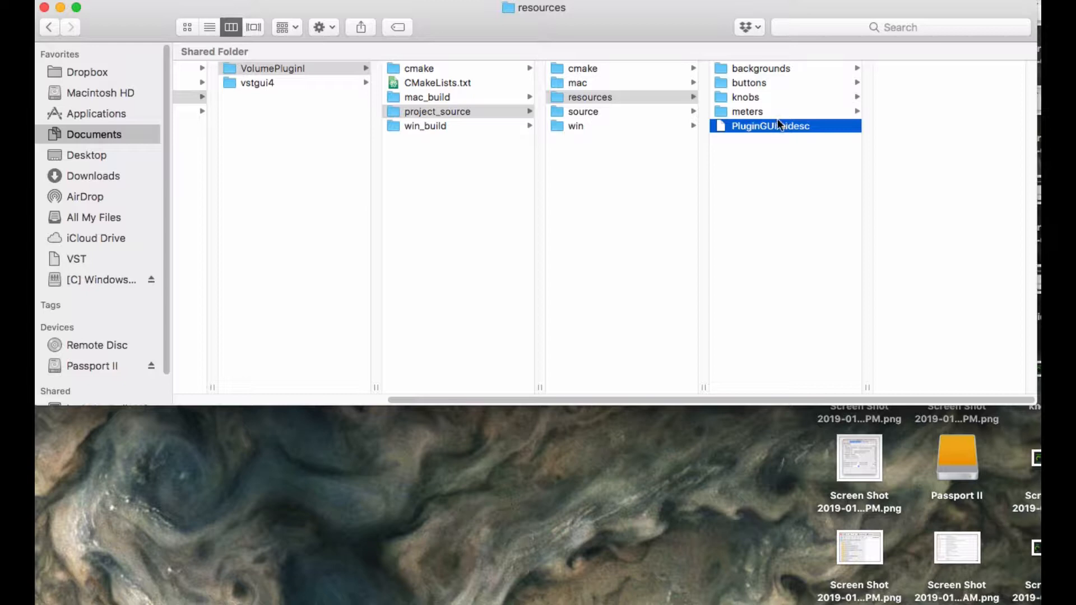
{"action": "mouse_move", "coordinate": [644, 134]}
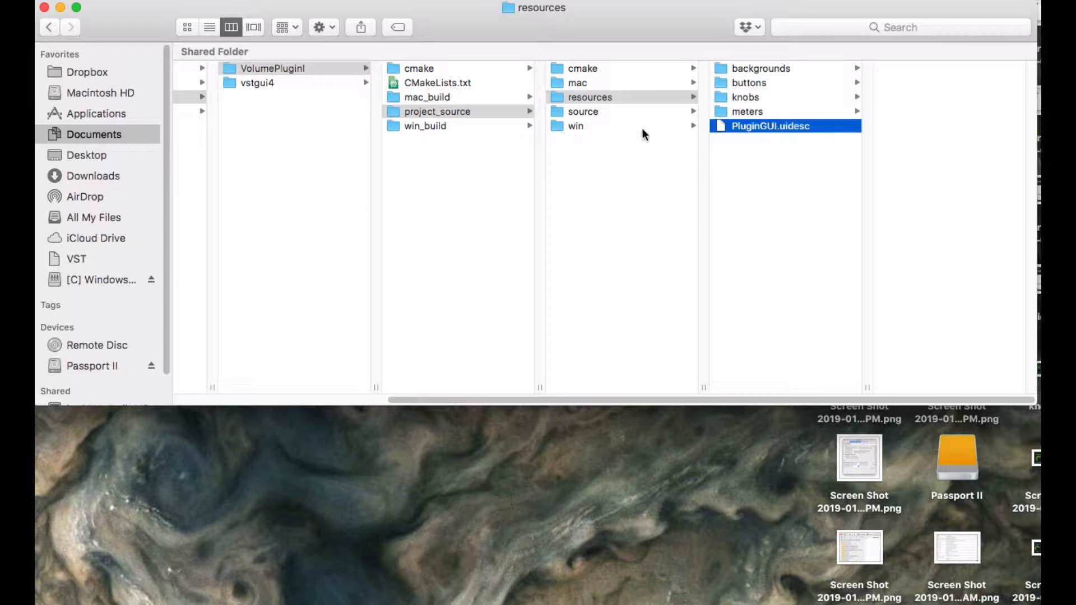
{"action": "mouse_move", "coordinate": [734, 108]}
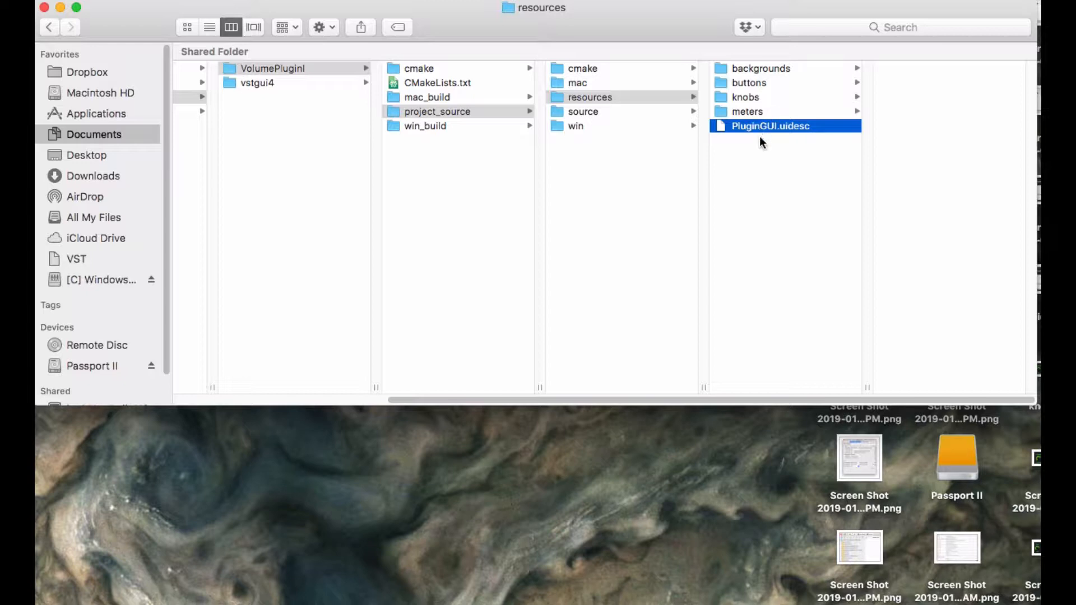
{"action": "mouse_move", "coordinate": [757, 117]}
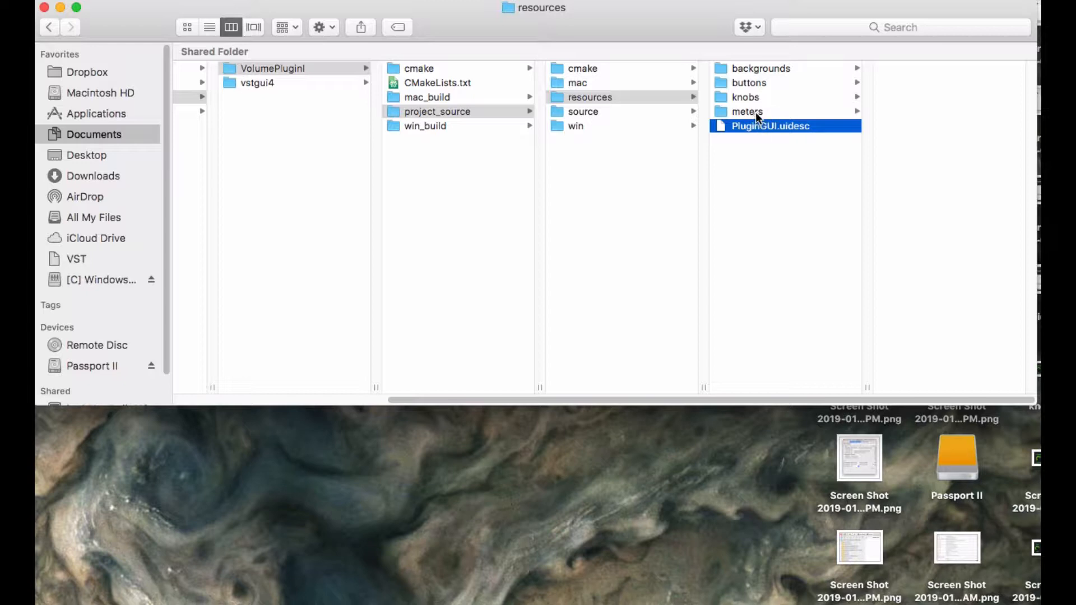
{"action": "left_click", "coordinate": [746, 111]}
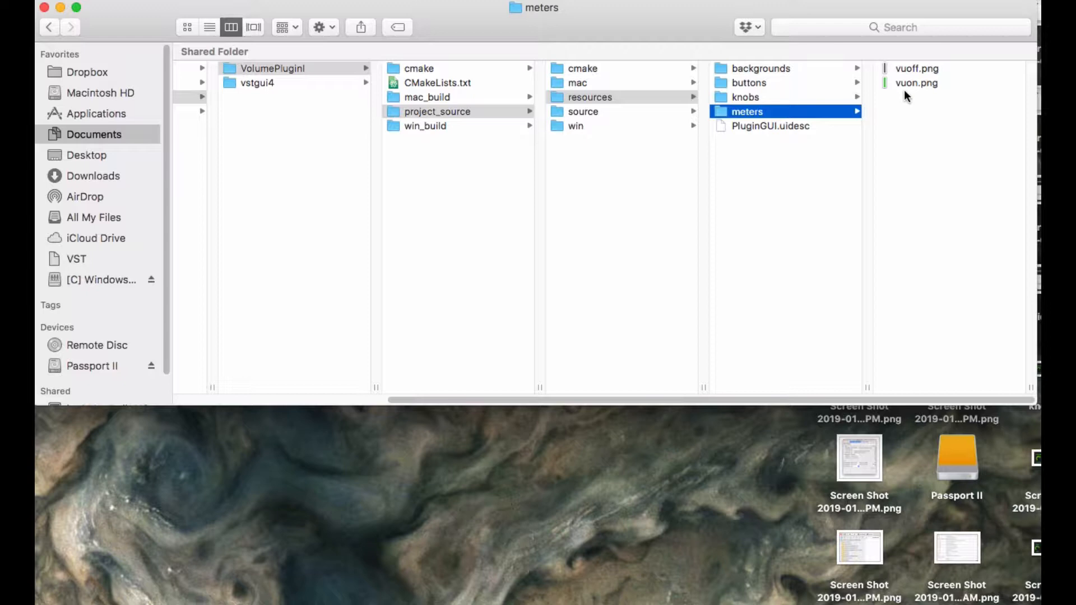
{"action": "left_click", "coordinate": [916, 83]}
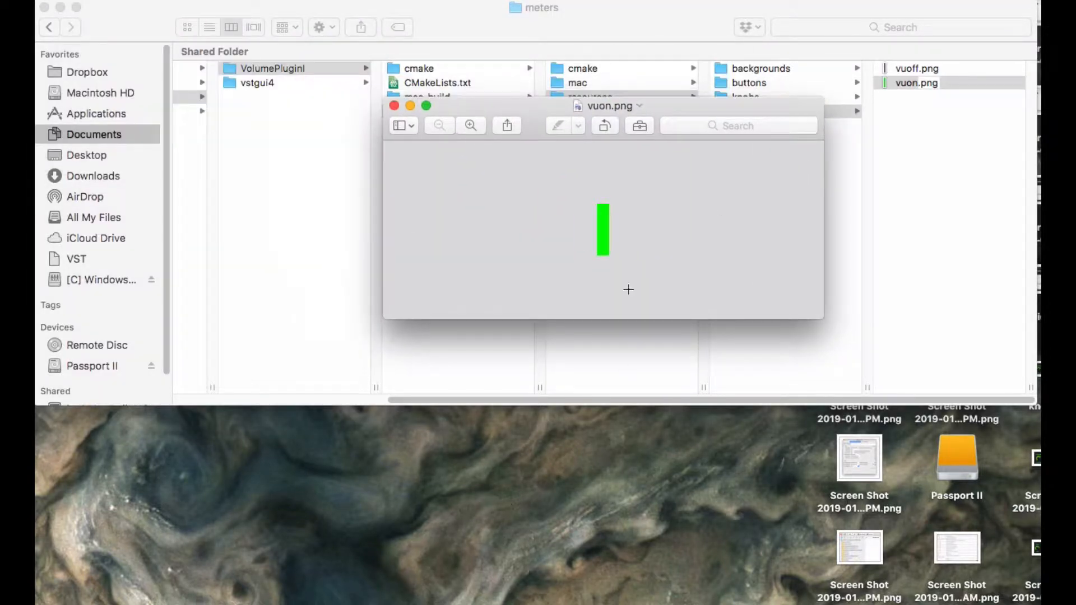
{"action": "mouse_move", "coordinate": [600, 204]}
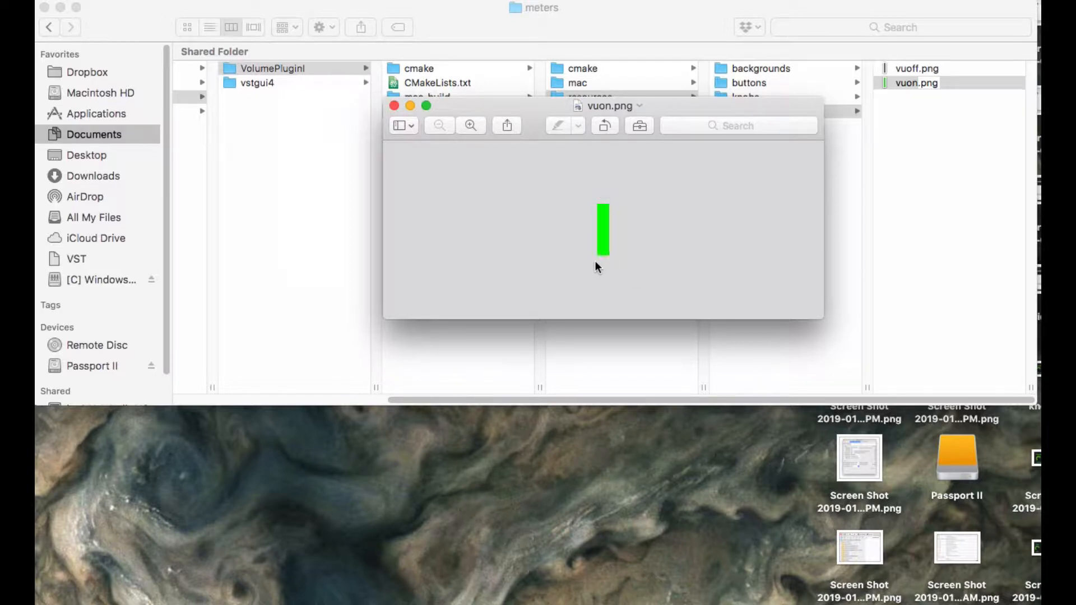
{"action": "mouse_move", "coordinate": [612, 213]}
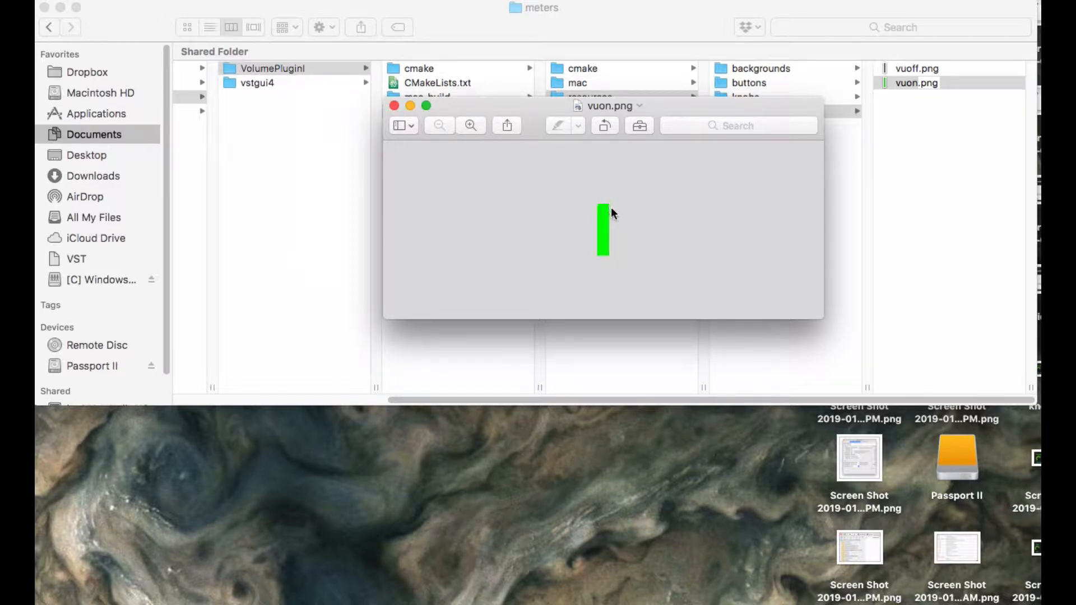
{"action": "mouse_move", "coordinate": [394, 106]}
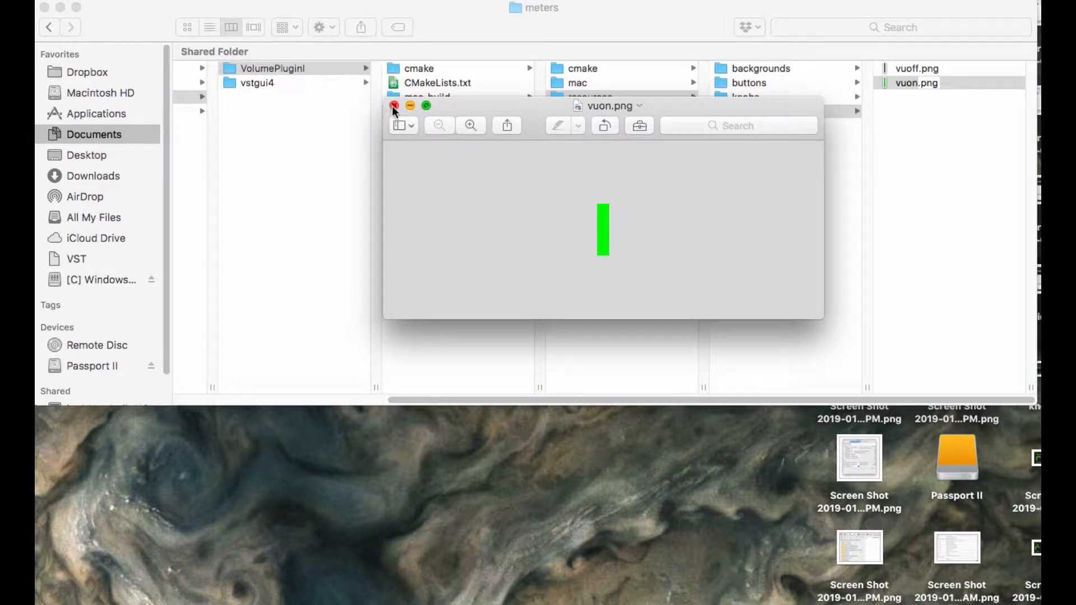
- Close the green meter preview and browse the backgrounds, knobs, meters and buttons folders
{"action": "left_click", "coordinate": [393, 105]}
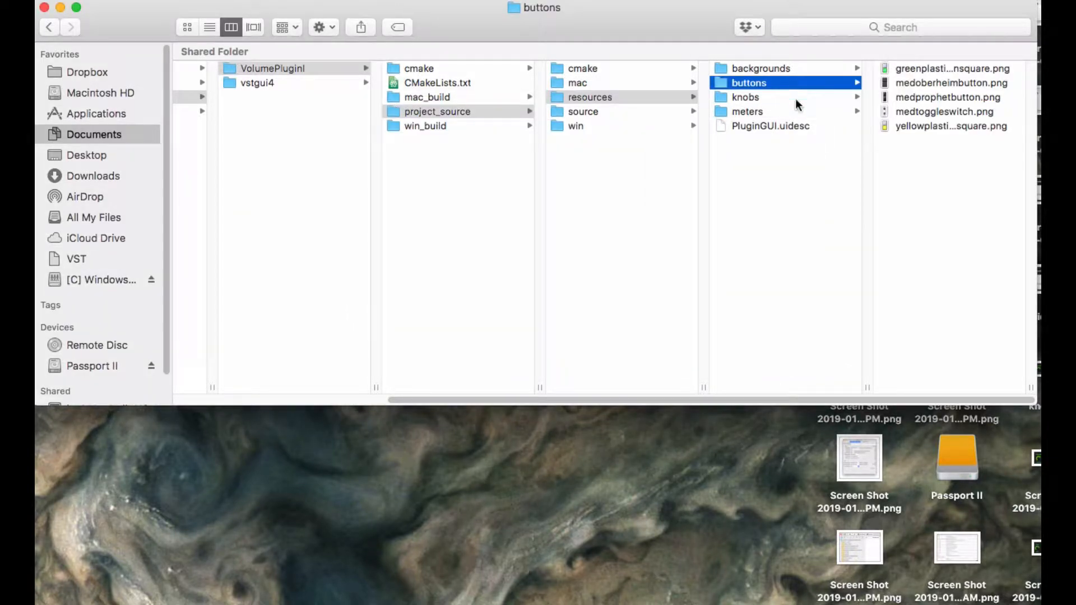
{"action": "left_click", "coordinate": [760, 68]}
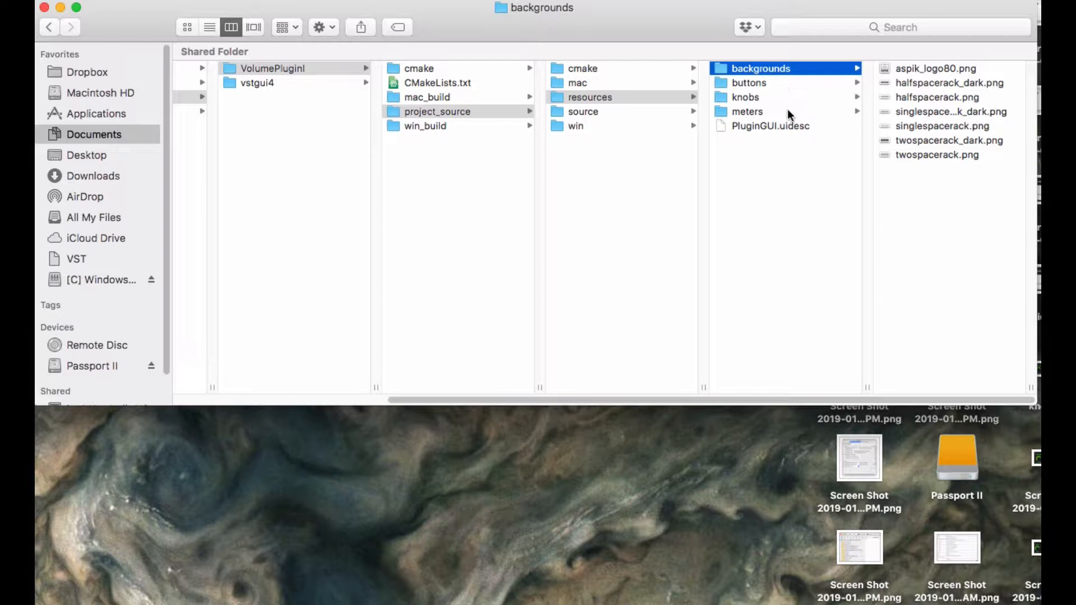
{"action": "left_click", "coordinate": [746, 97]}
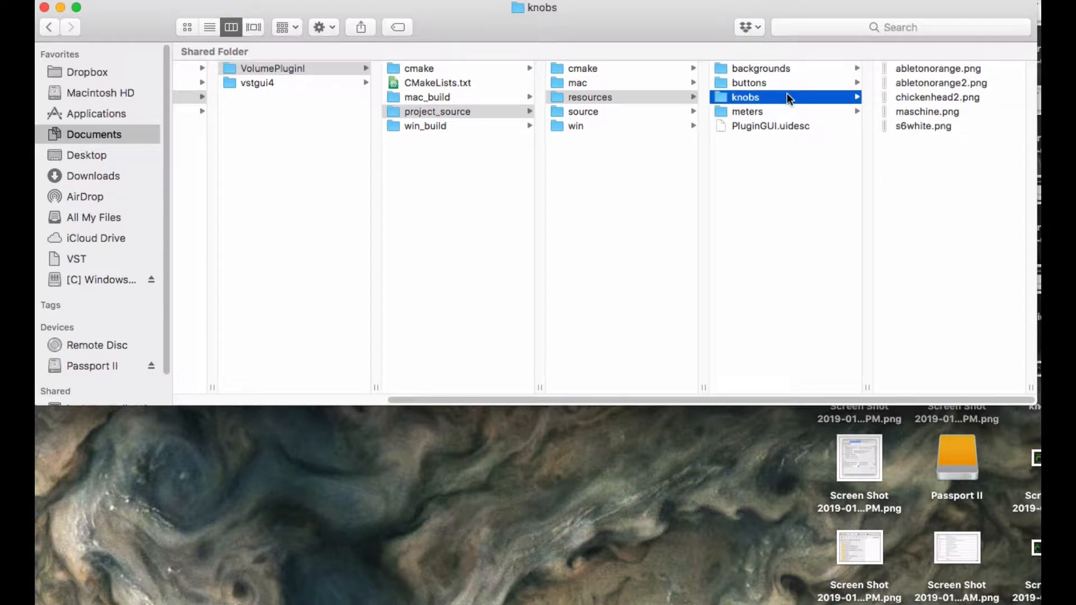
{"action": "mouse_move", "coordinate": [762, 128]}
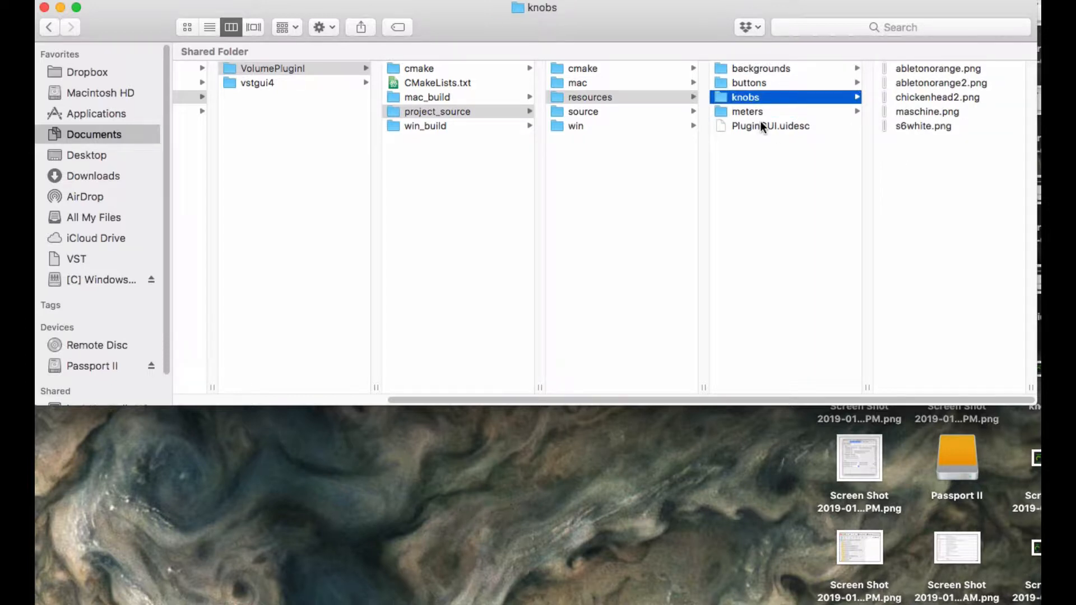
{"action": "left_click", "coordinate": [747, 111]}
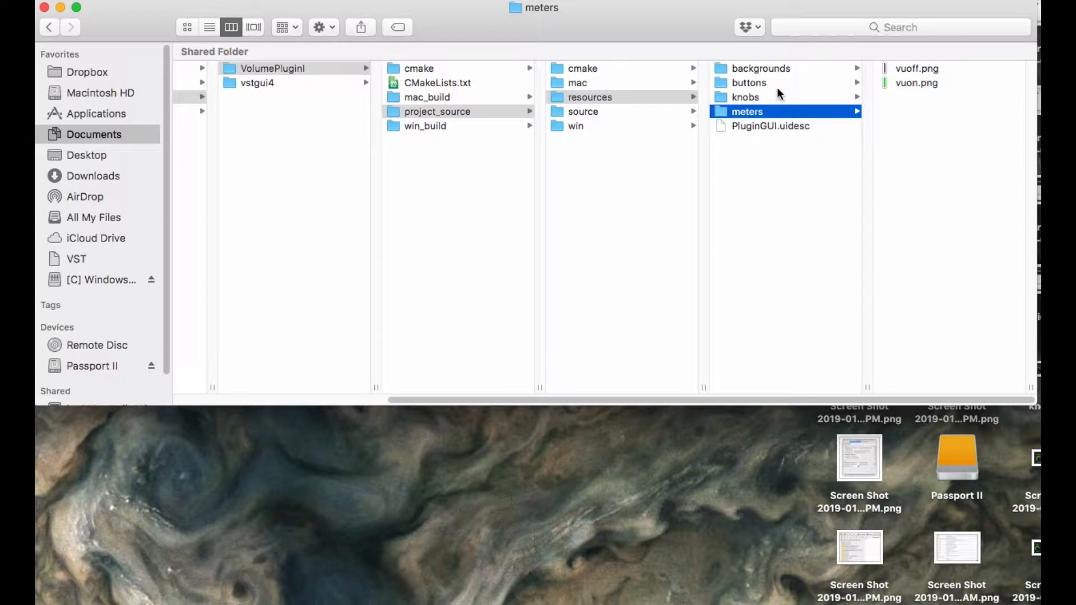
{"action": "left_click", "coordinate": [749, 83]}
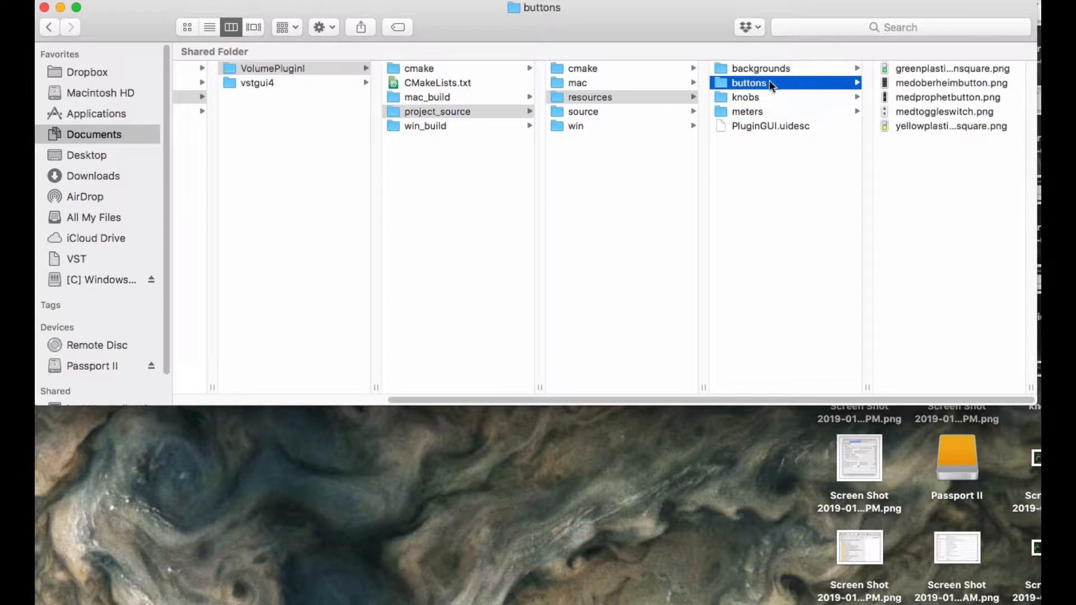
{"action": "left_click", "coordinate": [746, 97]}
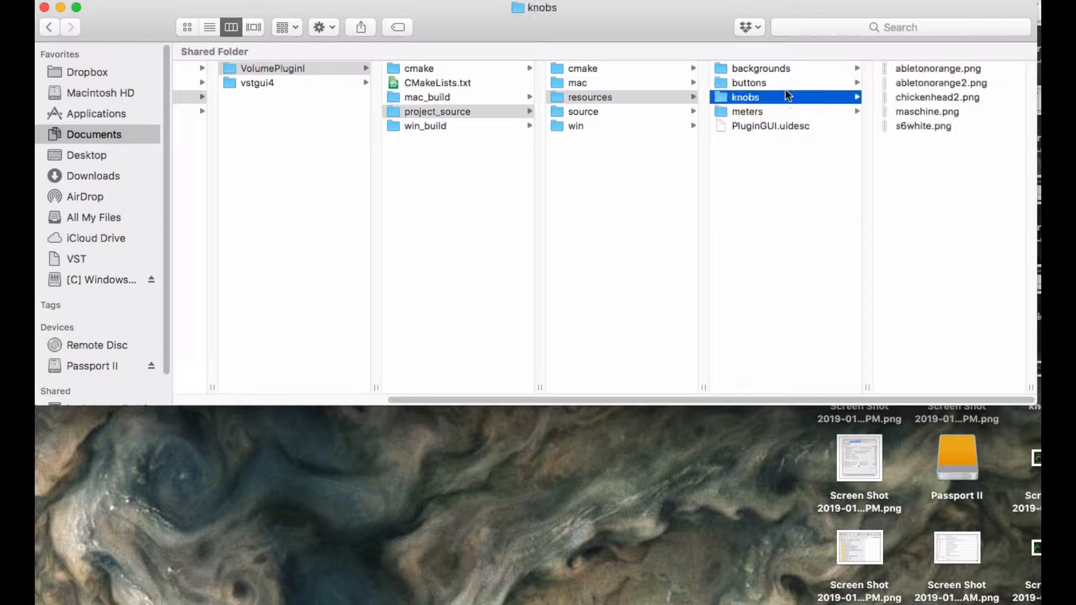
{"action": "left_click", "coordinate": [761, 68]}
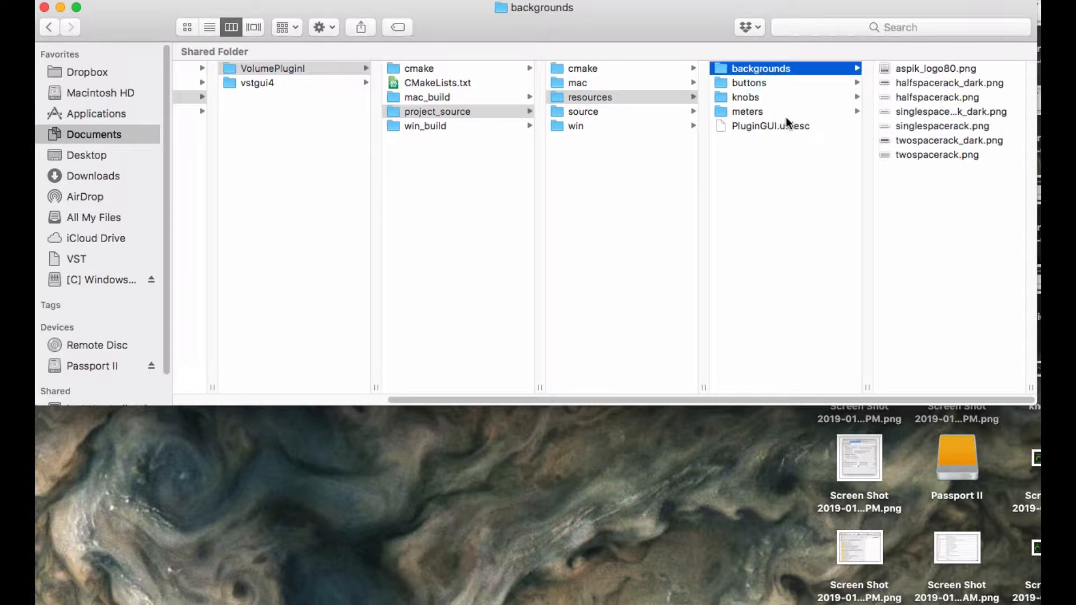
- Preview halfspacerack.png, close it, and select PluginGUI.uidesc
{"action": "left_click", "coordinate": [942, 126]}
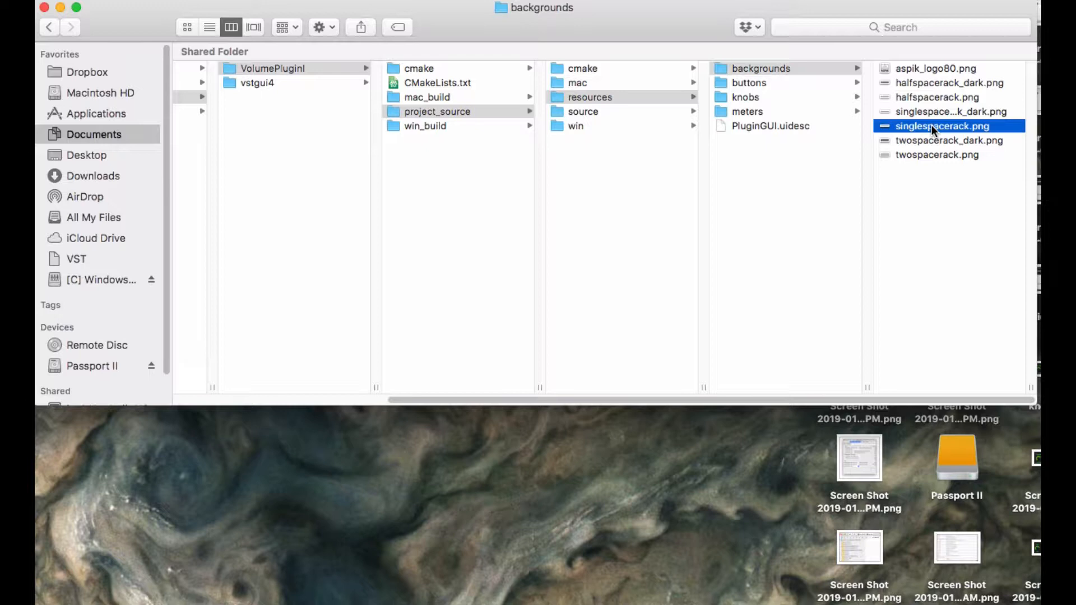
{"action": "left_click", "coordinate": [937, 97]}
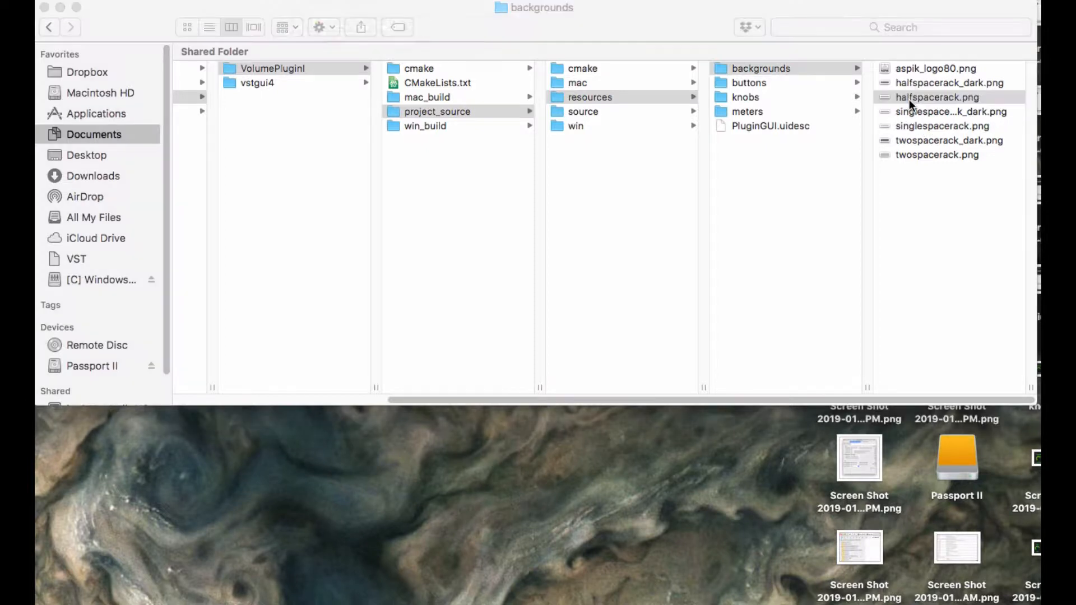
{"action": "double_click", "coordinate": [936, 97]}
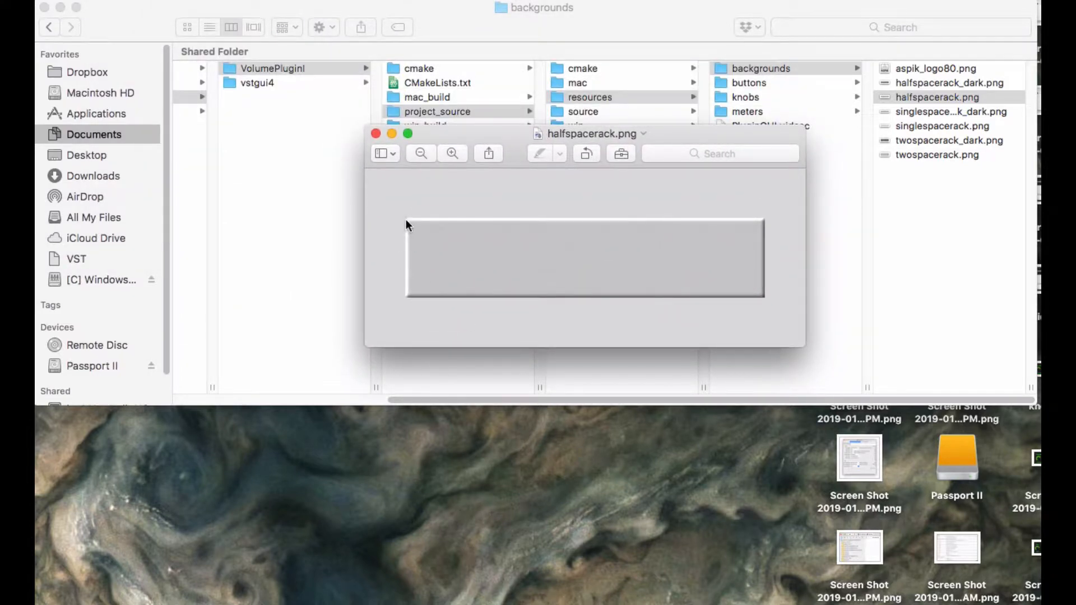
{"action": "mouse_move", "coordinate": [772, 233]}
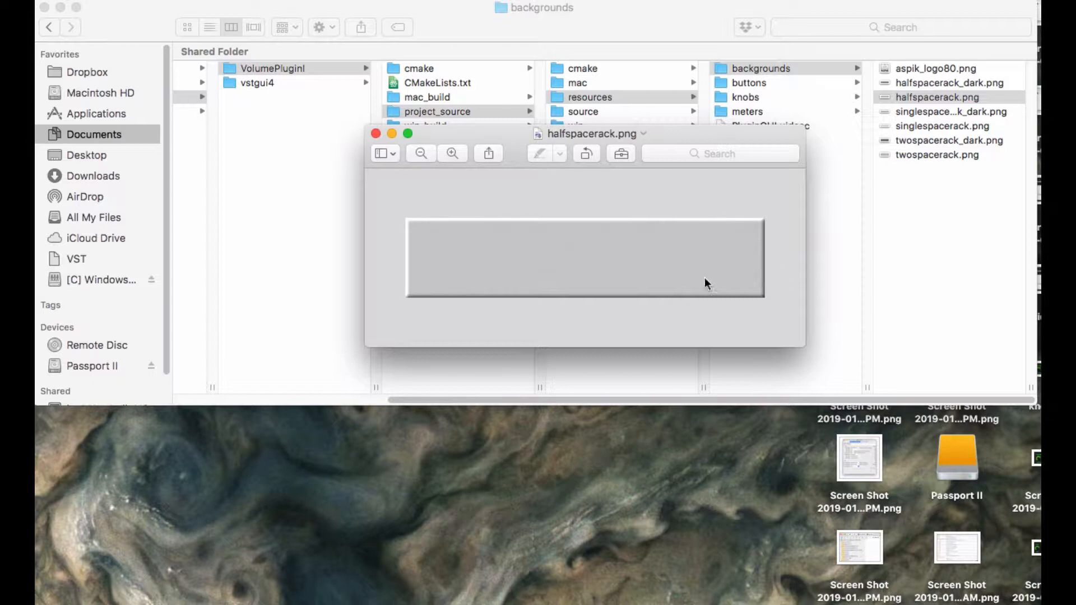
{"action": "mouse_move", "coordinate": [664, 218]}
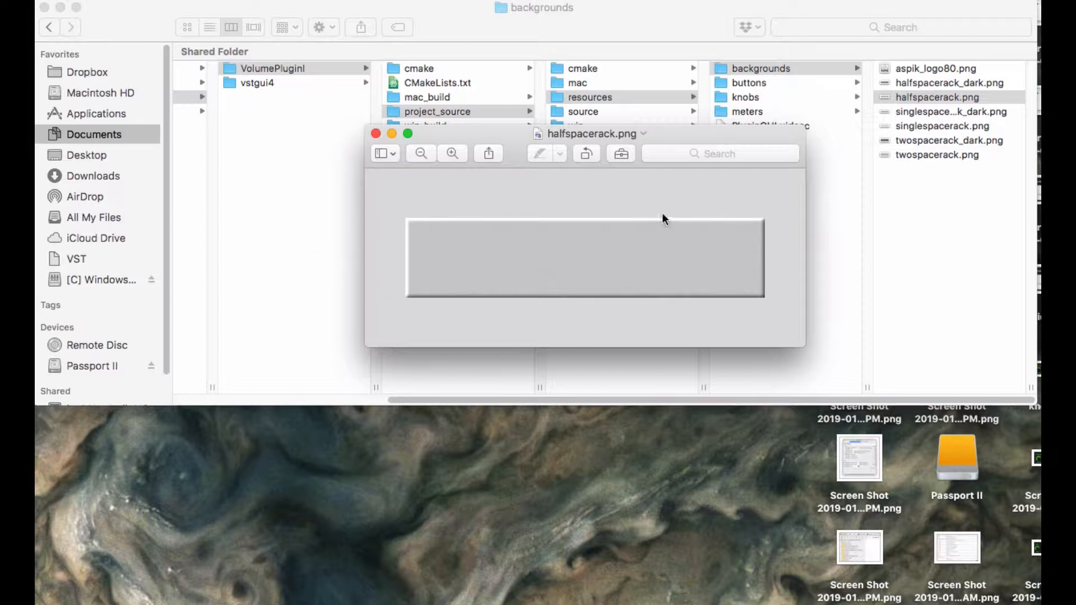
{"action": "mouse_move", "coordinate": [476, 247]}
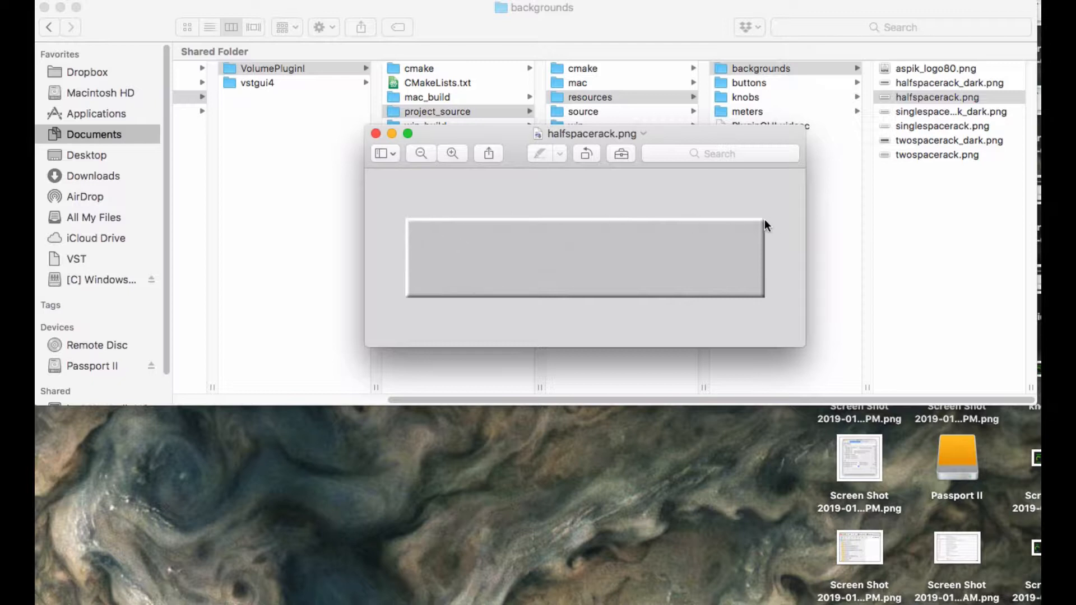
{"action": "mouse_move", "coordinate": [471, 214]}
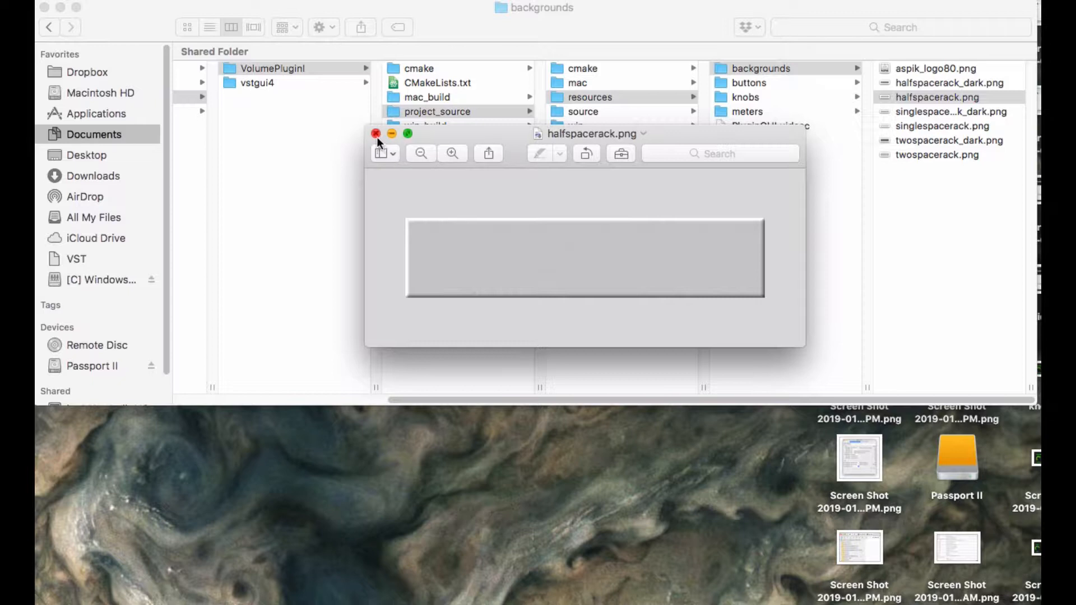
{"action": "left_click", "coordinate": [376, 133]}
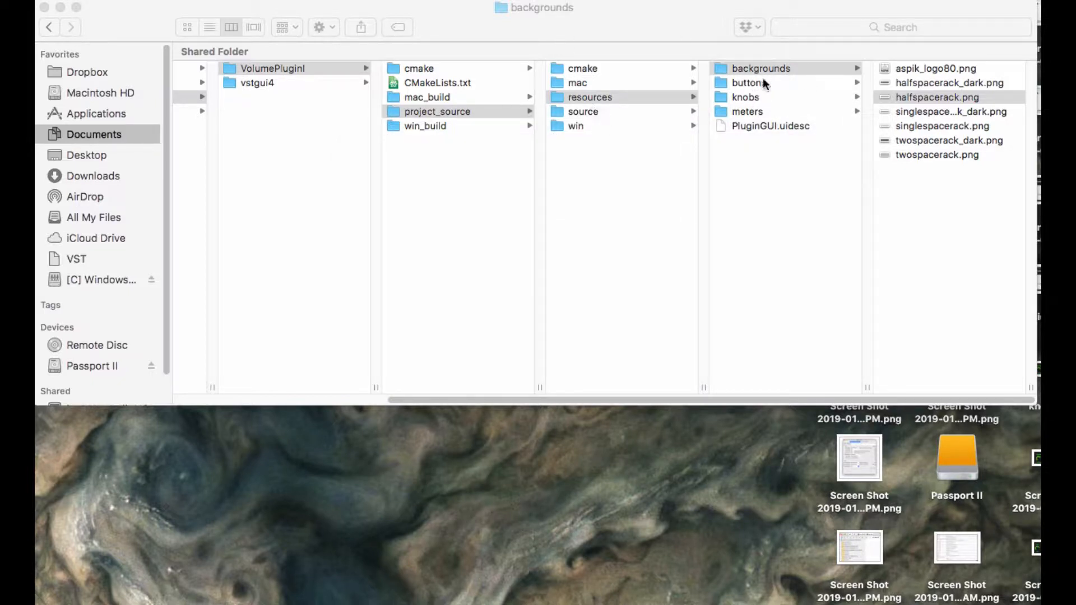
{"action": "left_click", "coordinate": [937, 97]}
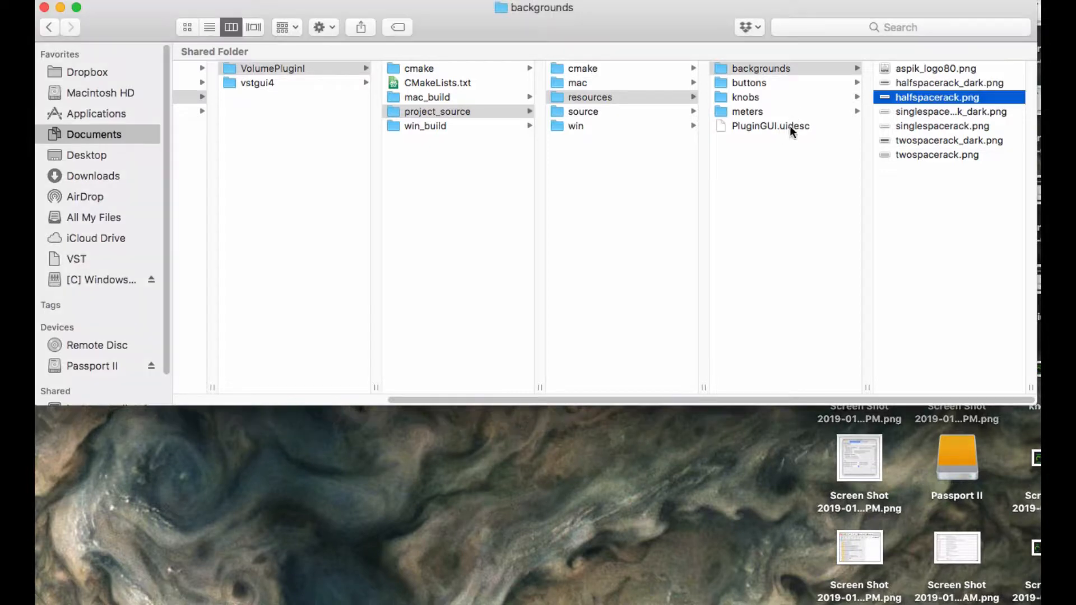
{"action": "left_click", "coordinate": [770, 125]}
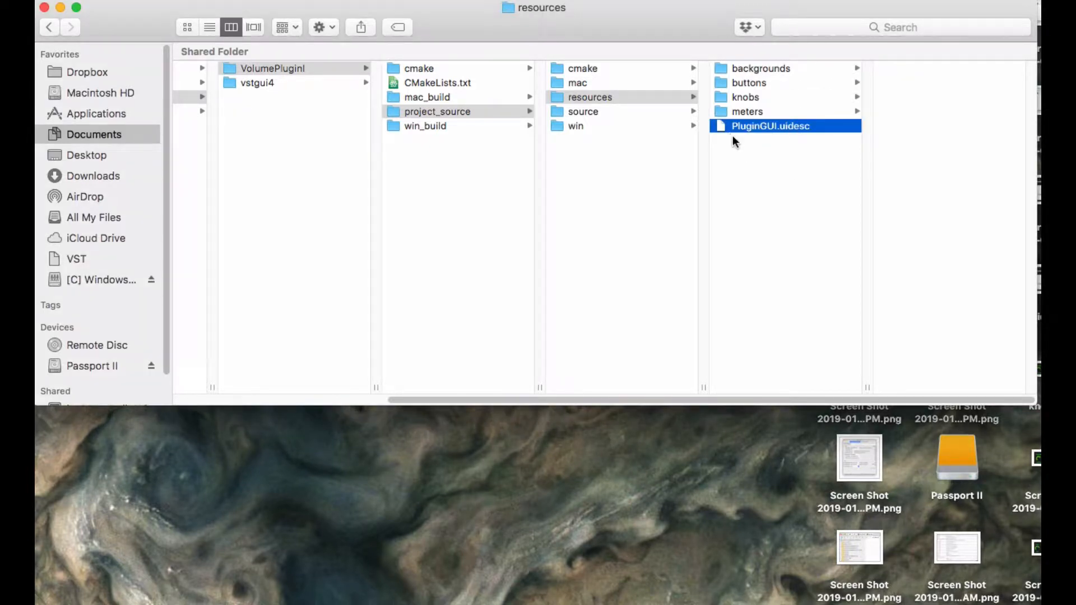
{"action": "mouse_move", "coordinate": [755, 129]}
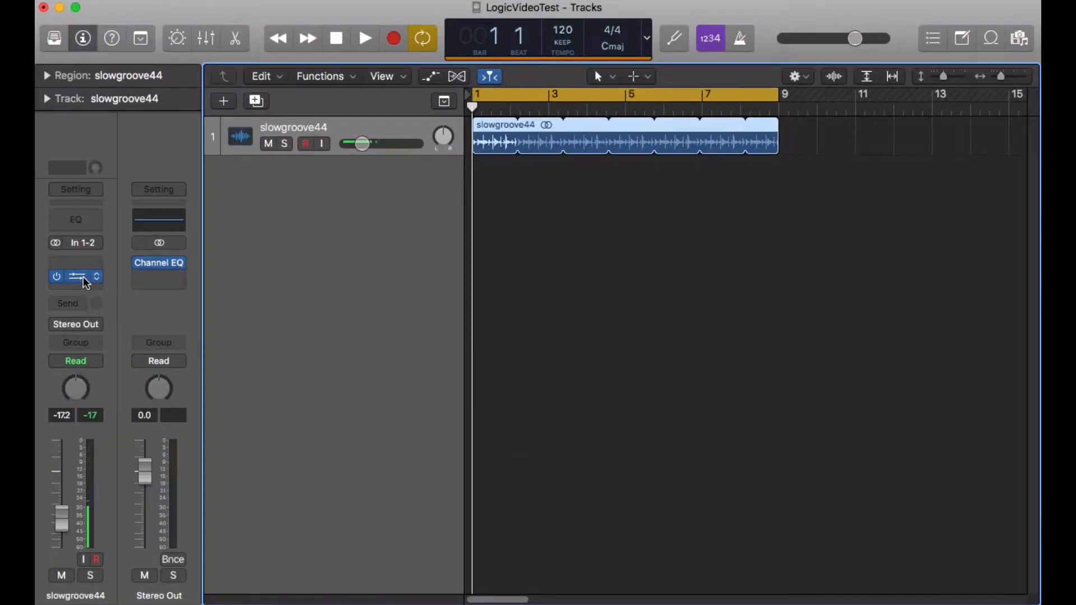
- Load VolumePluginI on slowgroove44 and move its blank plugin window toward the top left
{"action": "left_click", "coordinate": [76, 275]}
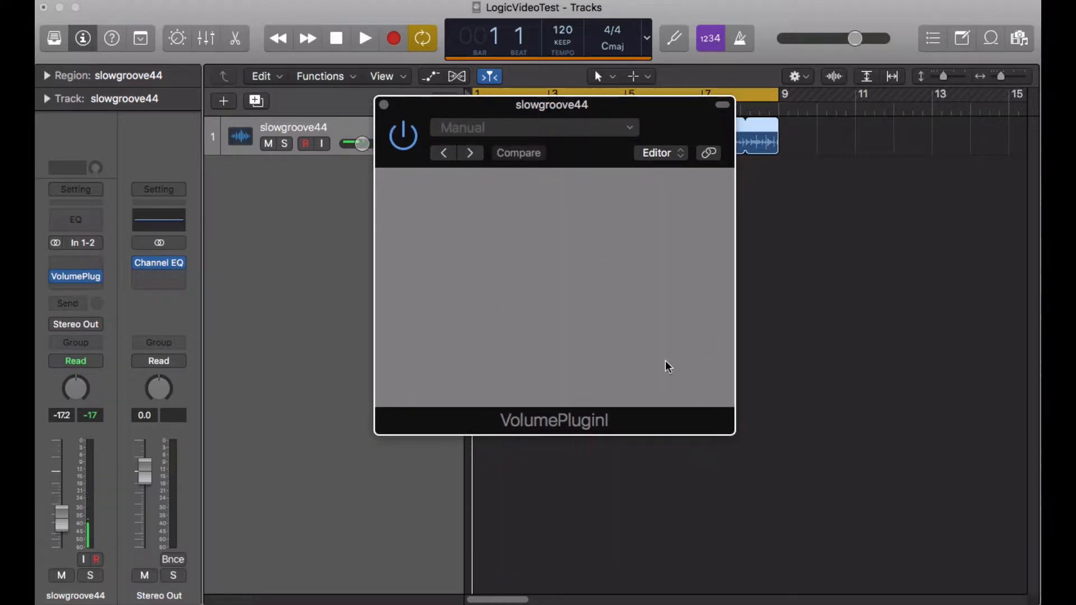
{"action": "mouse_move", "coordinate": [528, 203]}
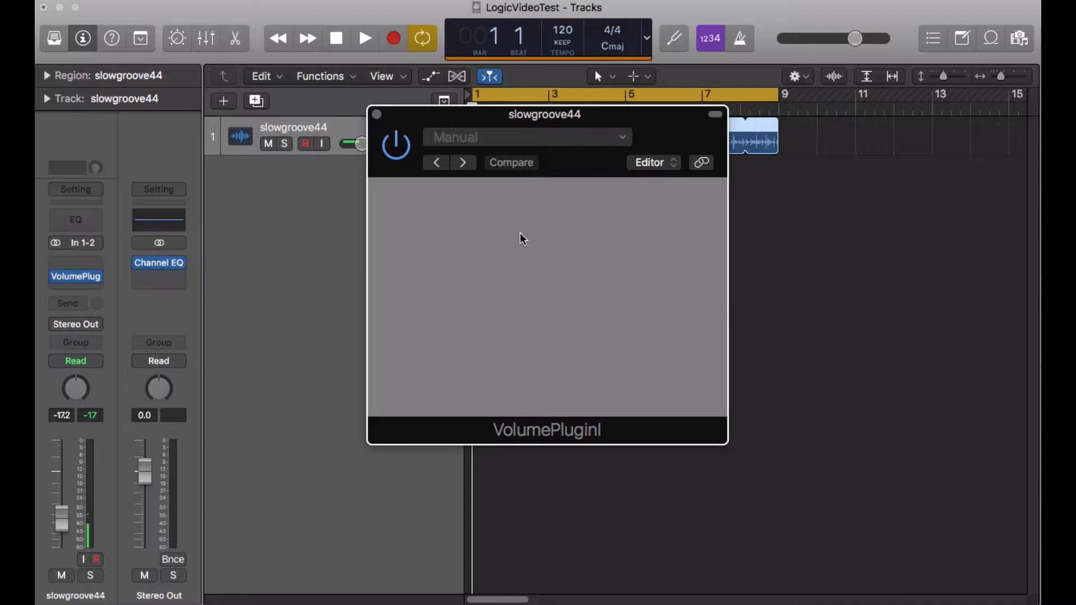
{"action": "left_click_drag", "start_coordinate": [544, 115], "coordinate": [464, 128]}
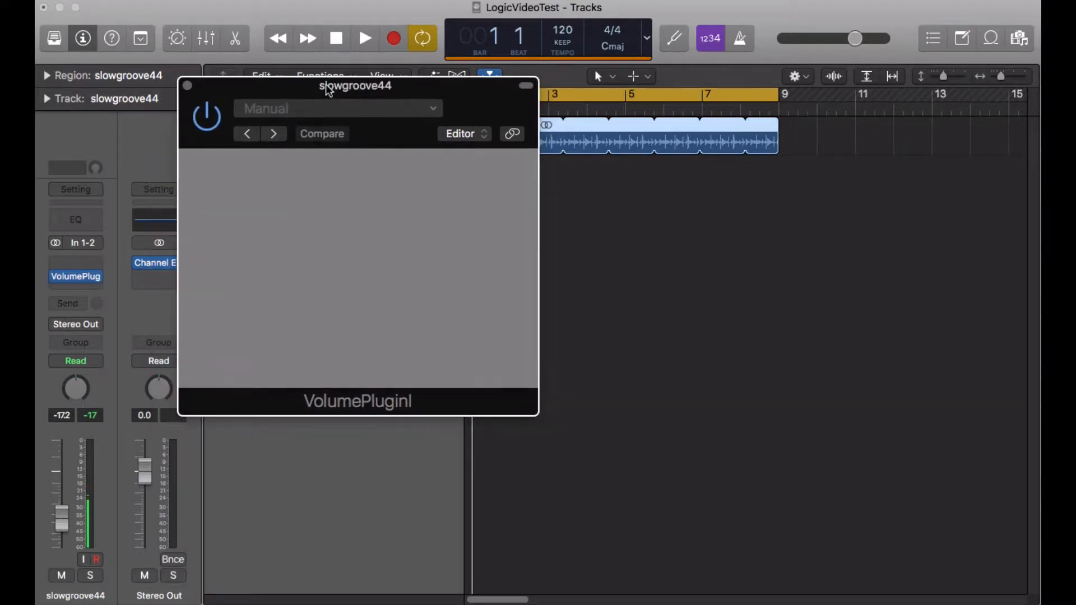
{"action": "mouse_move", "coordinate": [443, 271]}
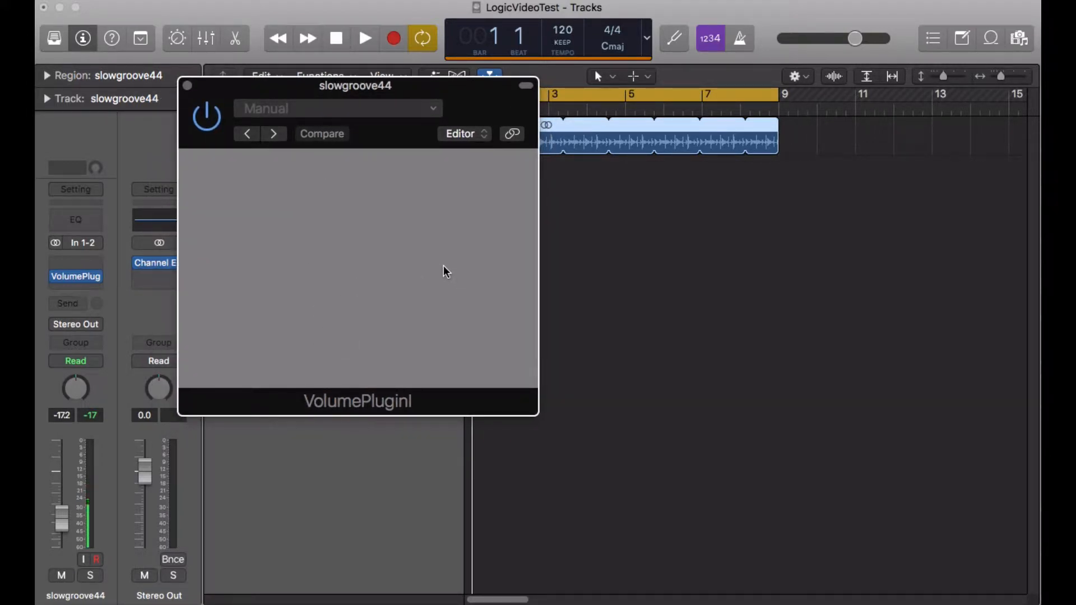
{"action": "mouse_move", "coordinate": [334, 243]}
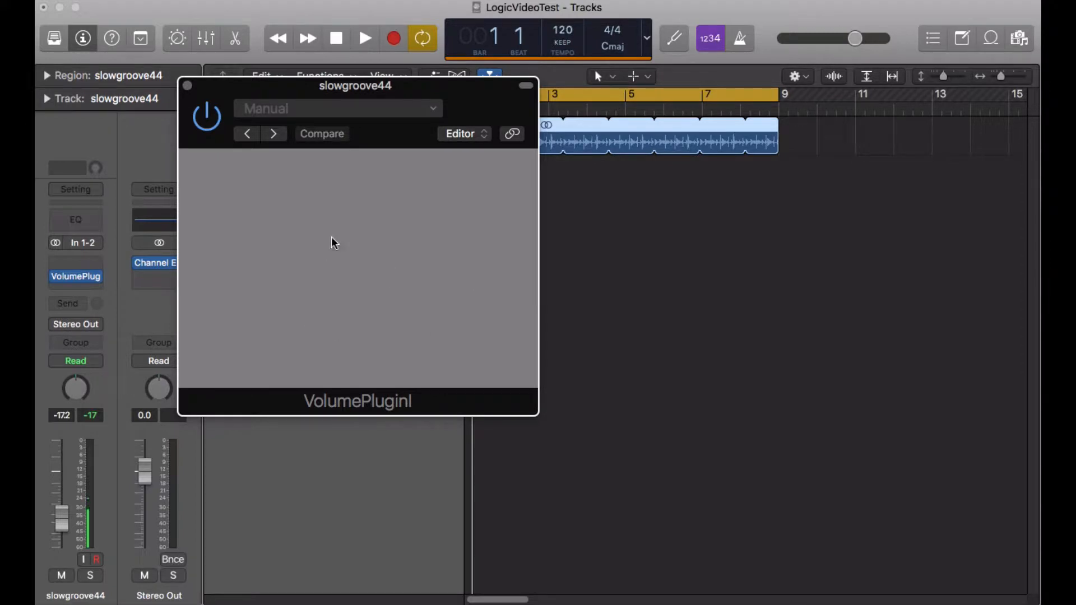
{"action": "mouse_move", "coordinate": [333, 257]}
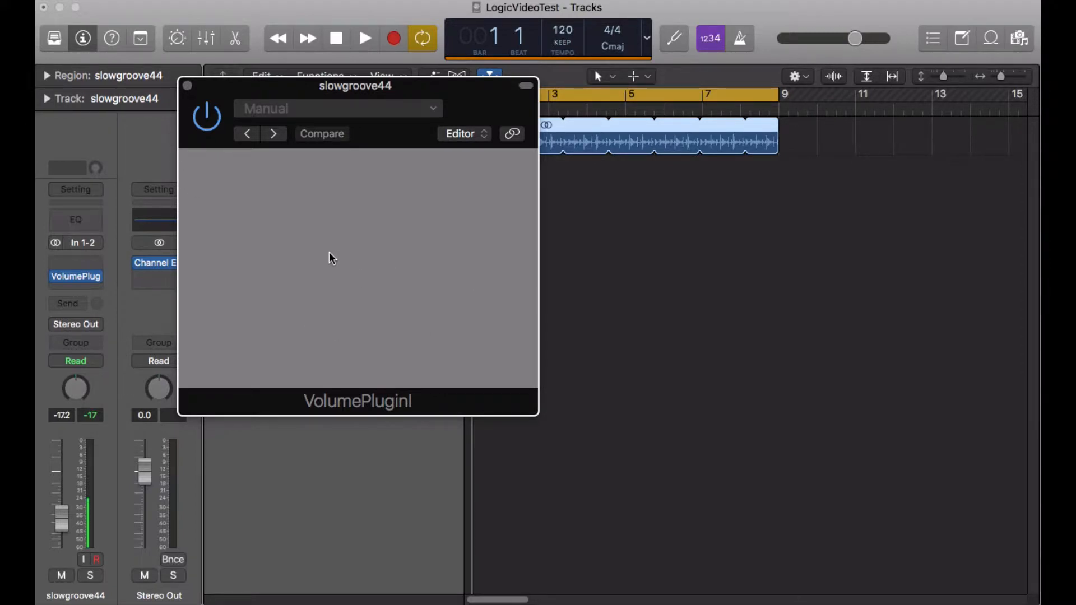
{"action": "right_click", "coordinate": [330, 257]}
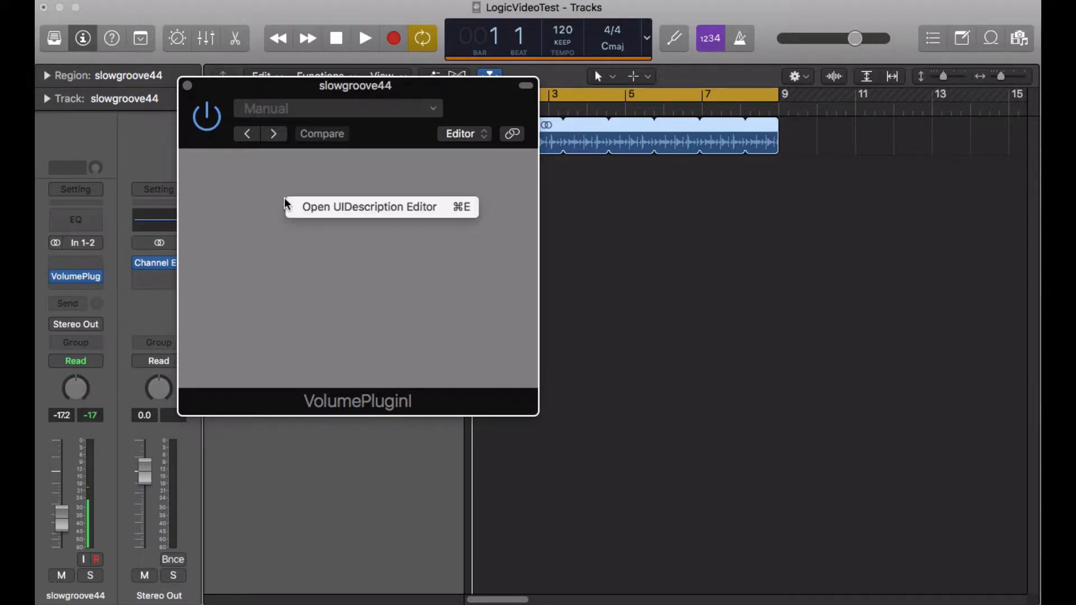
{"action": "mouse_move", "coordinate": [368, 207]}
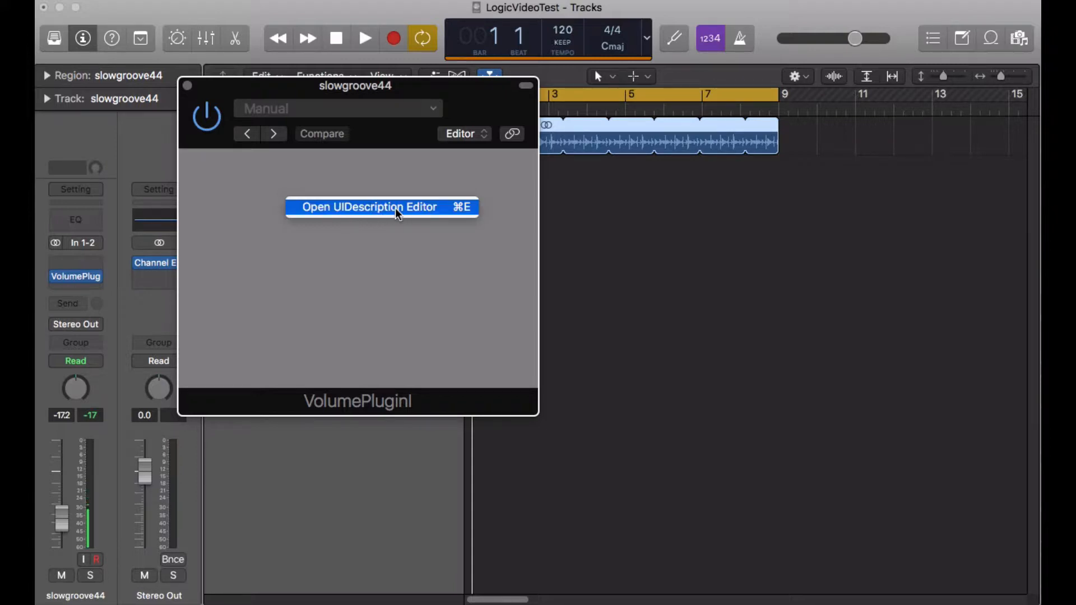
{"action": "left_click", "coordinate": [381, 207]}
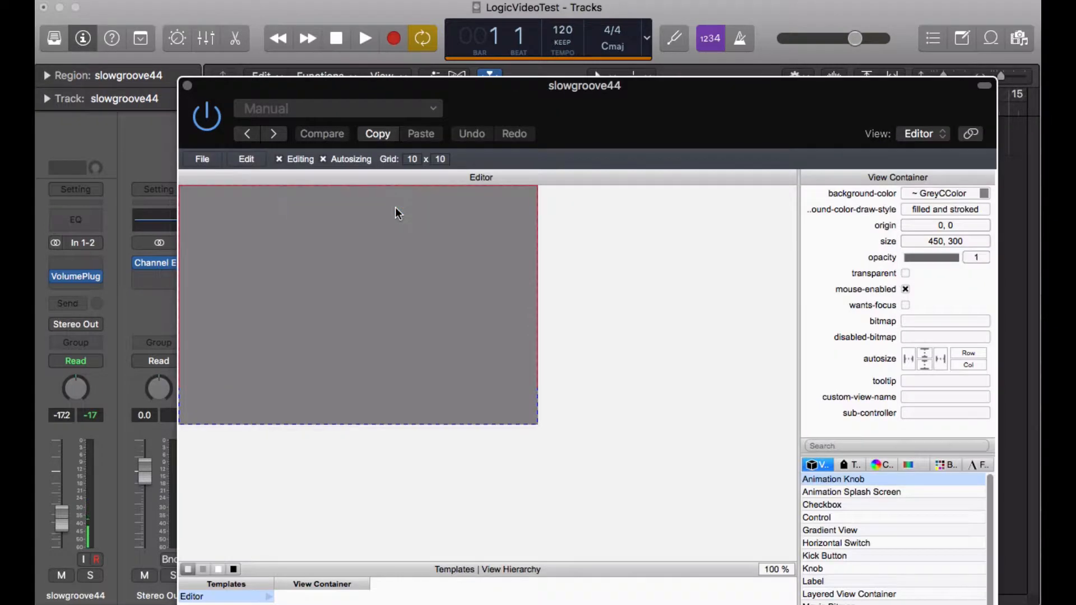
{"action": "left_click_drag", "start_coordinate": [584, 85], "coordinate": [504, 44]}
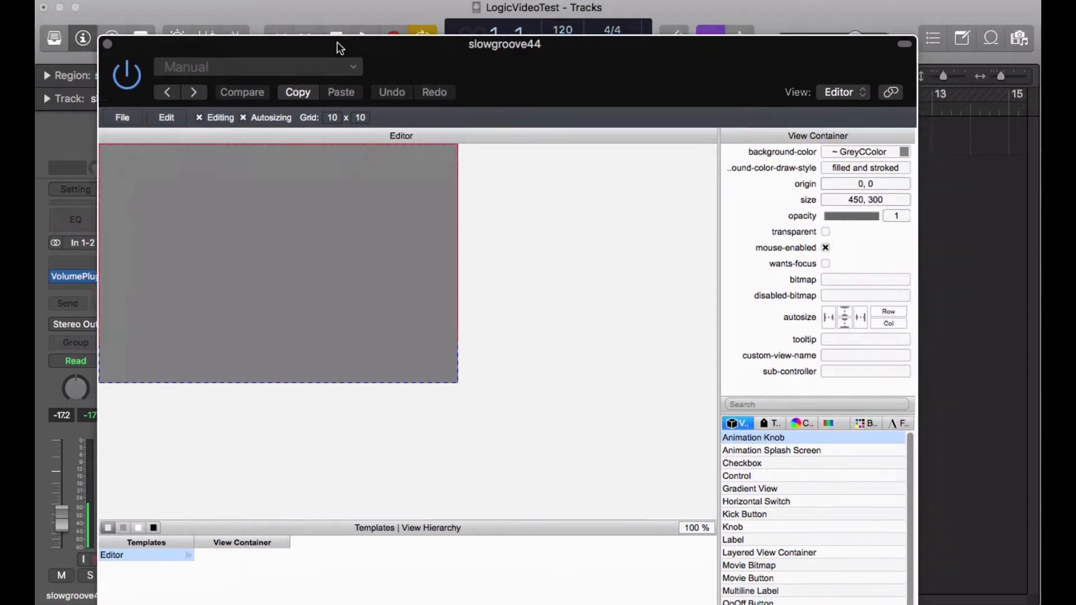
{"action": "left_click_drag", "start_coordinate": [504, 44], "coordinate": [447, 9]}
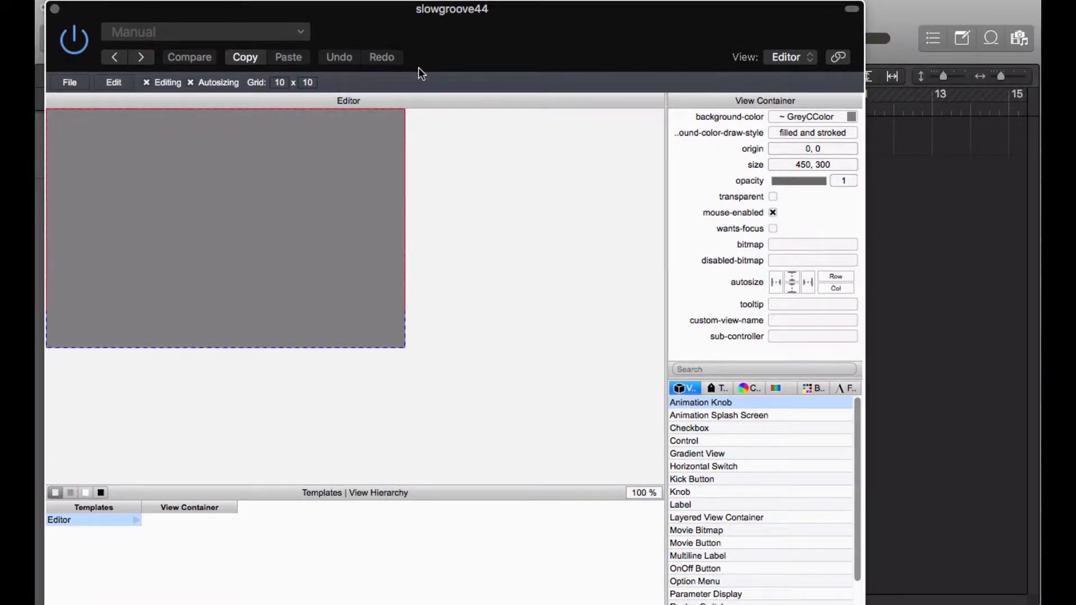
{"action": "mouse_move", "coordinate": [465, 211]}
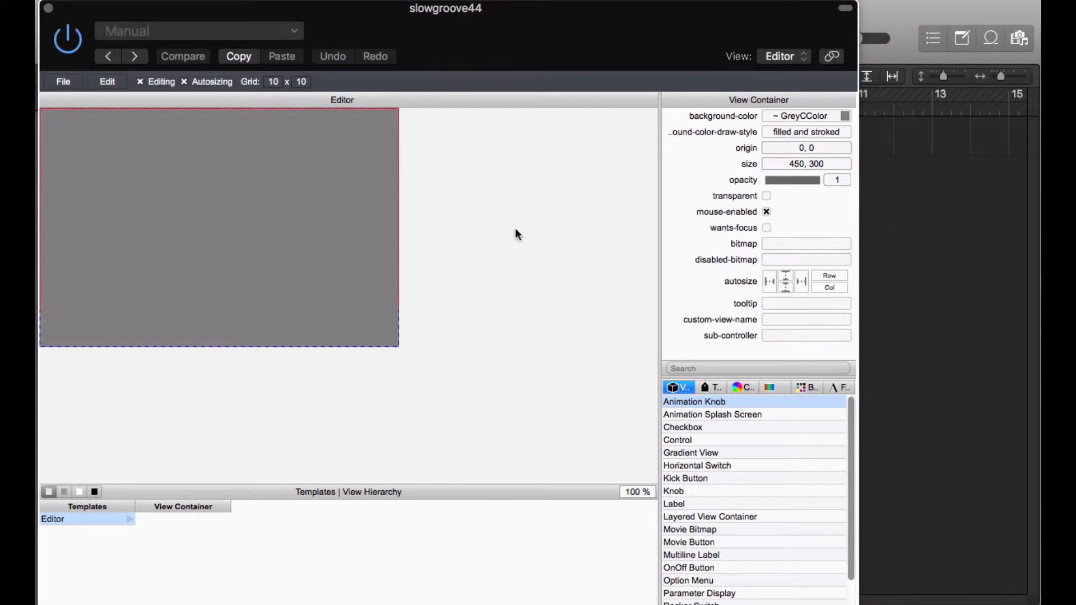
{"action": "mouse_move", "coordinate": [235, 474]}
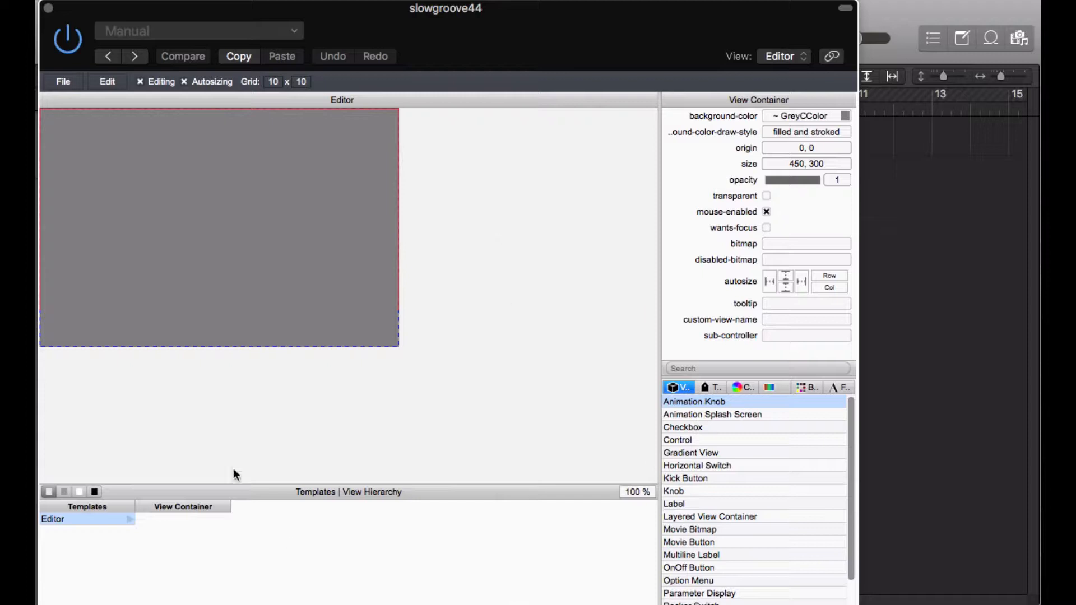
{"action": "mouse_move", "coordinate": [476, 388]}
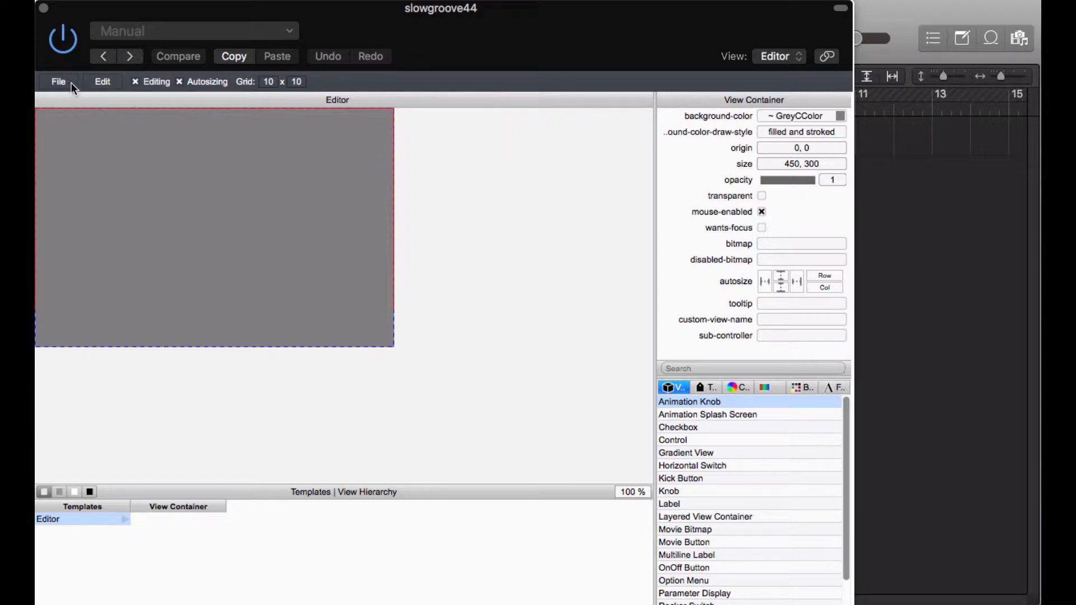
- Dismiss the File menu and enlarge the editor window around the 450×300 view container
{"action": "left_click", "coordinate": [58, 81]}
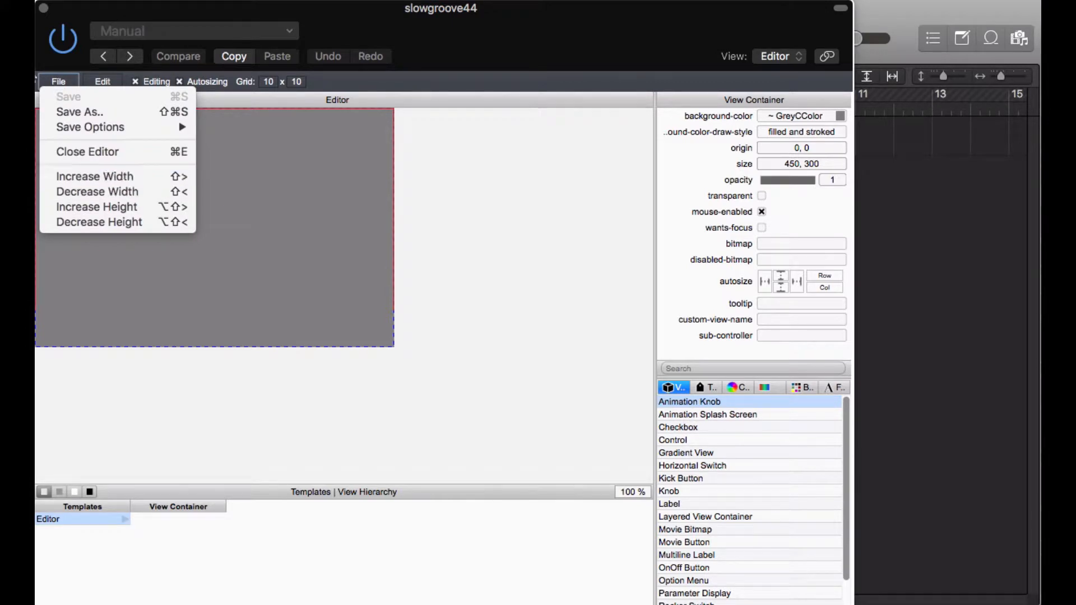
{"action": "mouse_move", "coordinate": [96, 192]}
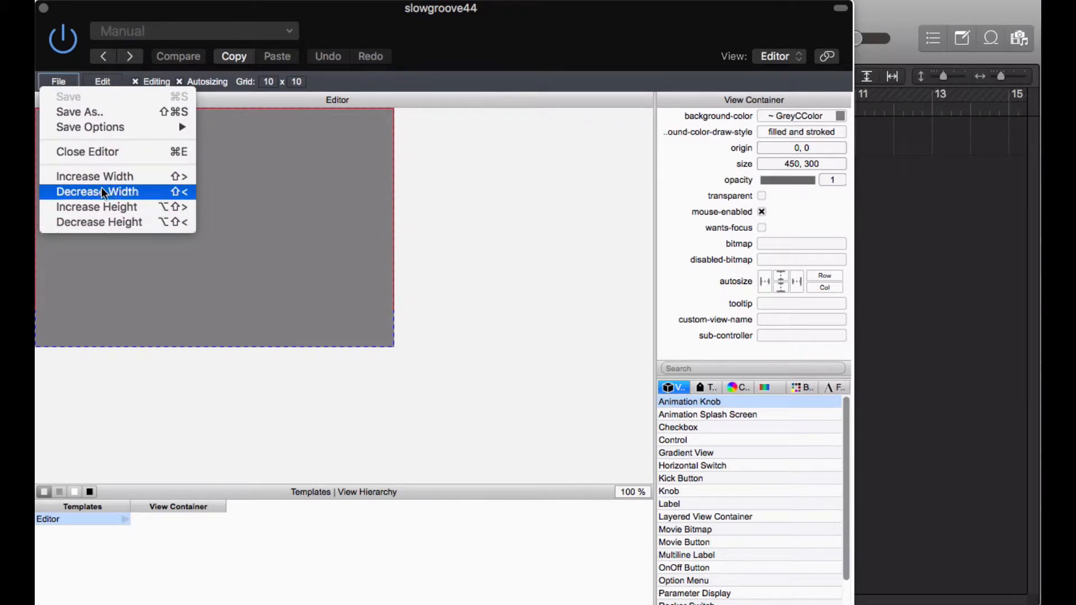
{"action": "mouse_move", "coordinate": [120, 222]}
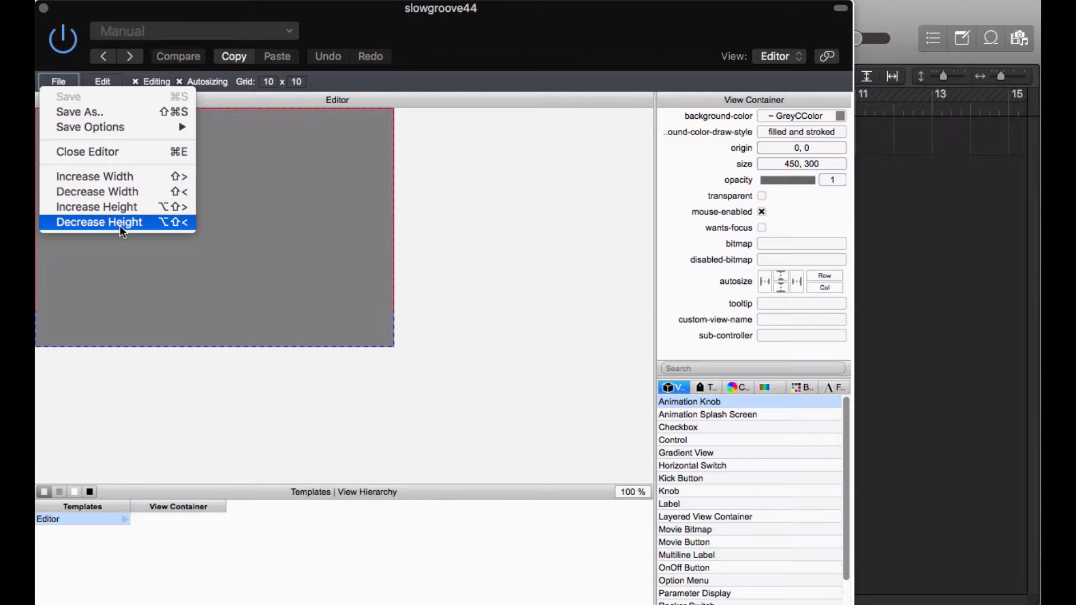
{"action": "left_click", "coordinate": [98, 222]}
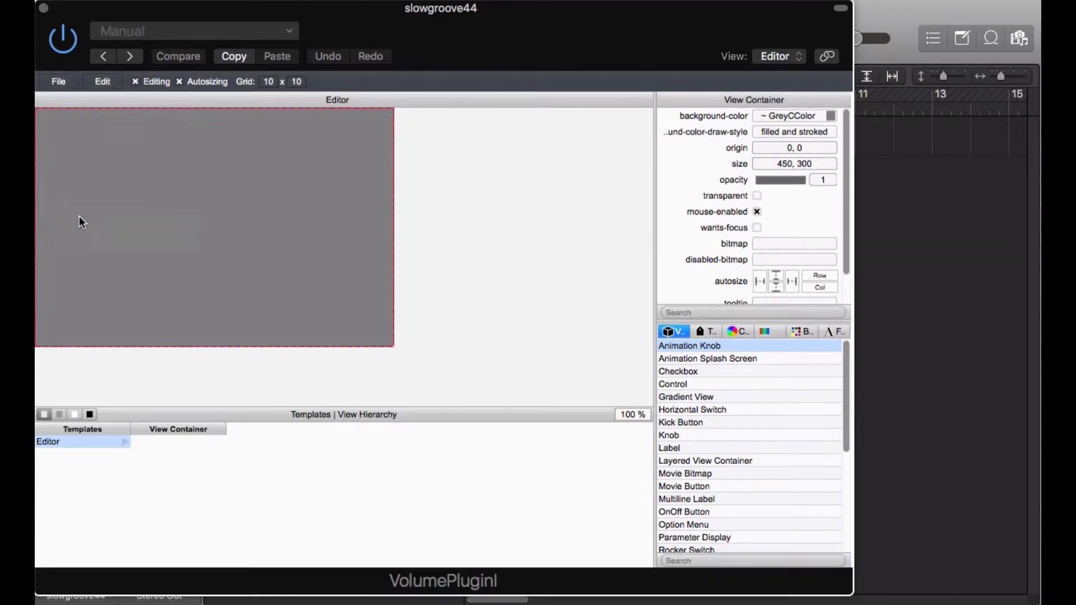
{"action": "mouse_move", "coordinate": [93, 299]}
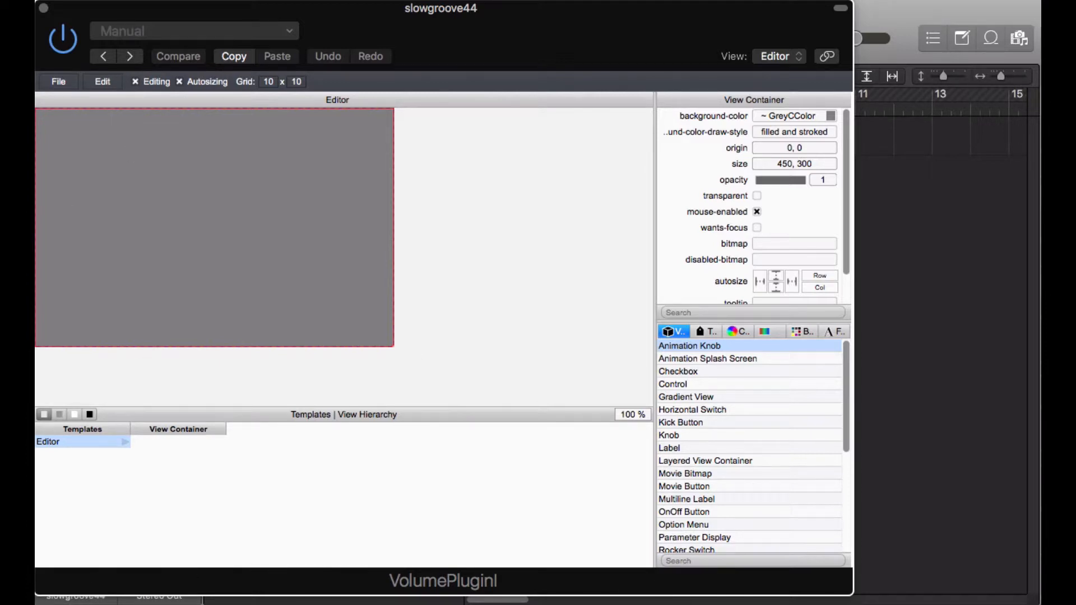
{"action": "left_click", "coordinate": [58, 81]}
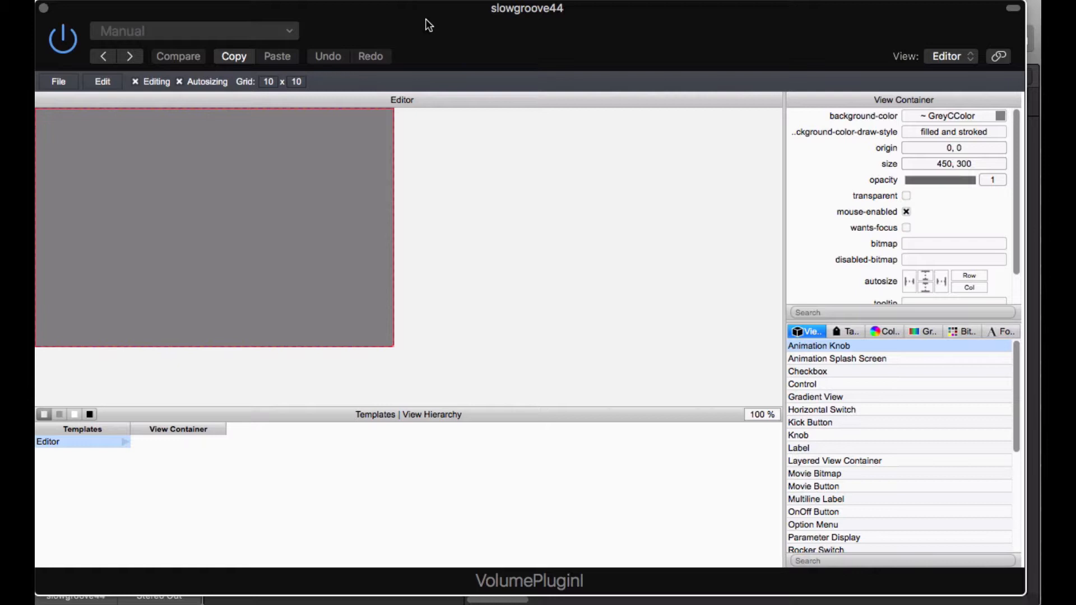
{"action": "mouse_move", "coordinate": [411, 12]}
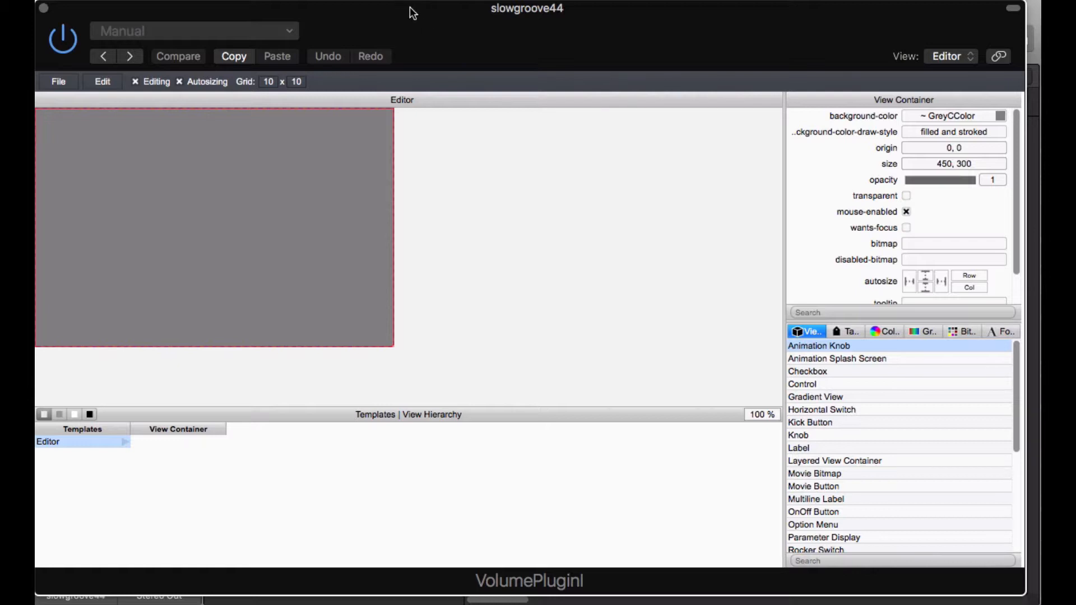
{"action": "mouse_move", "coordinate": [463, 17]}
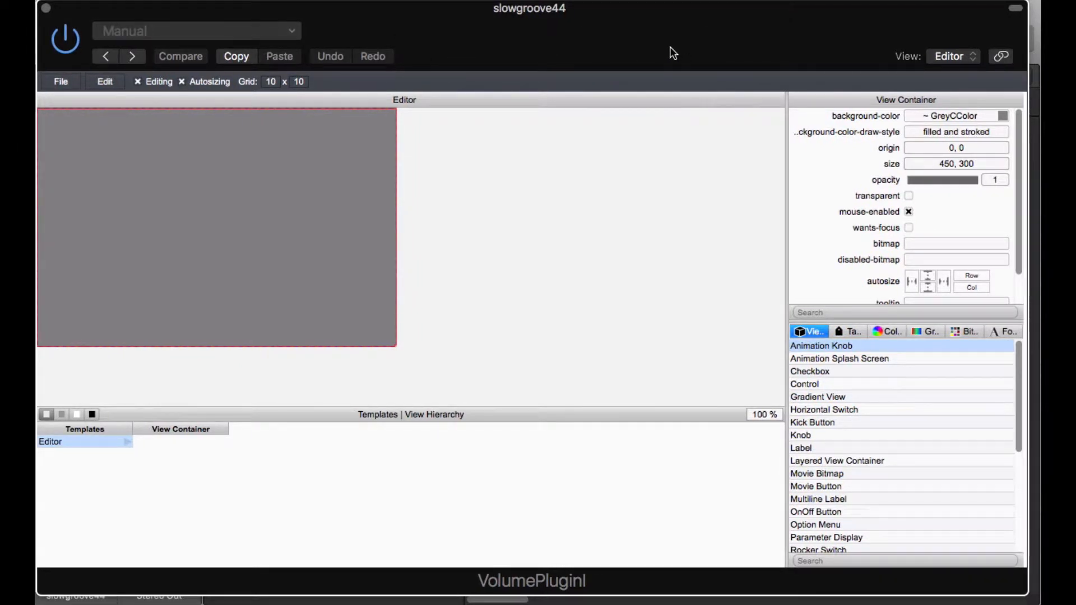
{"action": "mouse_move", "coordinate": [516, 41]}
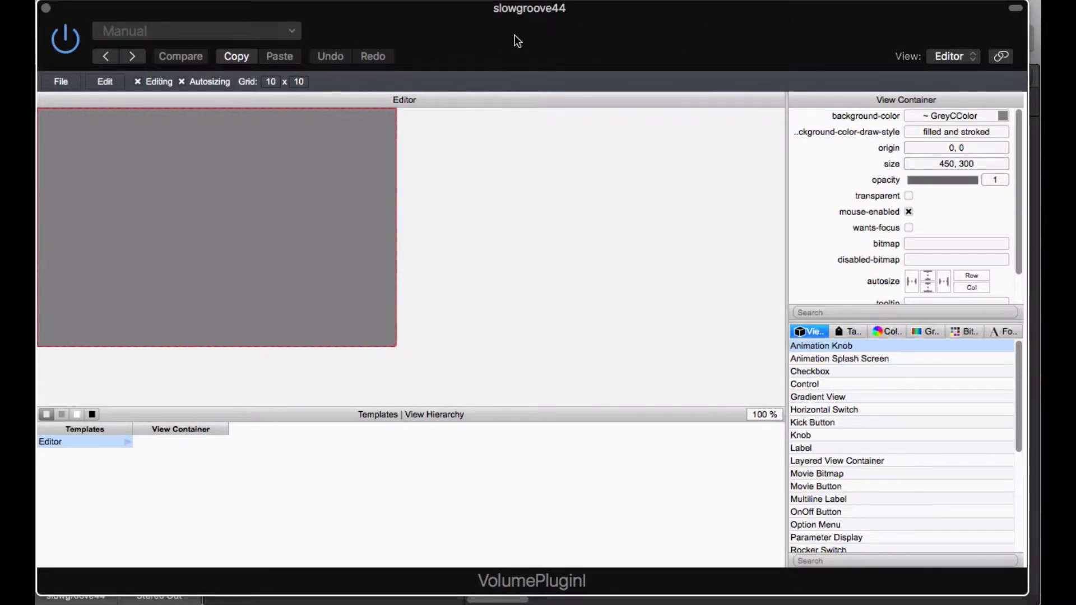
{"action": "mouse_move", "coordinate": [527, 30]}
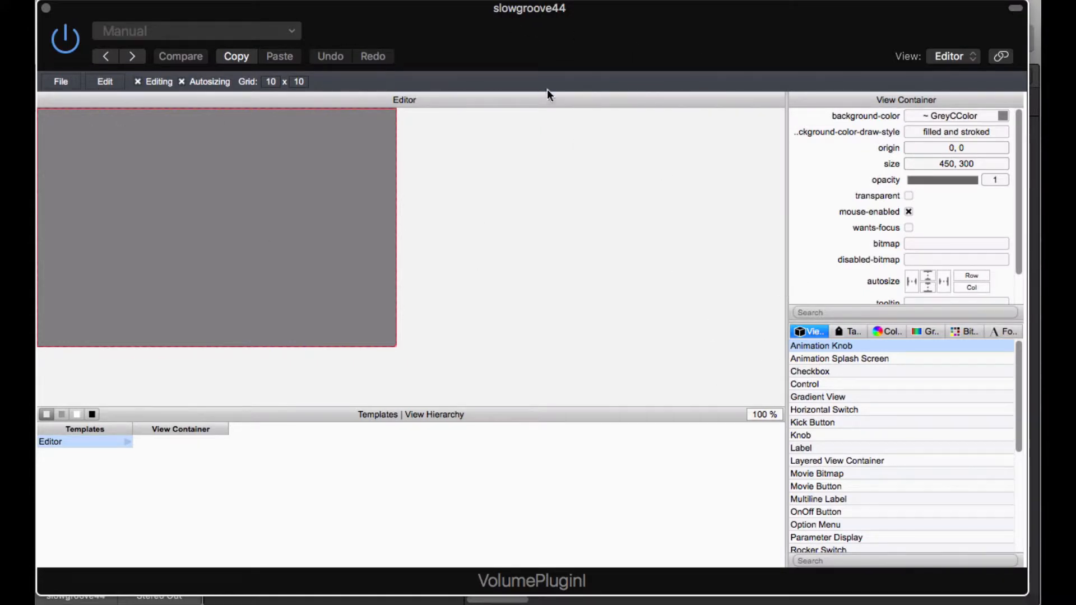
{"action": "mouse_move", "coordinate": [401, 39]}
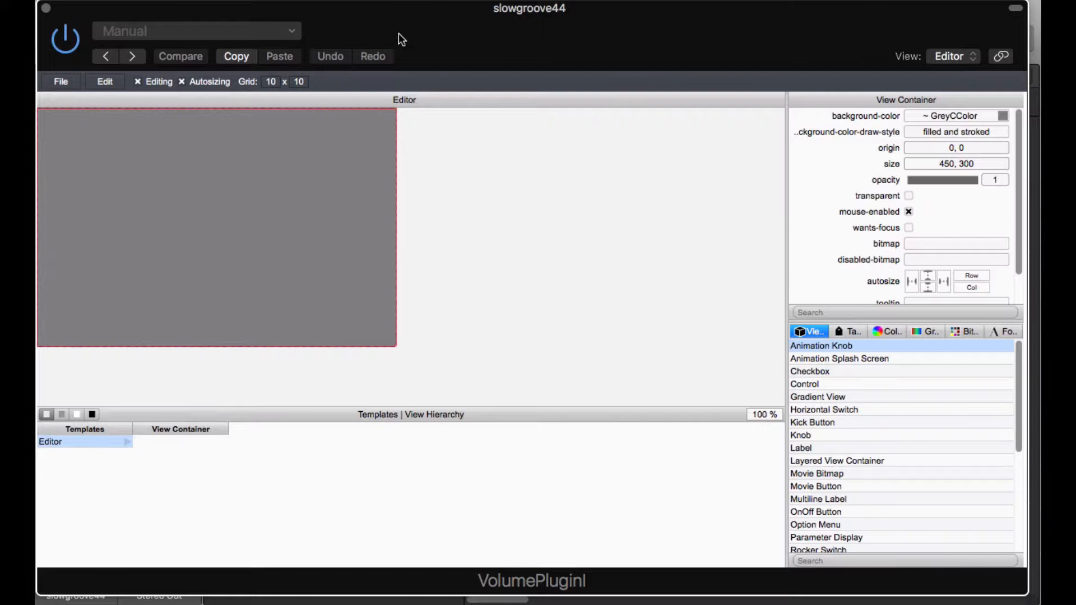
- Start Save As and navigate through Users, Documents, AU PlugIn VSTGUI to myprojects
{"action": "left_click", "coordinate": [60, 82]}
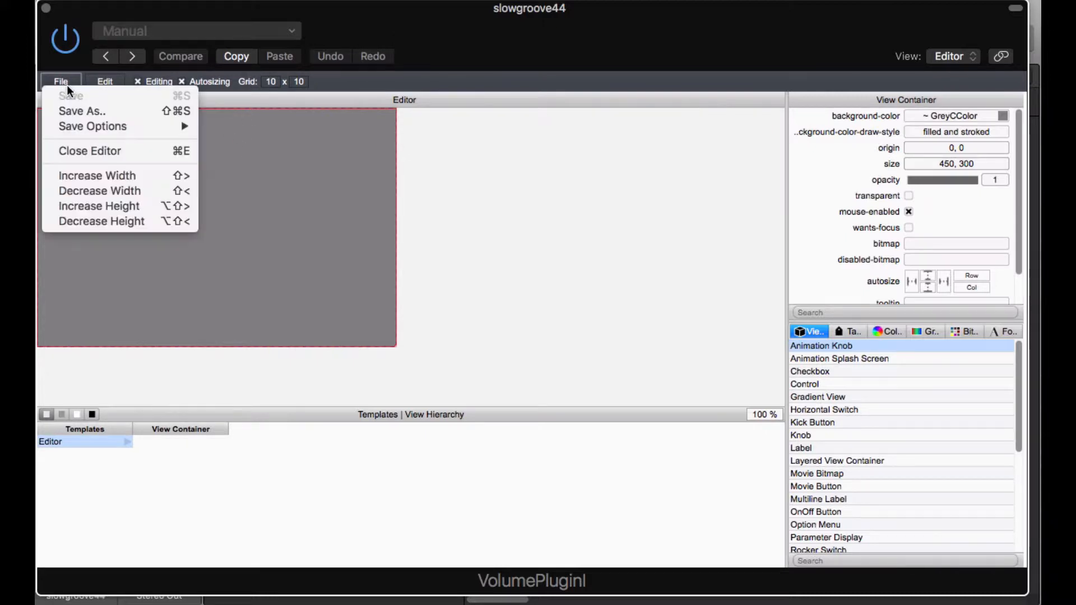
{"action": "mouse_move", "coordinate": [65, 141]}
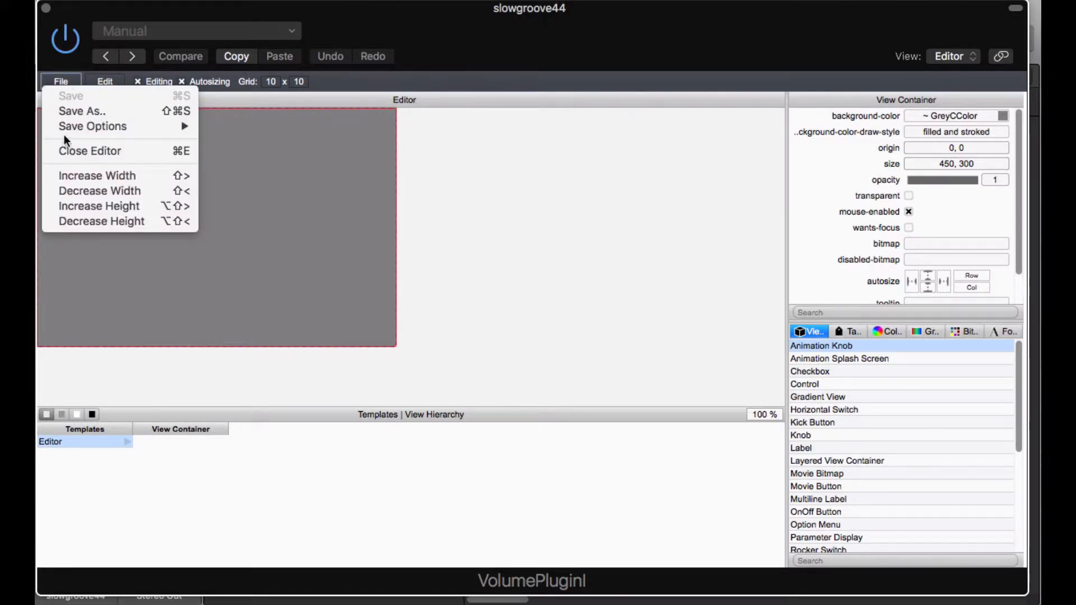
{"action": "mouse_move", "coordinate": [80, 111]}
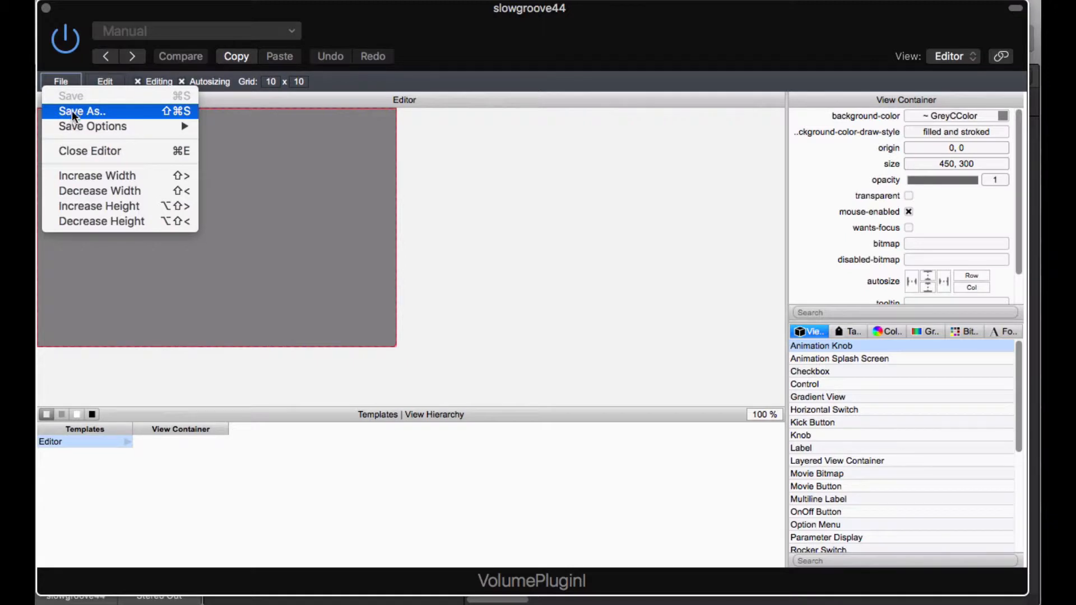
{"action": "mouse_move", "coordinate": [79, 114]}
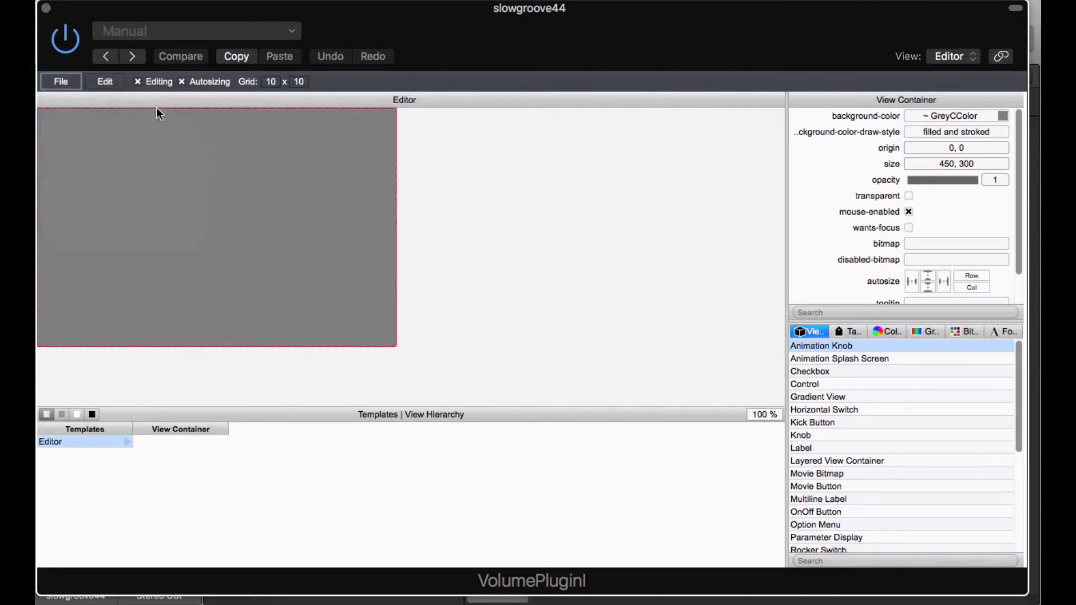
{"action": "left_click", "coordinate": [60, 81]}
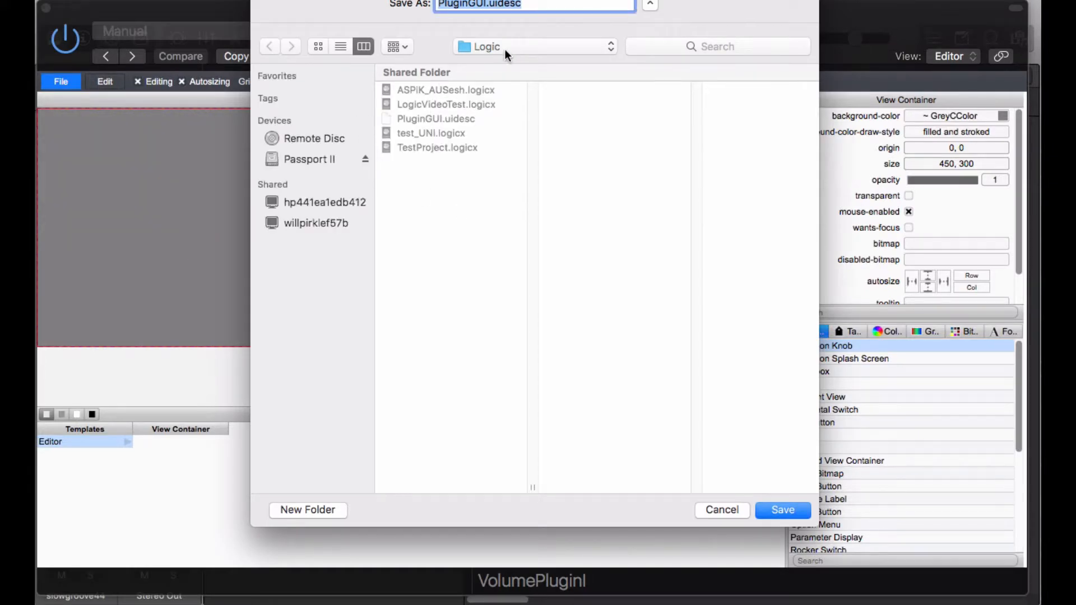
{"action": "left_click", "coordinate": [535, 46]}
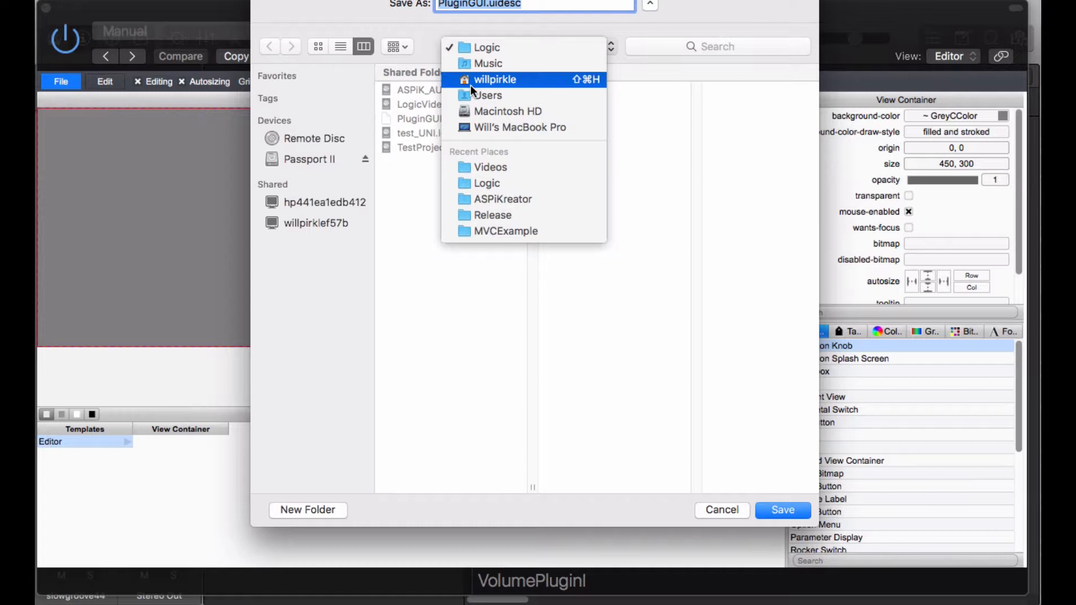
{"action": "left_click", "coordinate": [488, 94]}
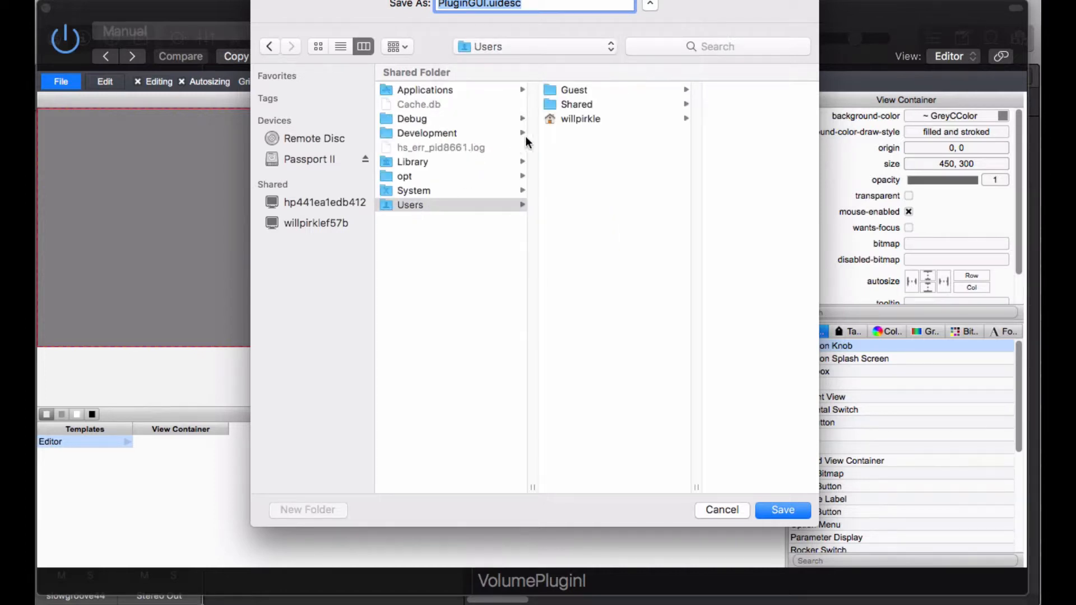
{"action": "left_click", "coordinate": [539, 134]}
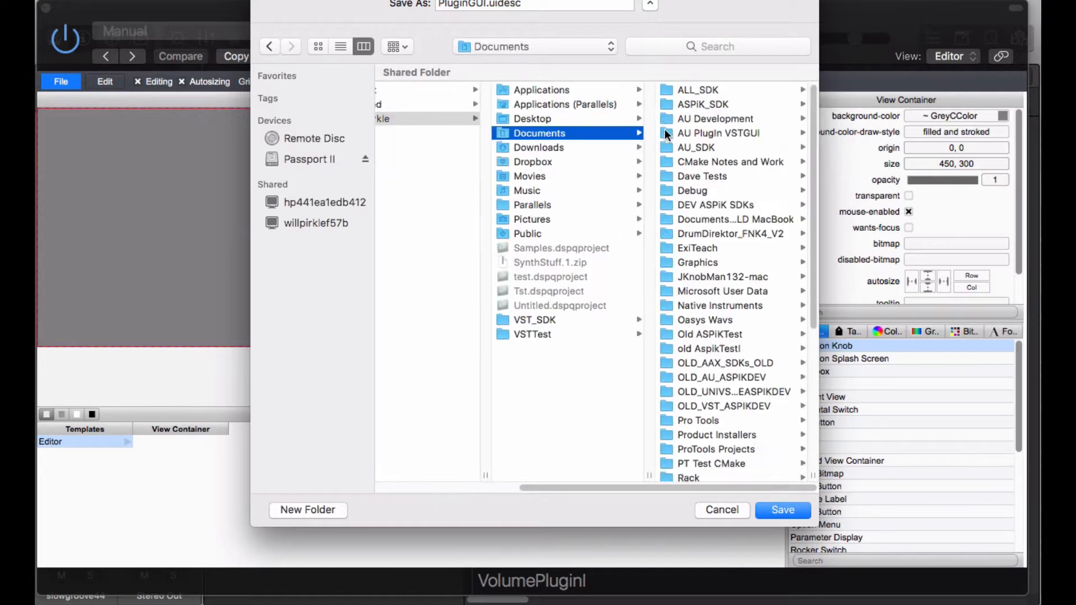
{"action": "left_click", "coordinate": [719, 132]}
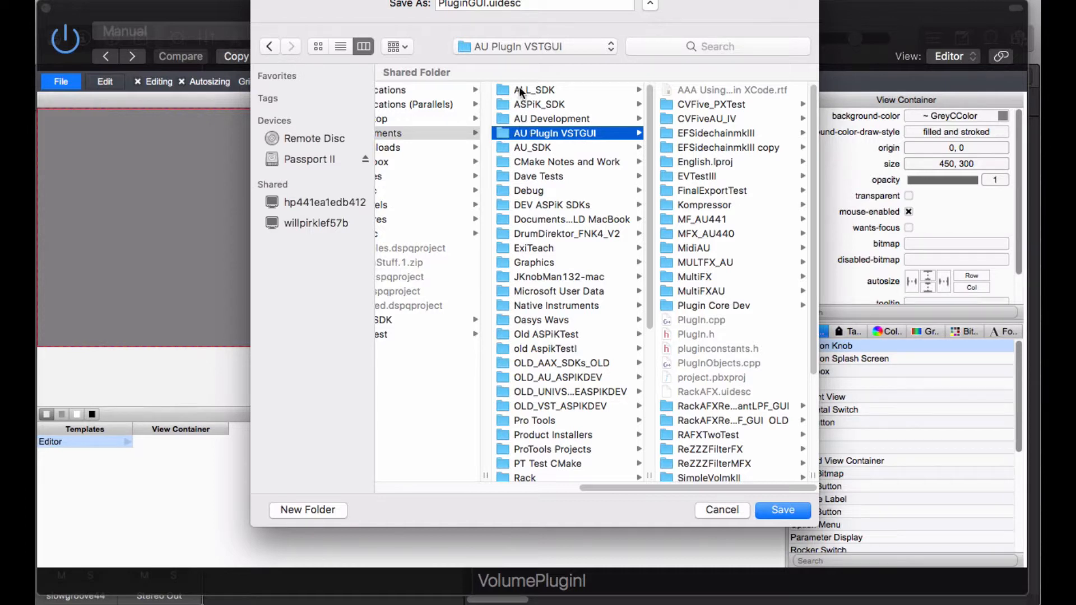
{"action": "left_click", "coordinate": [539, 118]}
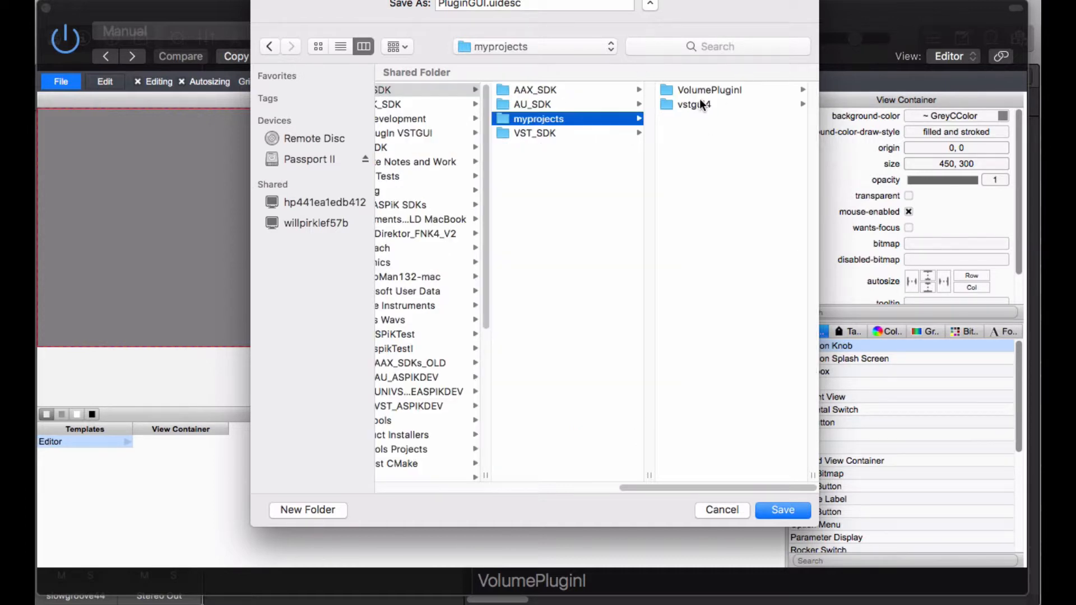
- Save PluginGUI.uidesc into VolumePluginI/project_source/resources, replacing the existing file
{"action": "left_click", "coordinate": [710, 89]}
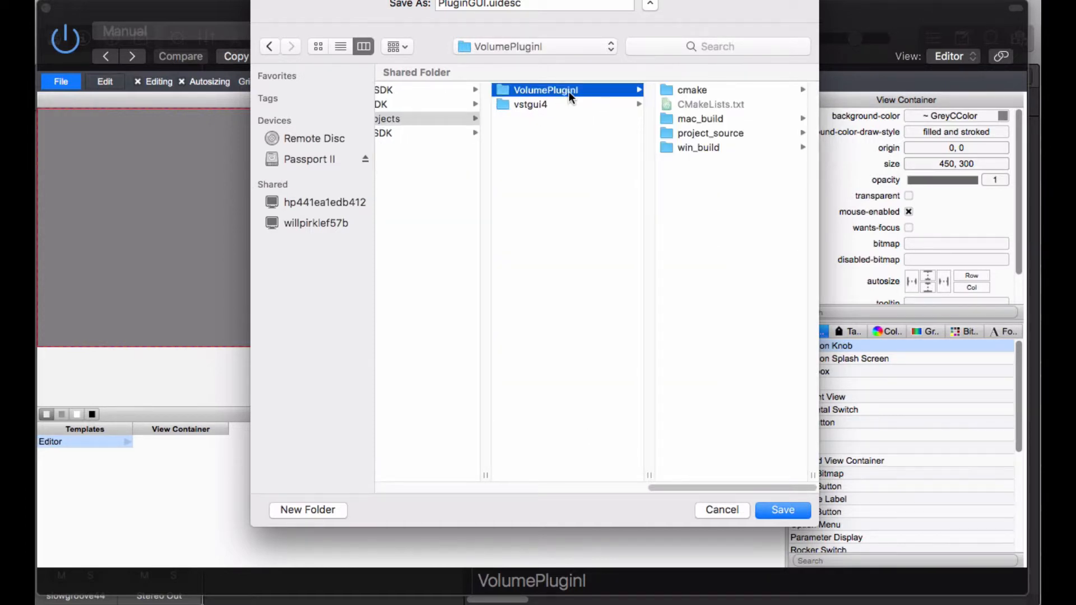
{"action": "left_click", "coordinate": [547, 133]}
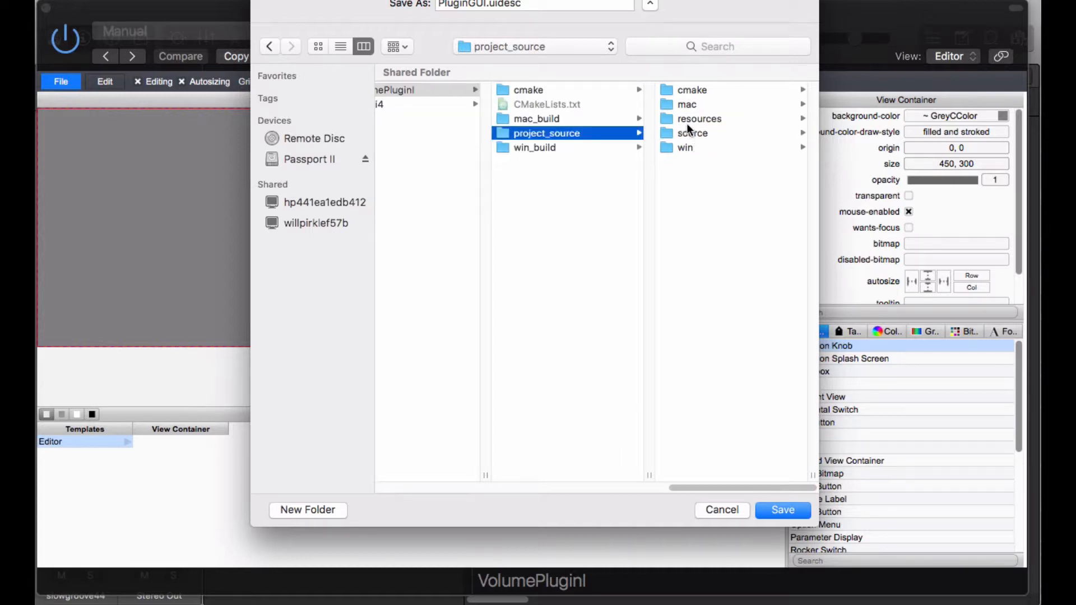
{"action": "left_click", "coordinate": [699, 118]}
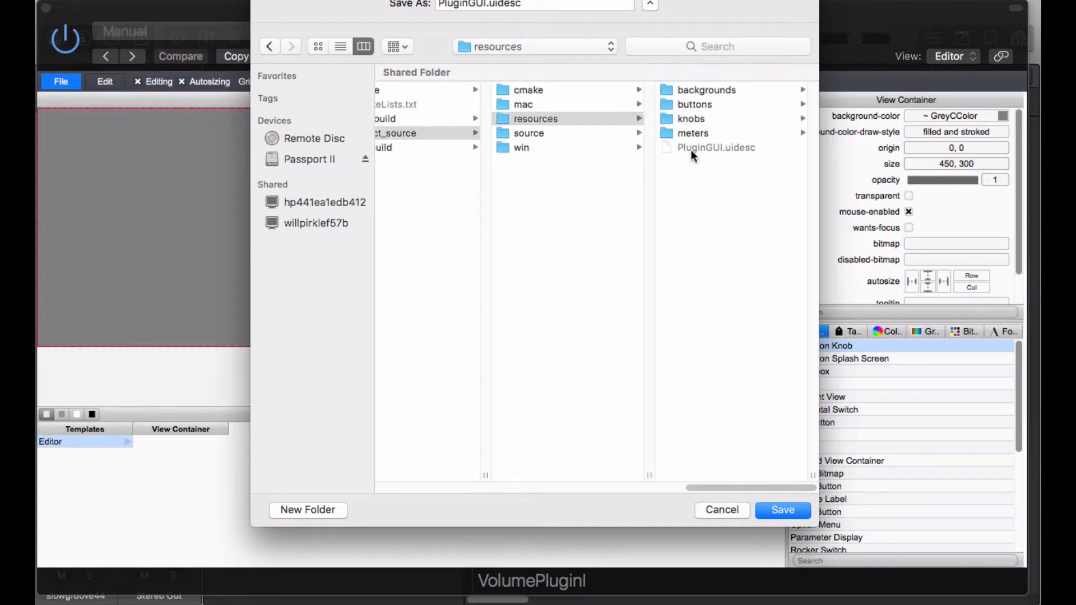
{"action": "mouse_move", "coordinate": [727, 152]}
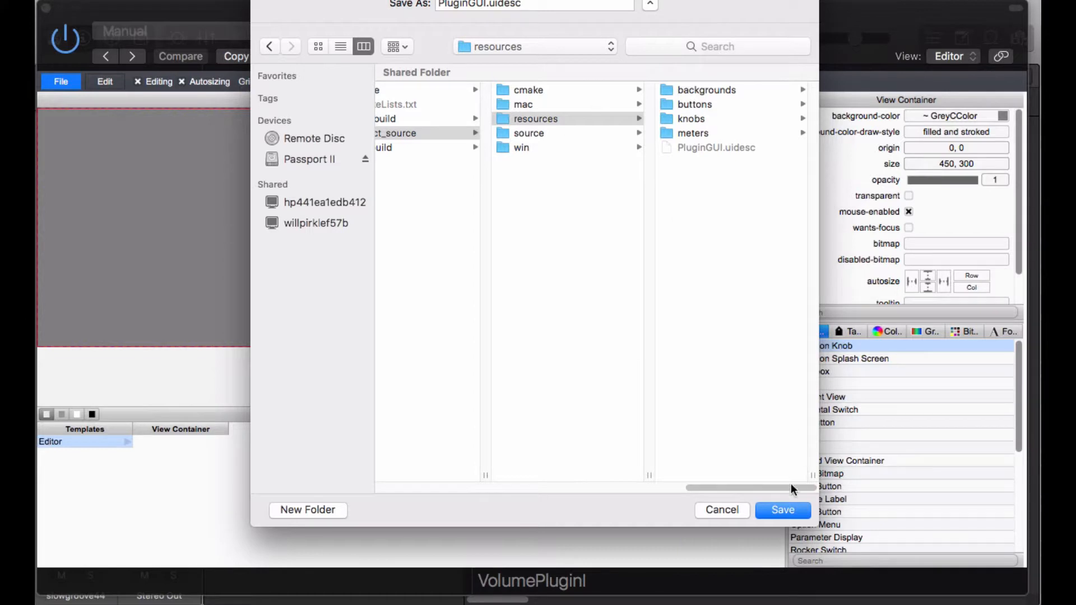
{"action": "left_click", "coordinate": [782, 510]}
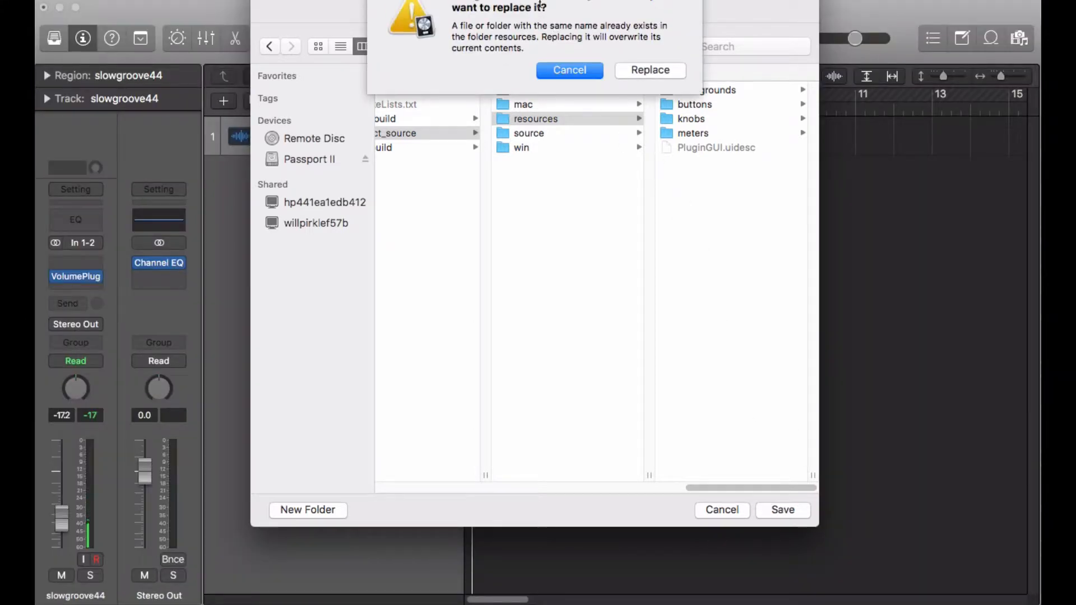
{"action": "left_click", "coordinate": [649, 70]}
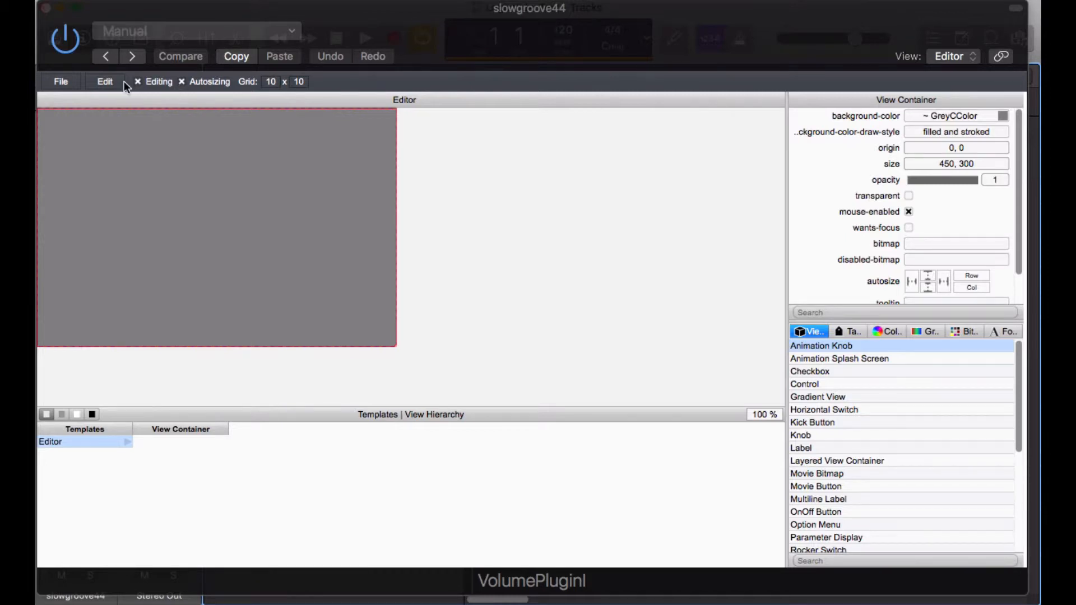
- Switch between the Tags and Bitmaps lists, ending on the empty Tags list
{"action": "left_click", "coordinate": [61, 80]}
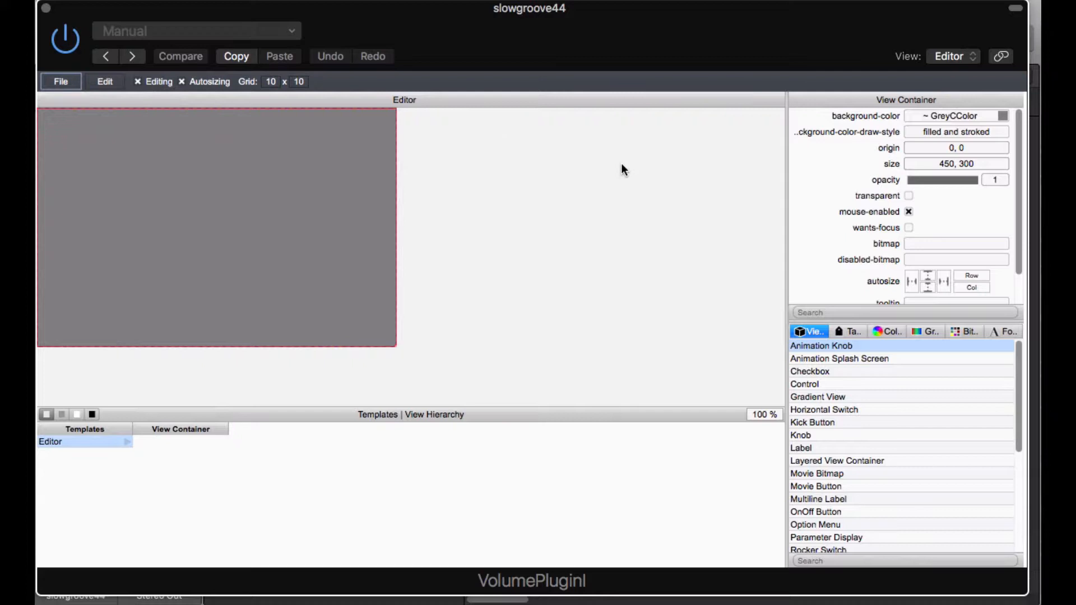
{"action": "mouse_move", "coordinate": [644, 225]}
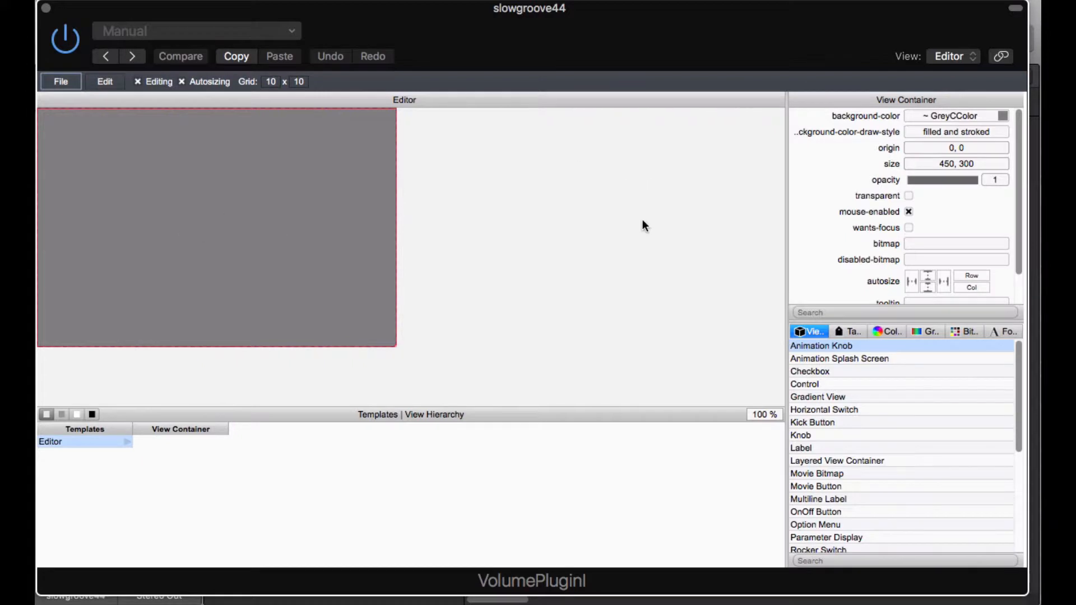
{"action": "mouse_move", "coordinate": [221, 167]}
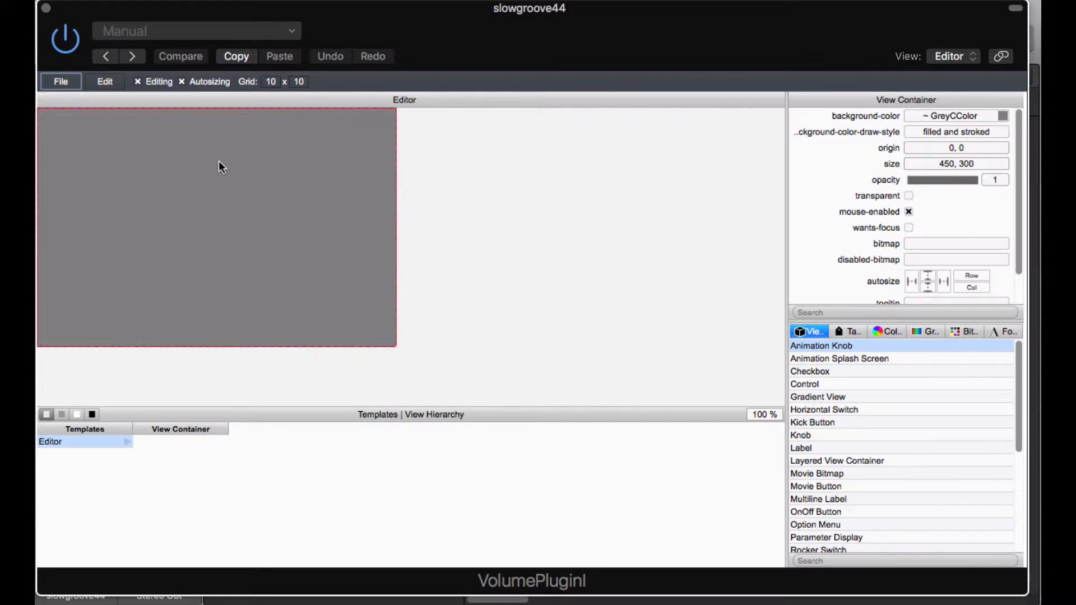
{"action": "mouse_move", "coordinate": [248, 200]}
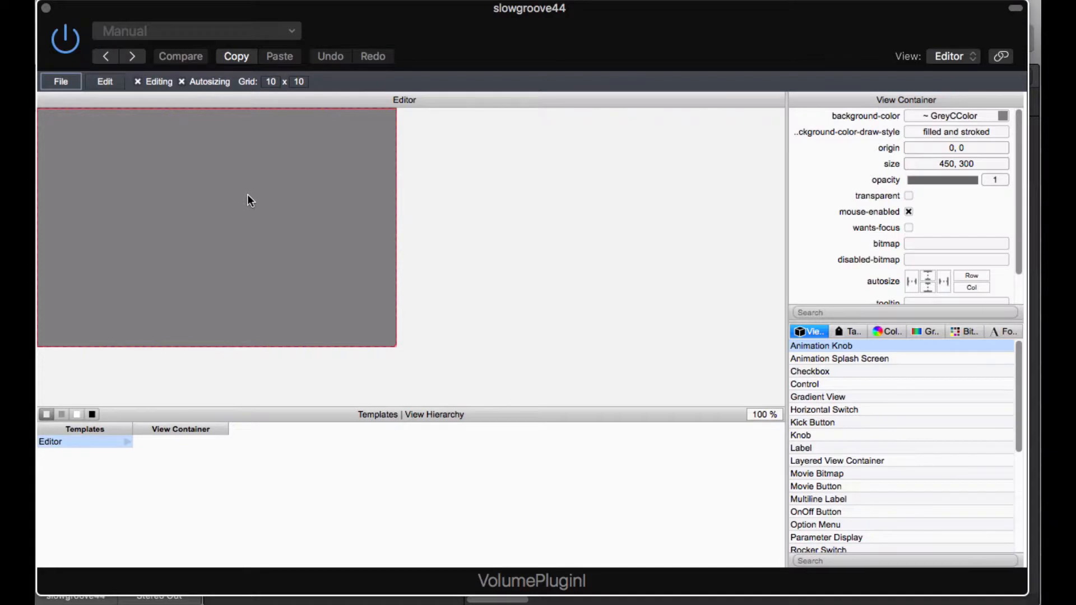
{"action": "mouse_move", "coordinate": [266, 189]}
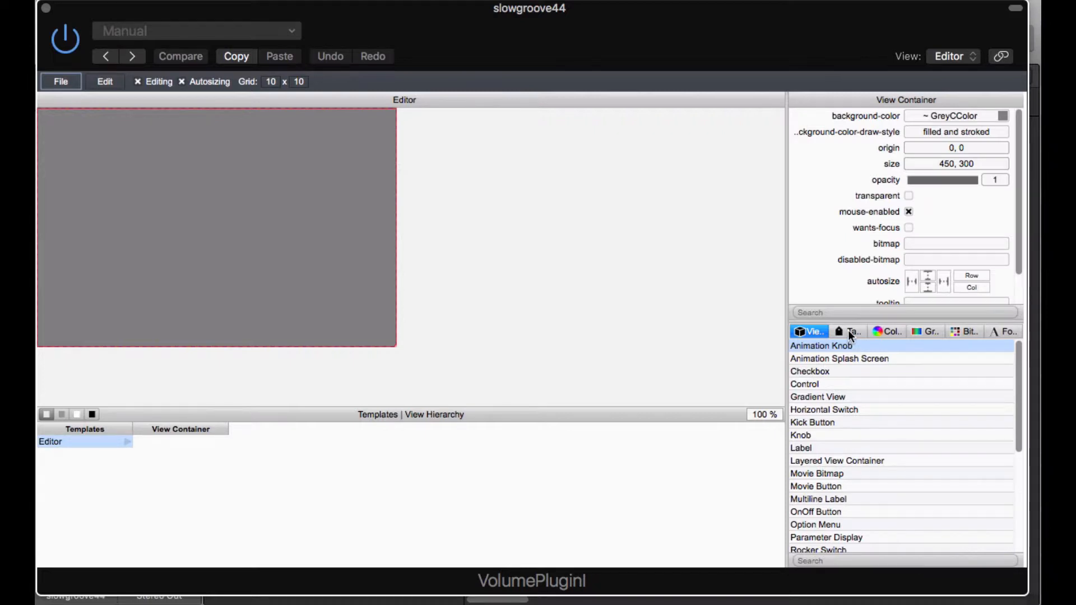
{"action": "left_click", "coordinate": [850, 332]}
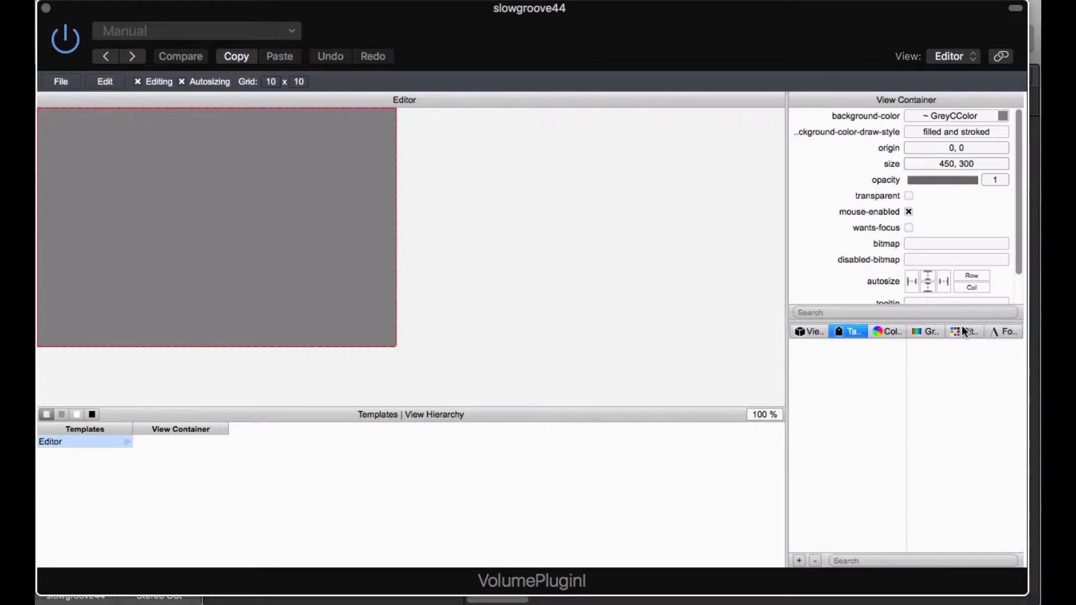
{"action": "left_click", "coordinate": [964, 331]}
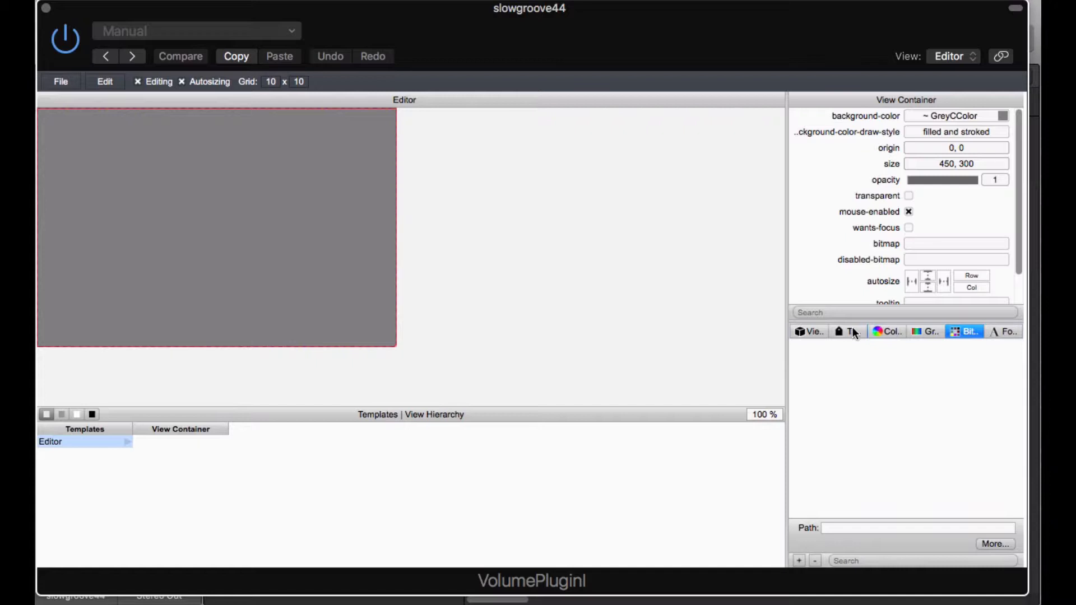
{"action": "left_click", "coordinate": [846, 331]}
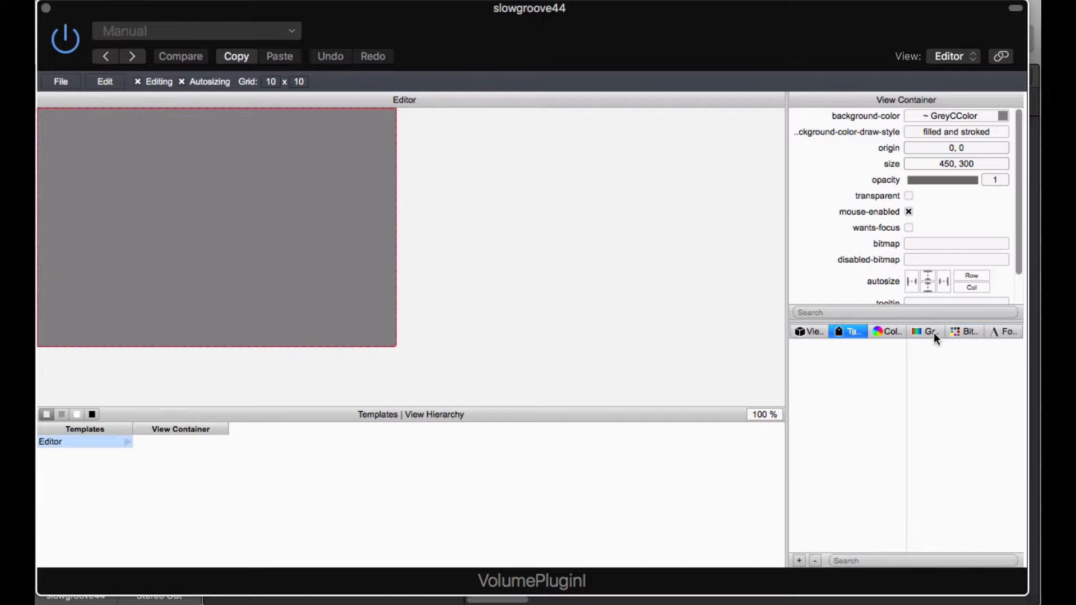
{"action": "left_click", "coordinate": [968, 331]}
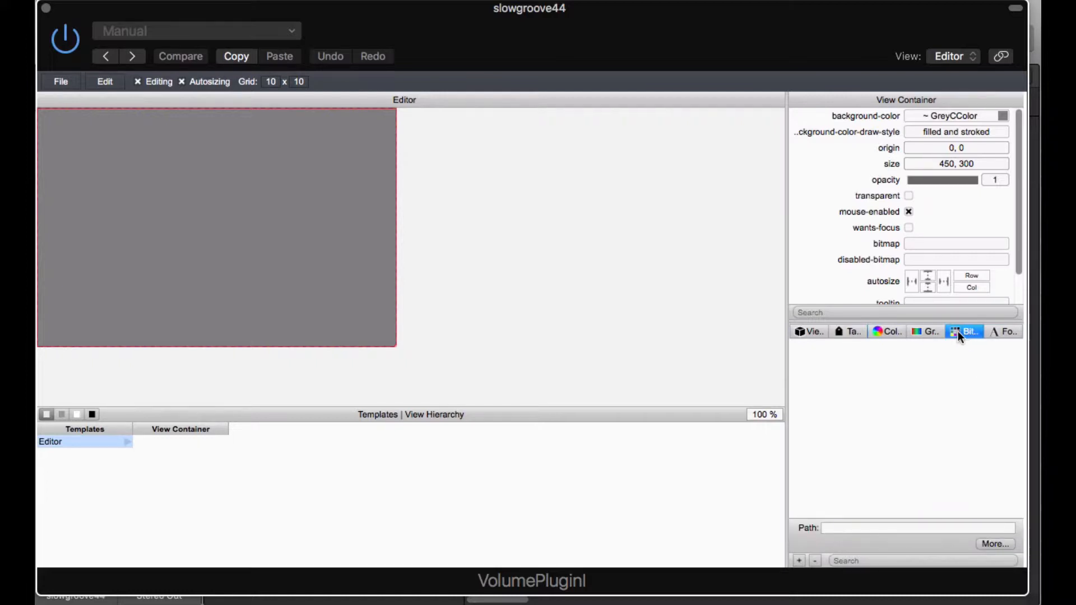
{"action": "left_click", "coordinate": [853, 331]}
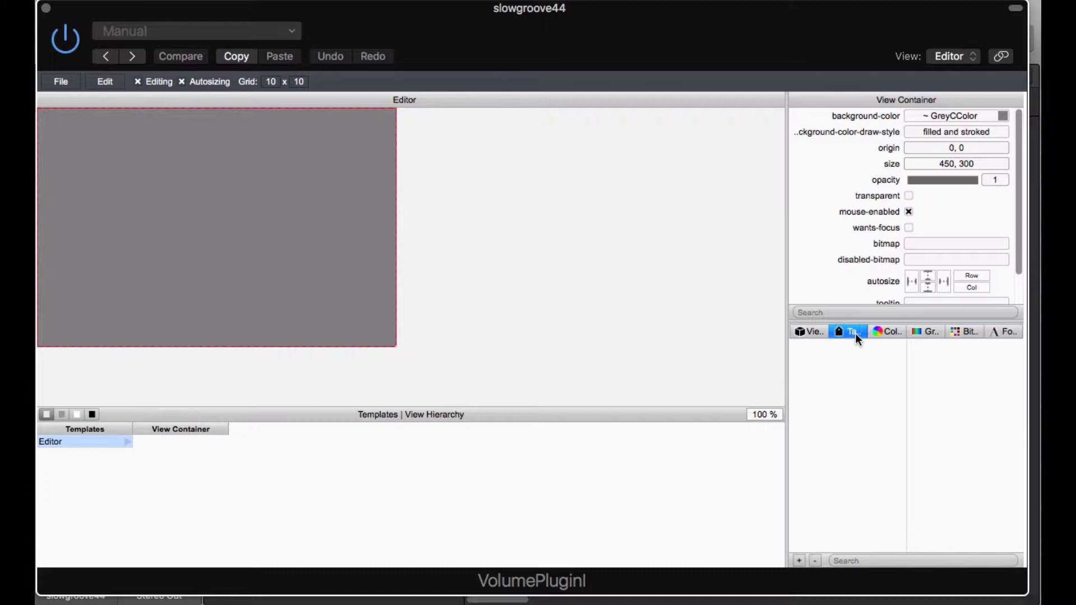
- Widen the resource browser pane so the category names are fully readable
{"action": "left_click_drag", "start_coordinate": [789, 296], "coordinate": [504, 295]}
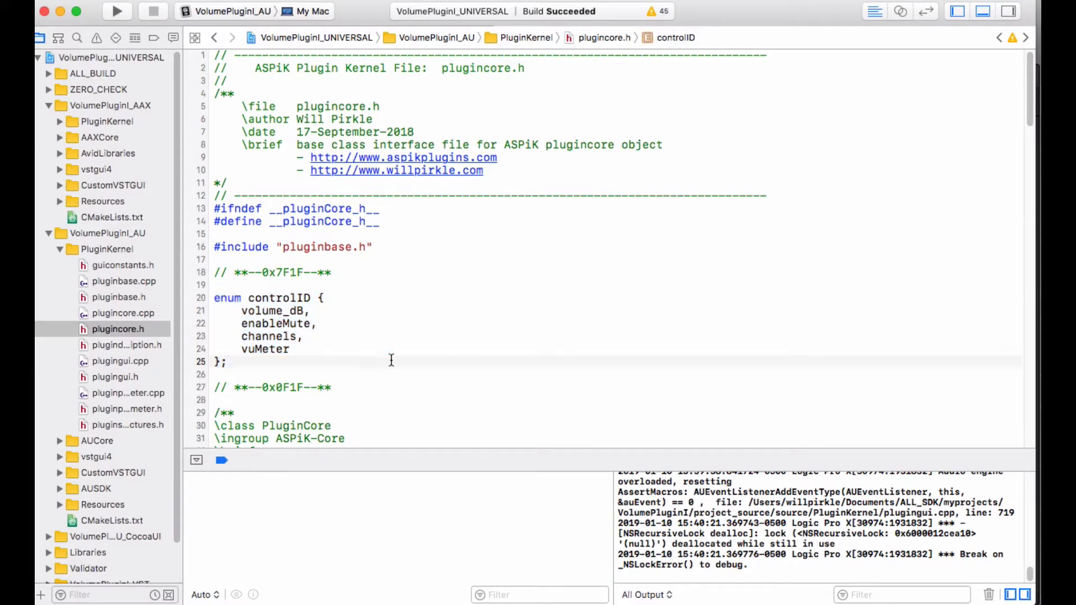
{"action": "scroll", "scroll_direction": "down", "scroll_amount": 3}
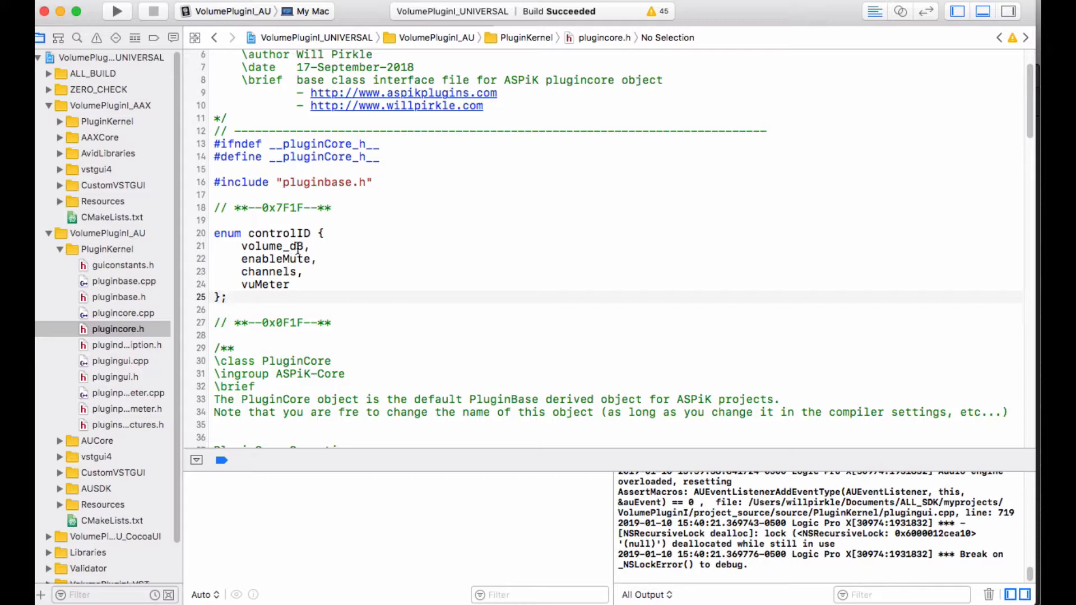
{"action": "left_click", "coordinate": [275, 284]}
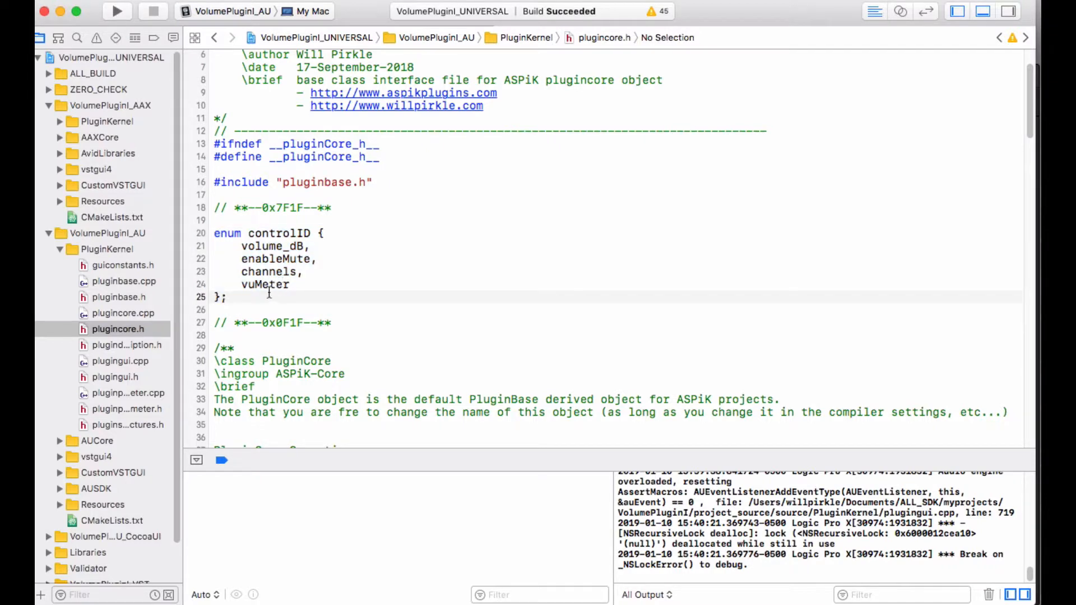
{"action": "double_click", "coordinate": [278, 233]}
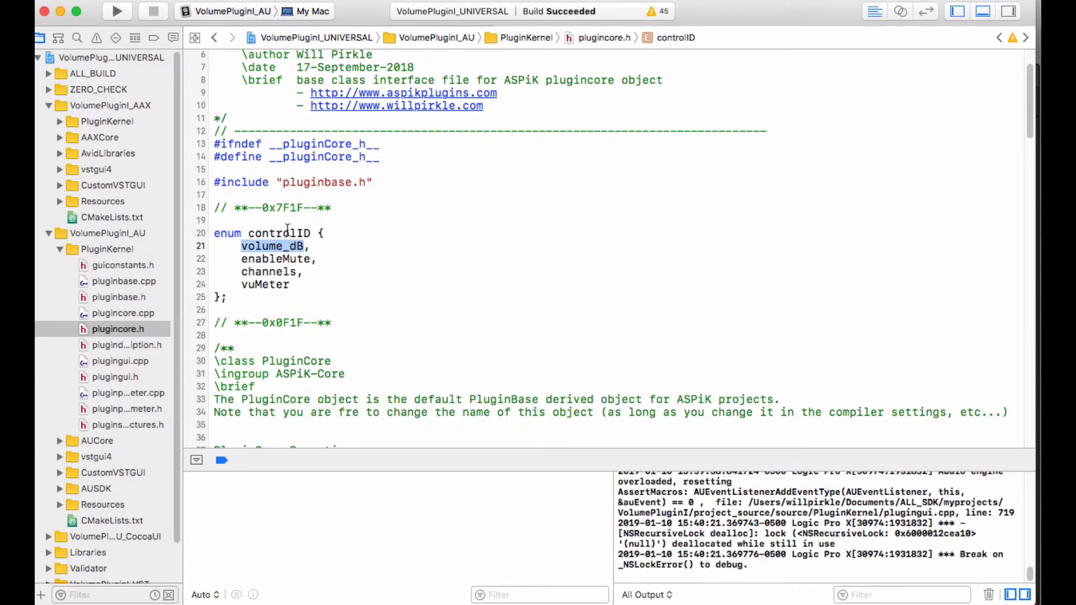
{"action": "double_click", "coordinate": [277, 232]}
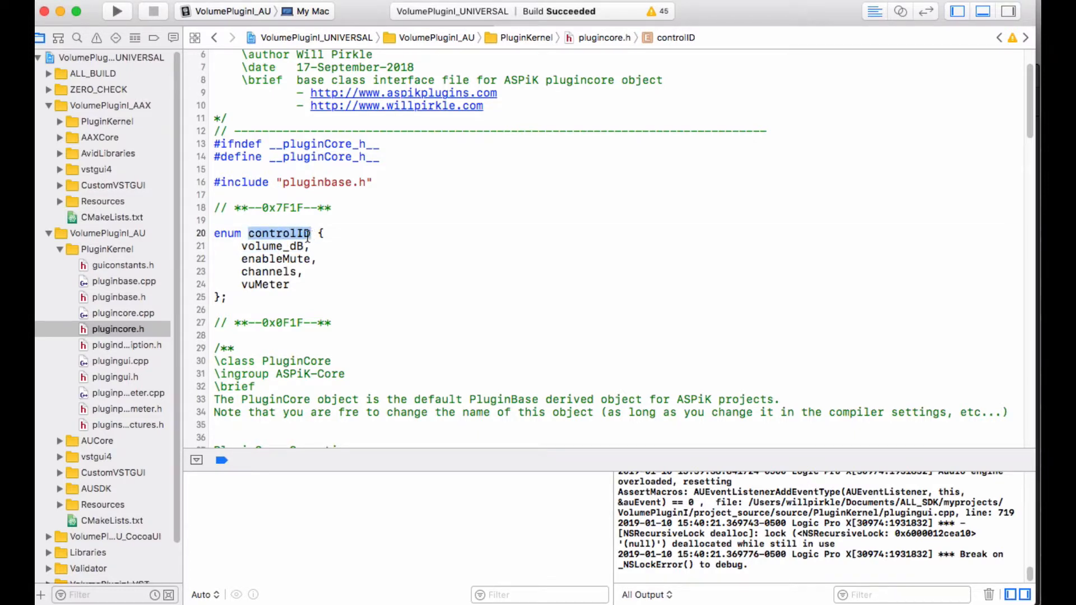
{"action": "double_click", "coordinate": [267, 246]}
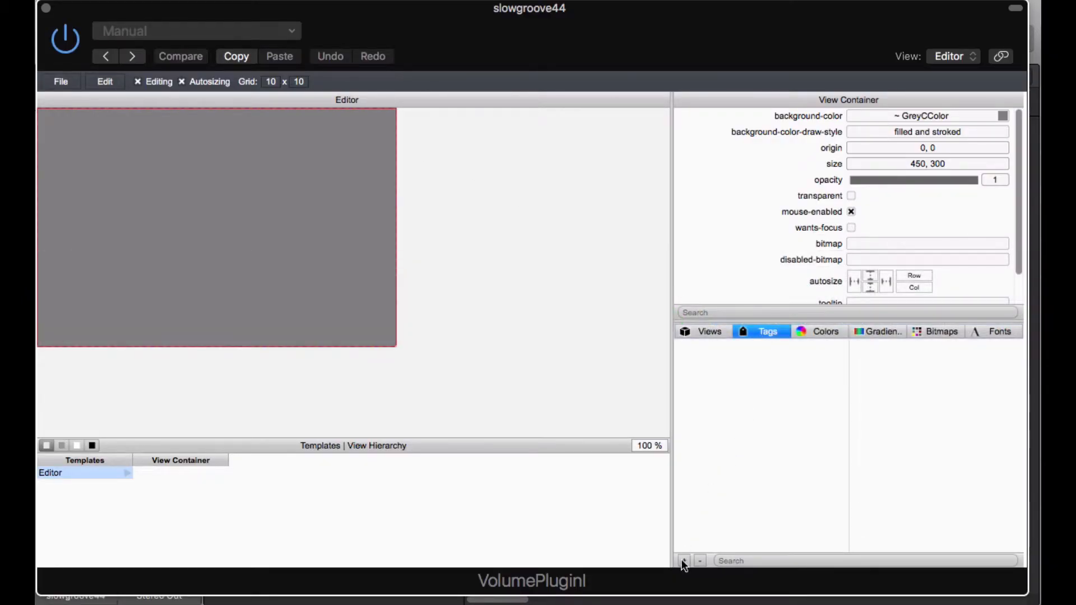
- Add a new tag named controlID::volume_dB
{"action": "left_click", "coordinate": [684, 561]}
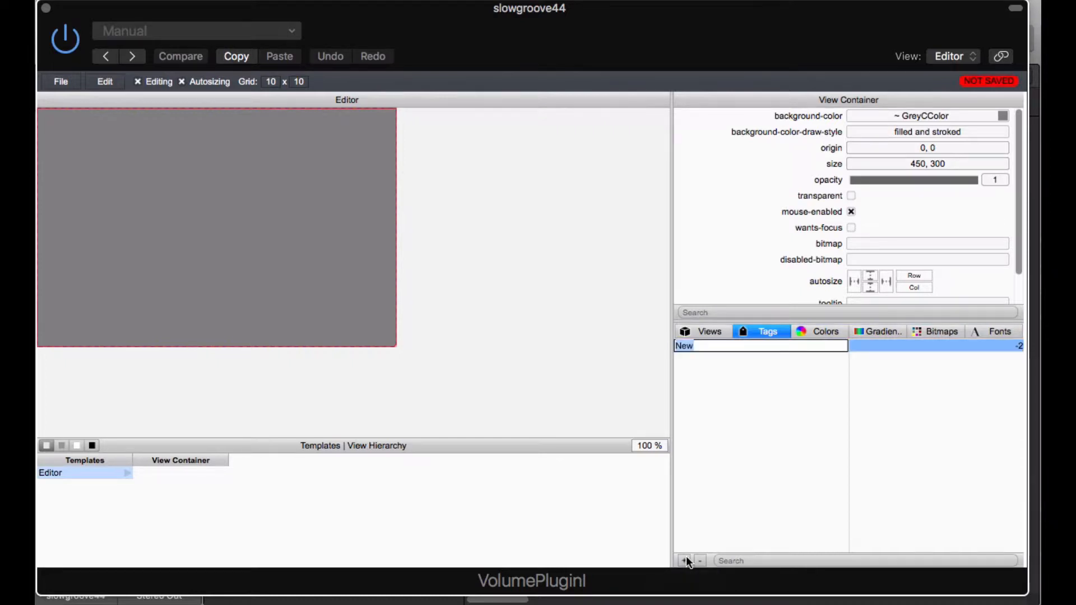
{"action": "type", "text": "controlID"}
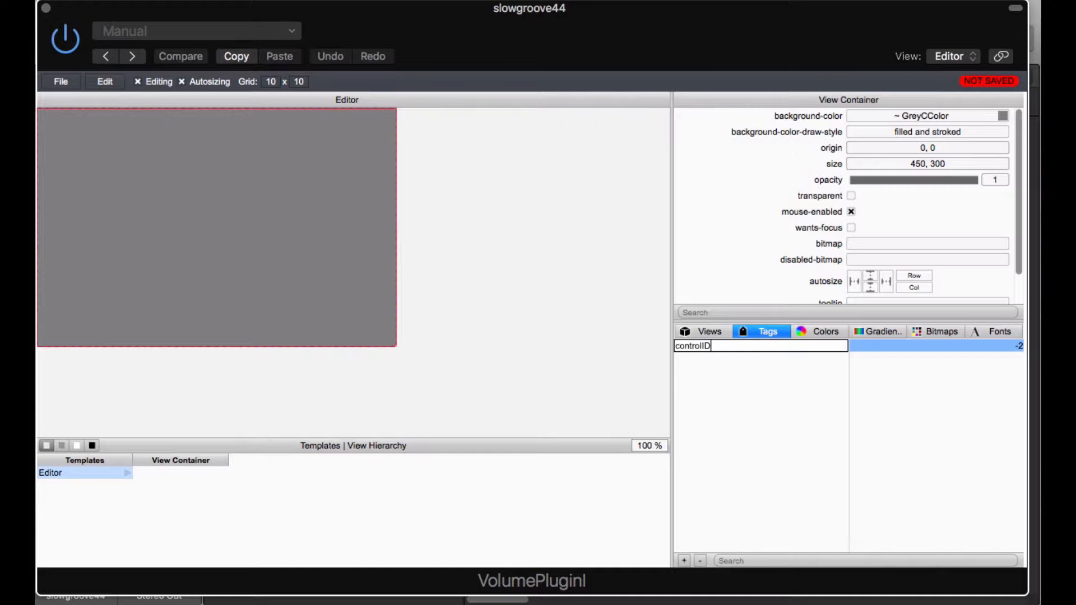
{"action": "type", "text": "::"}
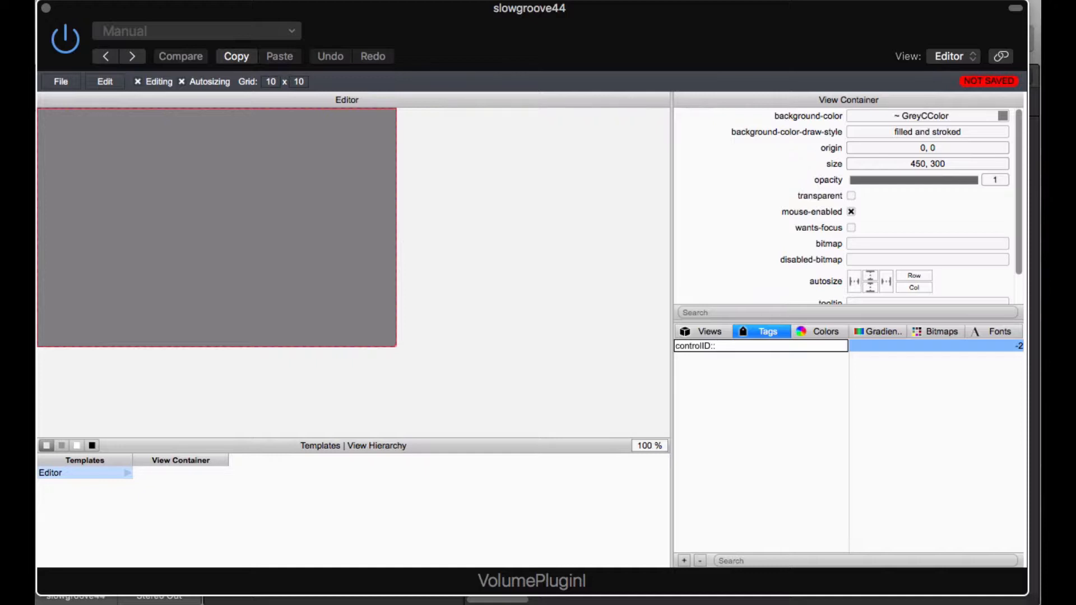
{"action": "type", "text": "volu"}
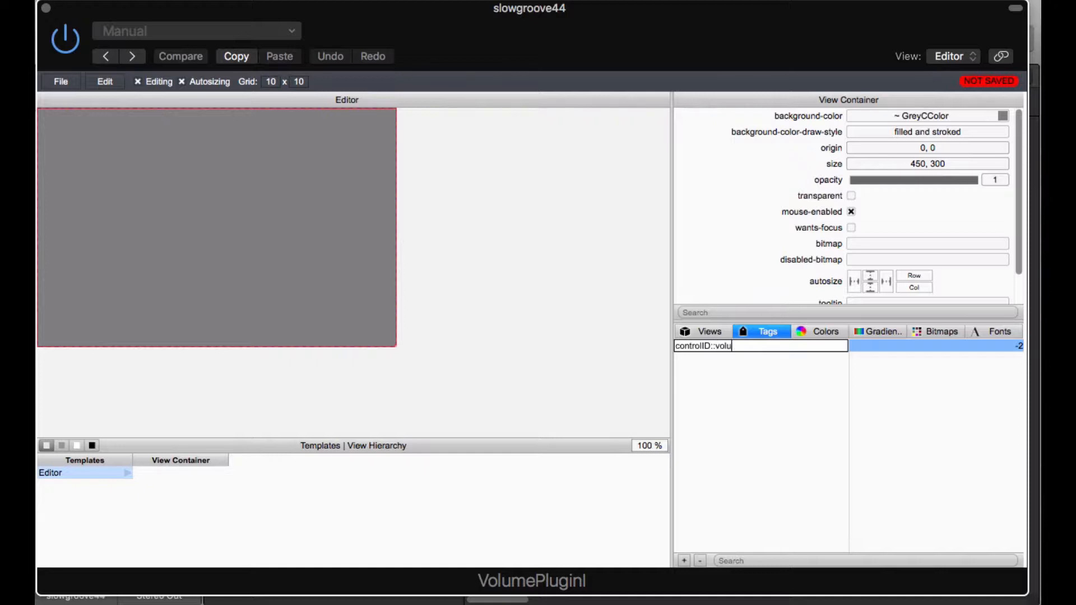
{"action": "type", "text": "me_dB"}
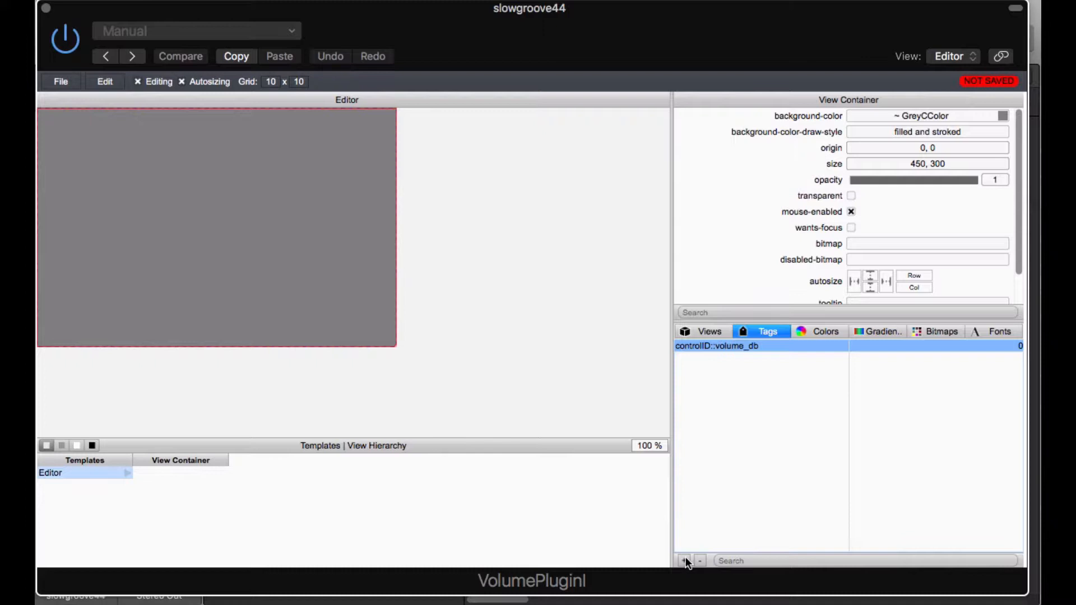
- Start typing a second tag named controlID::enableMute
{"action": "type", "text": "control"}
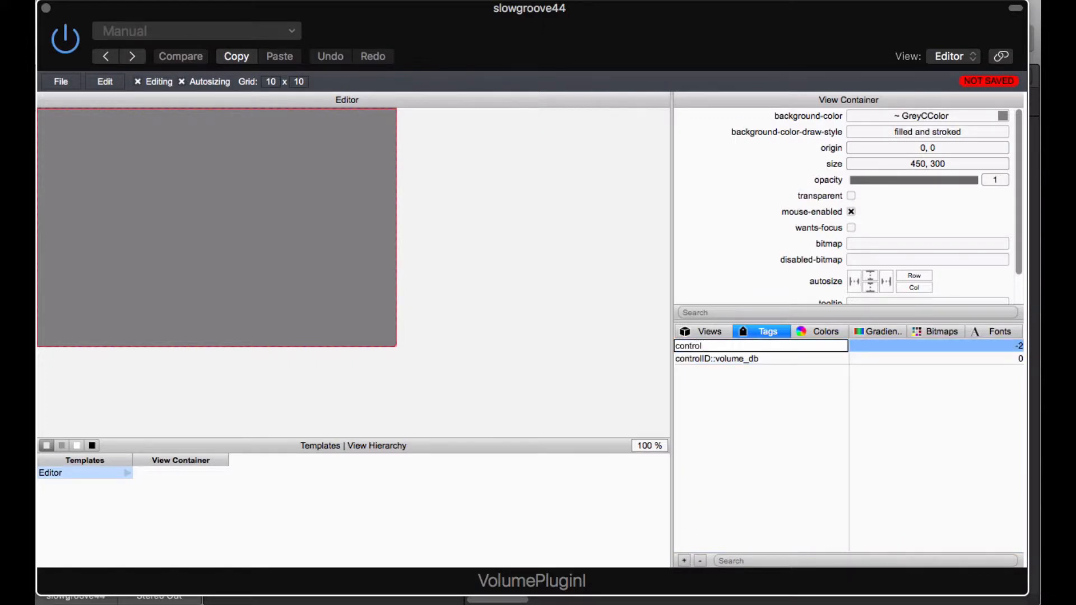
{"action": "type", "text": "controlID::"}
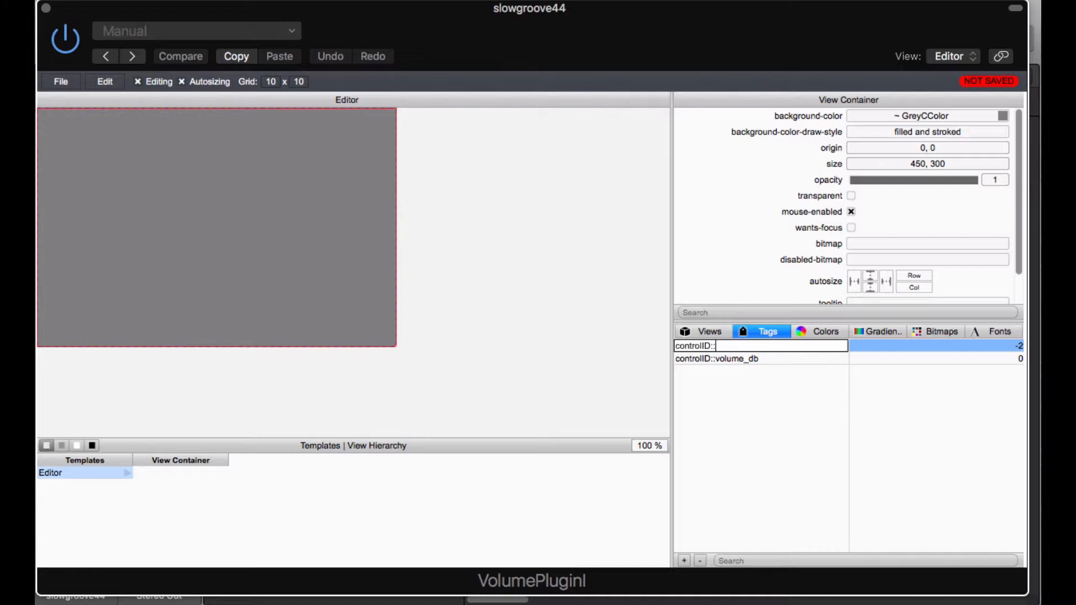
{"action": "type", "text": "e"}
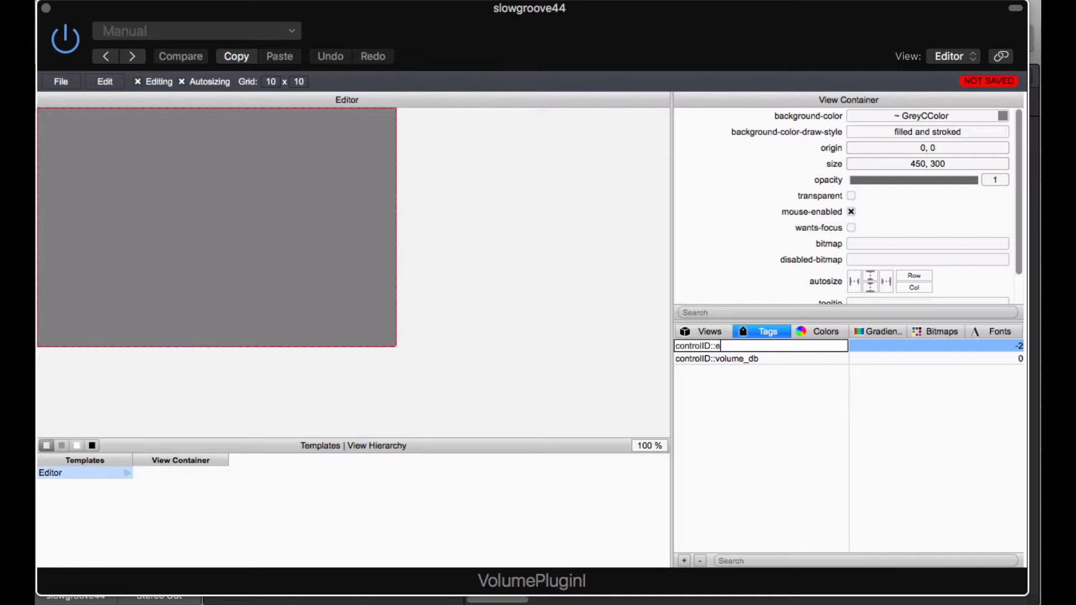
{"action": "type", "text": "nableM"}
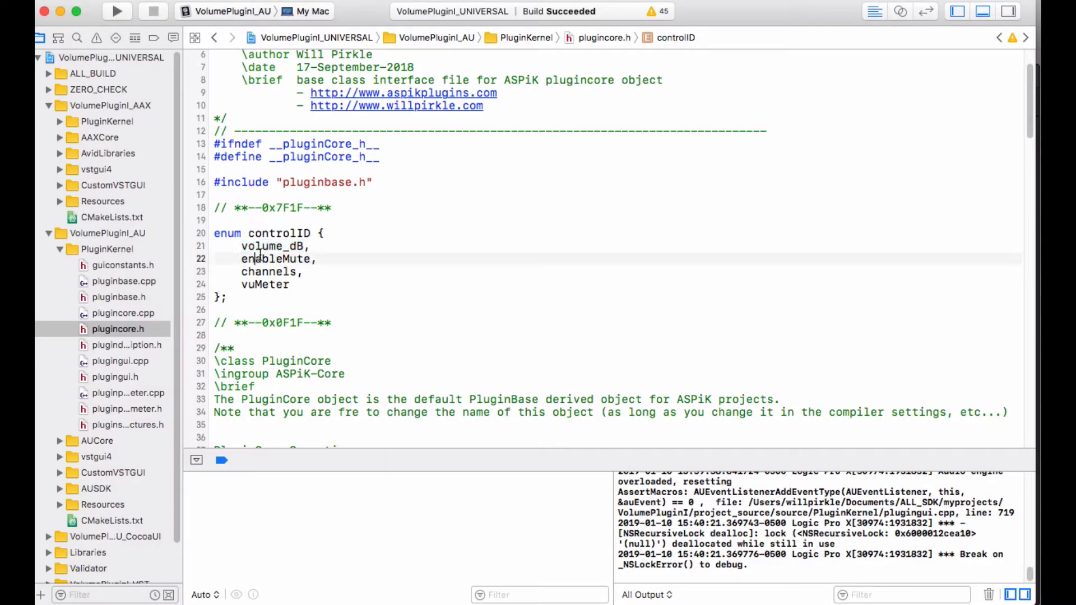
- Add controlID::channels and controlID::vuMeter tags, matching names from the enum
{"action": "double_click", "coordinate": [267, 272]}
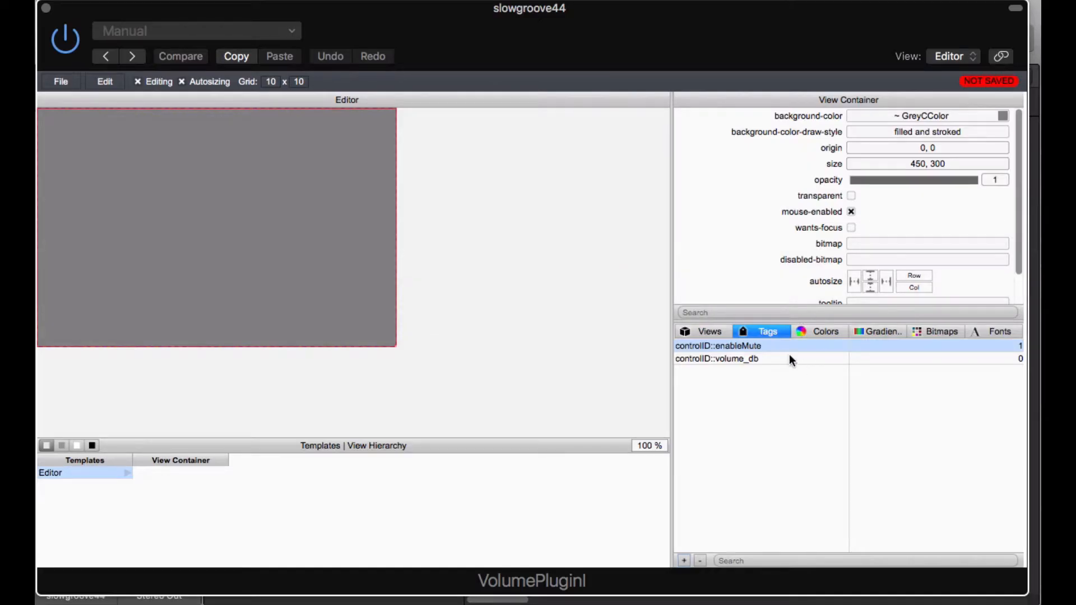
{"action": "left_click", "coordinate": [683, 561]}
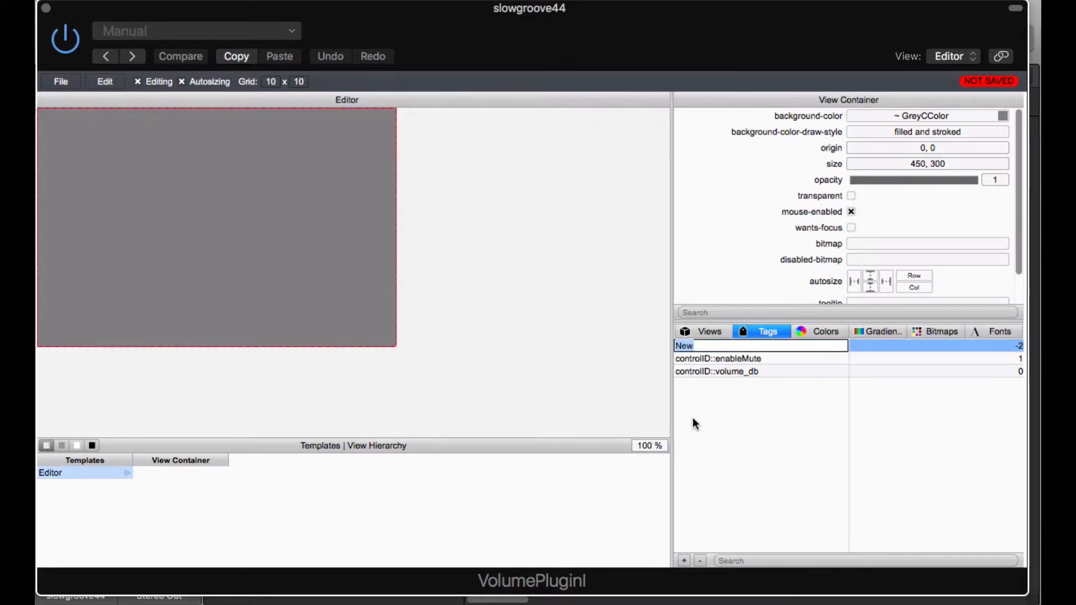
{"action": "type", "text": "controlID"}
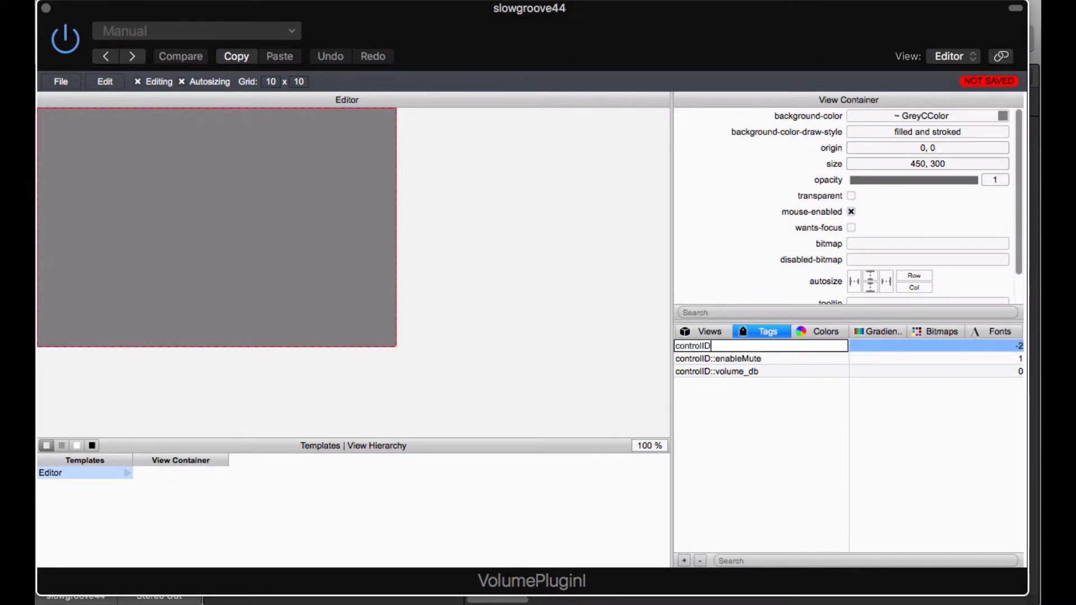
{"action": "type", "text": "::channels"}
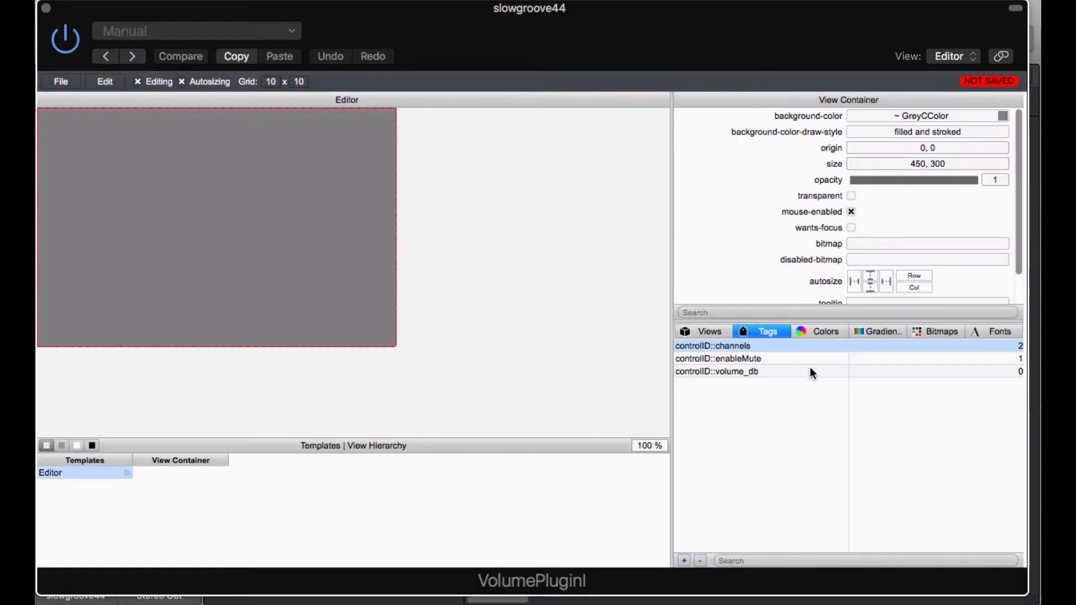
{"action": "left_click", "coordinate": [684, 560]}
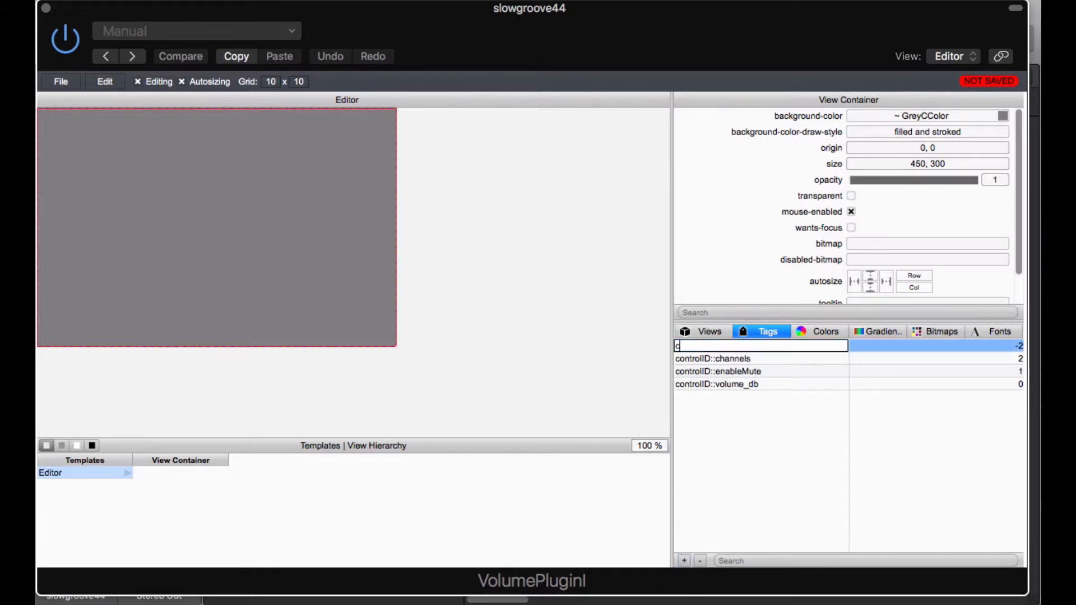
{"action": "type", "text": "ontrolID::vuMeter"}
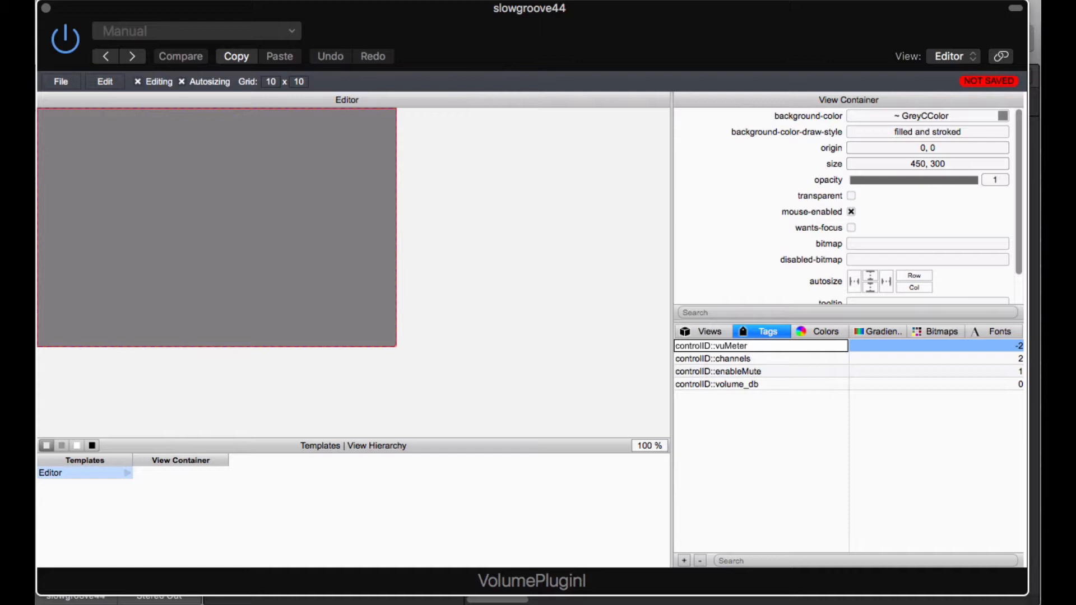
{"action": "left_click", "coordinate": [716, 371]}
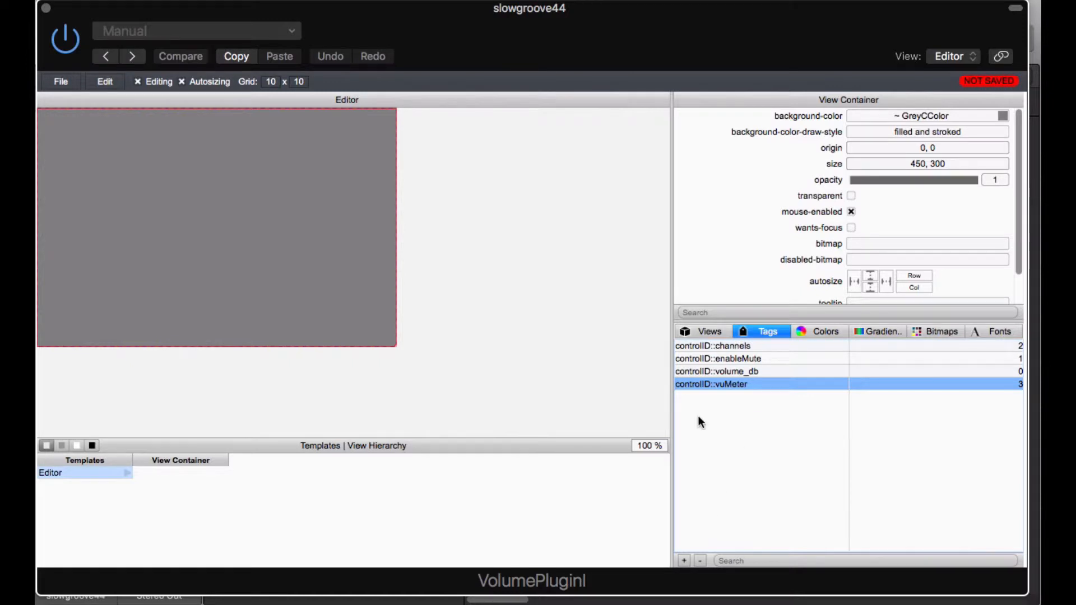
- Check tag values volume_db 0, enableMute 1, channels 2, vuMeter 3 against the enum
{"action": "left_click", "coordinate": [717, 371]}
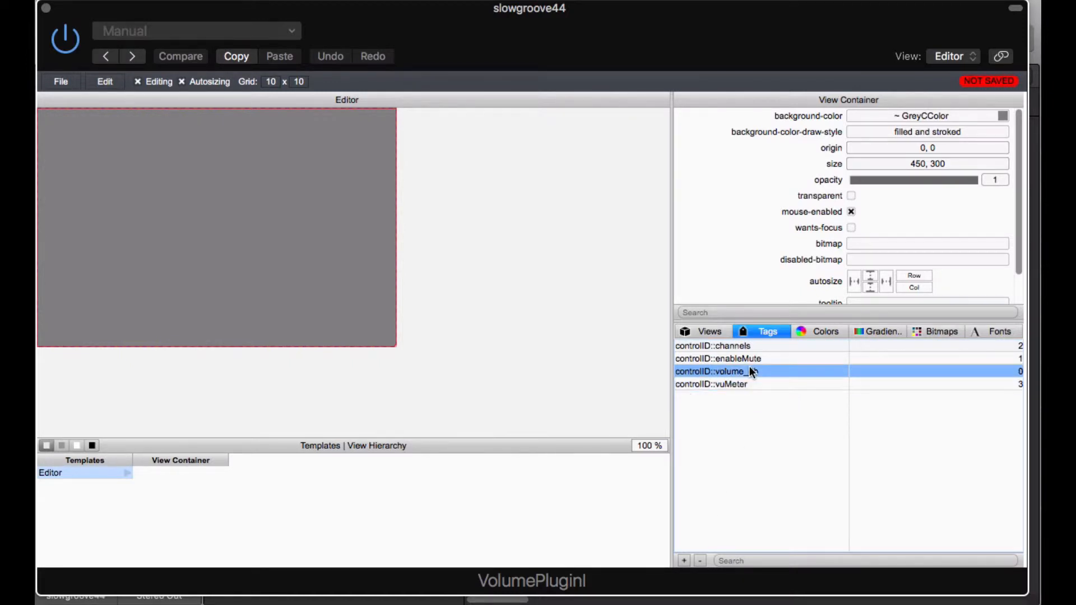
{"action": "left_click", "coordinate": [717, 358]}
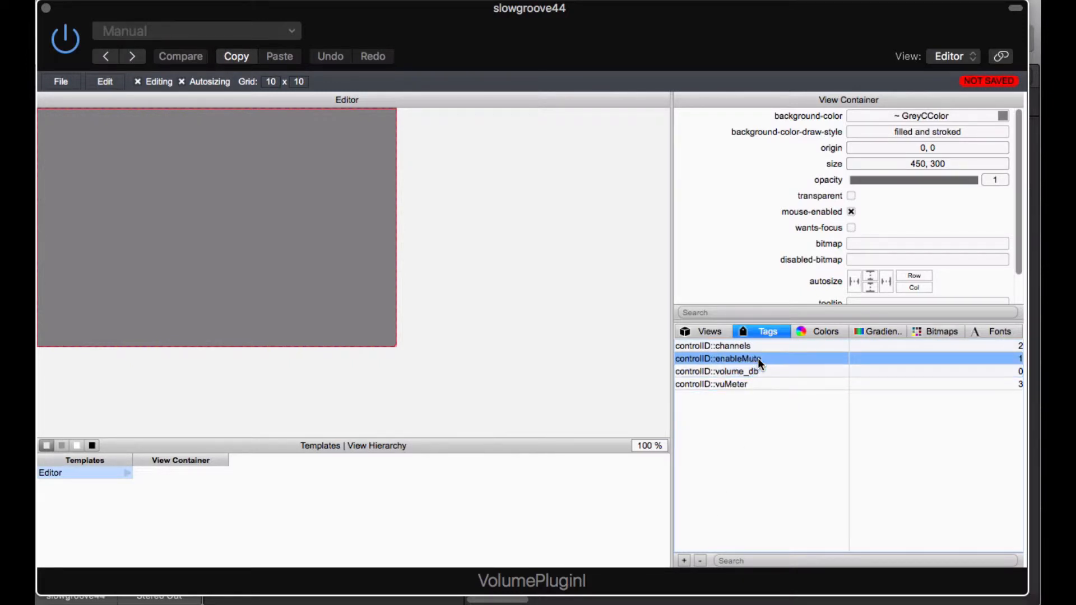
{"action": "left_click", "coordinate": [714, 346]}
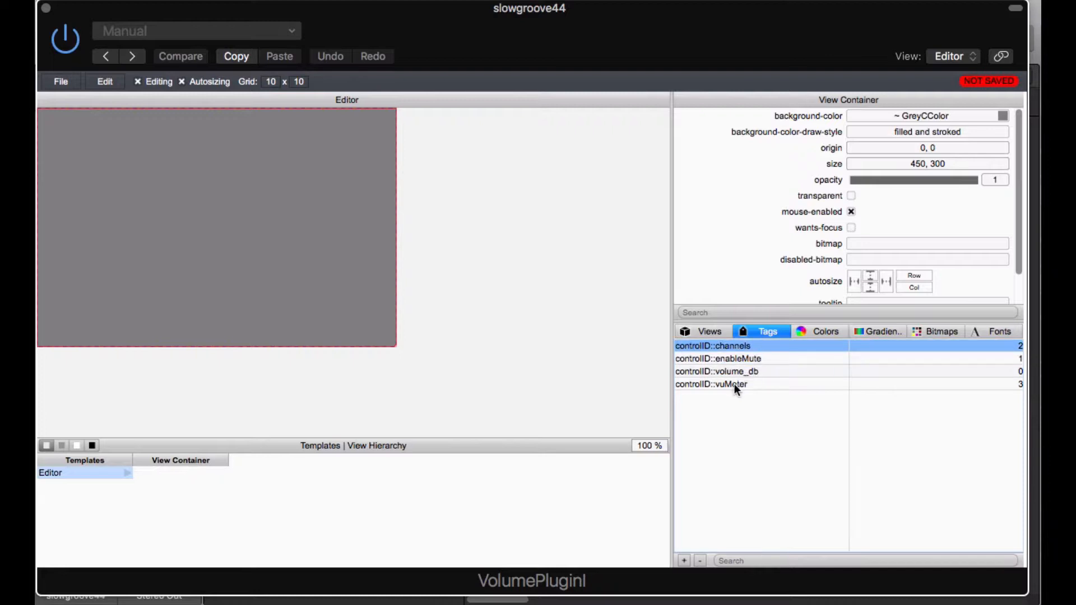
{"action": "left_click", "coordinate": [711, 383]}
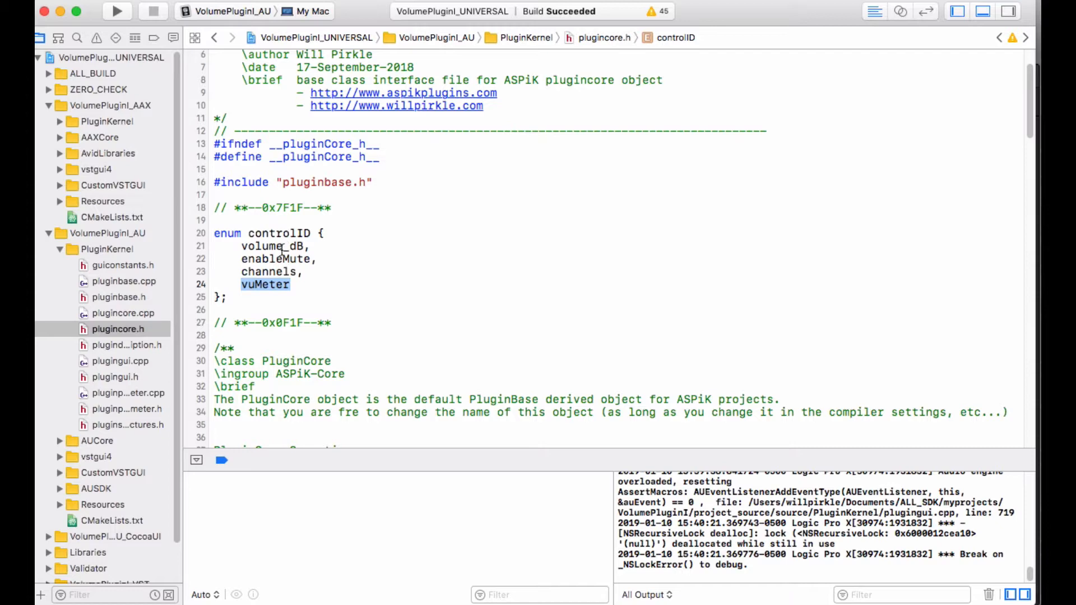
{"action": "left_click", "coordinate": [266, 284]}
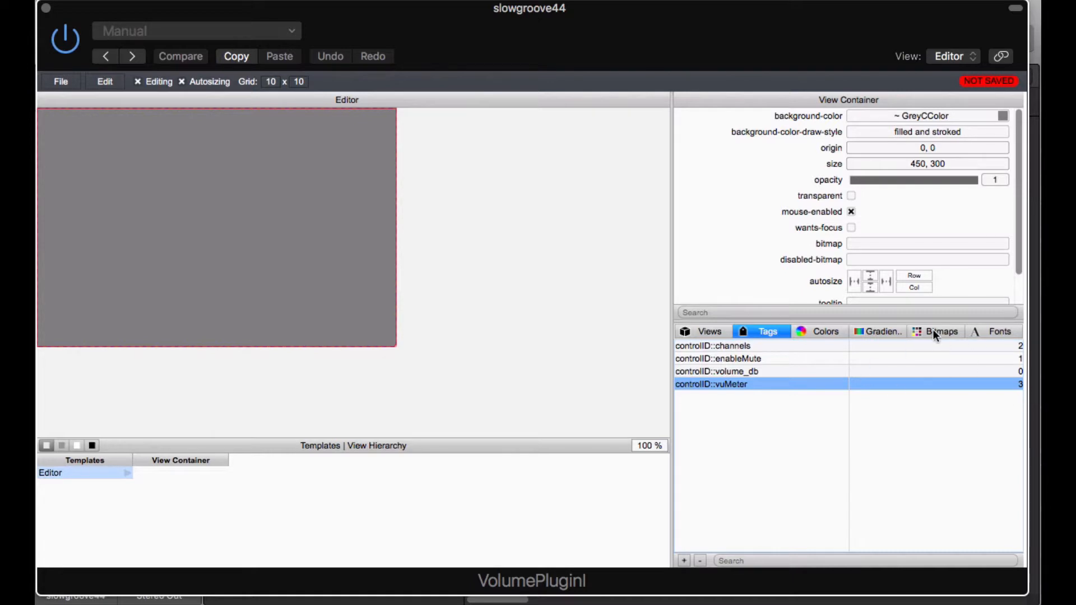
{"action": "mouse_move", "coordinate": [933, 336]}
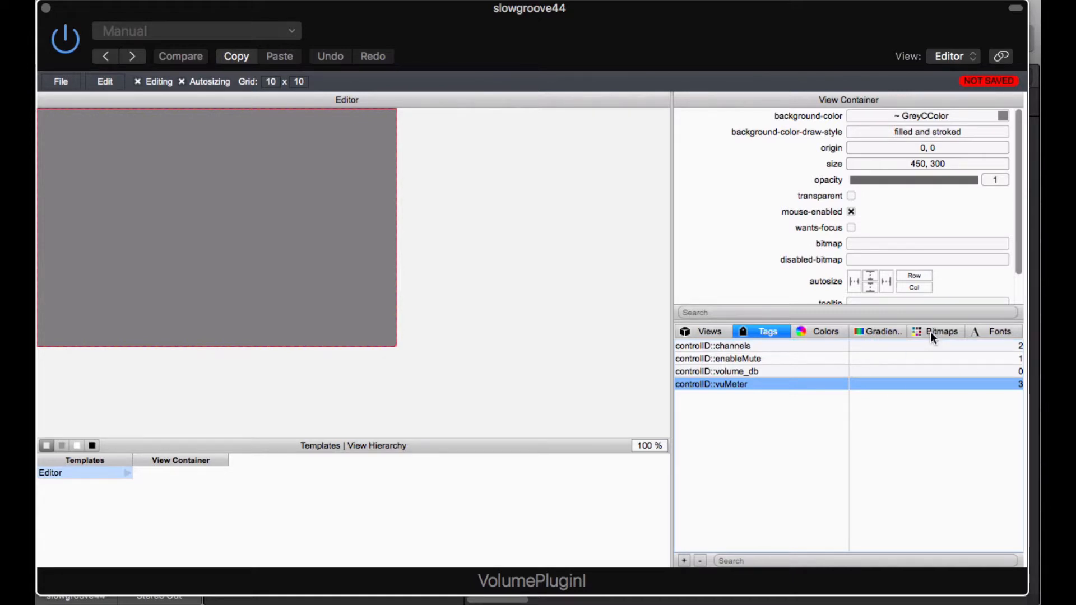
- Add resources/backgrounds/halfspacerack.png as a 450 by 100 bitmap and close its settings
{"action": "left_click", "coordinate": [941, 331]}
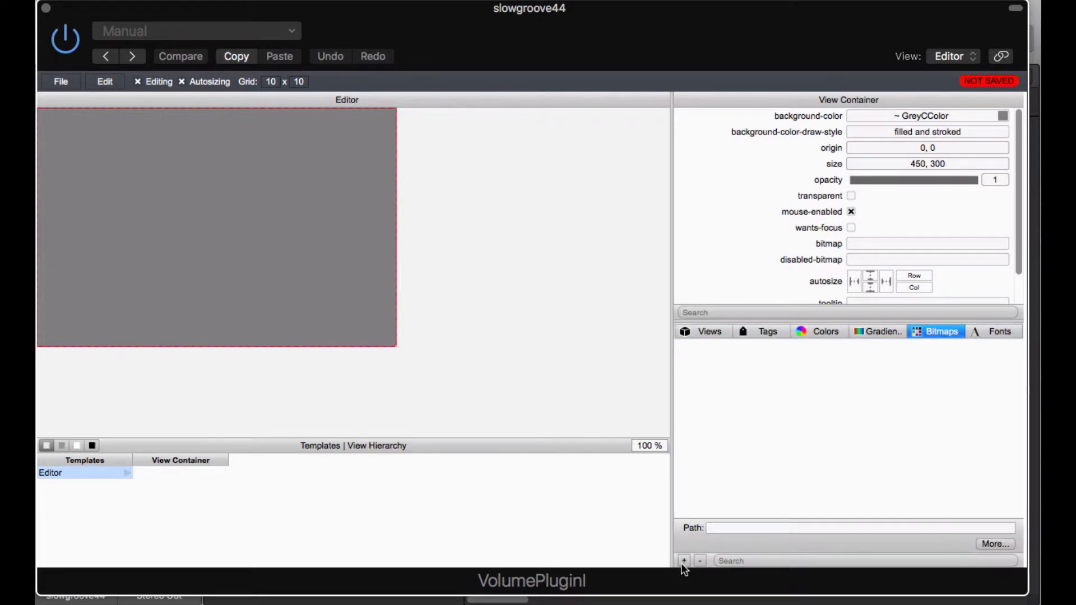
{"action": "left_click", "coordinate": [684, 561]}
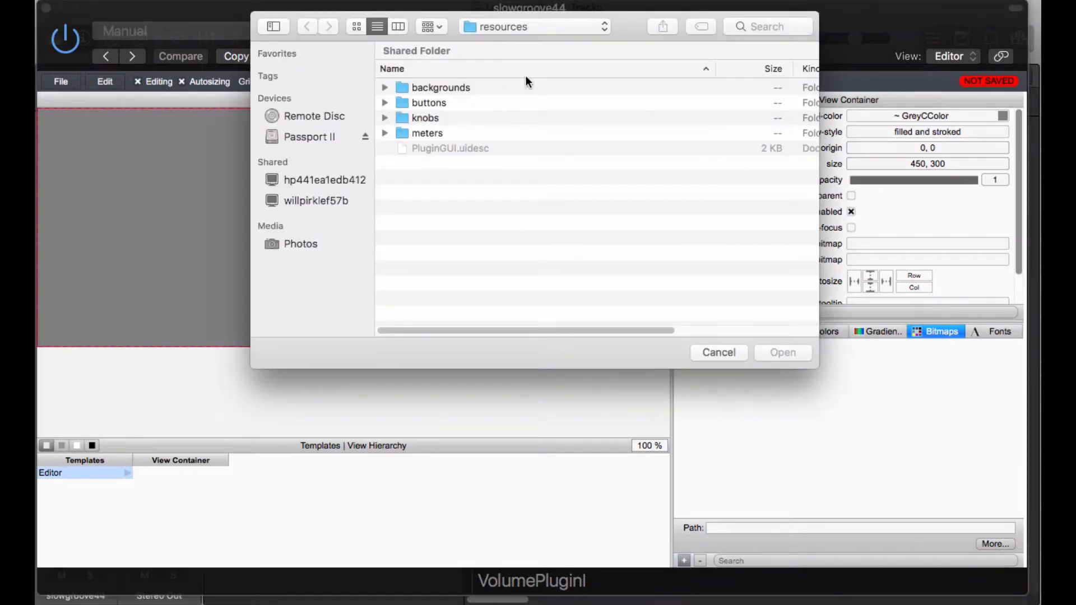
{"action": "left_click", "coordinate": [534, 27]}
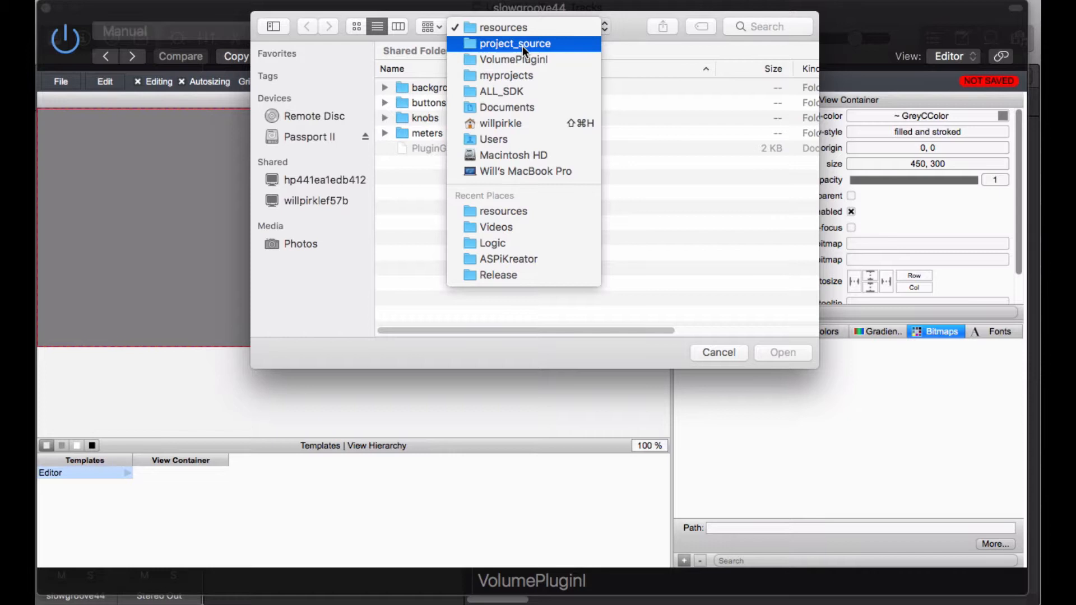
{"action": "left_click", "coordinate": [503, 27]}
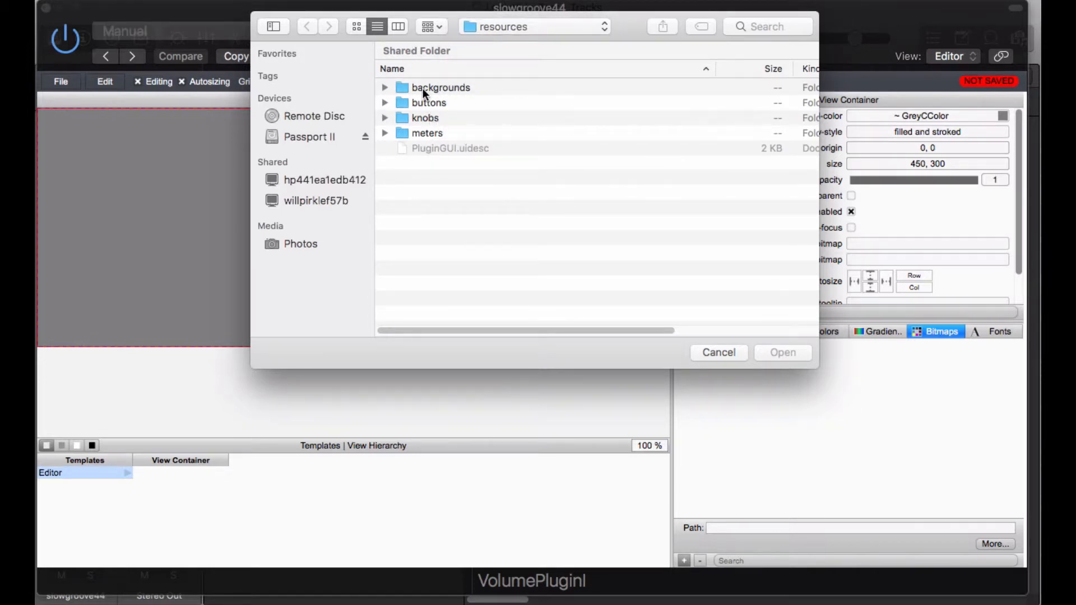
{"action": "double_click", "coordinate": [440, 87]}
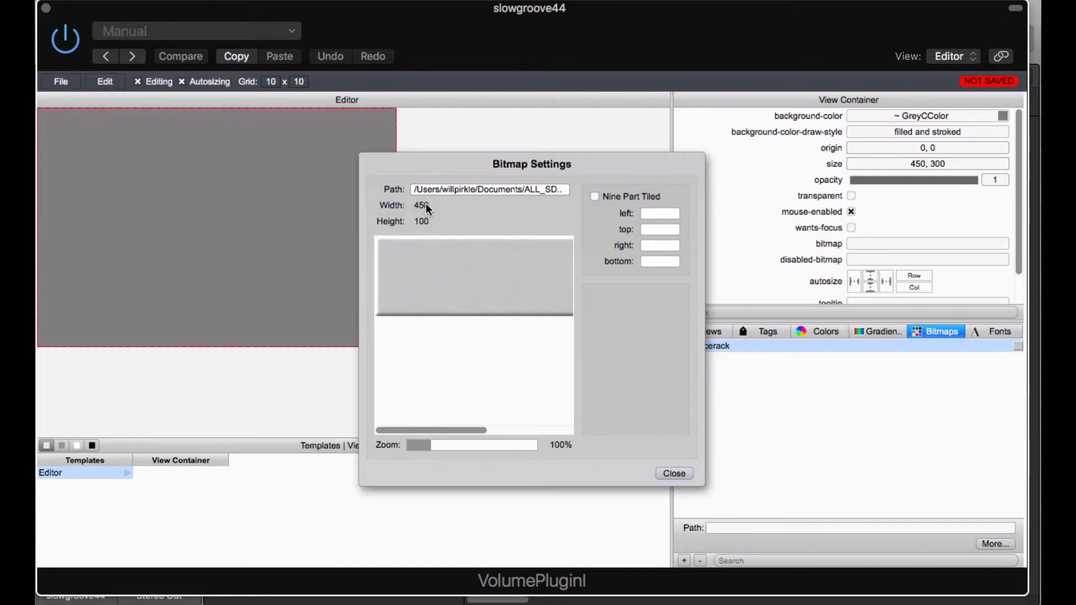
{"action": "mouse_move", "coordinate": [766, 404]}
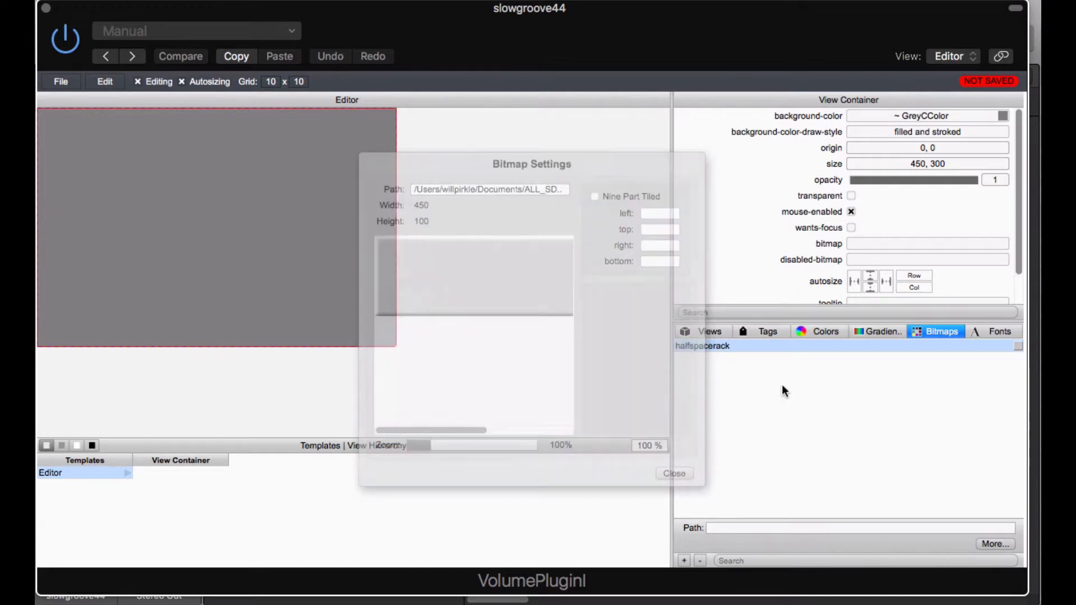
{"action": "left_click", "coordinate": [674, 474]}
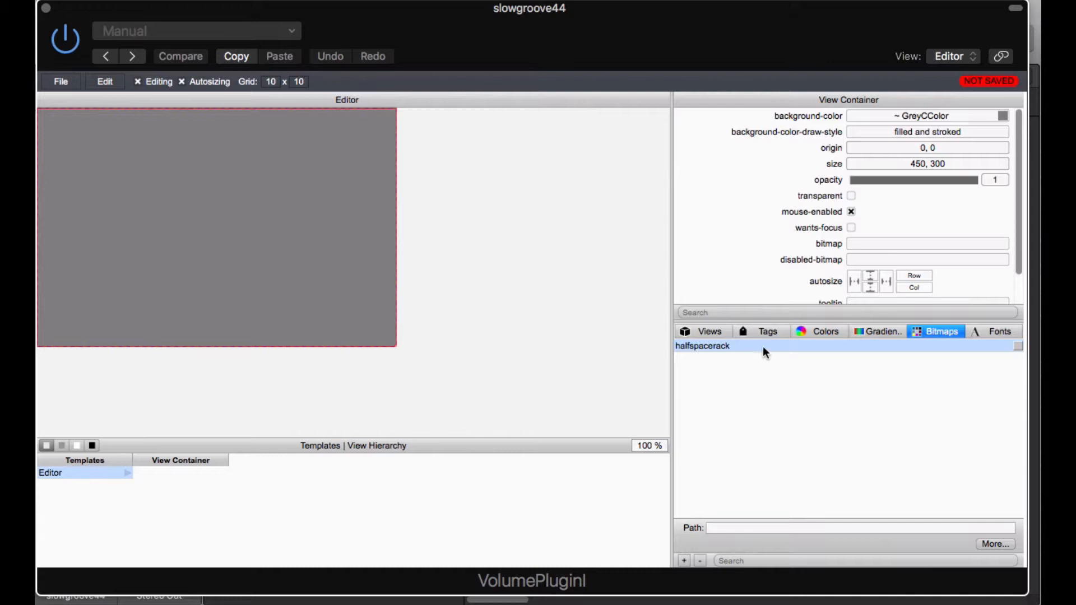
{"action": "mouse_move", "coordinate": [816, 538]}
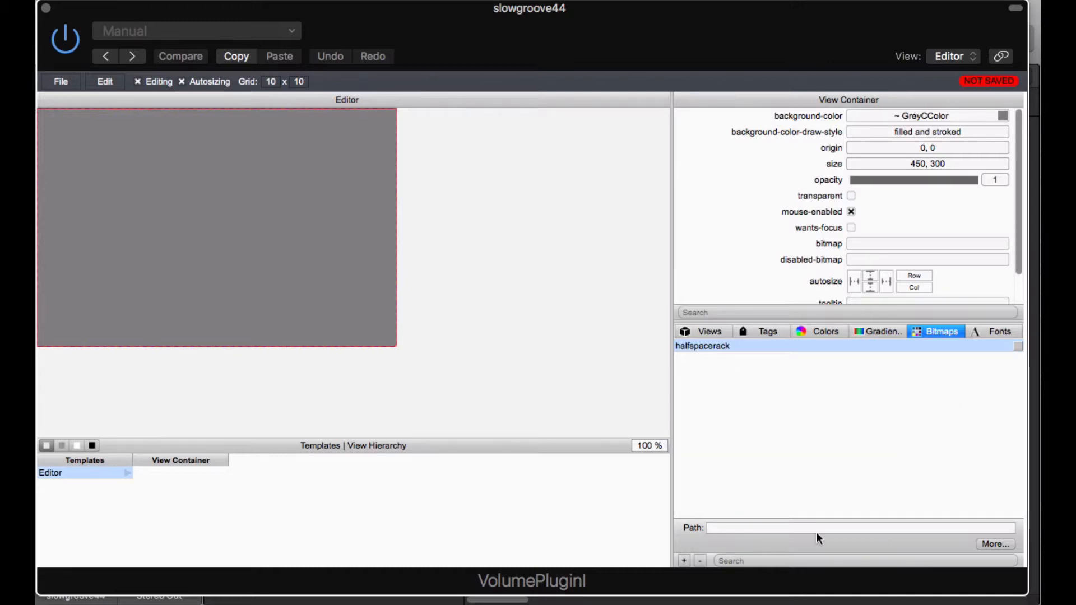
- Load chickenhead2.png from resources/knobs and check its 42 by 3360 bitmap settings
{"action": "left_click", "coordinate": [994, 543]}
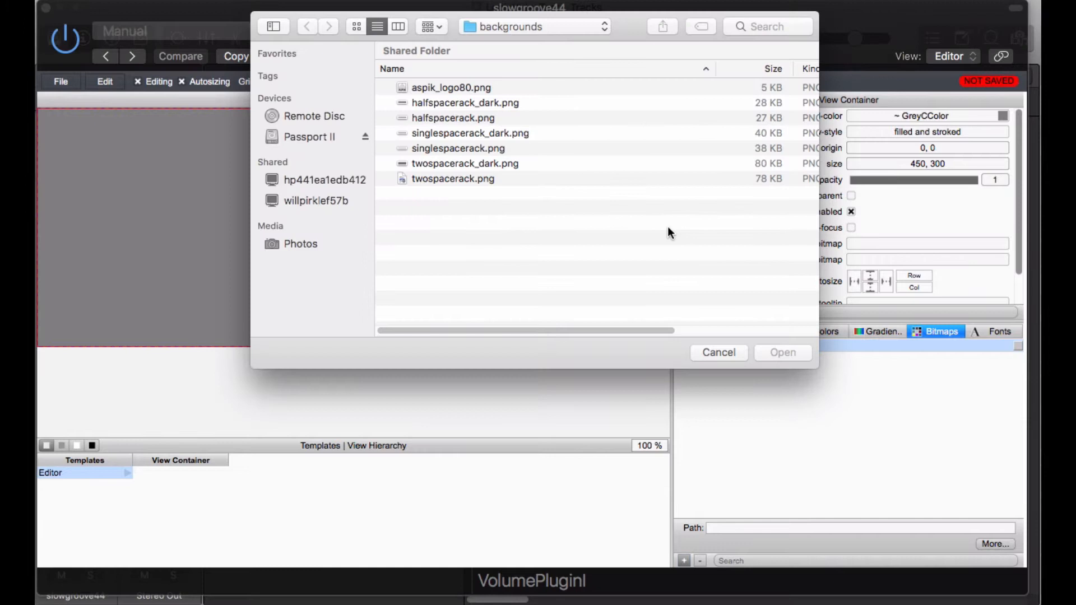
{"action": "left_click", "coordinate": [534, 26]}
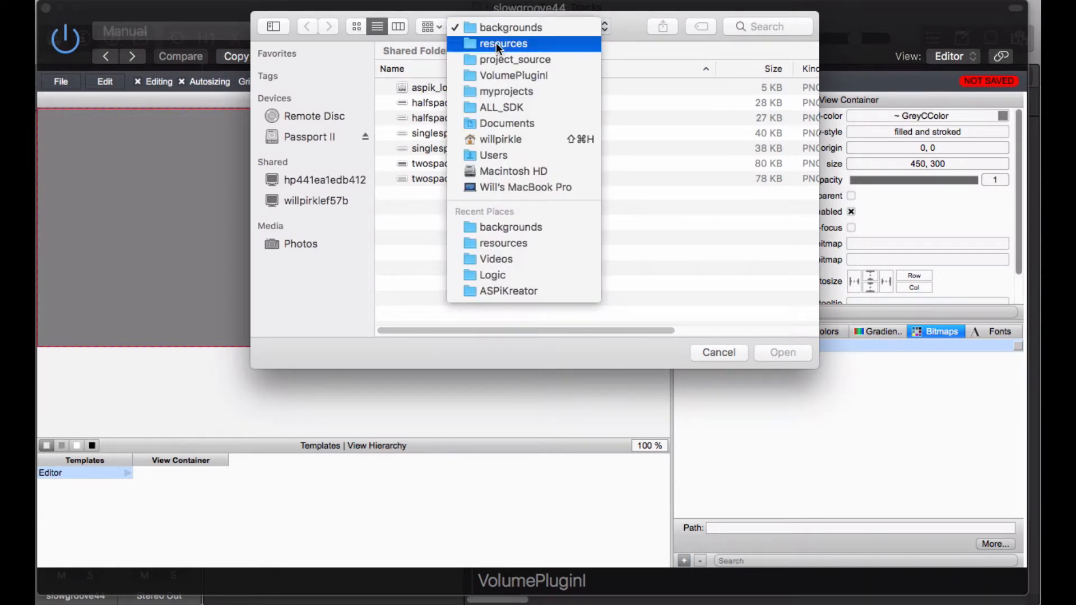
{"action": "left_click", "coordinate": [503, 43]}
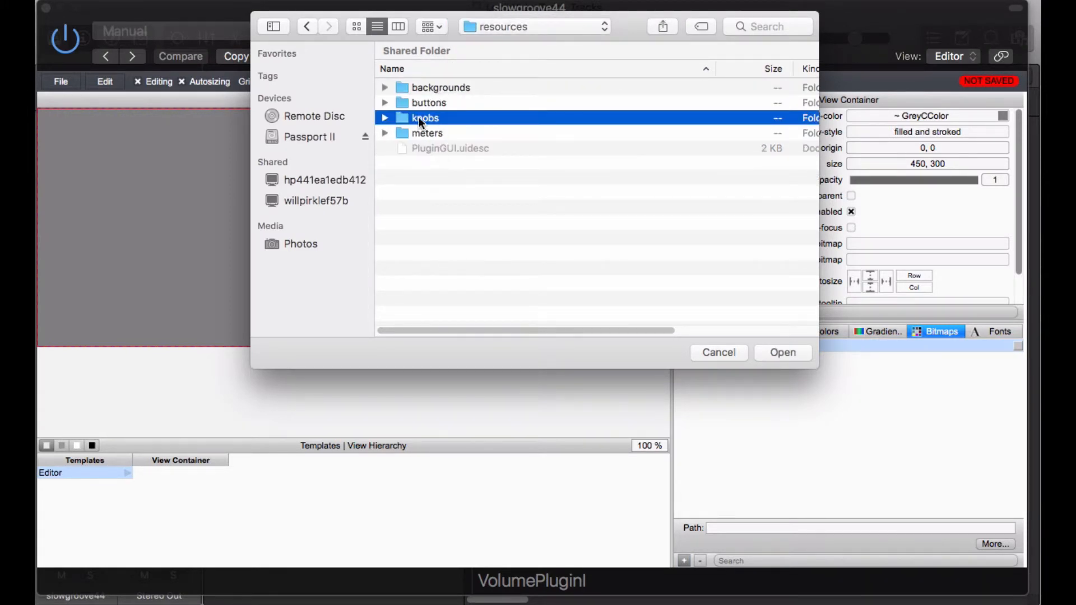
{"action": "double_click", "coordinate": [425, 118]}
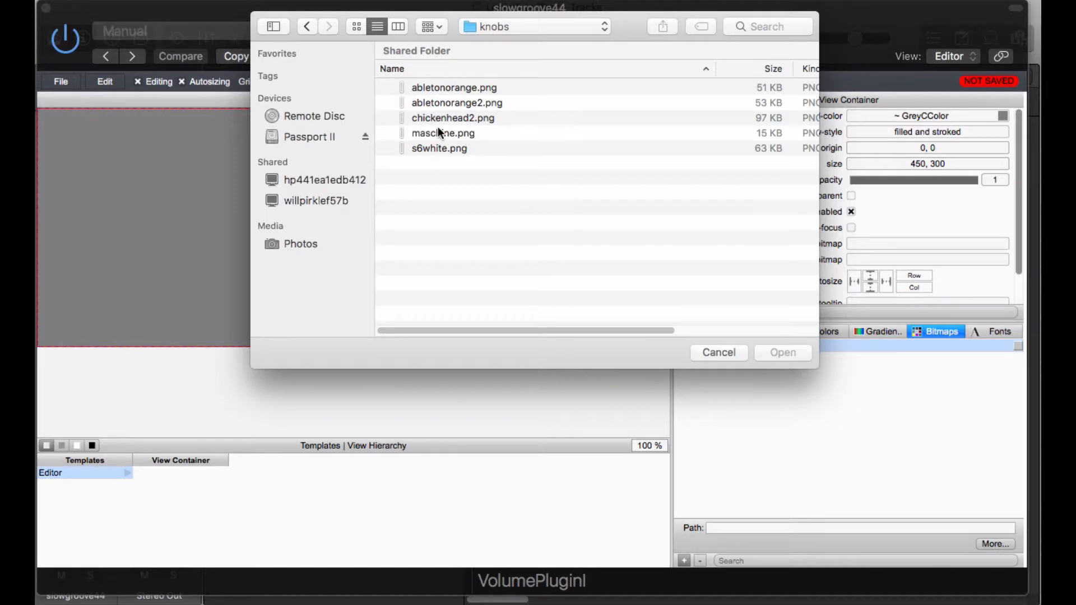
{"action": "left_click", "coordinate": [453, 119]}
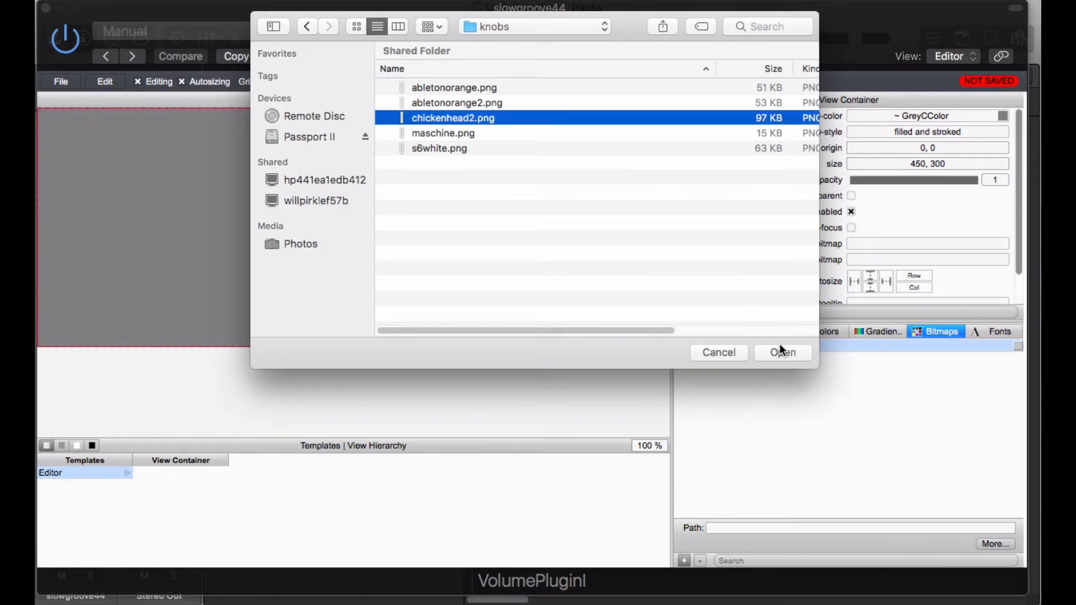
{"action": "left_click", "coordinate": [782, 352]}
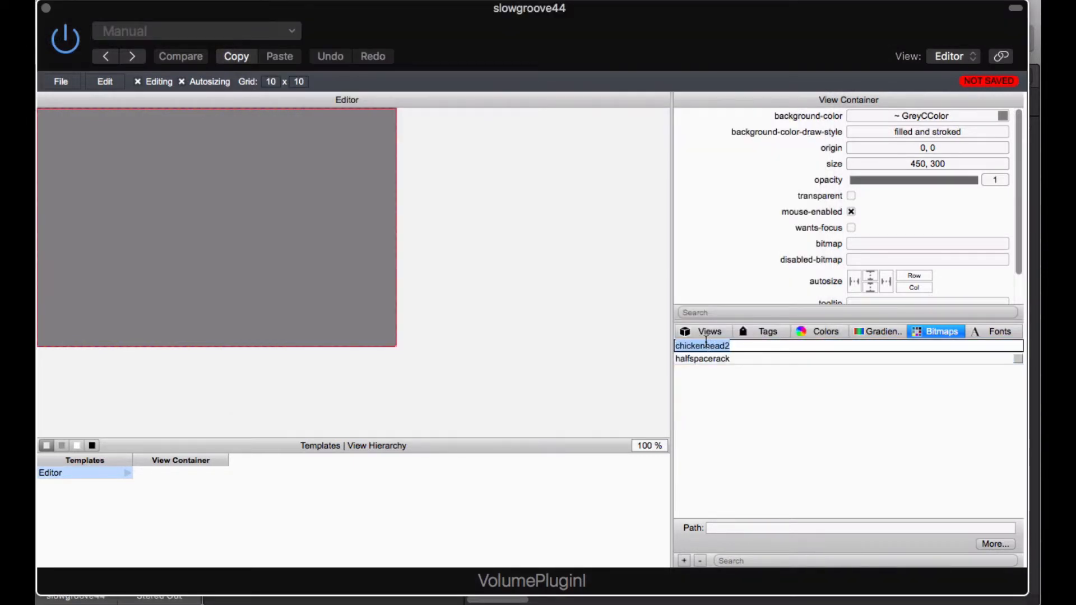
{"action": "left_click", "coordinate": [703, 345]}
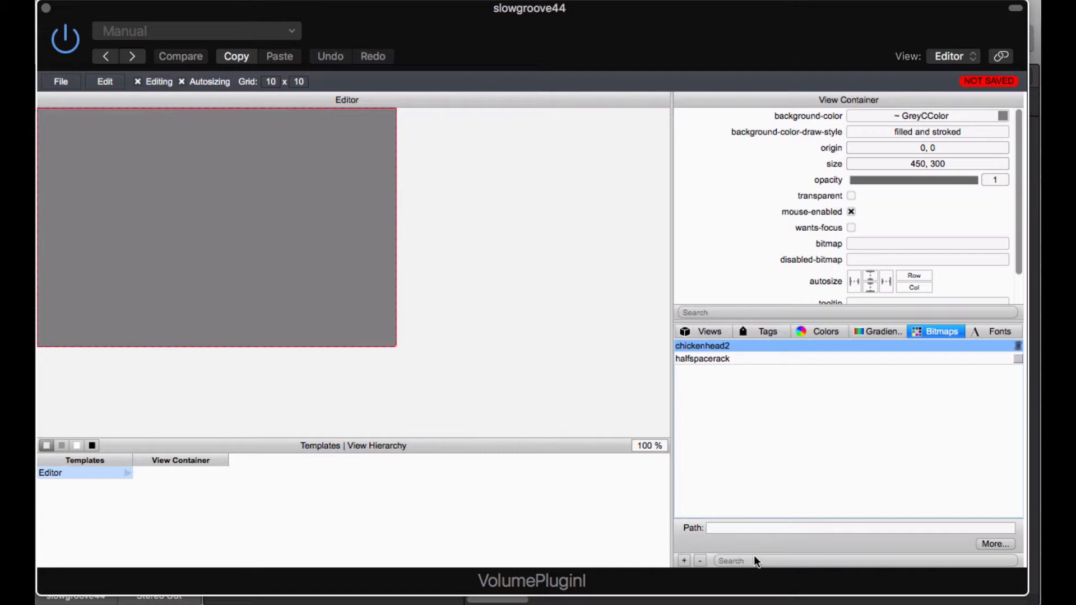
{"action": "double_click", "coordinate": [703, 345]}
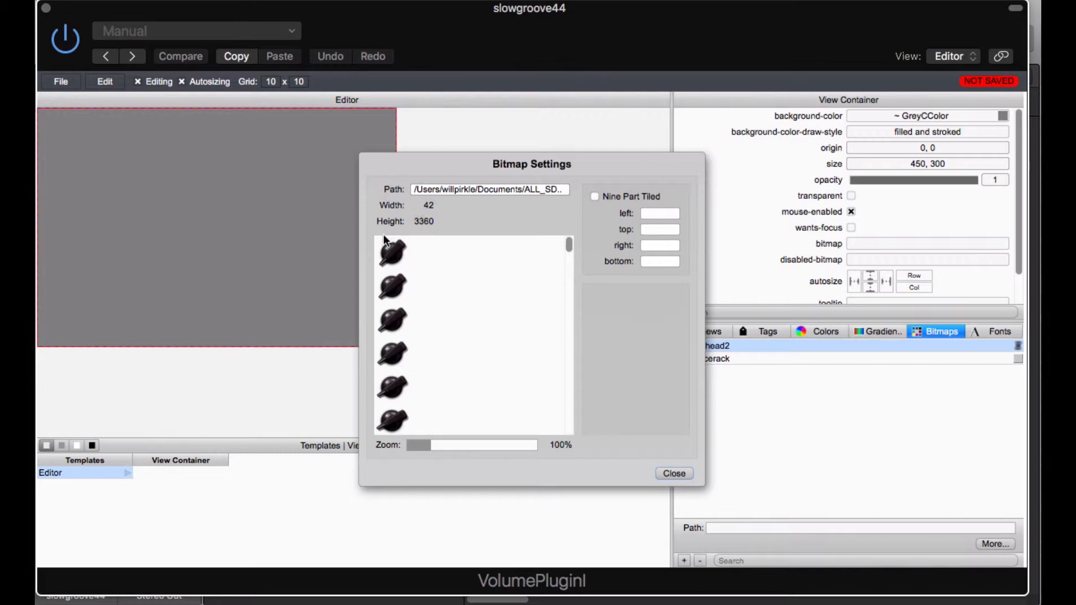
{"action": "mouse_move", "coordinate": [377, 239]}
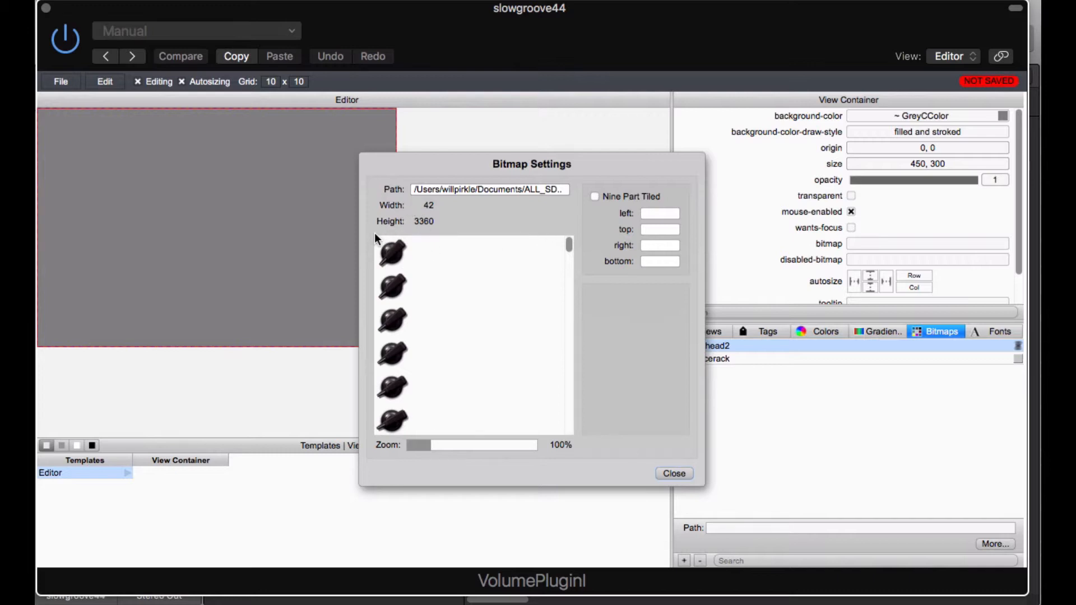
{"action": "mouse_move", "coordinate": [419, 245]}
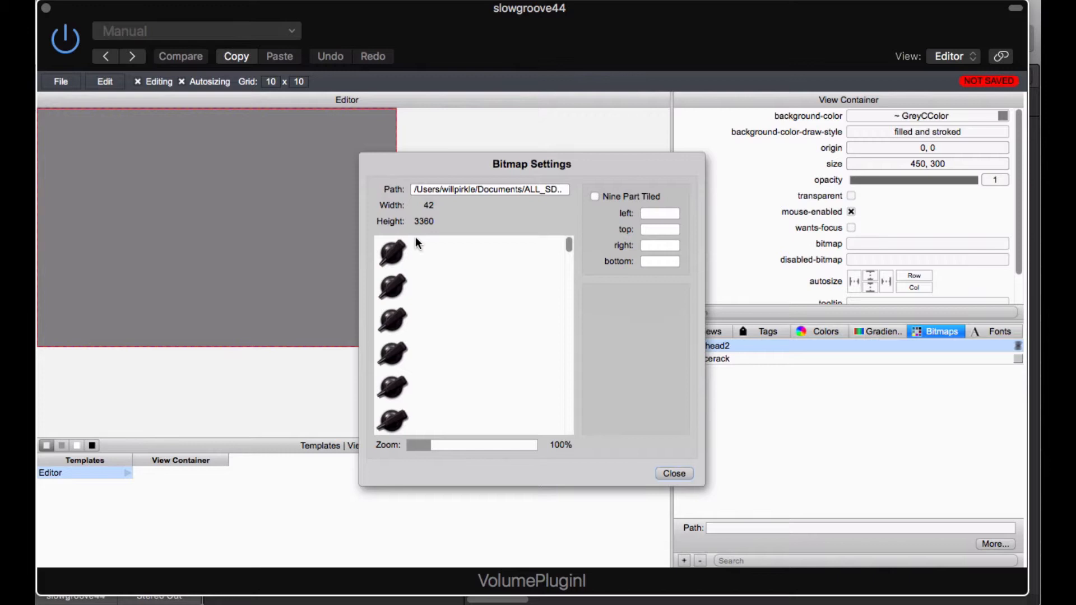
{"action": "mouse_move", "coordinate": [440, 450]}
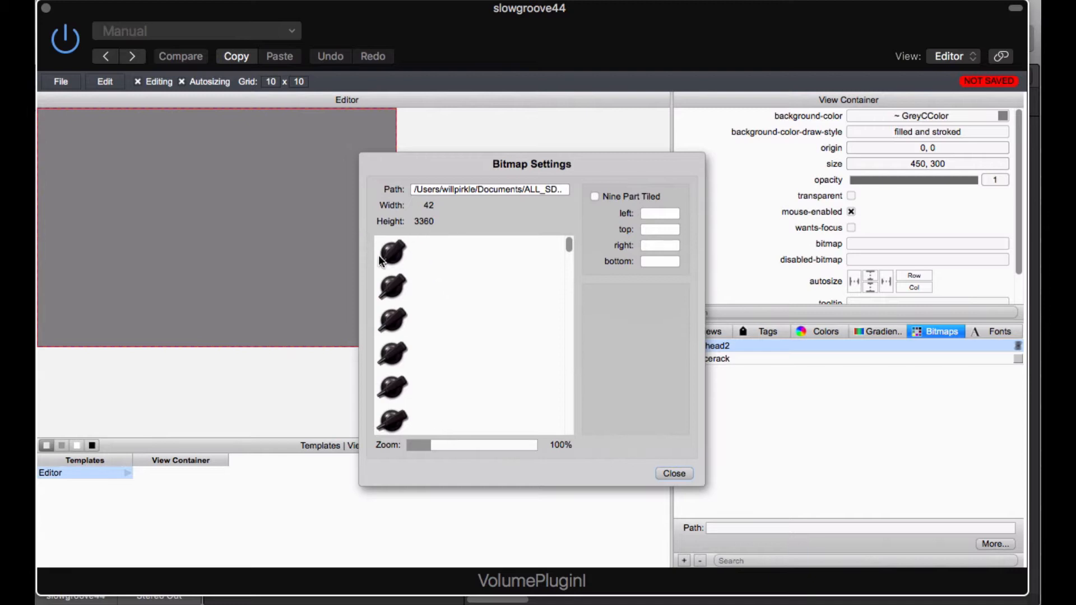
{"action": "mouse_move", "coordinate": [421, 263]}
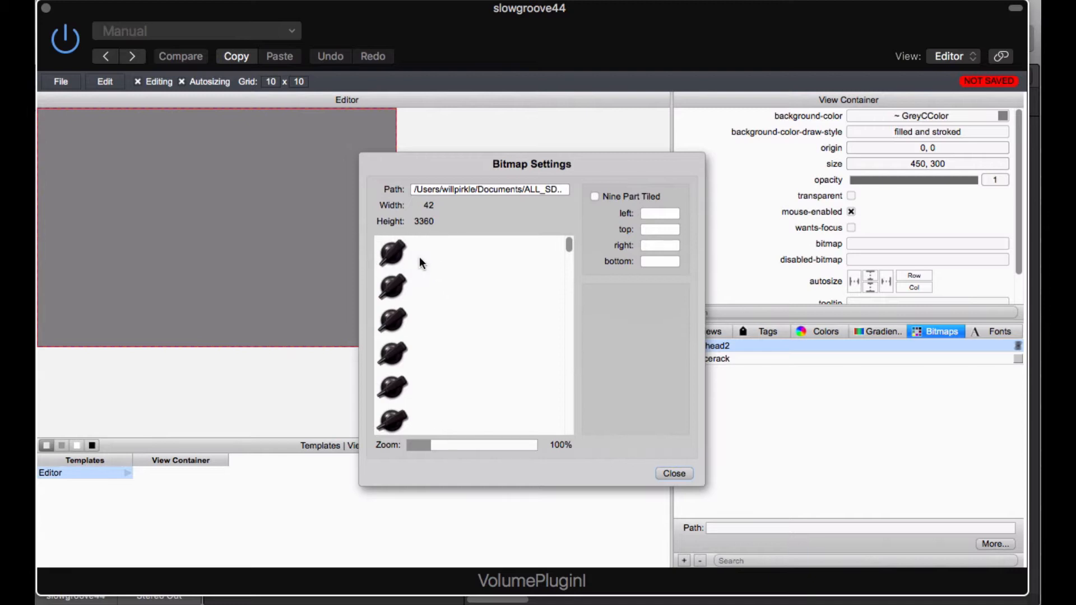
{"action": "left_click", "coordinate": [673, 473]}
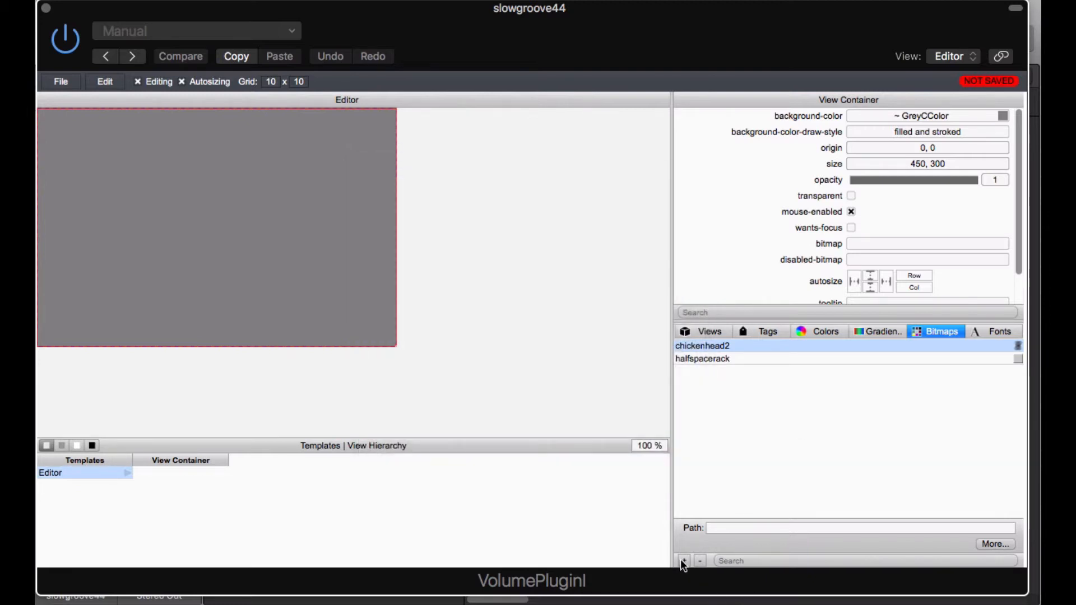
- Add medtoggleswitch from resources/buttons and check its two-frame, 84-pixel-tall settings
{"action": "left_click", "coordinate": [683, 560]}
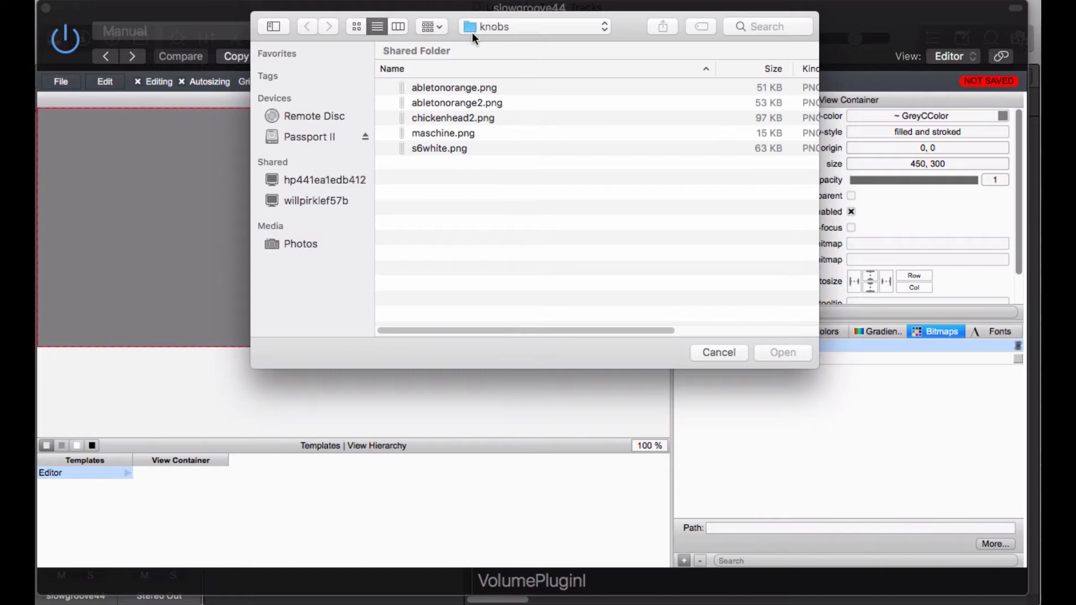
{"action": "left_click", "coordinate": [307, 26]}
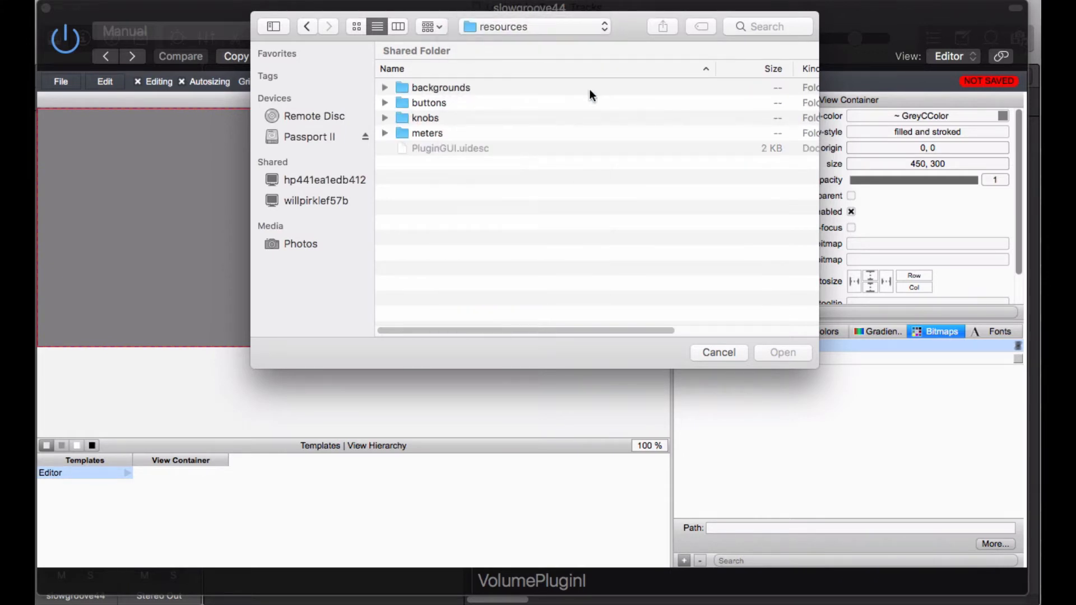
{"action": "double_click", "coordinate": [428, 102]}
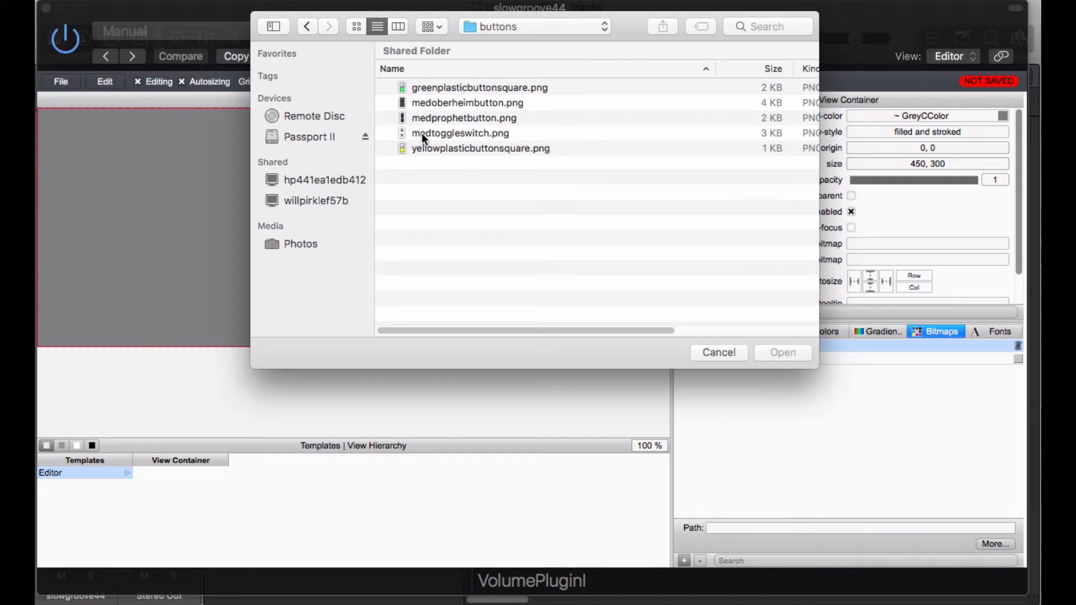
{"action": "left_click", "coordinate": [782, 352]}
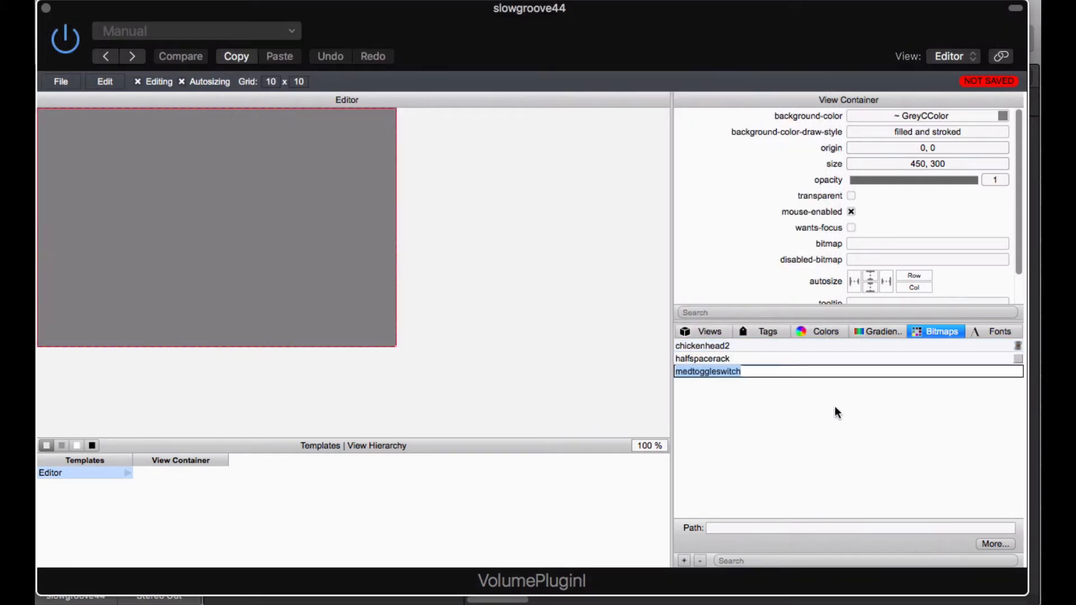
{"action": "left_click", "coordinate": [707, 370]}
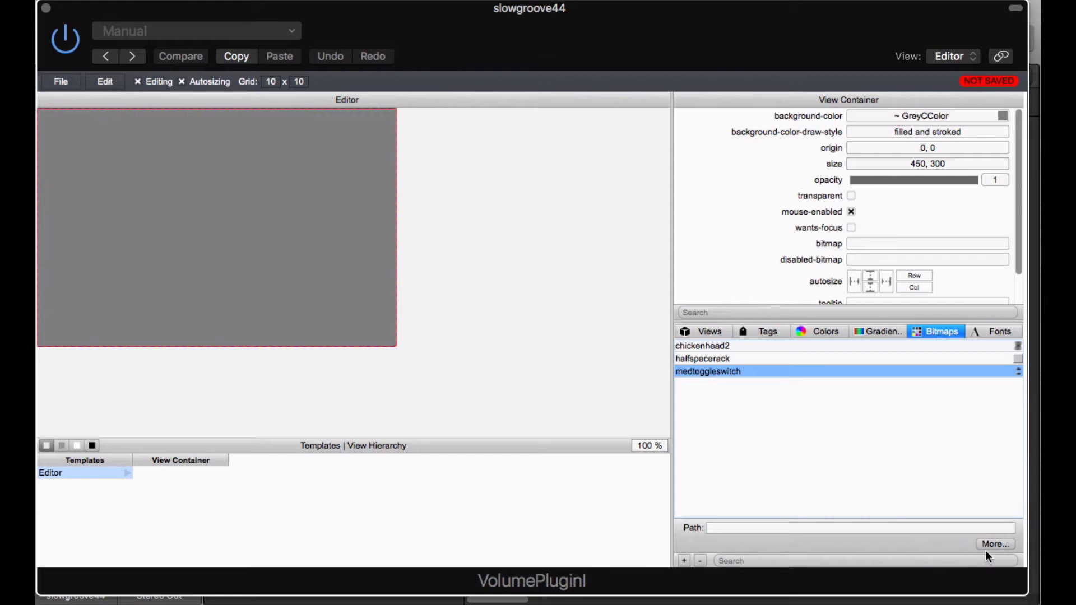
{"action": "double_click", "coordinate": [707, 371]}
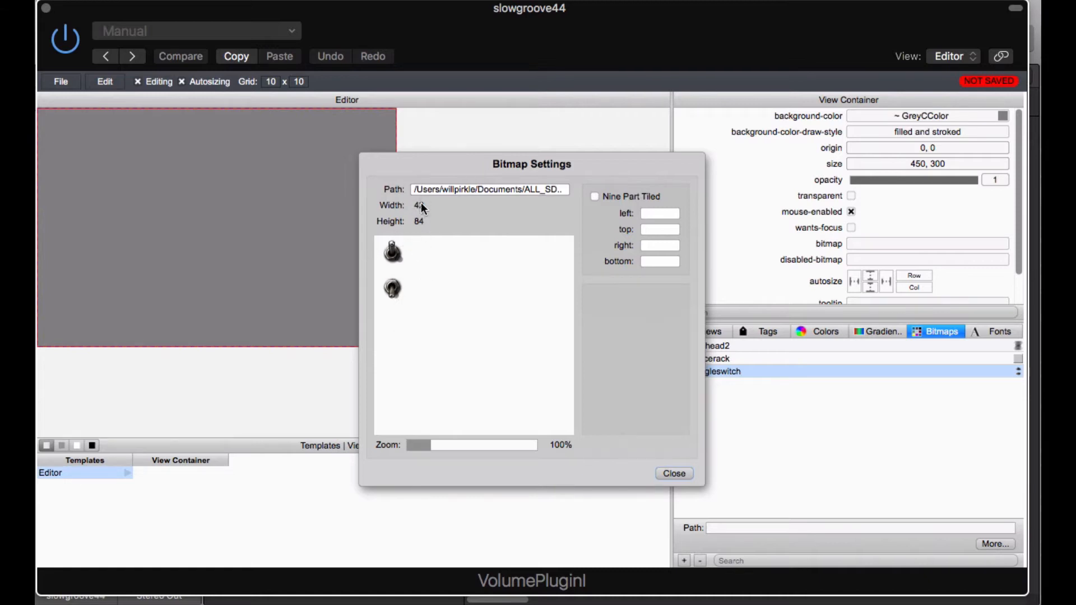
{"action": "left_click", "coordinate": [673, 473]}
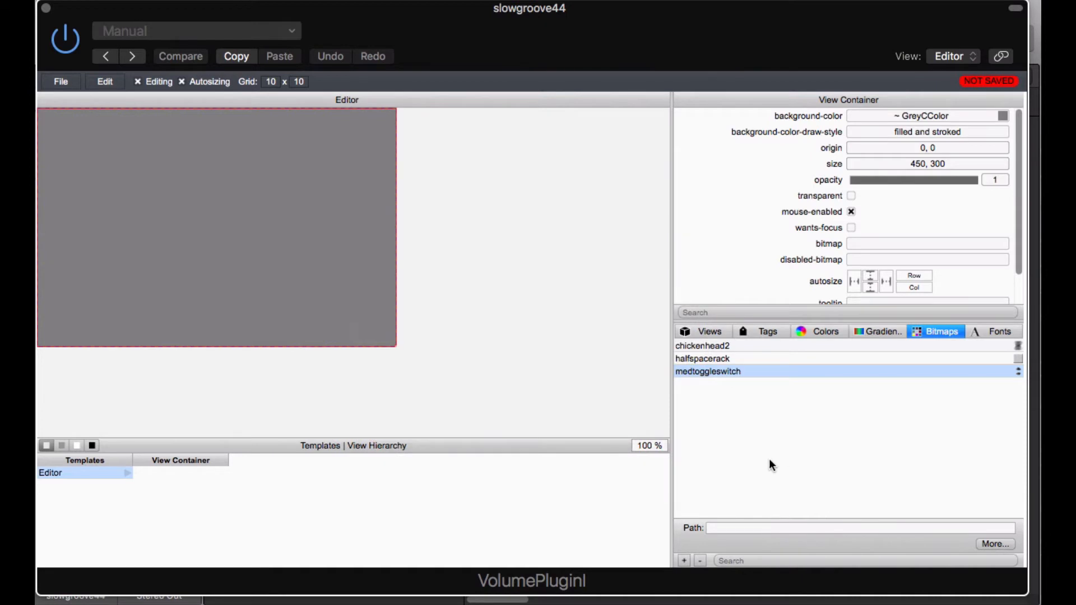
{"action": "mouse_move", "coordinate": [754, 479]}
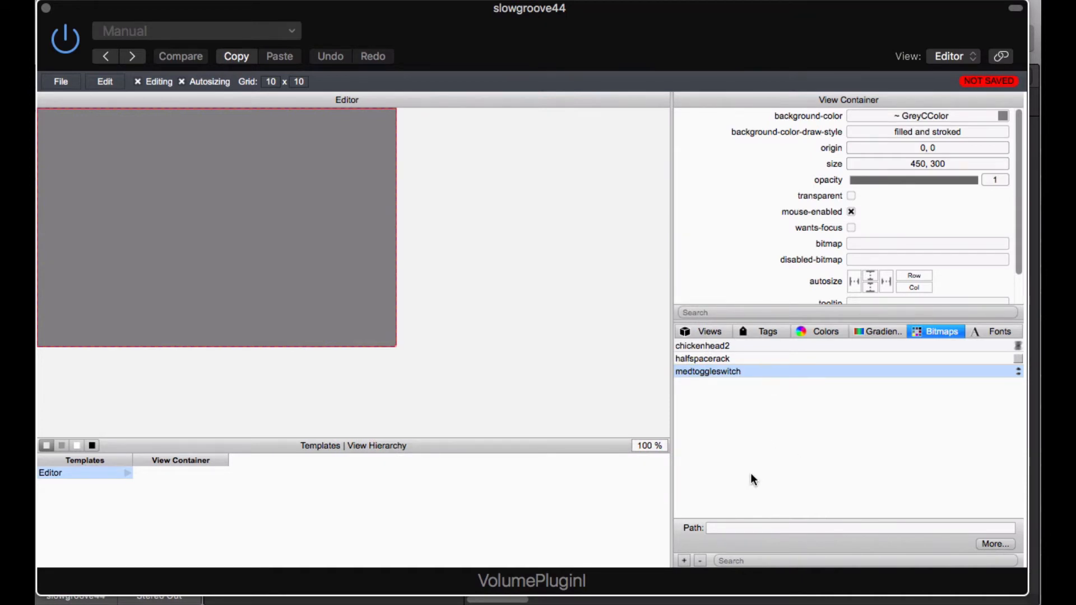
- Load vuoff and vuon from resources/meters, reviewing vuon's 15 by 65 settings
{"action": "left_click", "coordinate": [683, 560]}
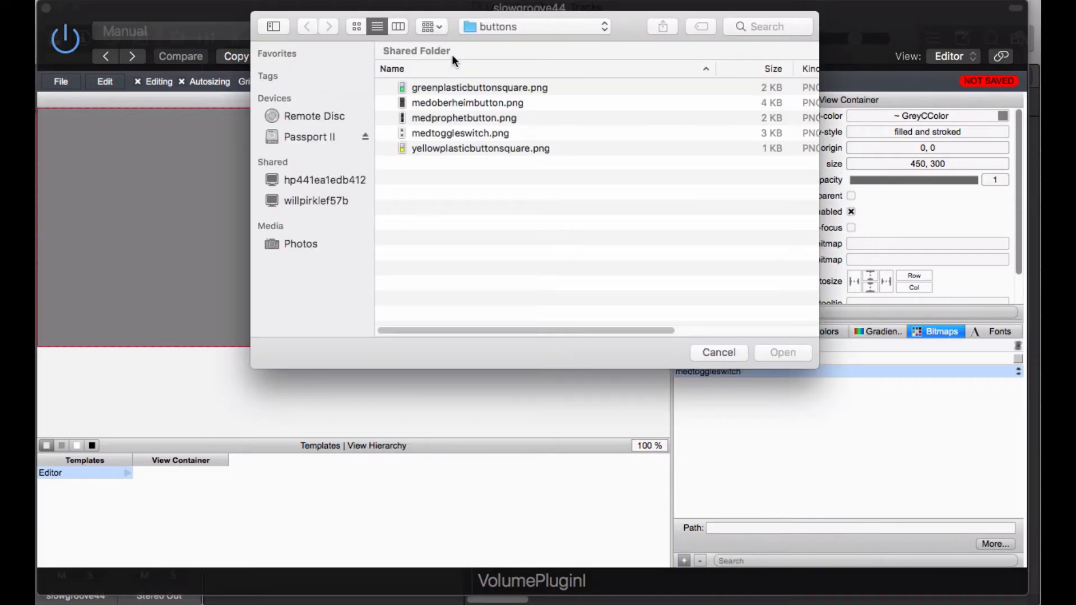
{"action": "left_click", "coordinate": [306, 26]}
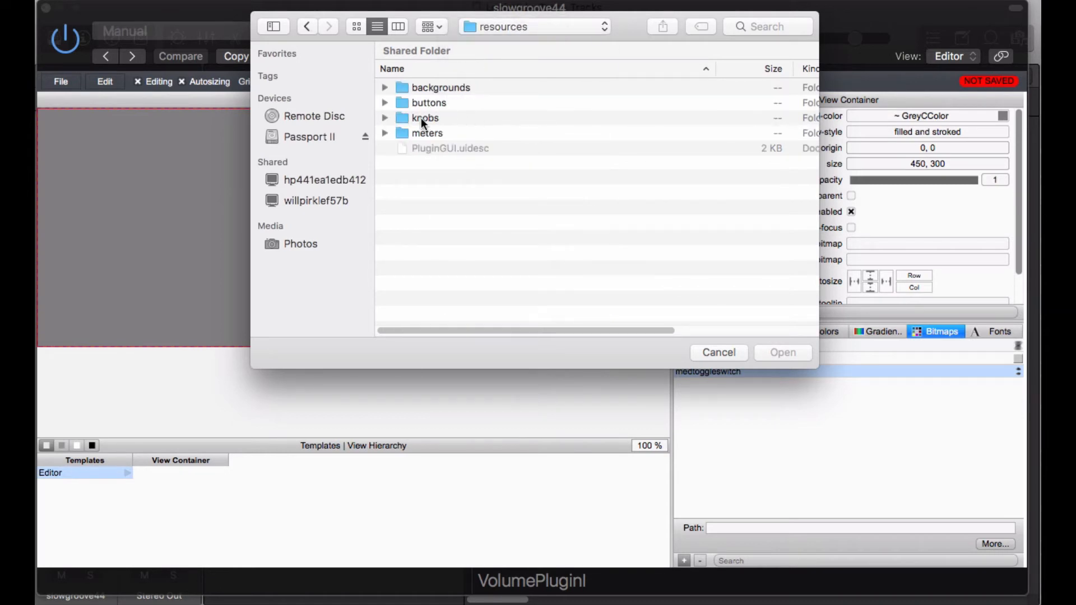
{"action": "double_click", "coordinate": [427, 134]}
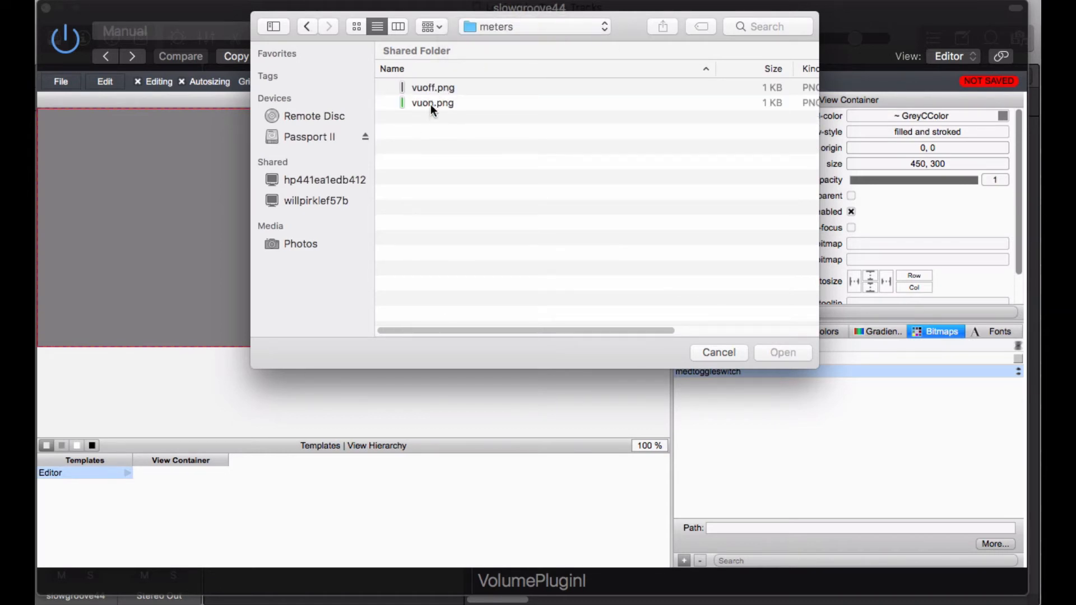
{"action": "left_click", "coordinate": [782, 352]}
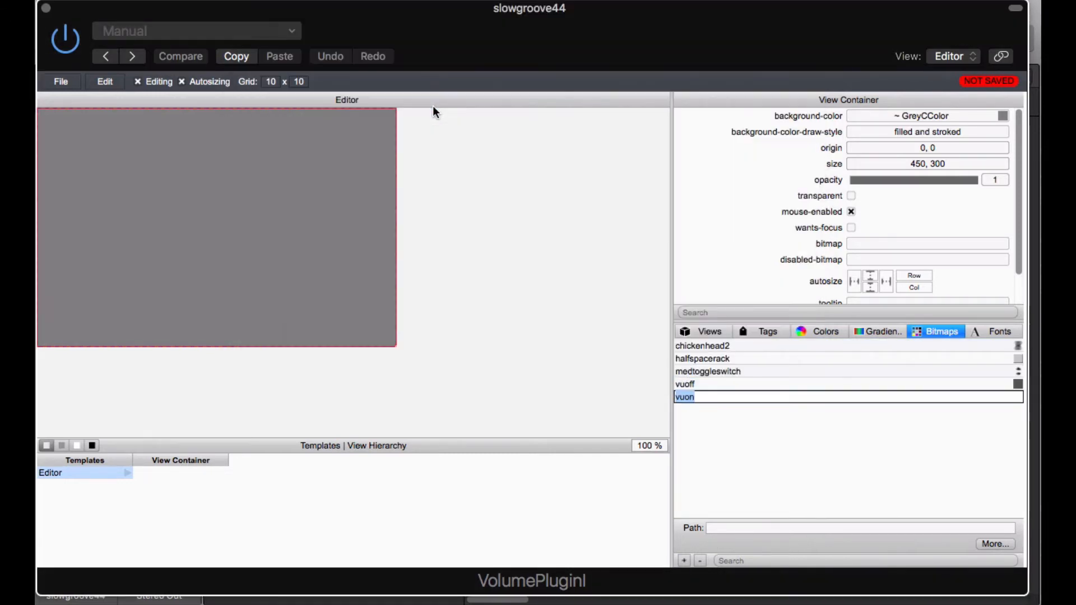
{"action": "left_click", "coordinate": [685, 397]}
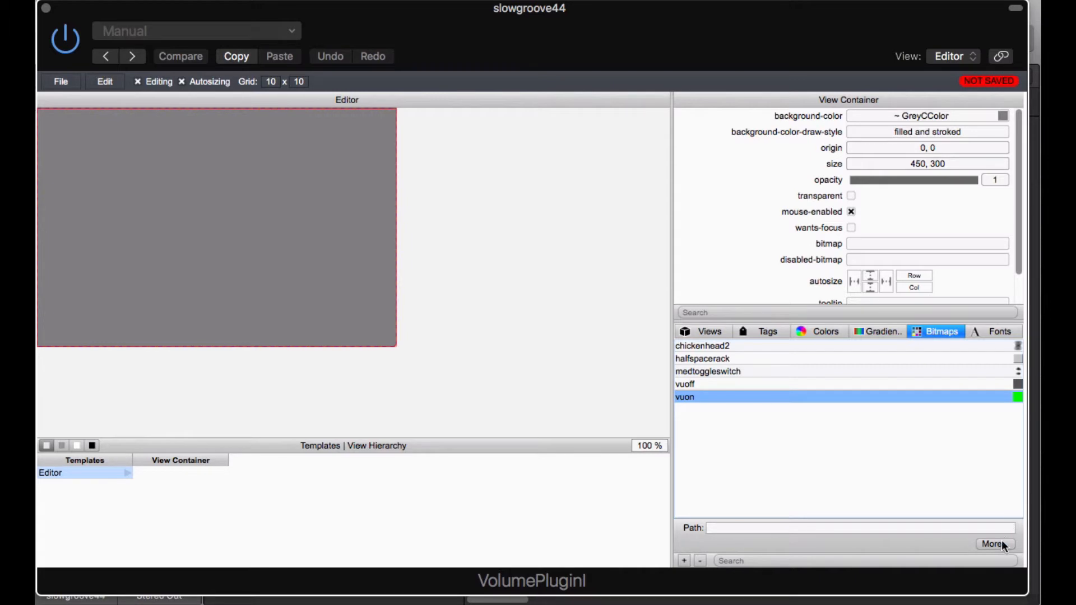
{"action": "left_click", "coordinate": [994, 544]}
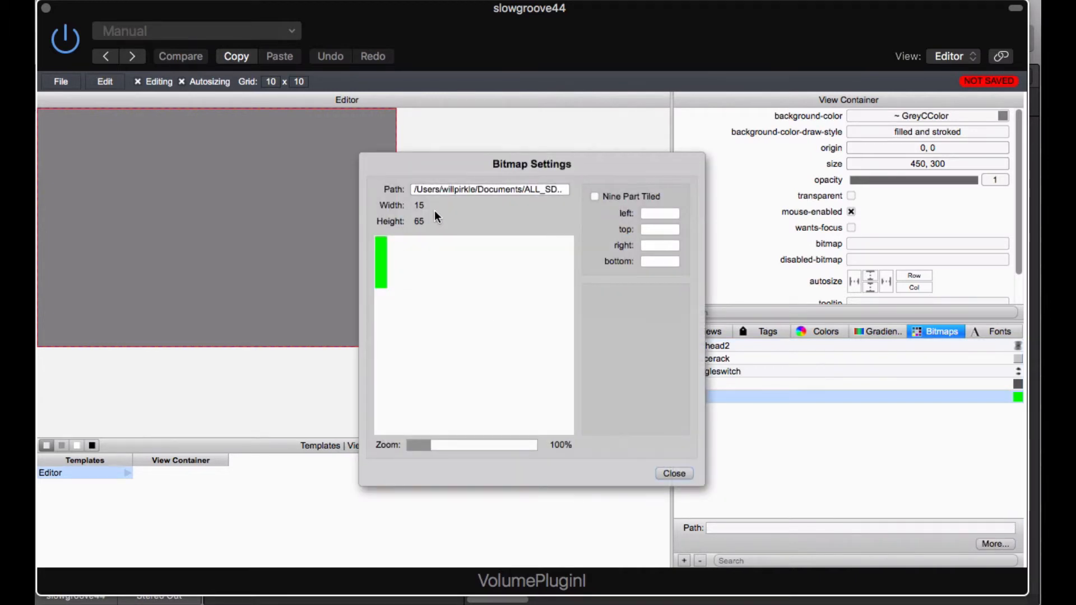
{"action": "mouse_move", "coordinate": [499, 482]}
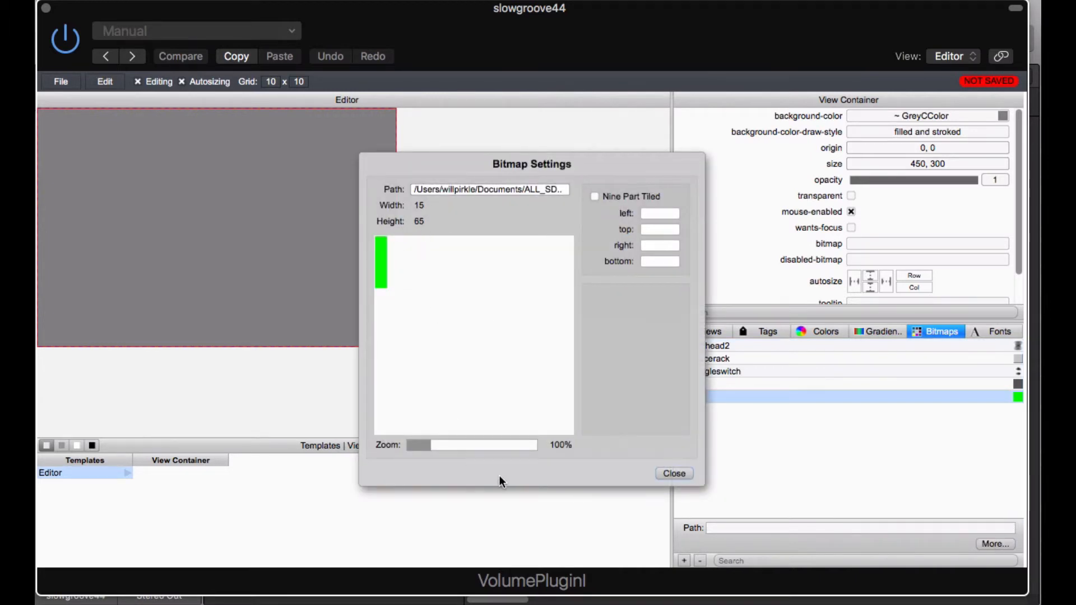
{"action": "left_click", "coordinate": [673, 473]}
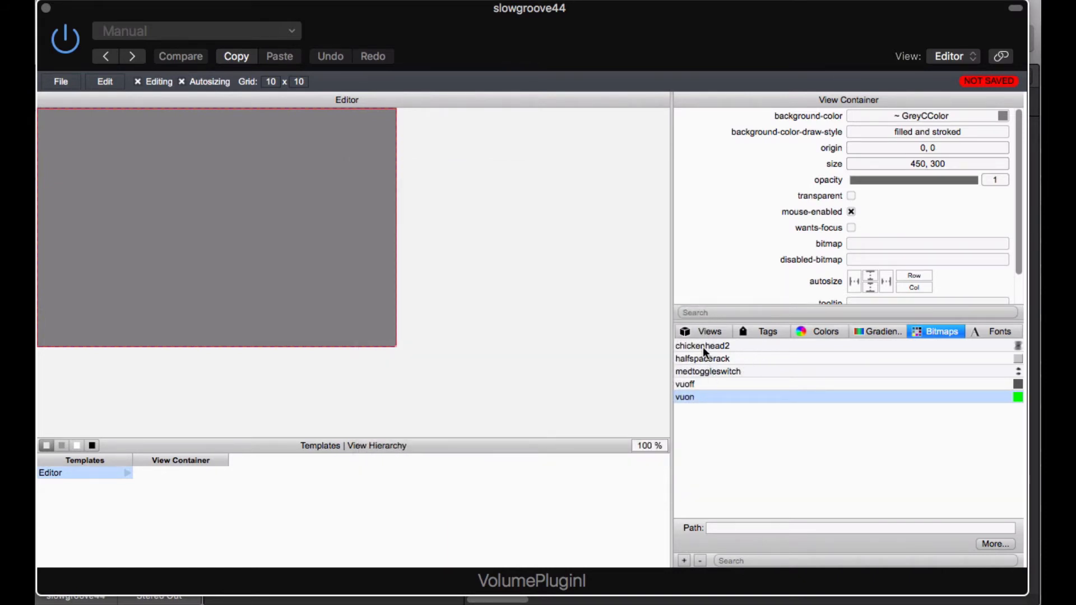
{"action": "mouse_move", "coordinate": [751, 432]}
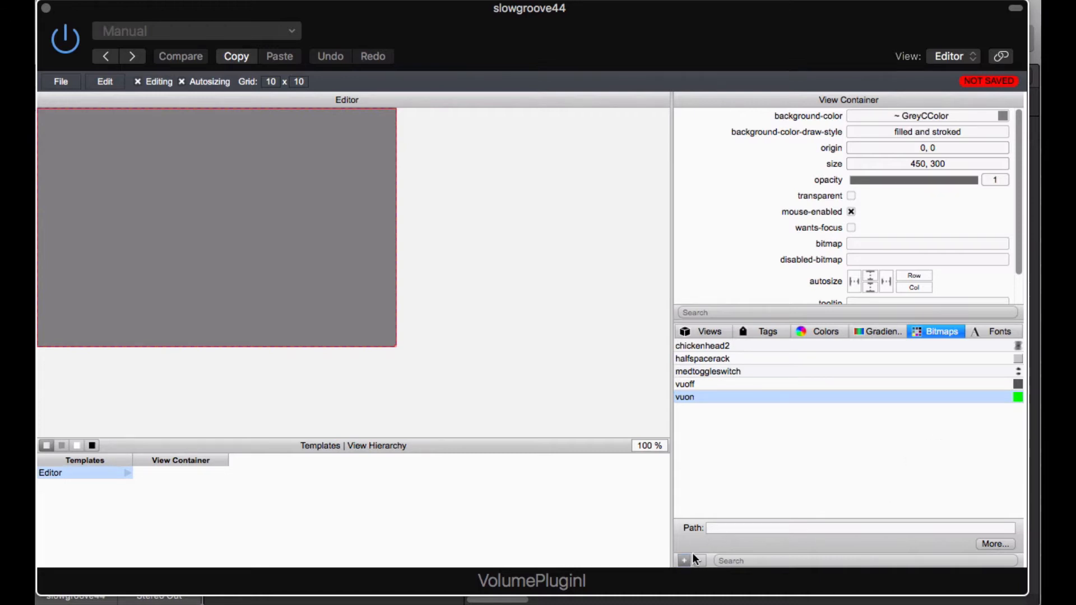
- Add aspik_logo80.png from resources/backgrounds as an 80 by 82 logo bitmap
{"action": "left_click", "coordinate": [683, 560]}
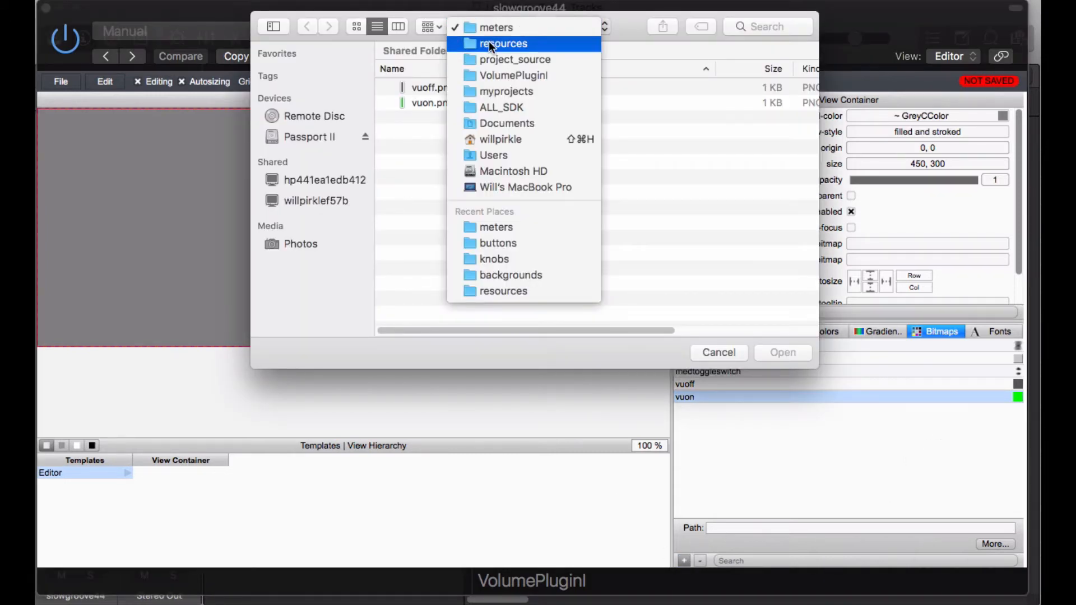
{"action": "left_click", "coordinate": [504, 43]}
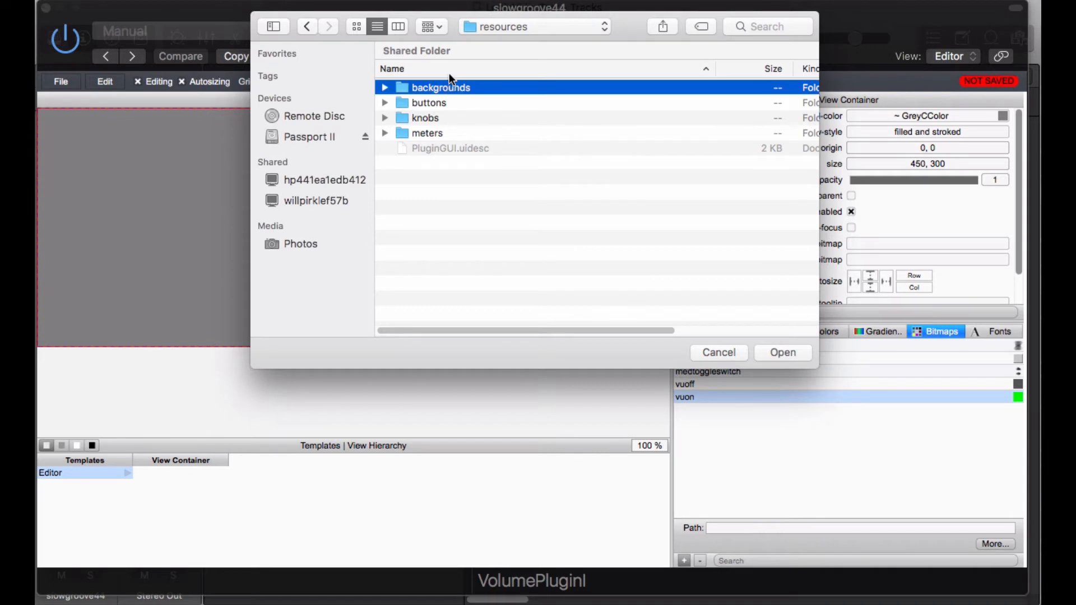
{"action": "double_click", "coordinate": [440, 88]}
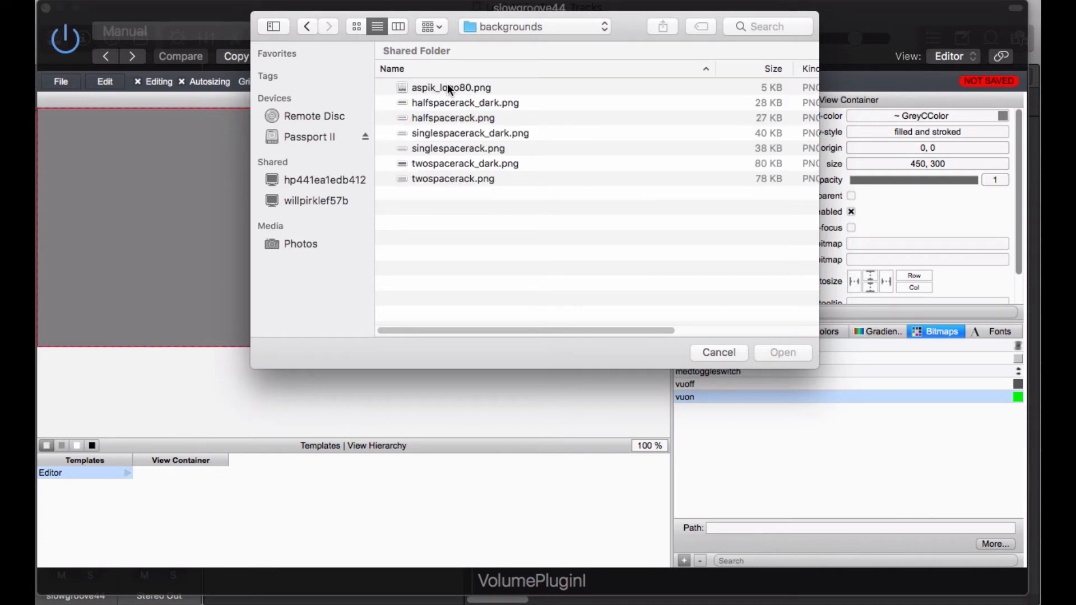
{"action": "left_click", "coordinate": [451, 87]}
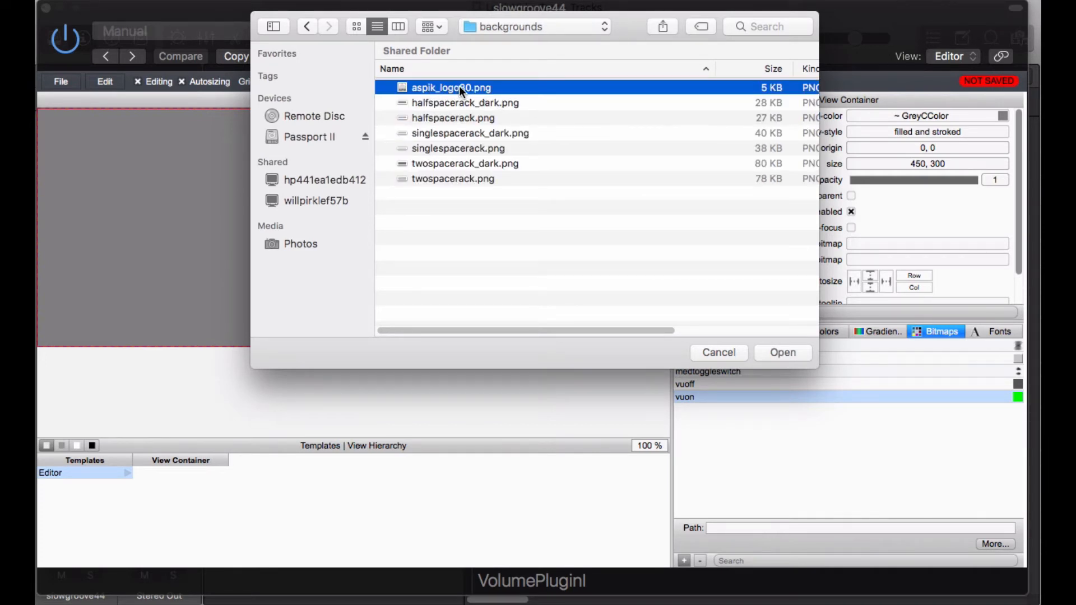
{"action": "left_click", "coordinate": [782, 352]}
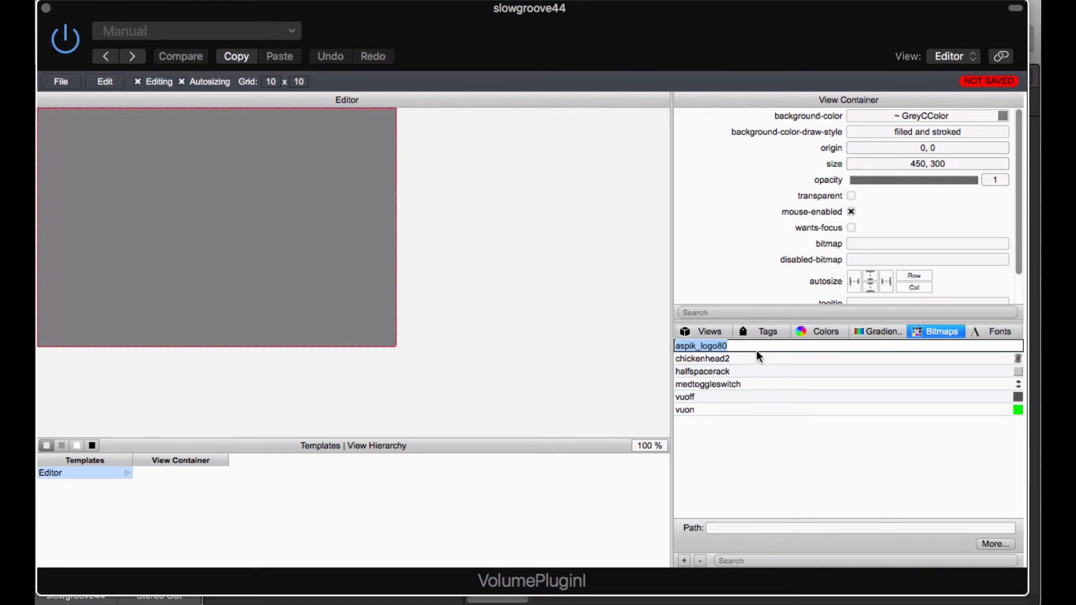
{"action": "left_click", "coordinate": [995, 543]}
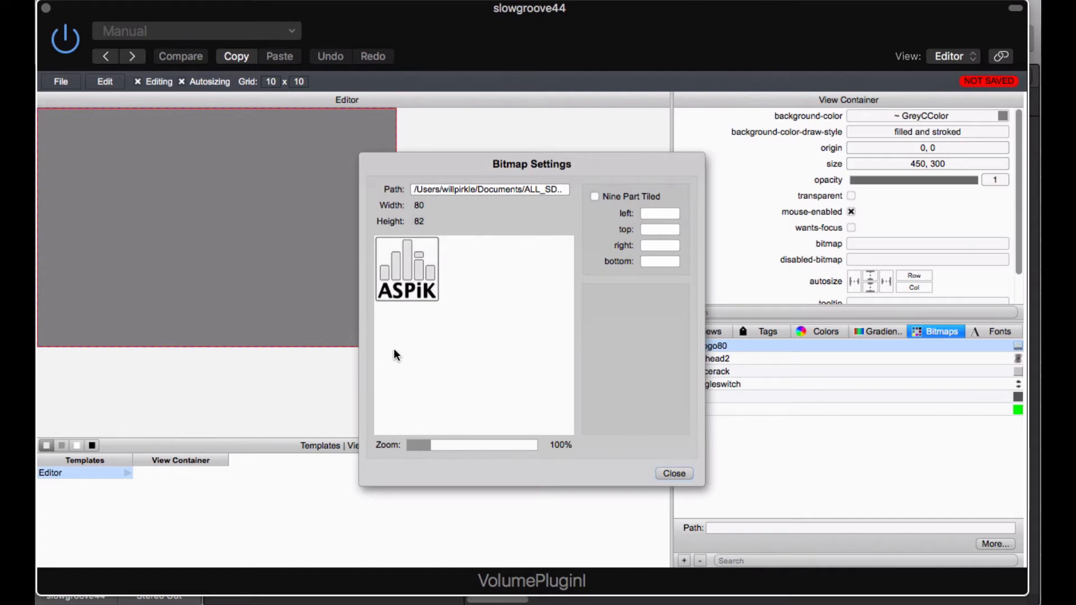
{"action": "left_click", "coordinate": [673, 473]}
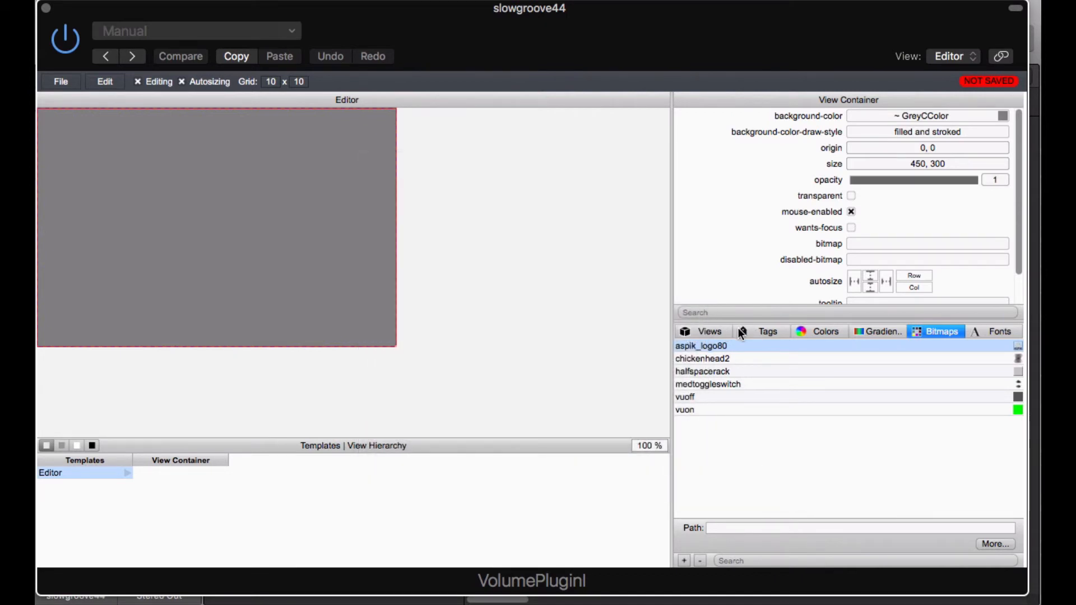
{"action": "left_click", "coordinate": [709, 331]}
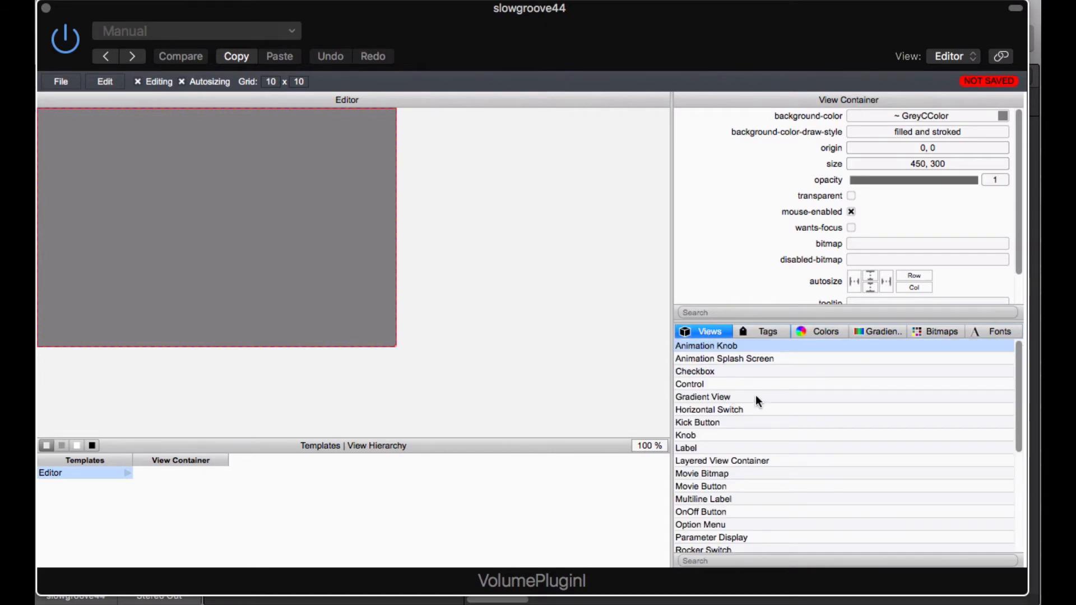
{"action": "left_click", "coordinate": [766, 331]}
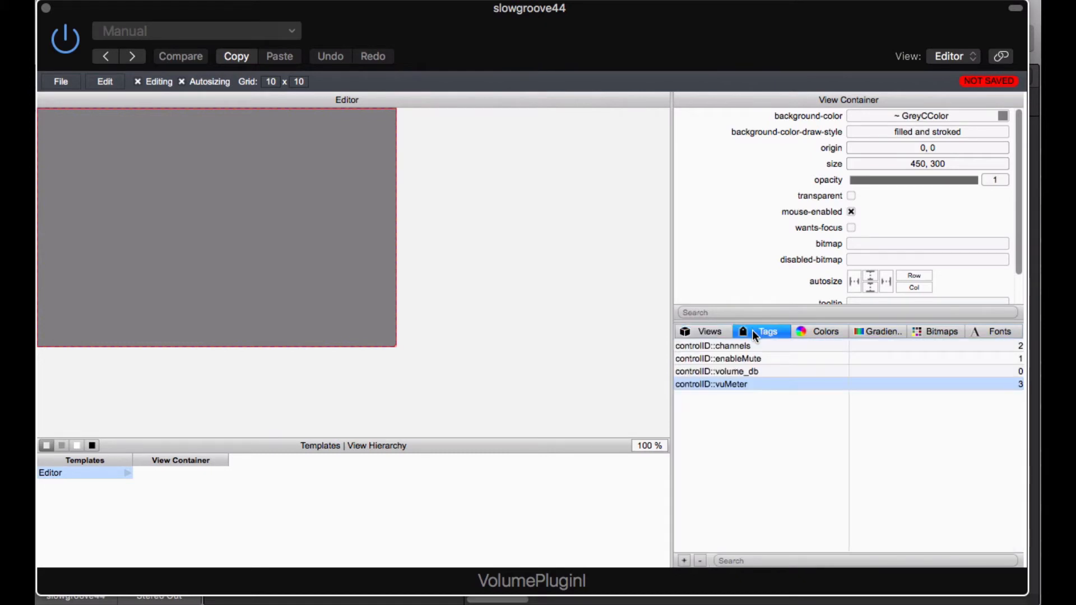
{"action": "mouse_move", "coordinate": [890, 352]}
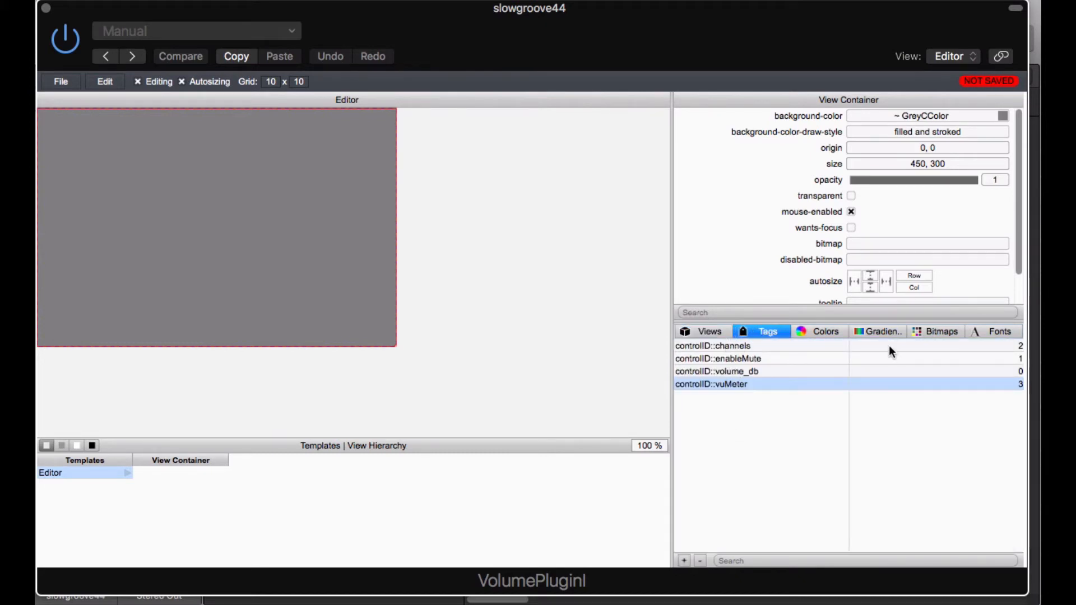
{"action": "left_click", "coordinate": [941, 331]}
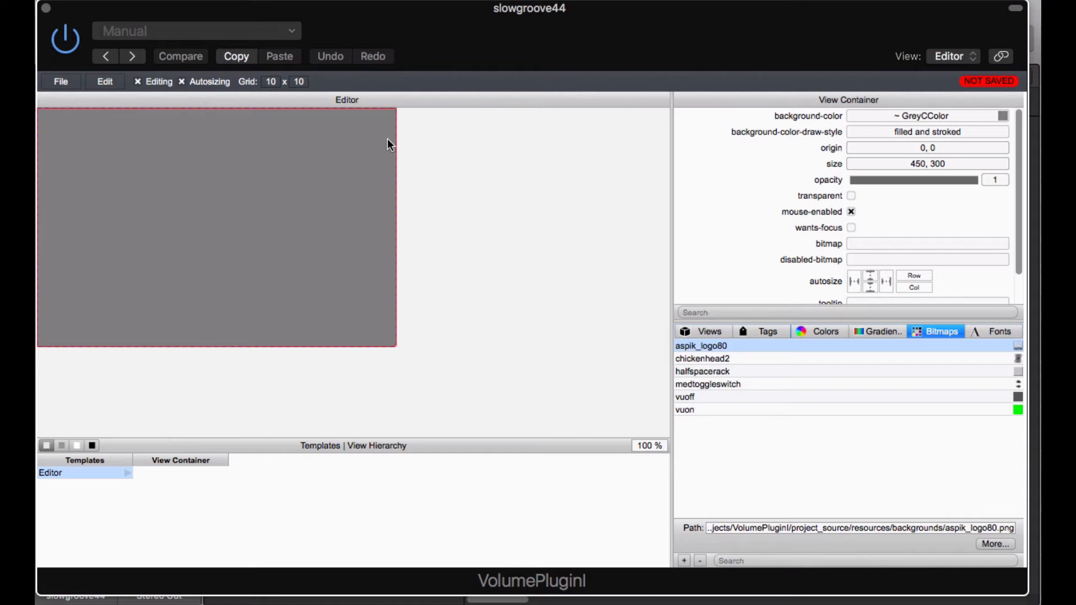
{"action": "left_click", "coordinate": [703, 371]}
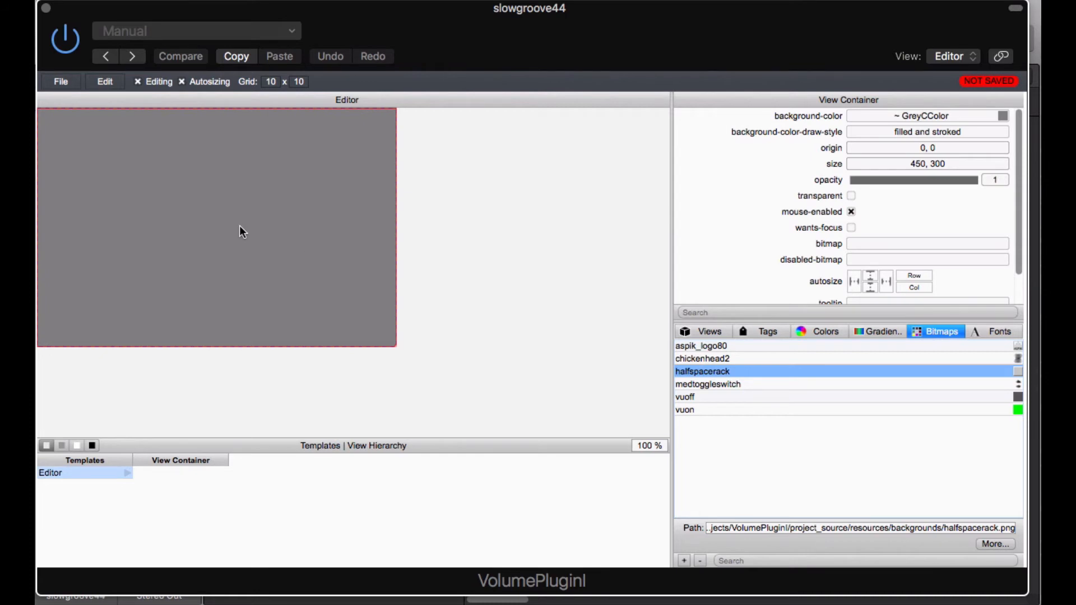
{"action": "mouse_move", "coordinate": [259, 230]}
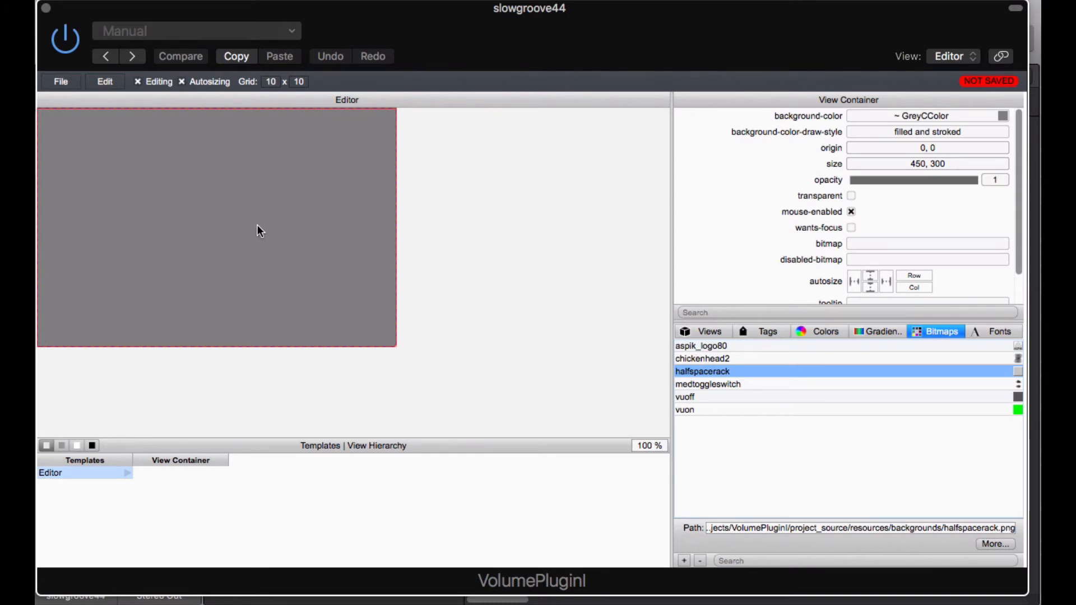
{"action": "mouse_move", "coordinate": [577, 382]}
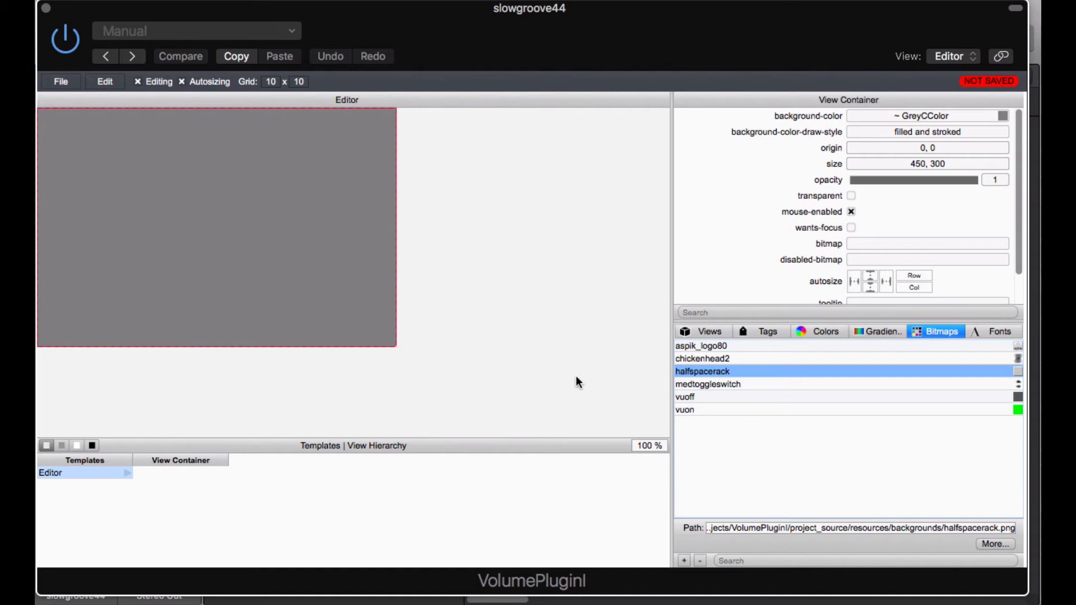
- Browse the VSTGUI editor's File and Edit menus to locate Template Settings
{"action": "left_click", "coordinate": [60, 81]}
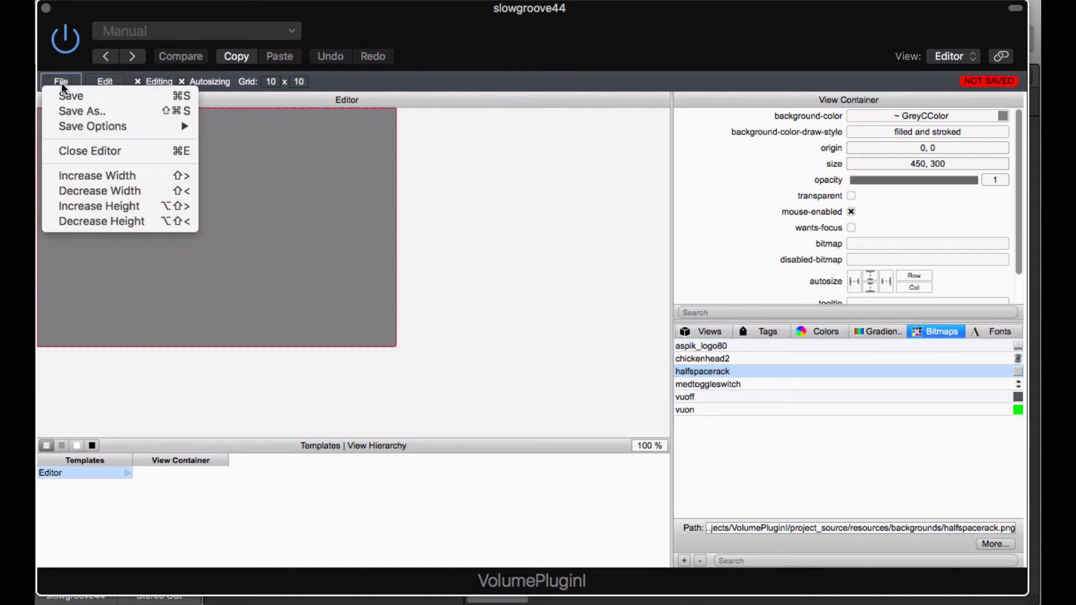
{"action": "left_click", "coordinate": [104, 82]}
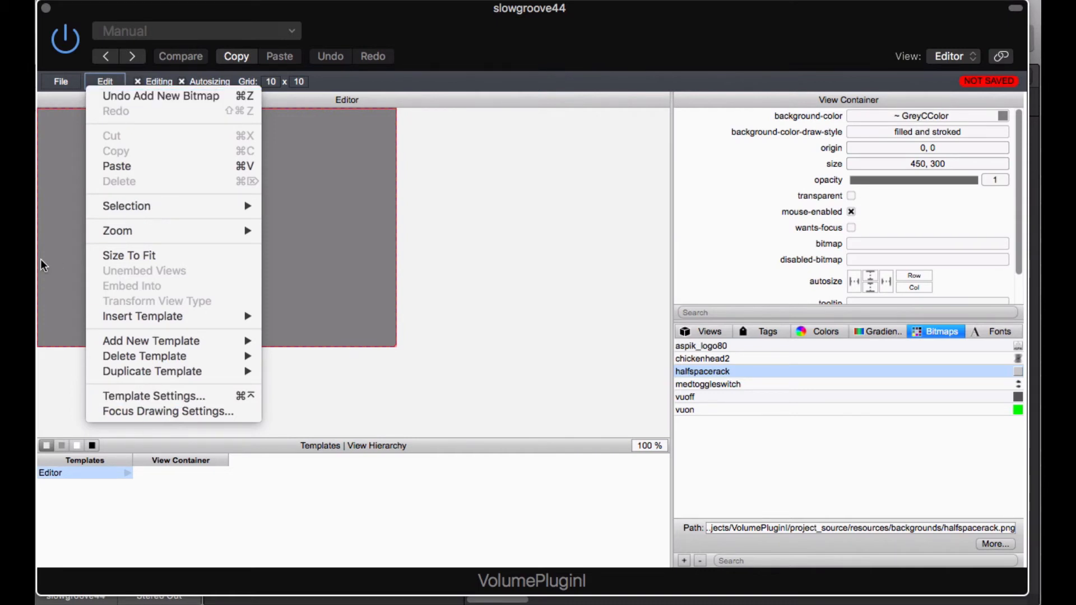
{"action": "left_click", "coordinate": [62, 473]}
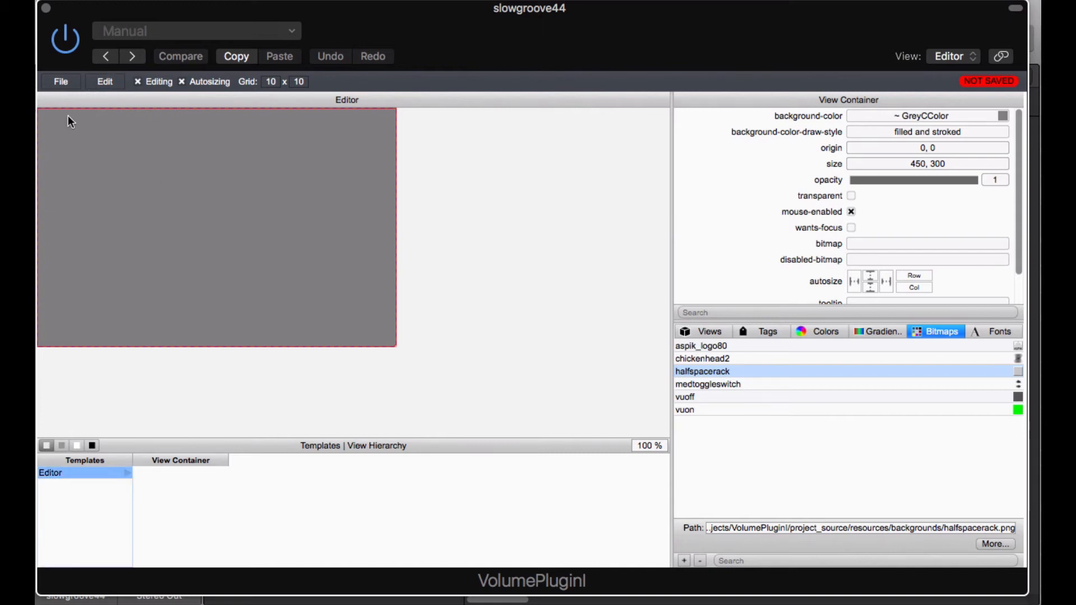
{"action": "mouse_move", "coordinate": [393, 132]}
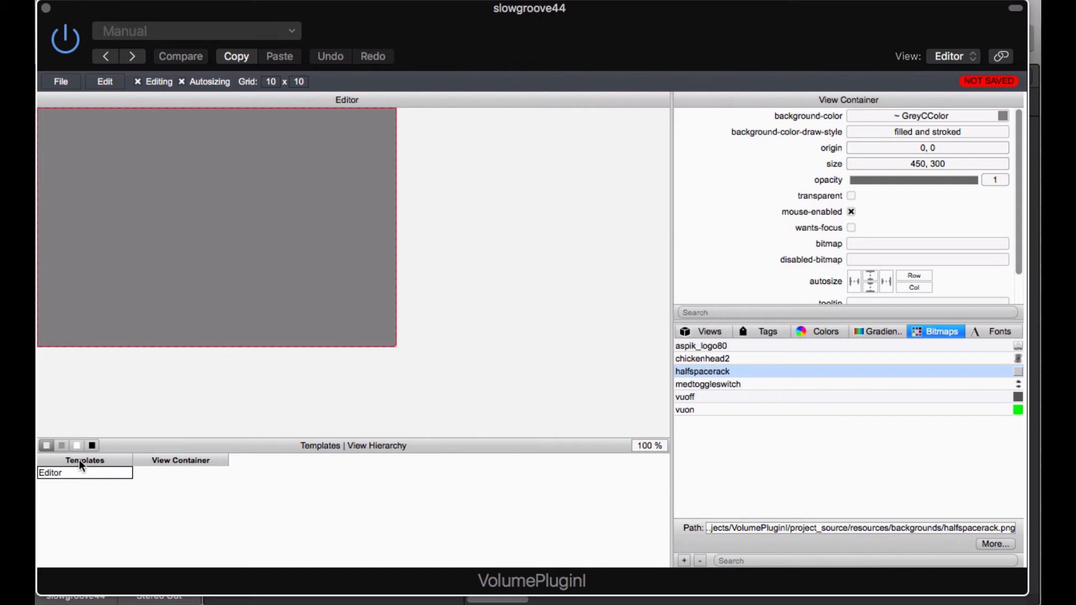
{"action": "left_click", "coordinate": [50, 473]}
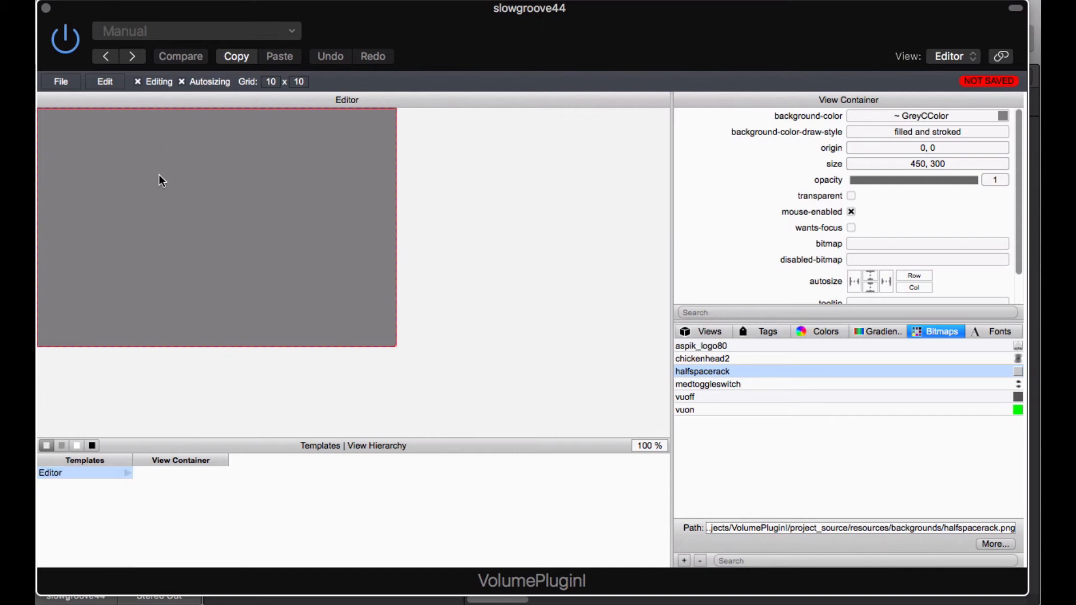
{"action": "mouse_move", "coordinate": [957, 175]}
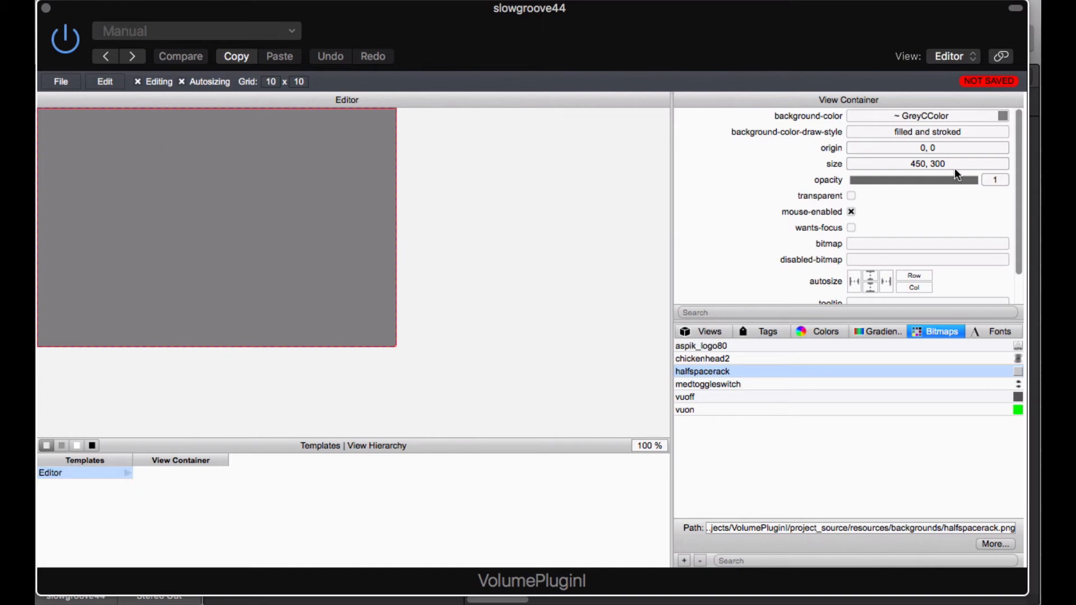
{"action": "left_click", "coordinate": [927, 163]}
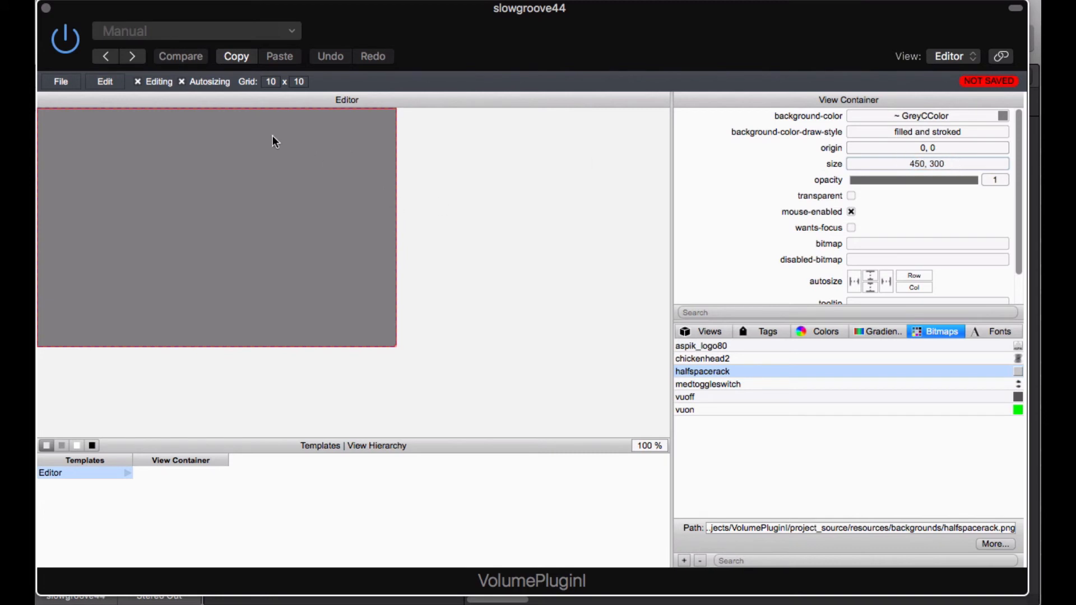
{"action": "mouse_move", "coordinate": [256, 161]}
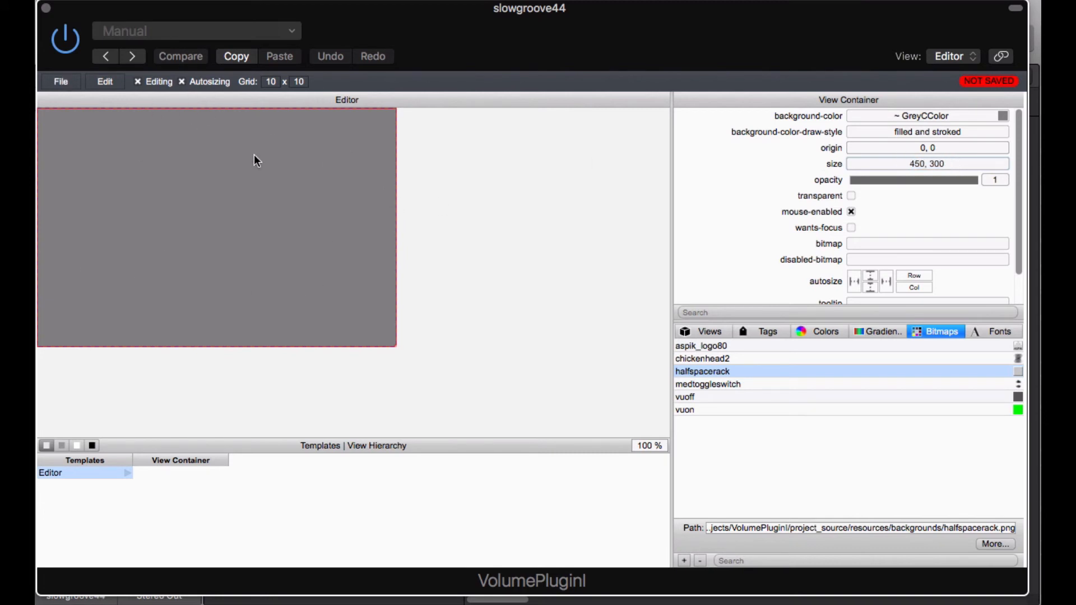
{"action": "left_click", "coordinate": [104, 80]}
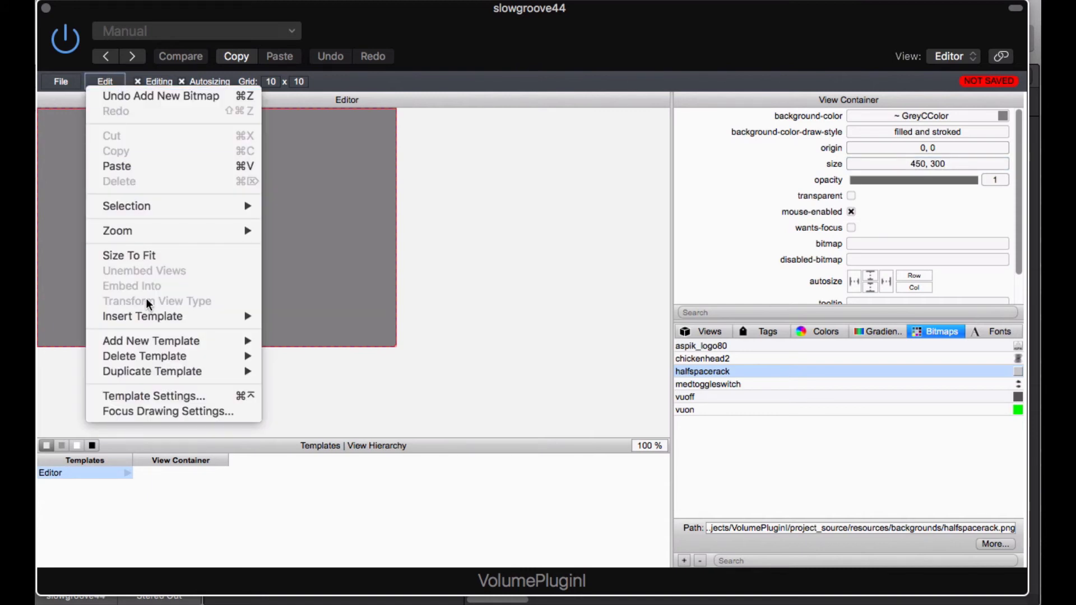
{"action": "mouse_move", "coordinate": [168, 411]}
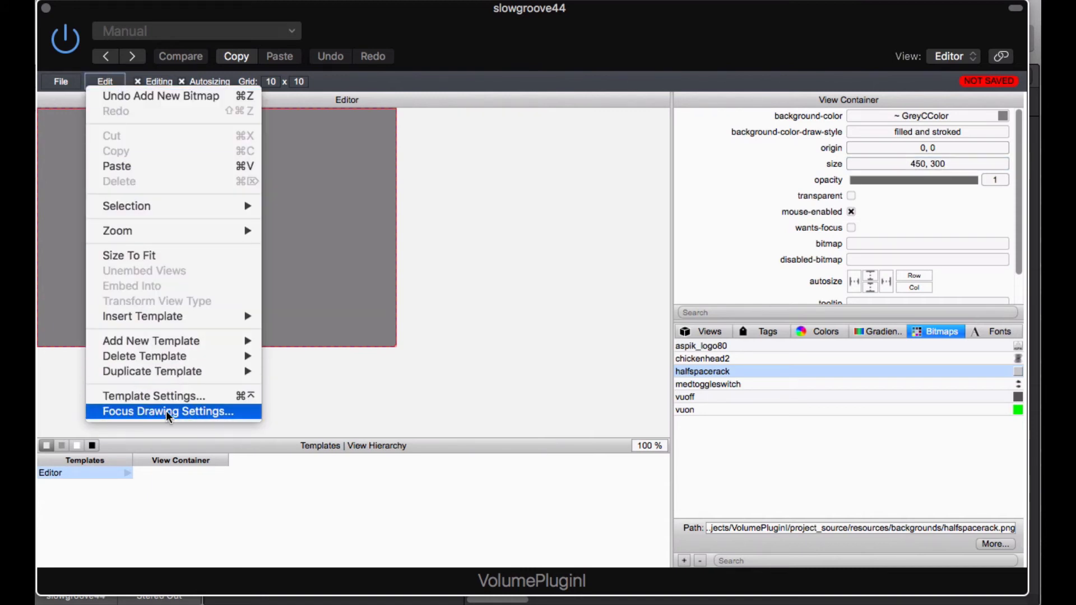
{"action": "mouse_move", "coordinate": [106, 83]}
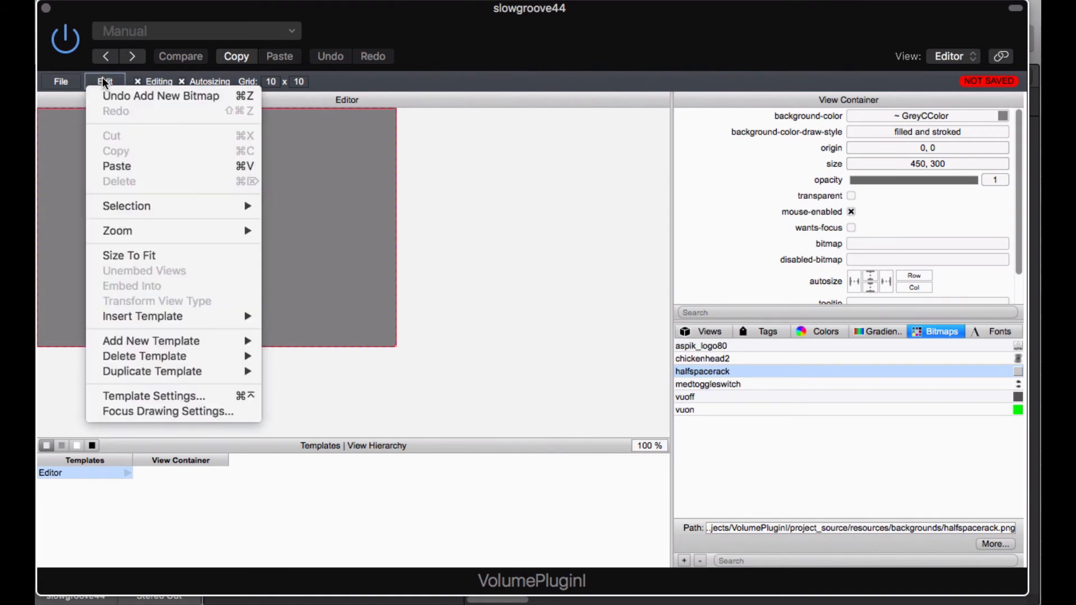
{"action": "mouse_move", "coordinate": [144, 357]}
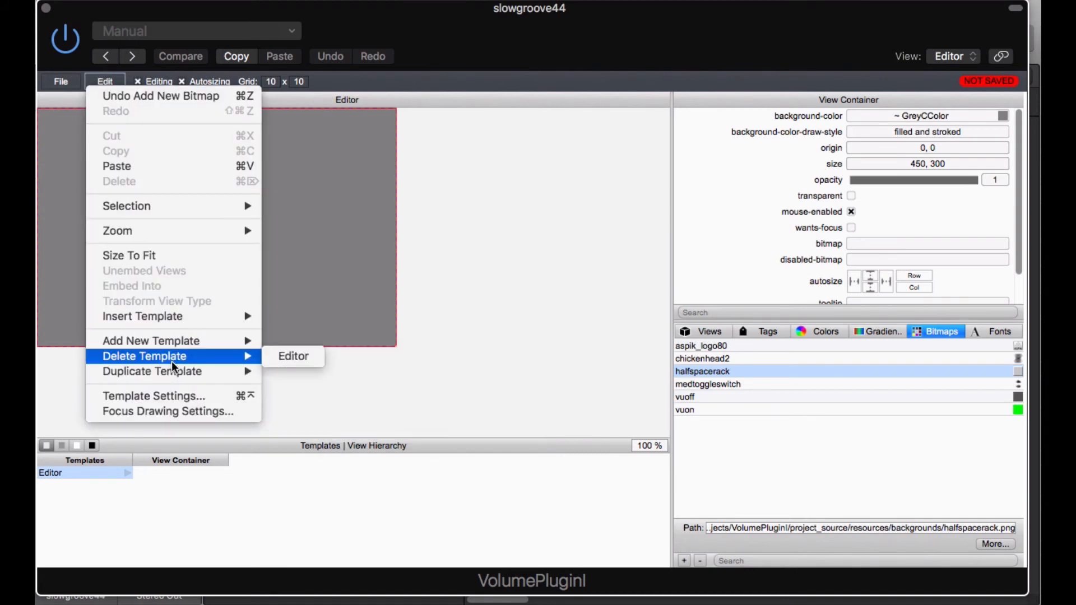
{"action": "mouse_move", "coordinate": [158, 396]}
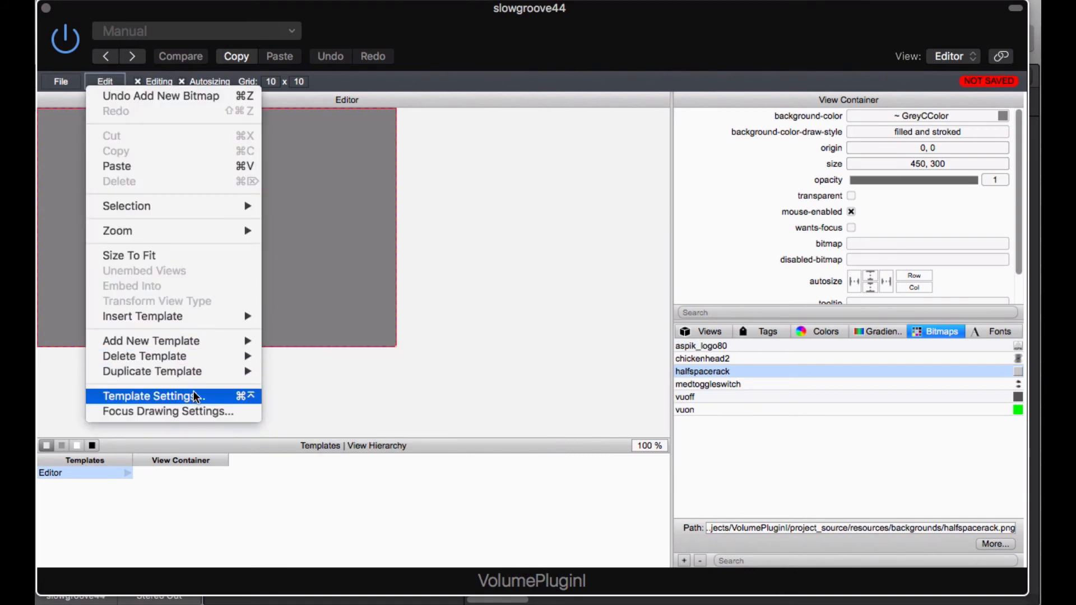
- Set the template's minimum and maximum height to 100 at width 450
{"action": "left_click", "coordinate": [148, 396]}
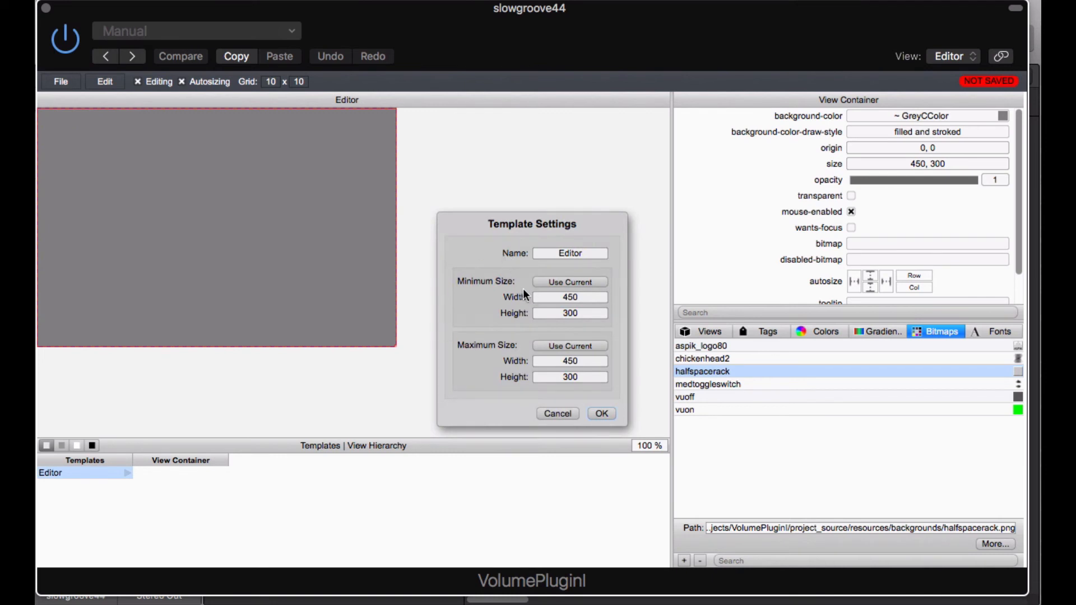
{"action": "mouse_move", "coordinate": [593, 302]}
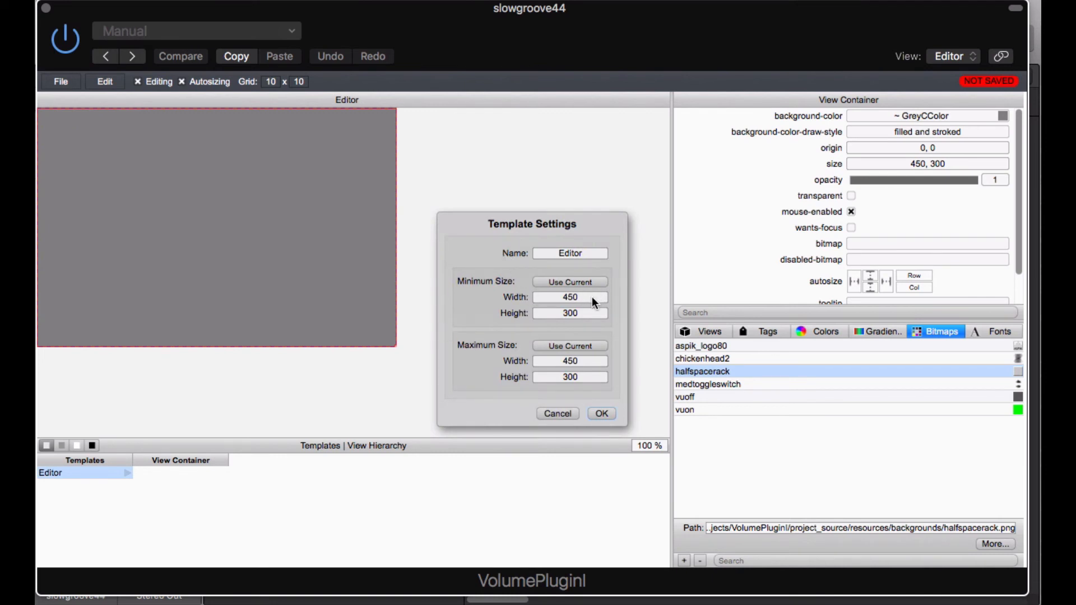
{"action": "left_click", "coordinate": [570, 296]}
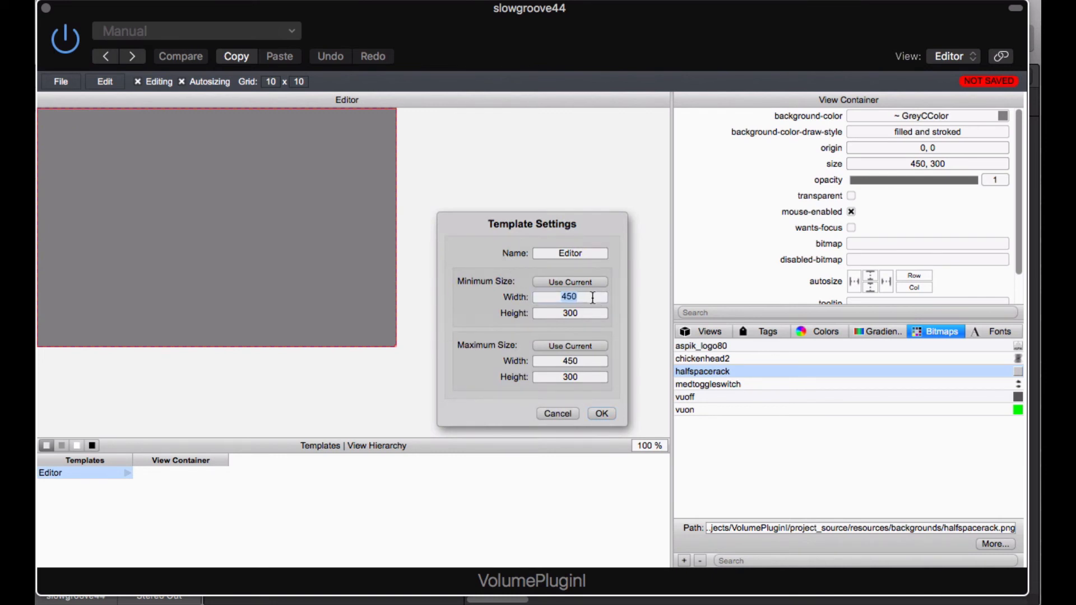
{"action": "left_click", "coordinate": [570, 313]}
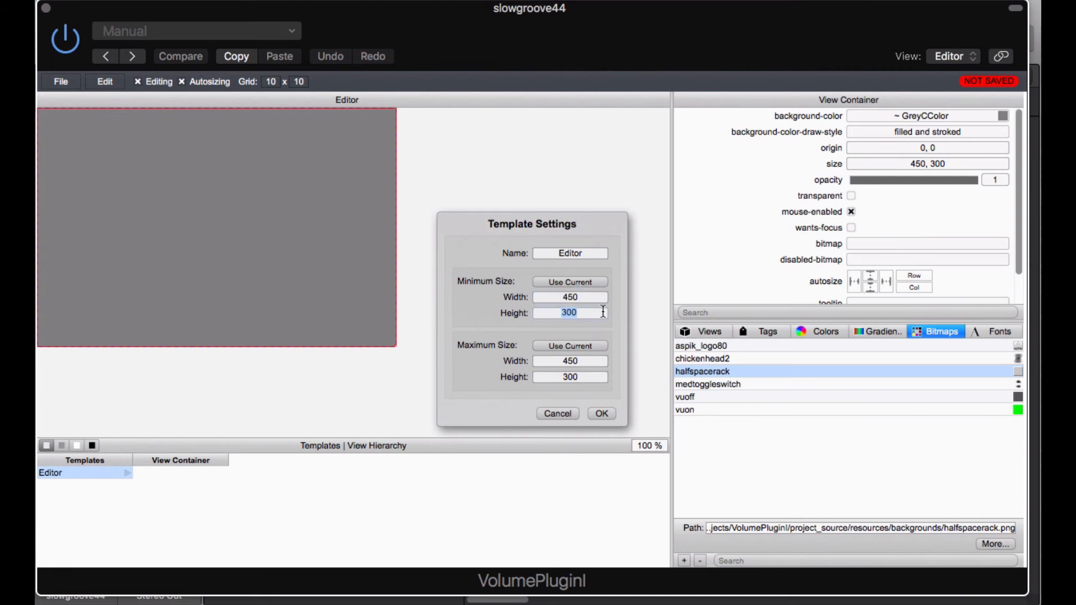
{"action": "type", "text": "100"}
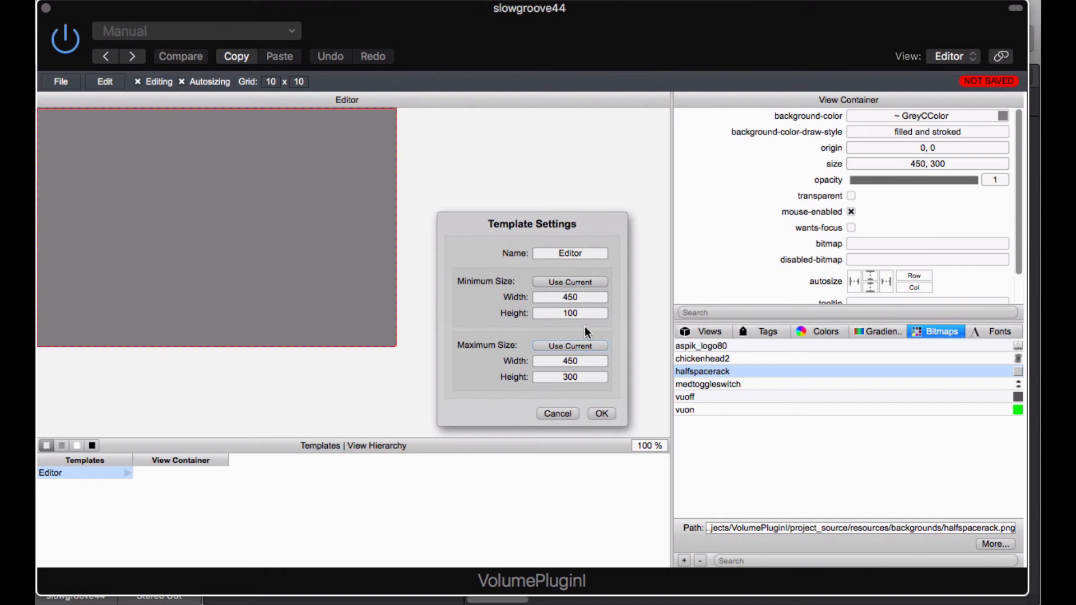
{"action": "type", "text": "10"}
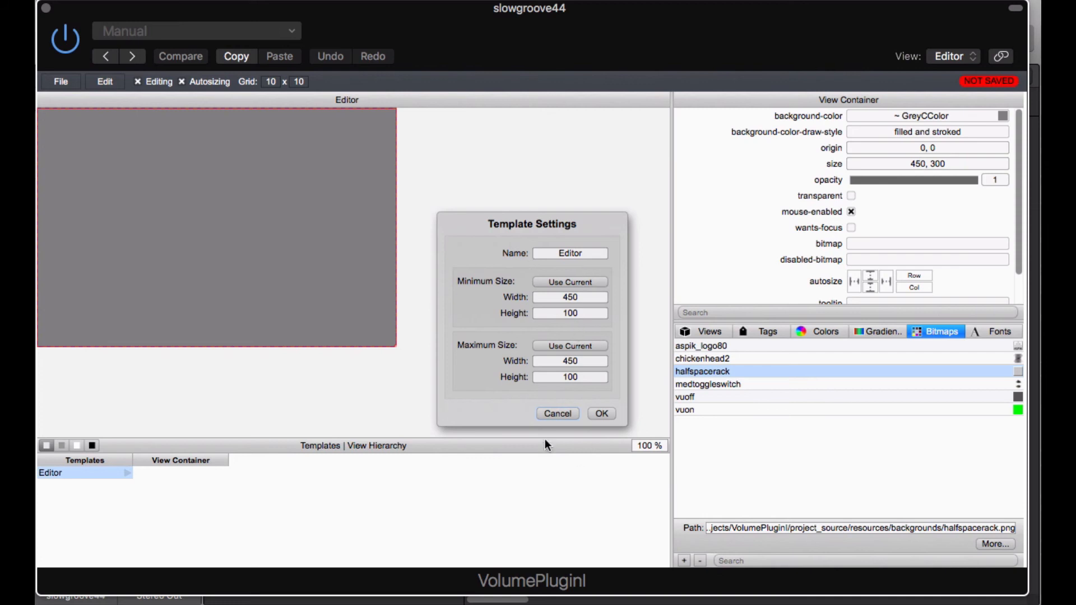
{"action": "mouse_move", "coordinate": [461, 229]}
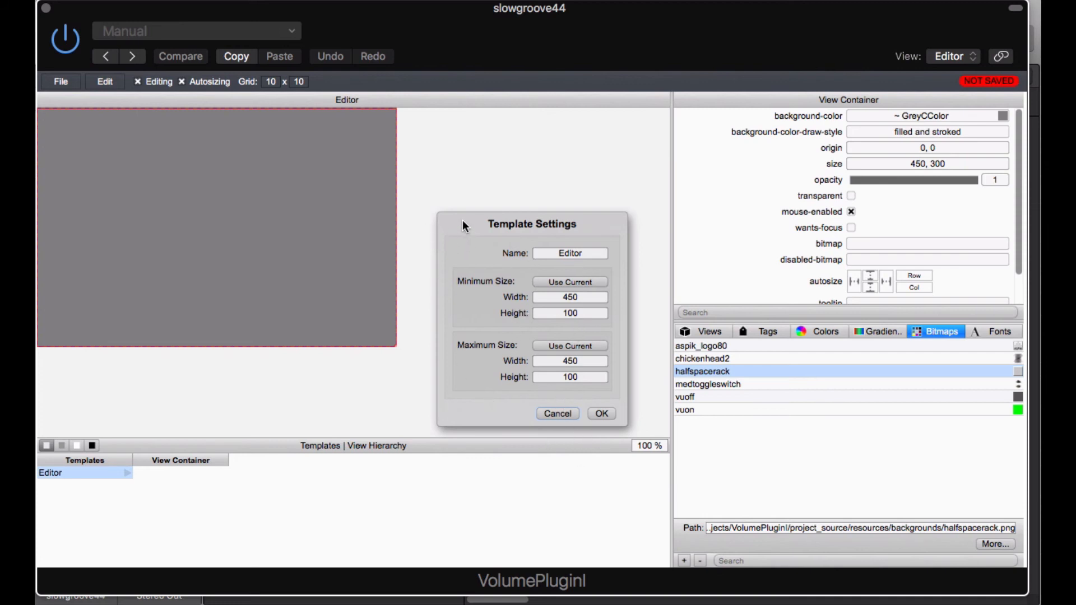
{"action": "left_click", "coordinate": [600, 413]}
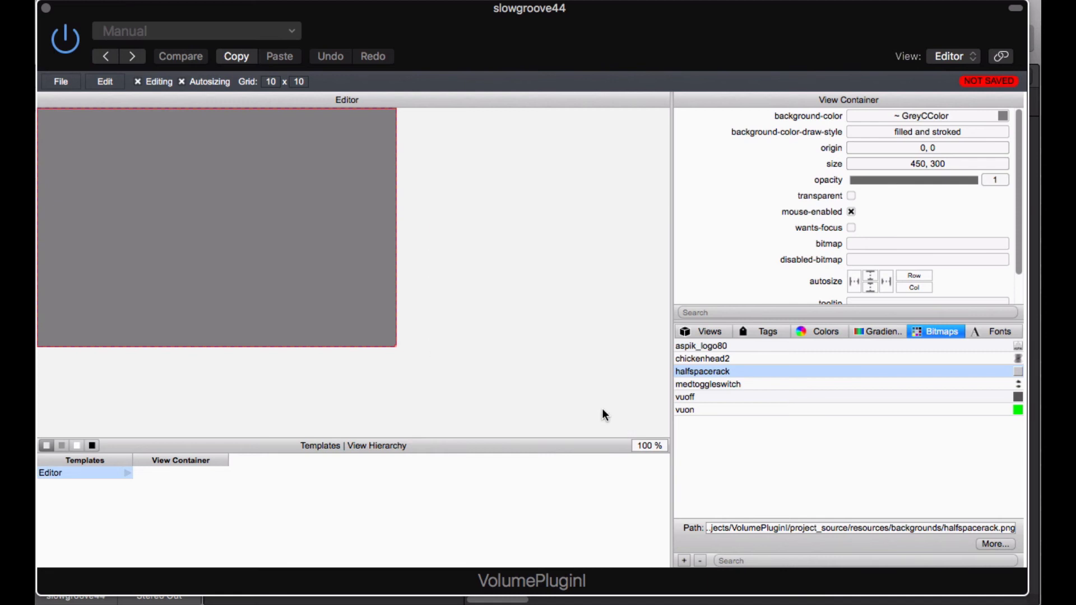
{"action": "mouse_move", "coordinate": [146, 92]}
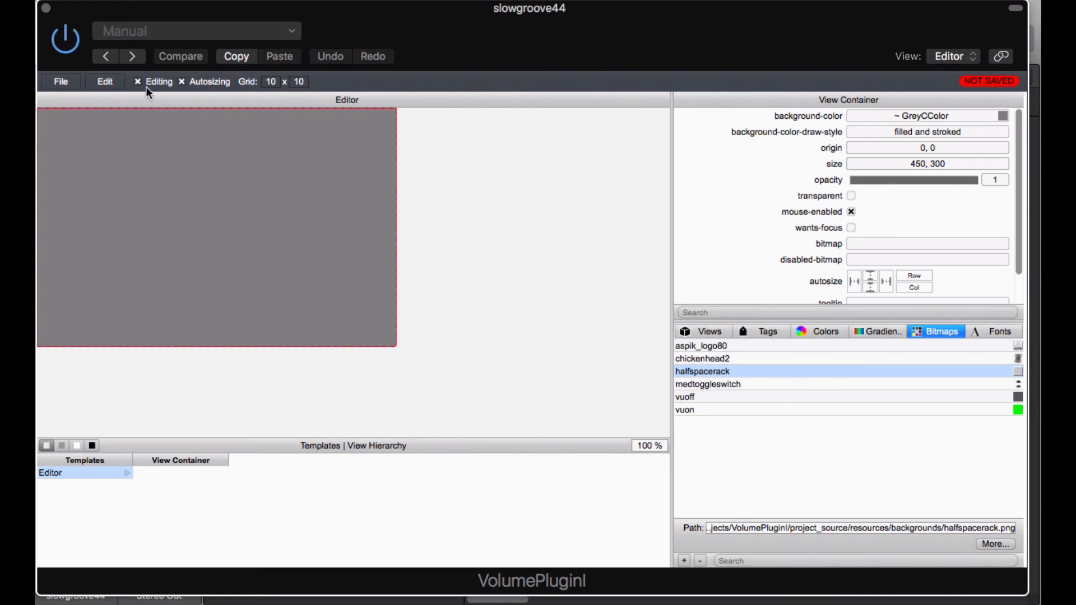
- Reopen Template Settings to verify and apply the 450 by 100 size
{"action": "left_click", "coordinate": [104, 81]}
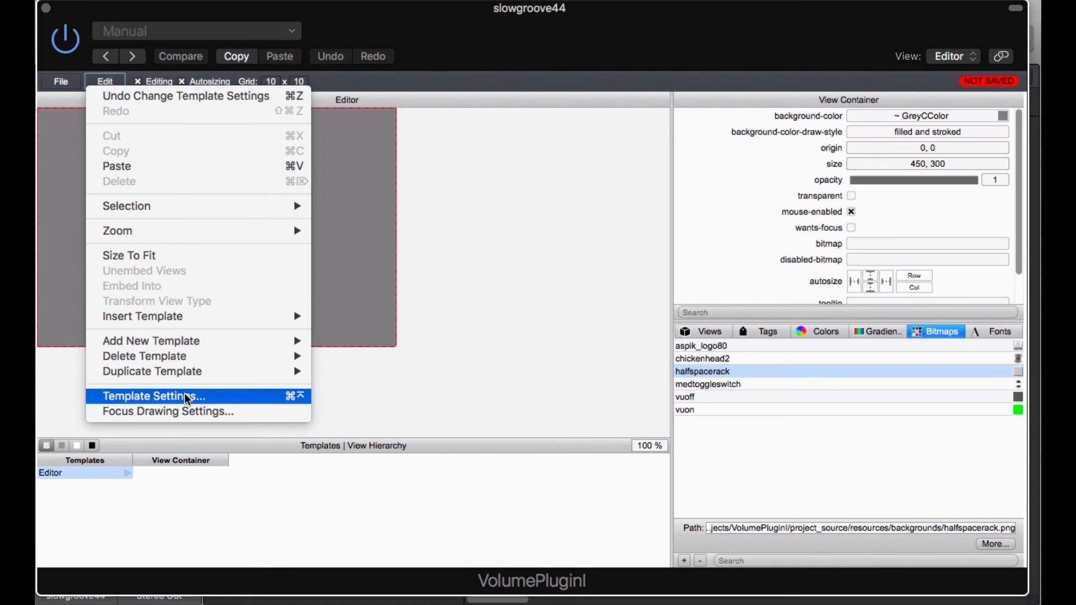
{"action": "left_click", "coordinate": [153, 396]}
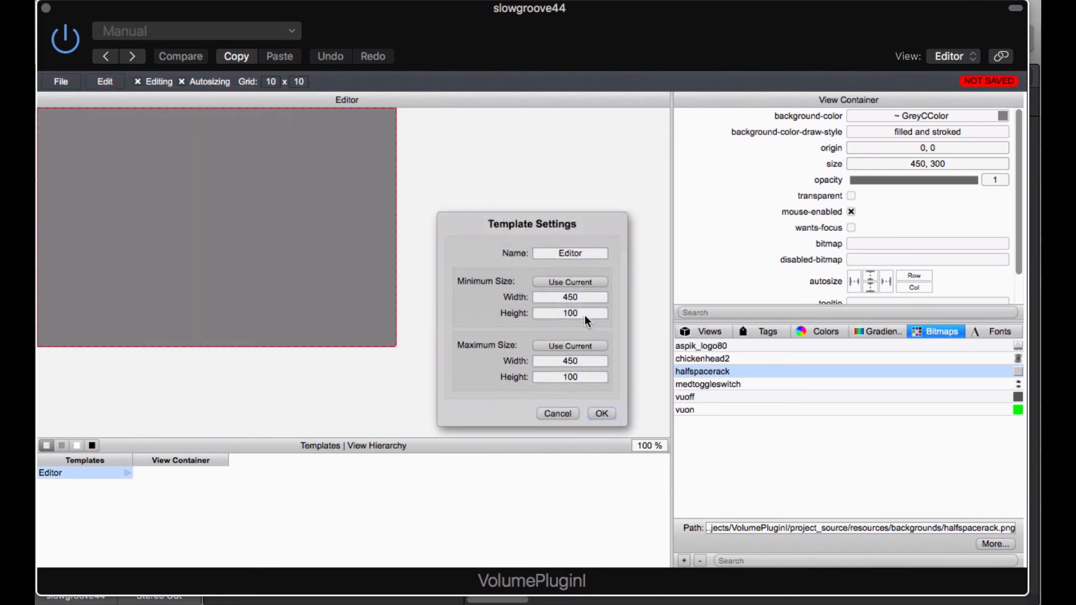
{"action": "left_click", "coordinate": [601, 413]}
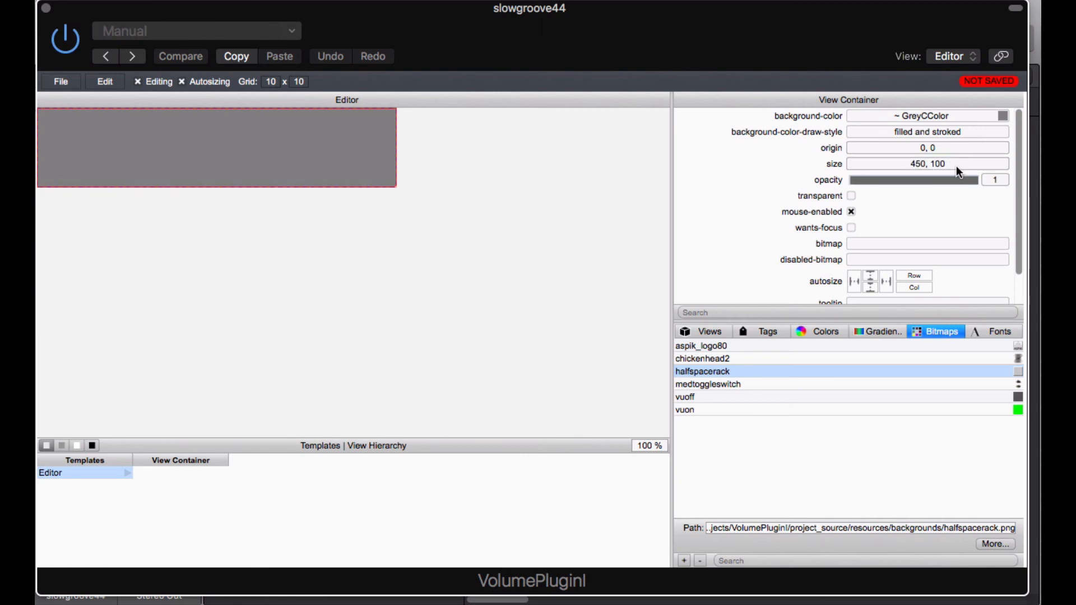
{"action": "mouse_move", "coordinate": [257, 152]}
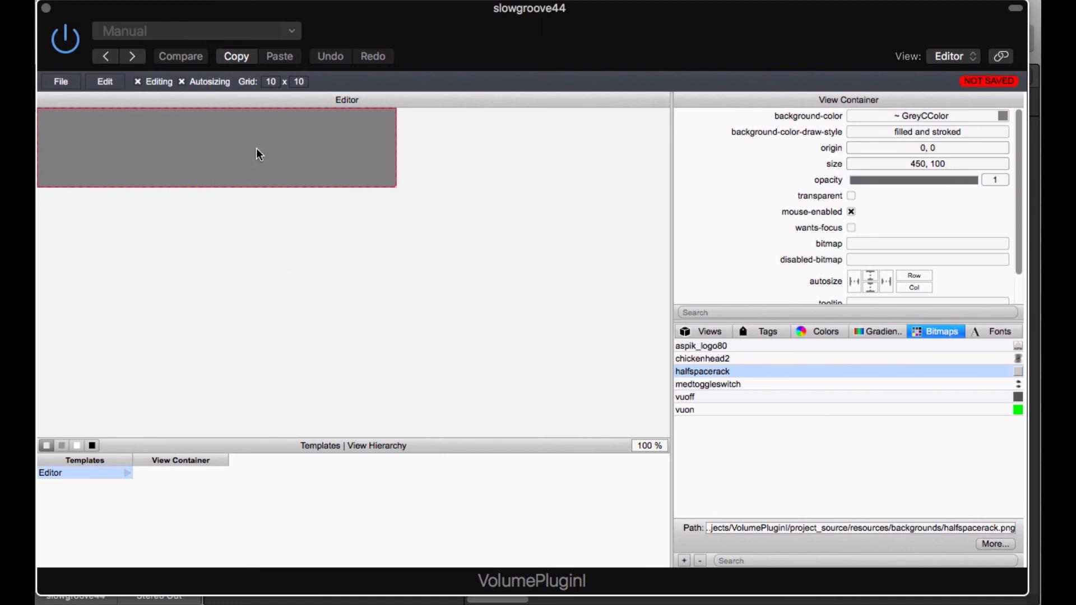
{"action": "mouse_move", "coordinate": [719, 135]}
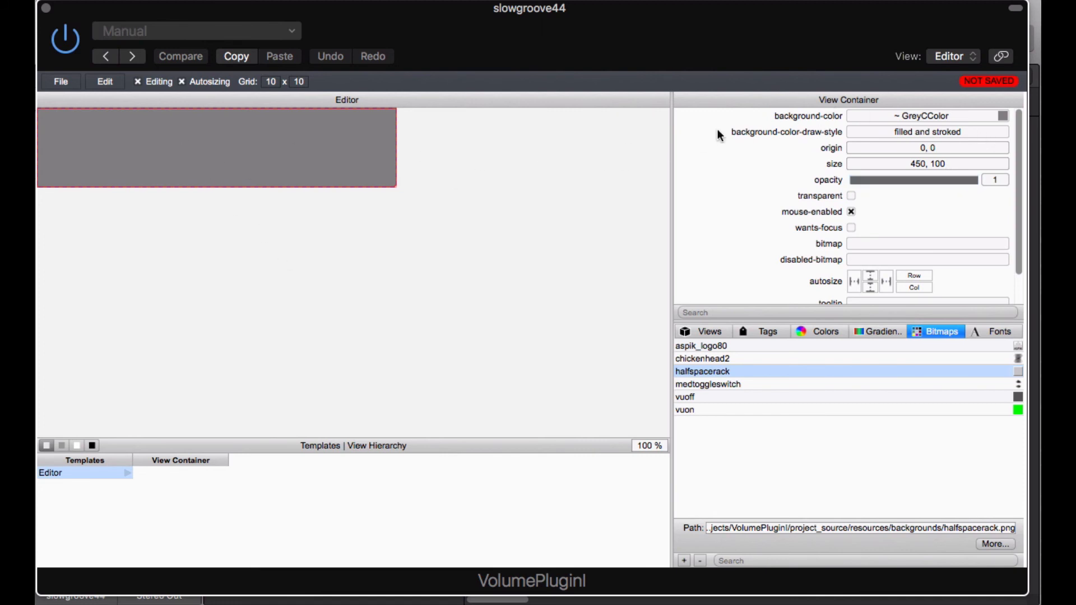
{"action": "left_click", "coordinate": [104, 82]}
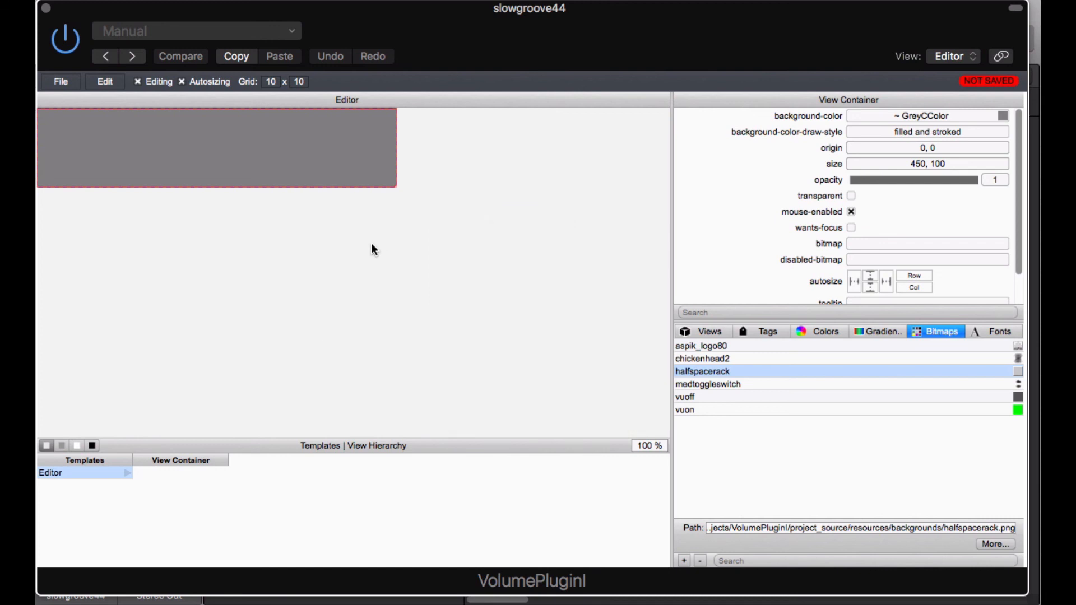
- Bring up the VSTGUI editor's File menu to save the template
{"action": "left_click", "coordinate": [61, 82]}
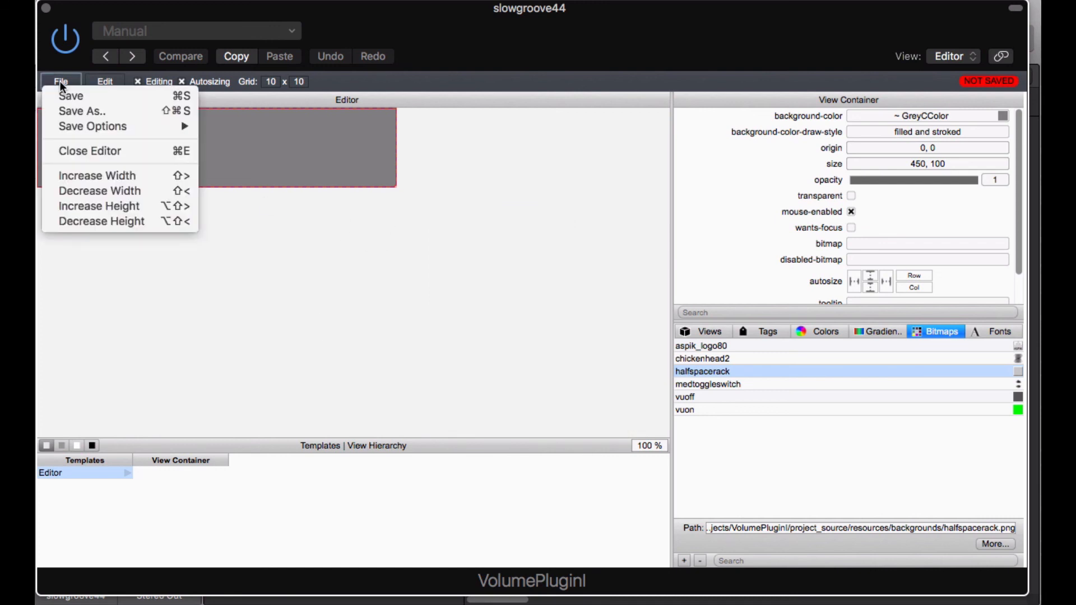
{"action": "mouse_move", "coordinate": [73, 96]}
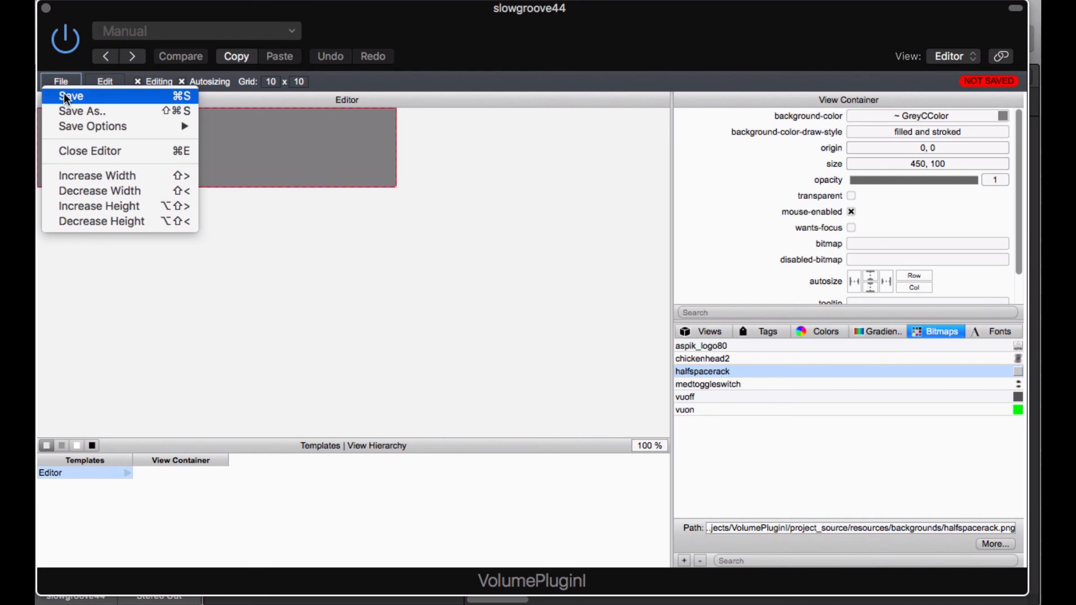
{"action": "mouse_move", "coordinate": [91, 125]}
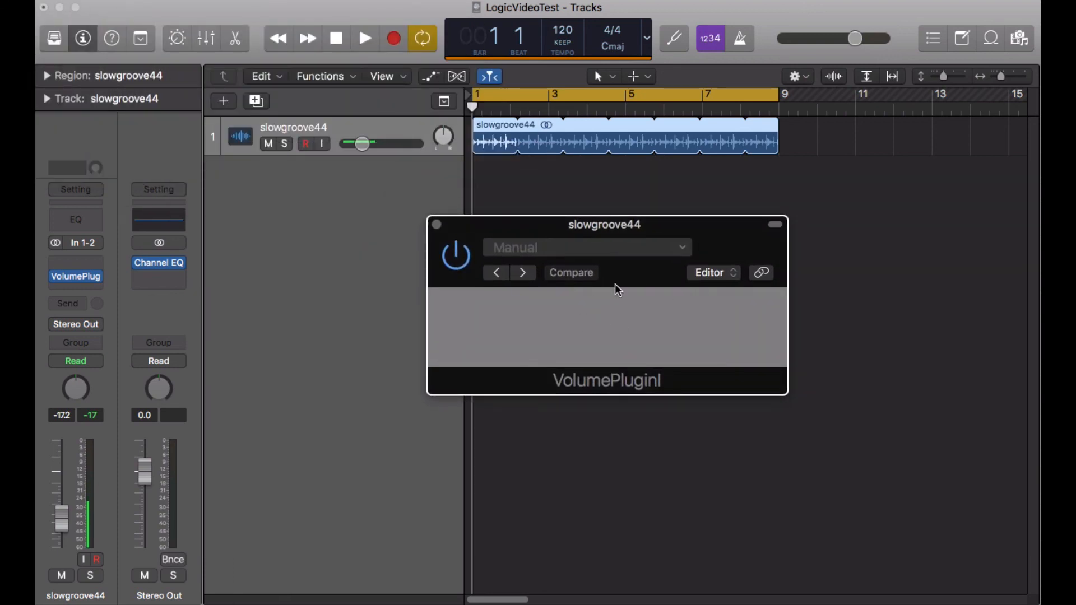
{"action": "mouse_move", "coordinate": [768, 277]}
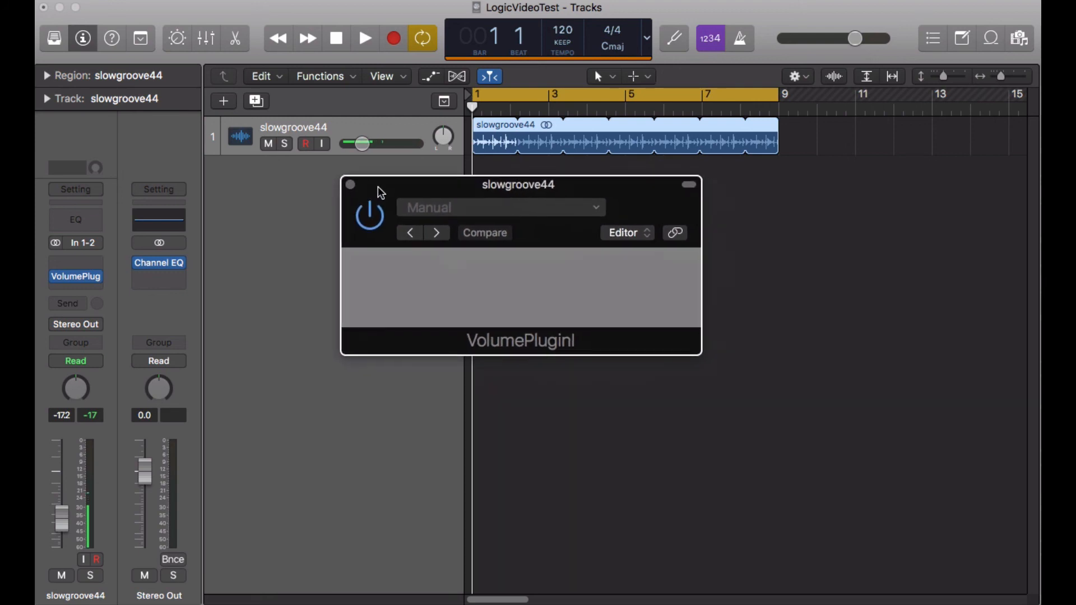
{"action": "mouse_move", "coordinate": [592, 291]}
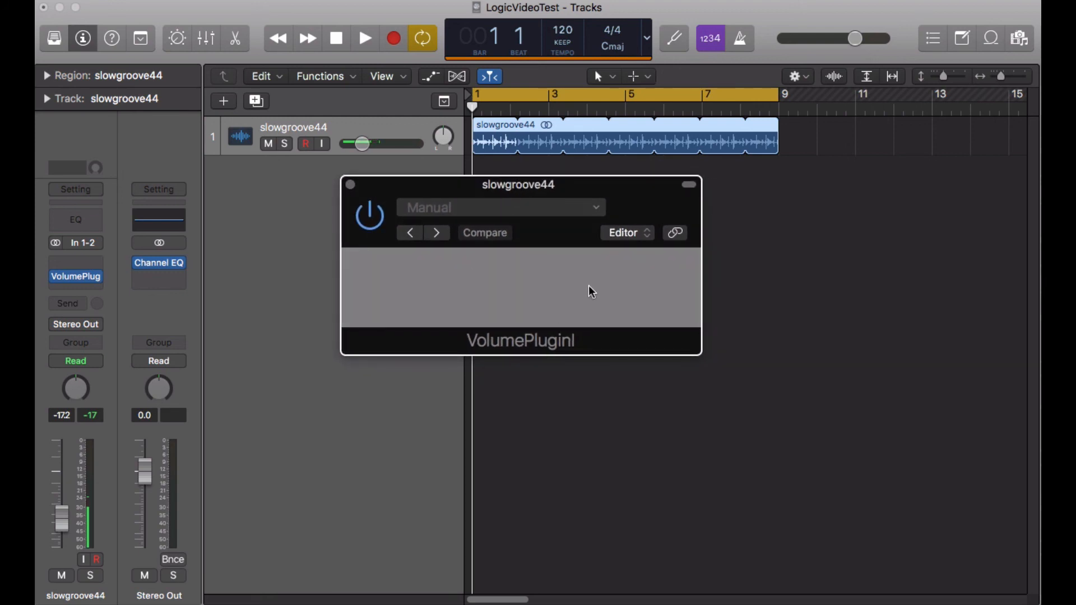